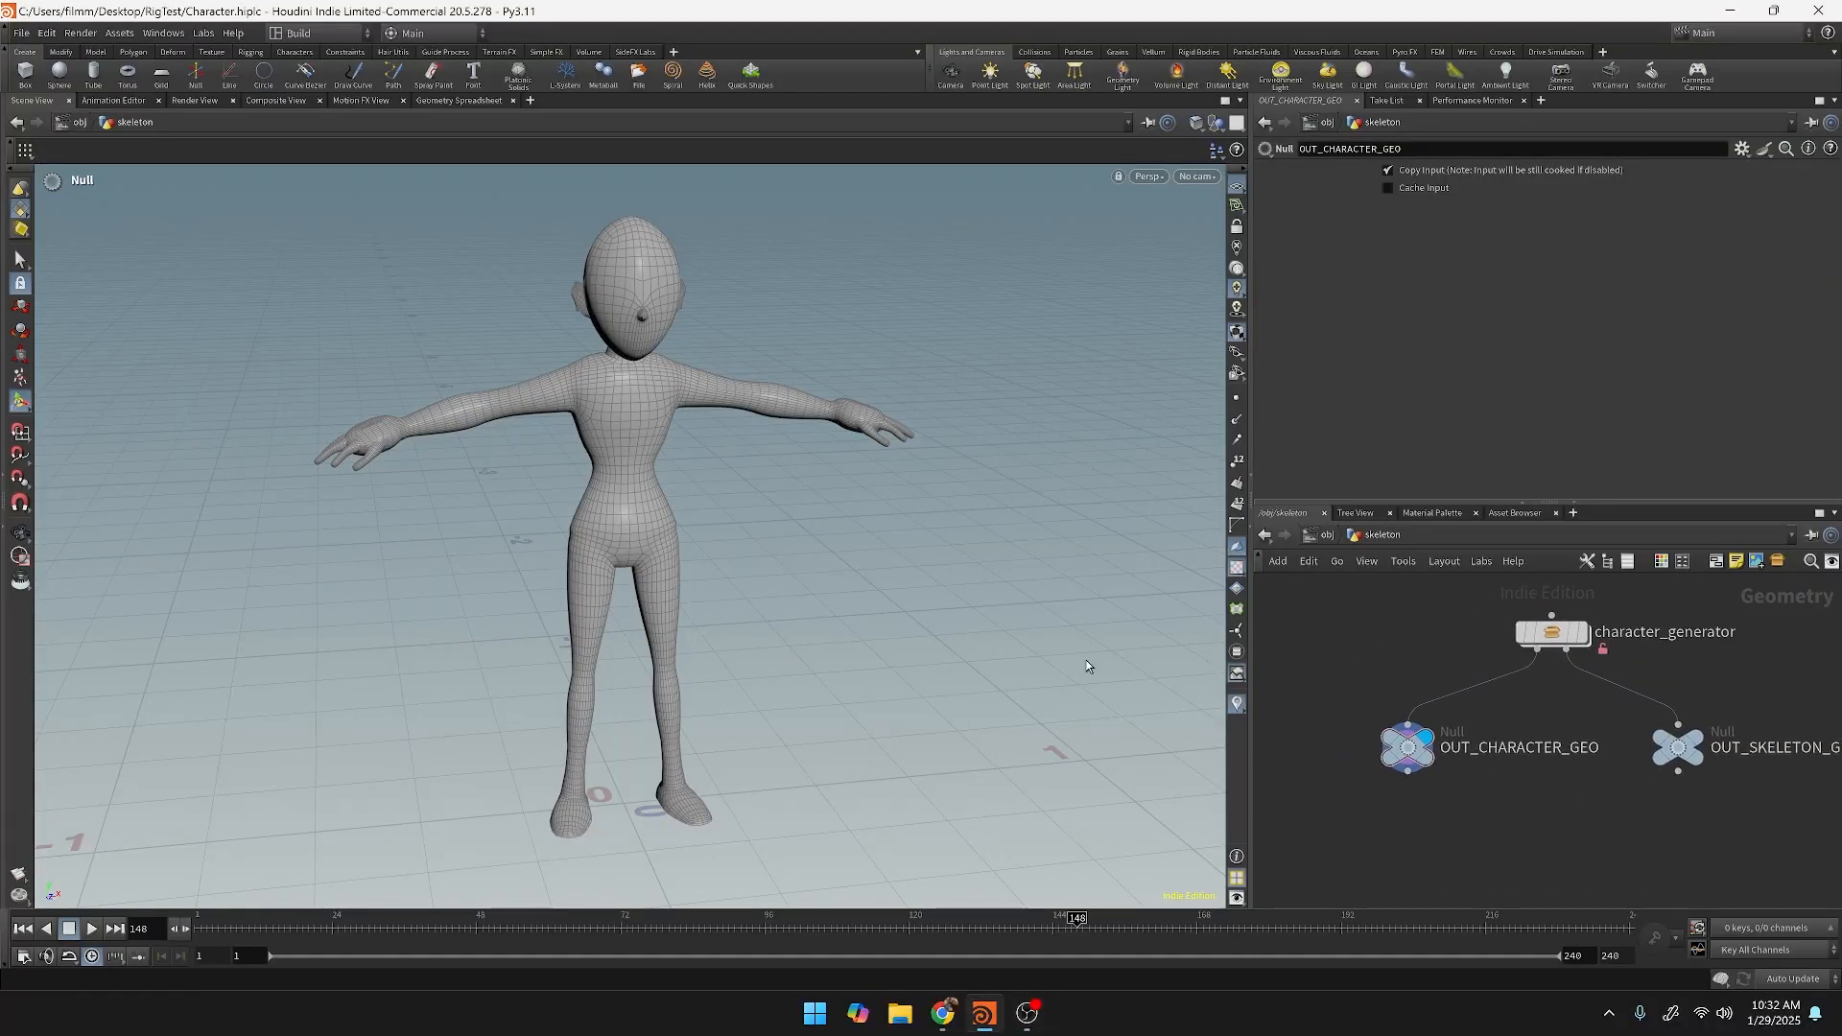
mouse_move(631, 271)
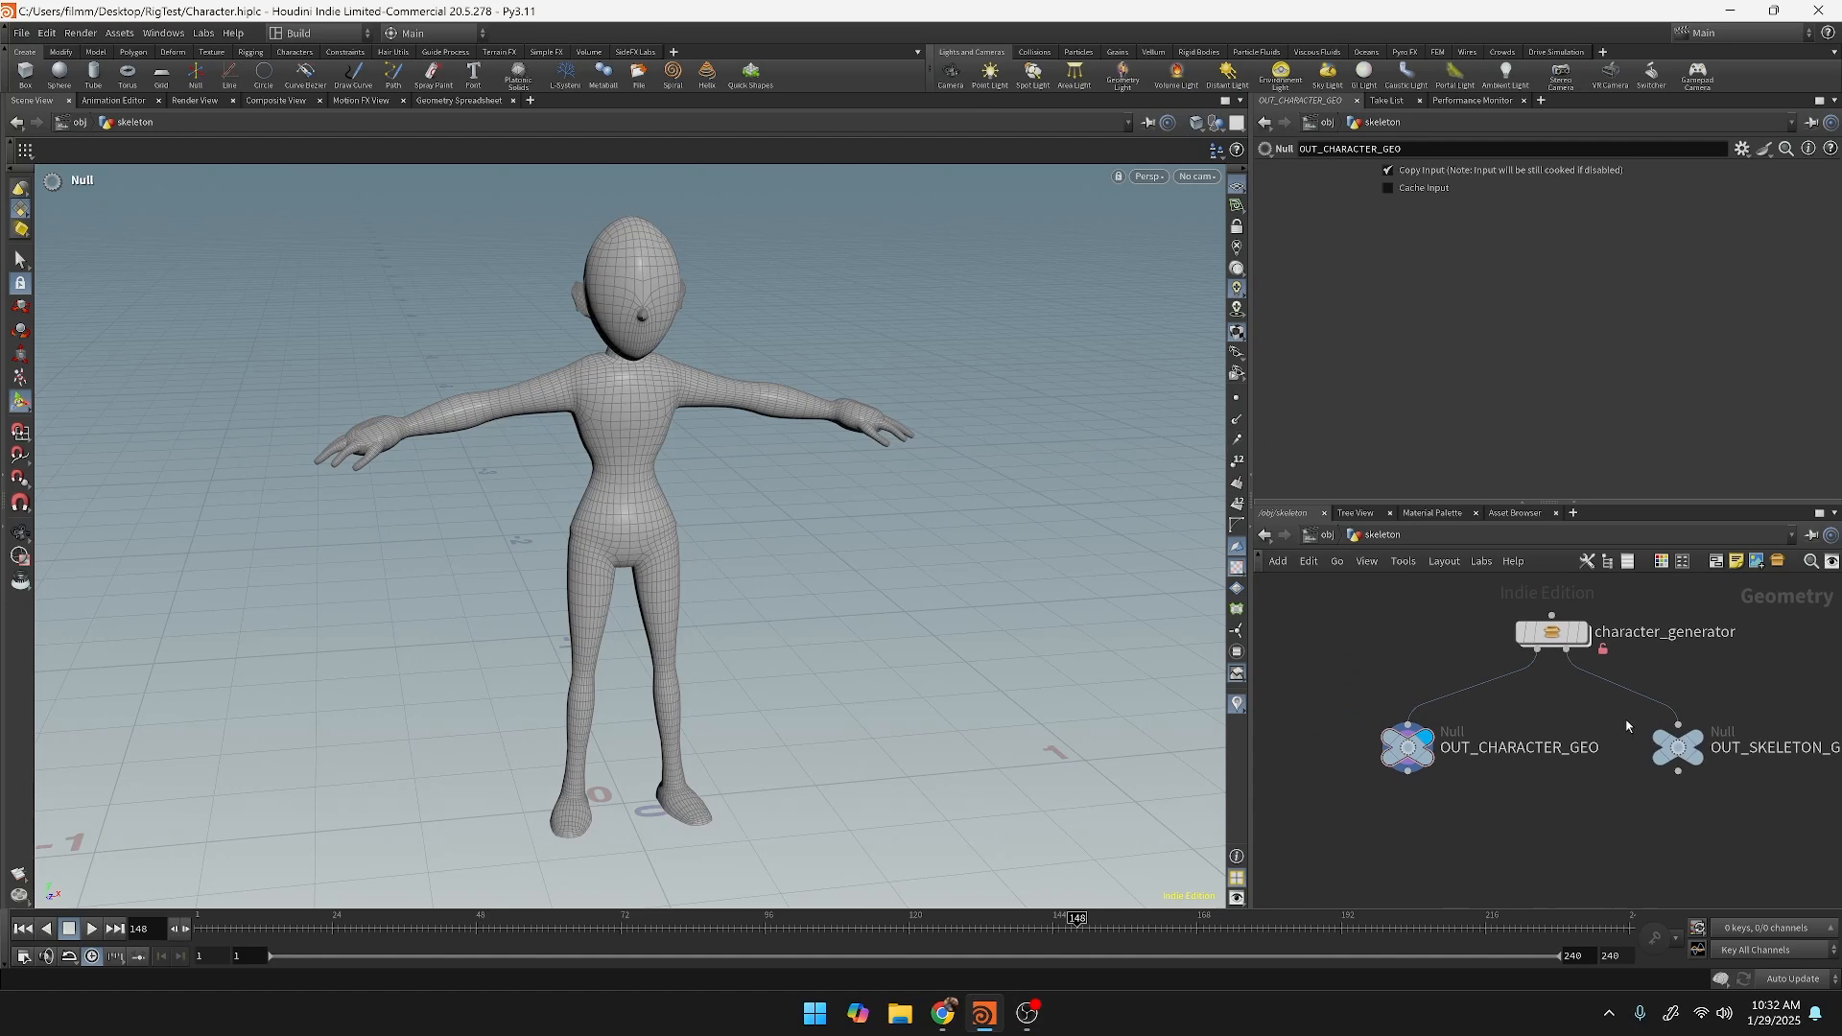
mouse_move(1455, 681)
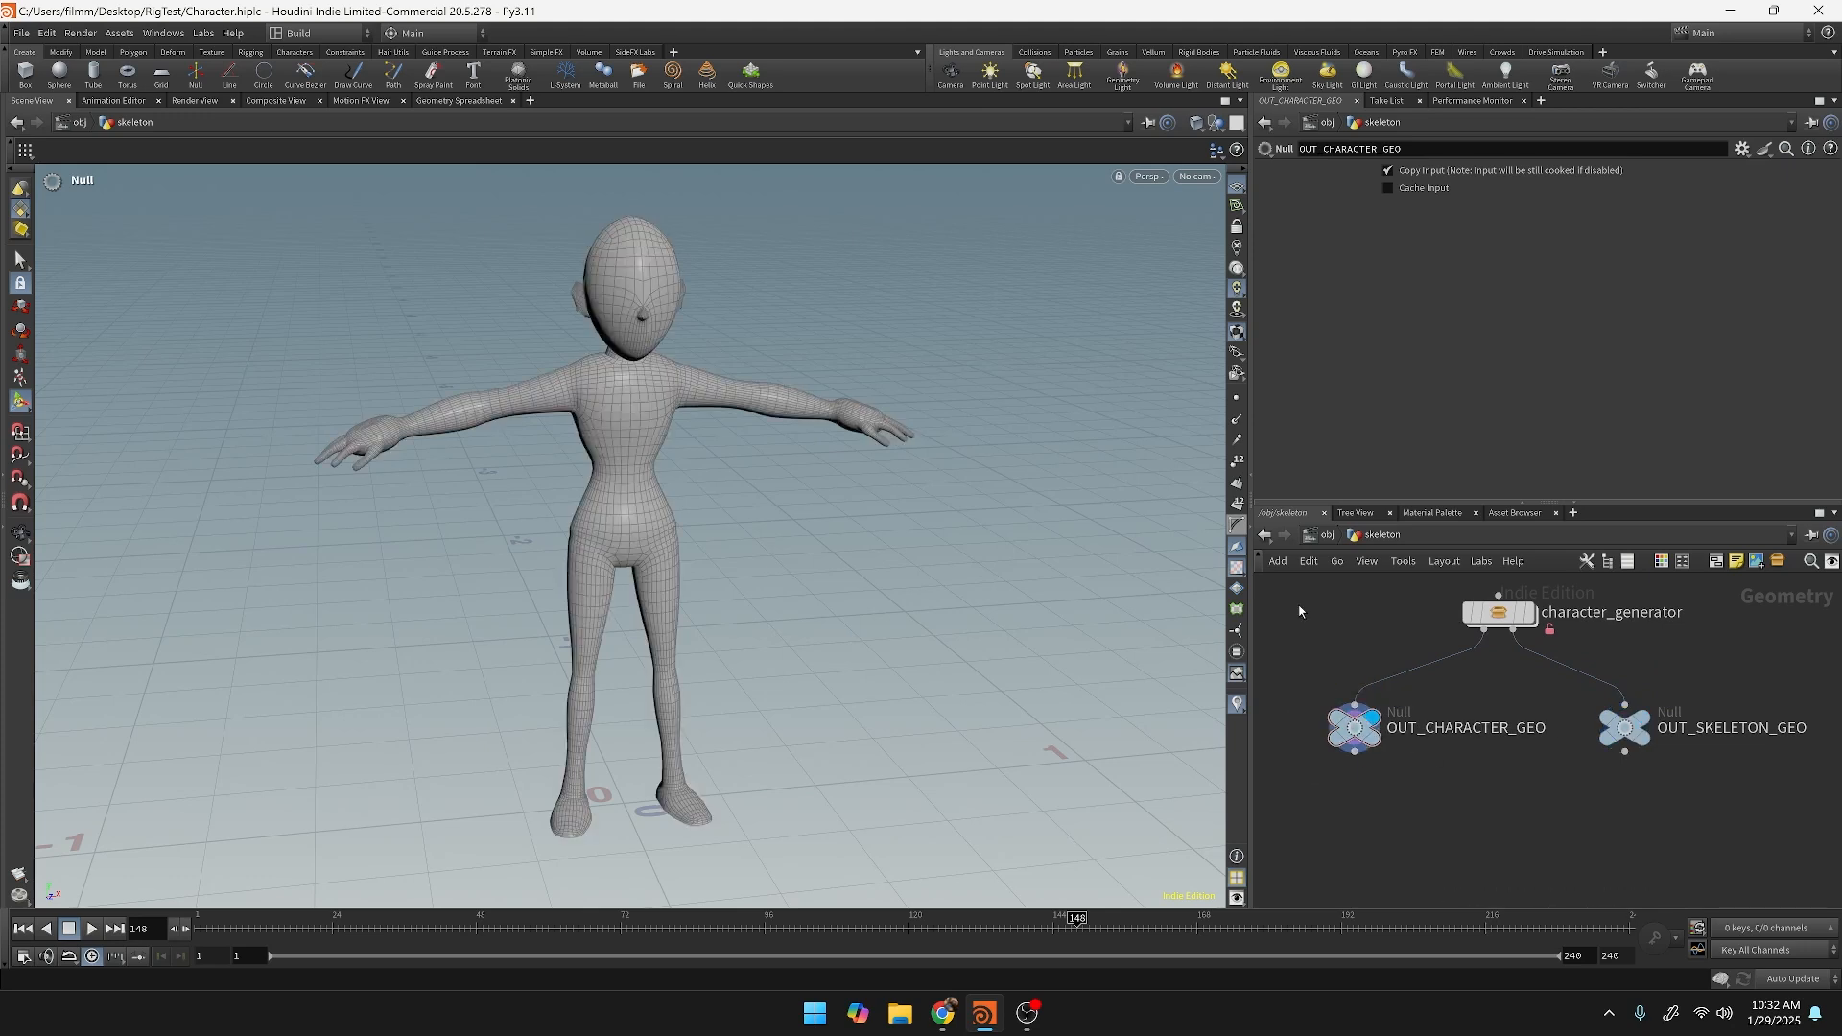
mouse_move(1437, 787)
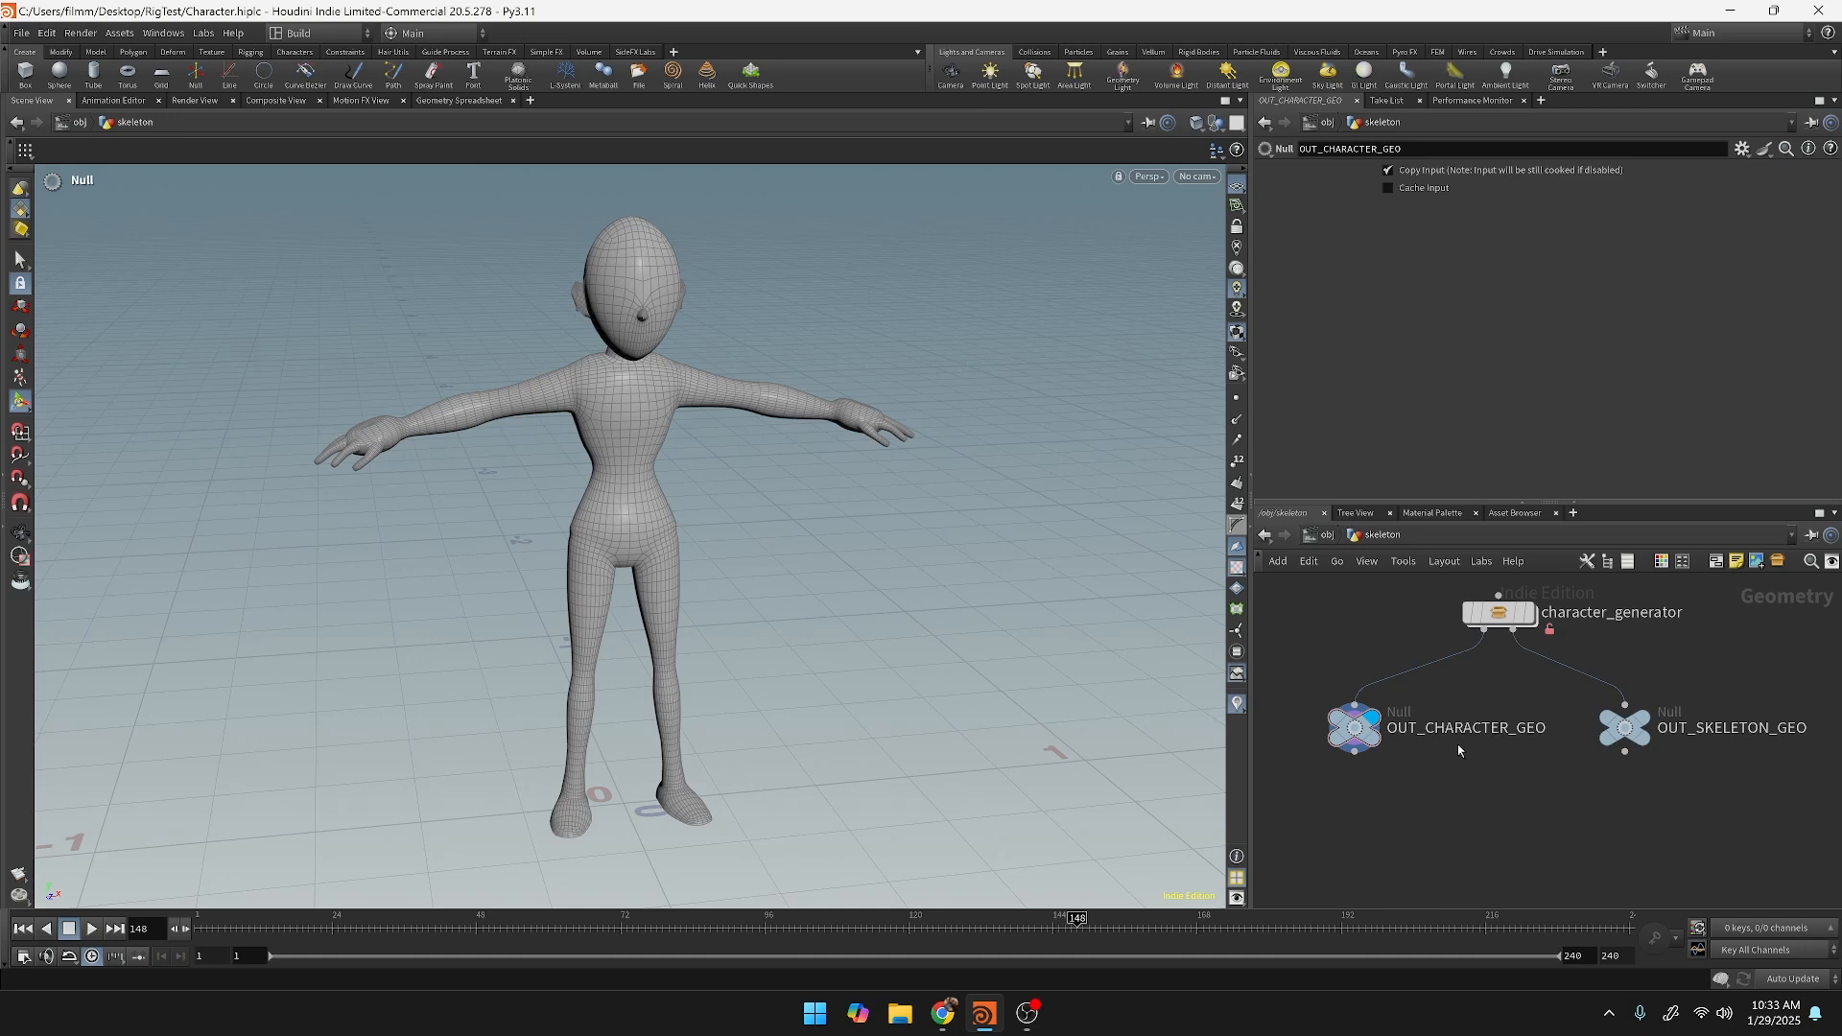
mouse_move(1405, 783)
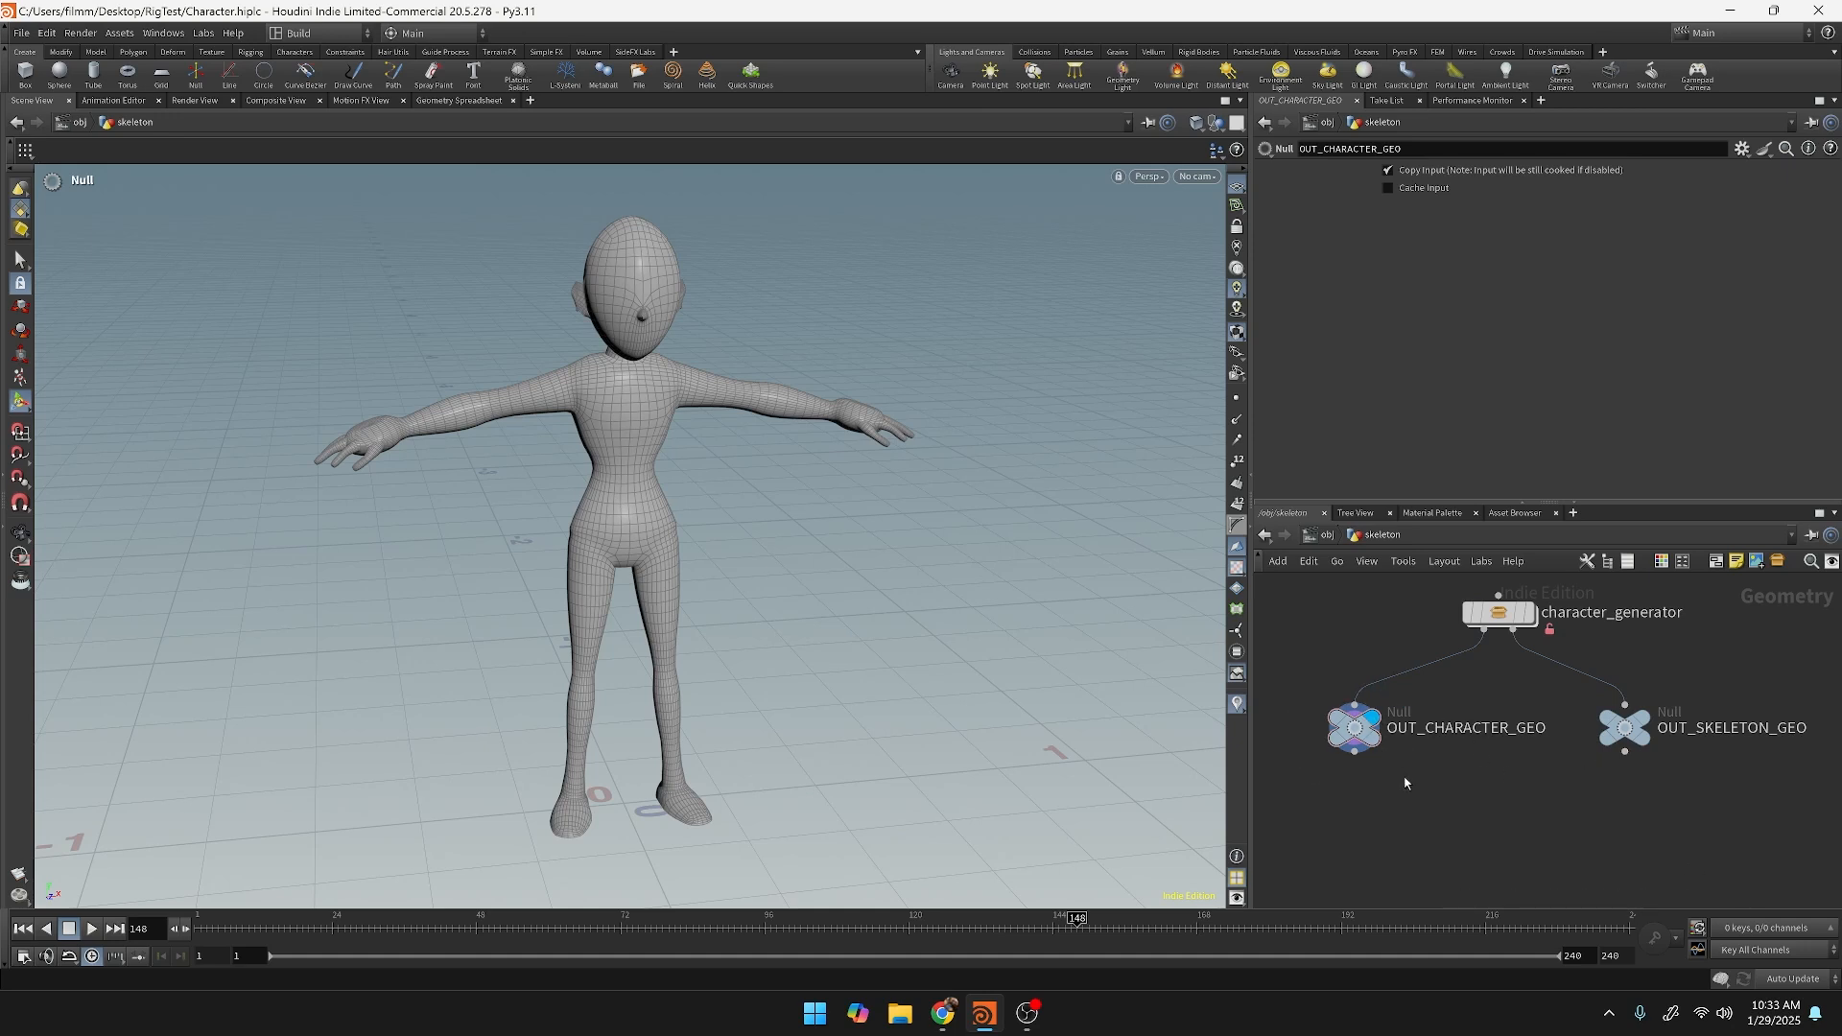
mouse_move(549, 689)
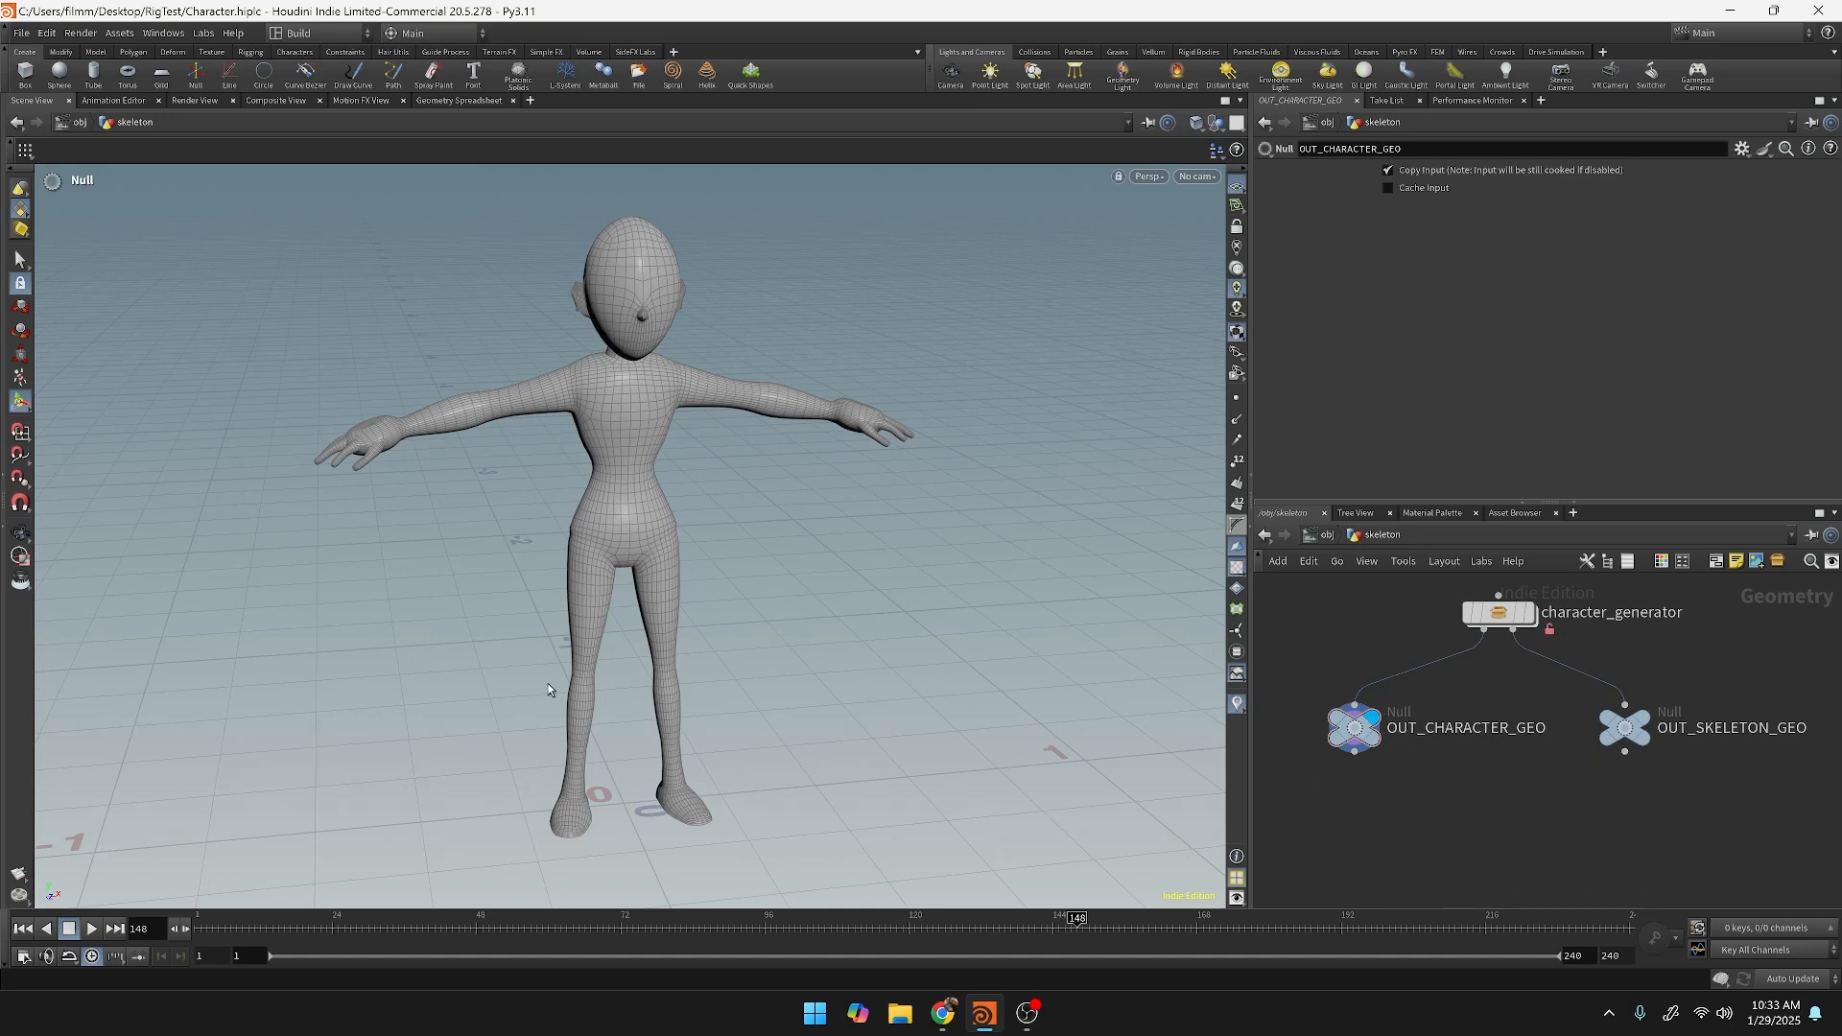
mouse_move(1146, 641)
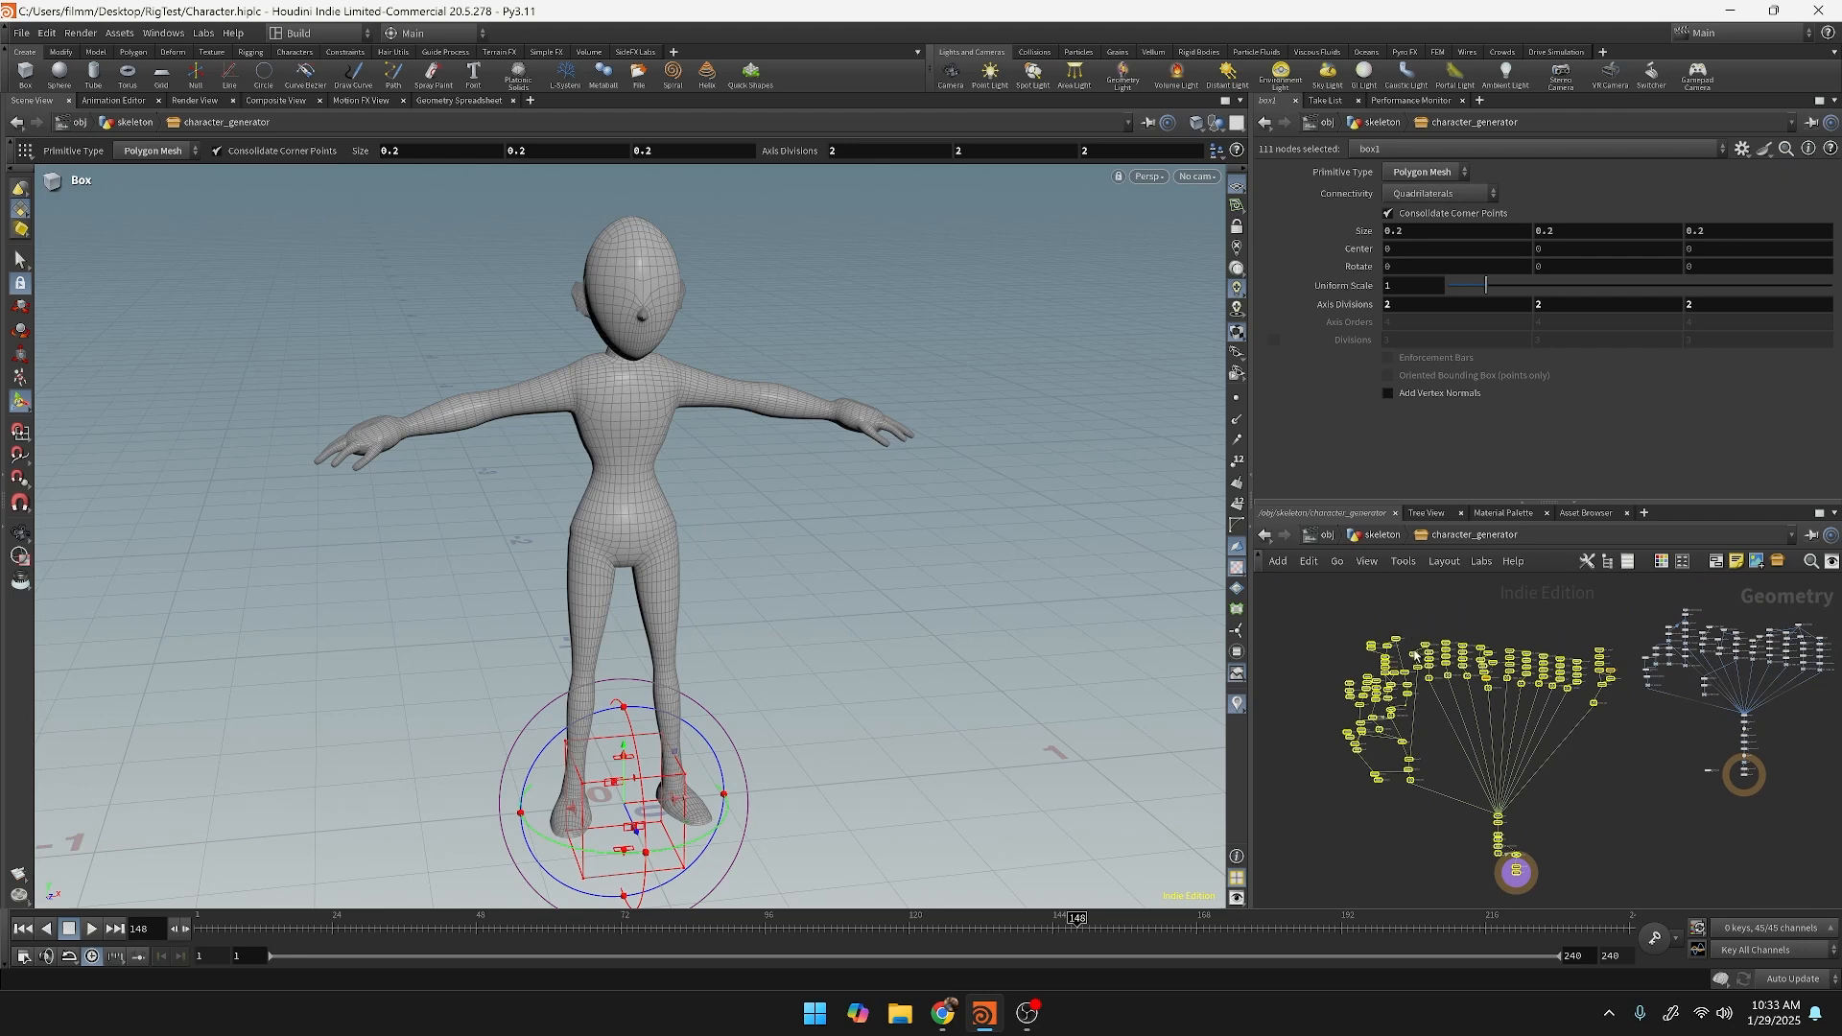
mouse_move(1370, 543)
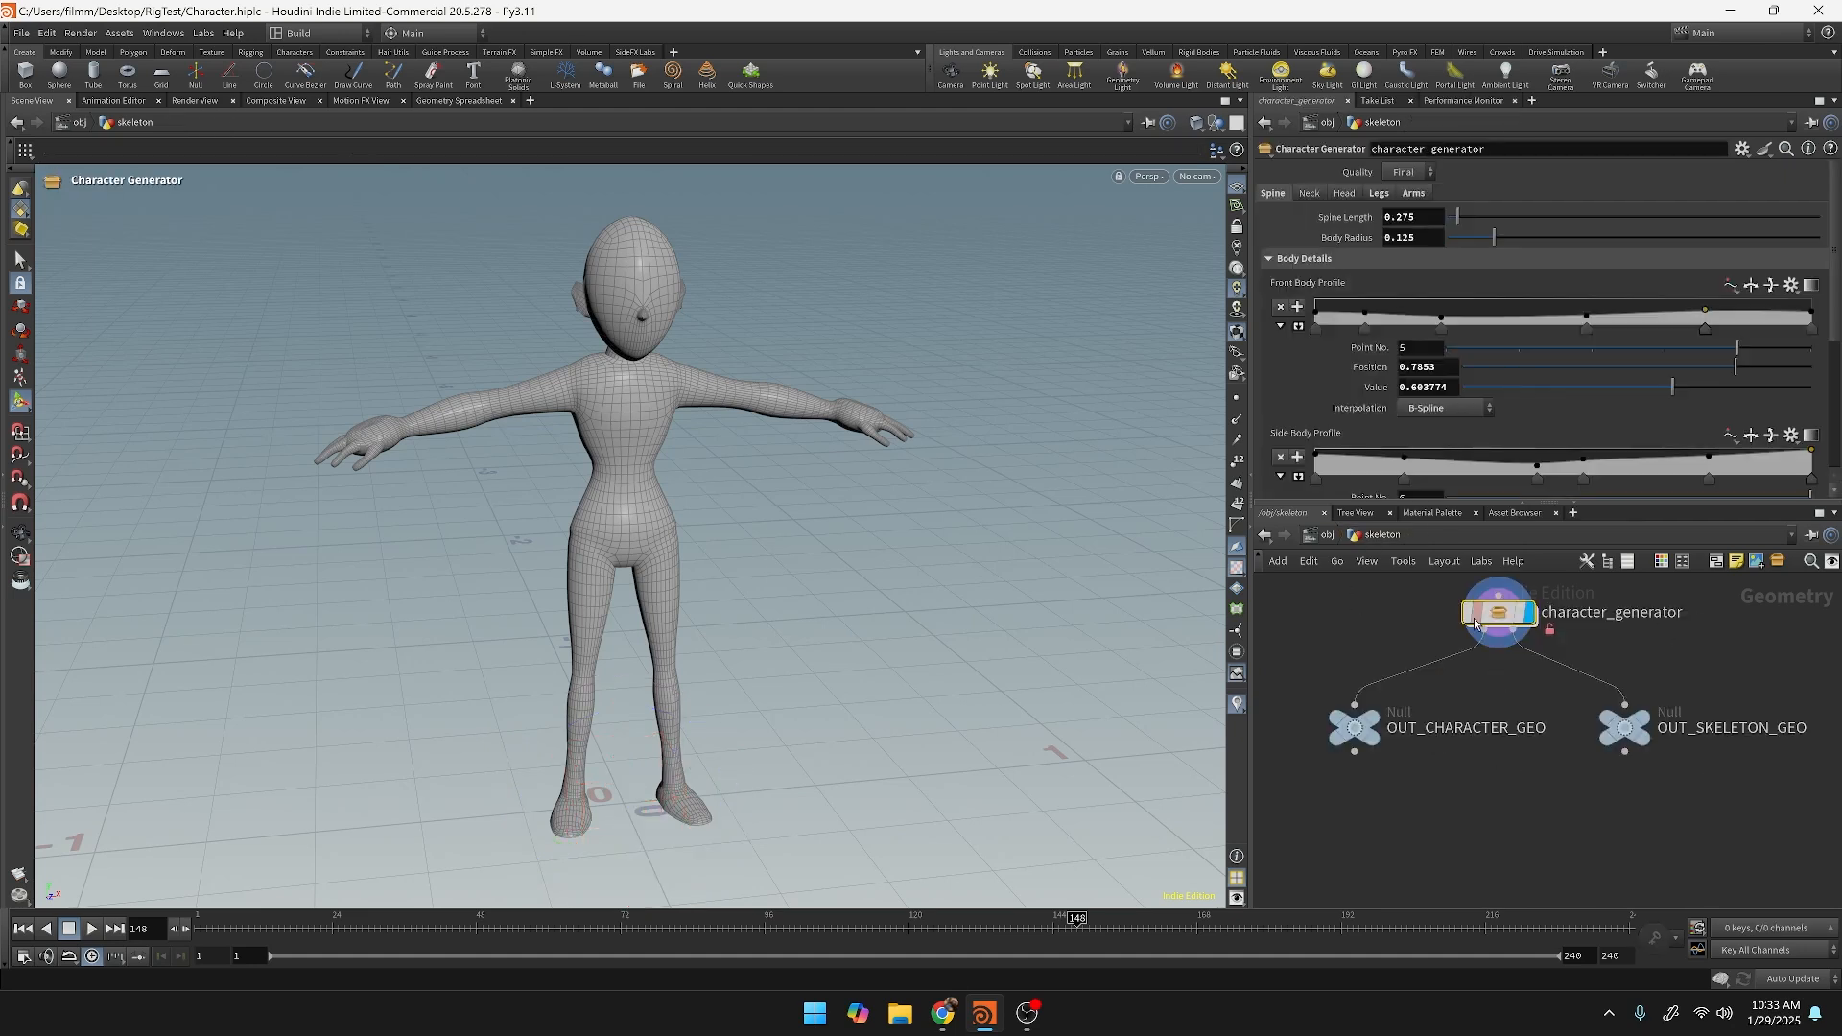
Set the character_generator Quality to Proxy.
left_click(1406, 171)
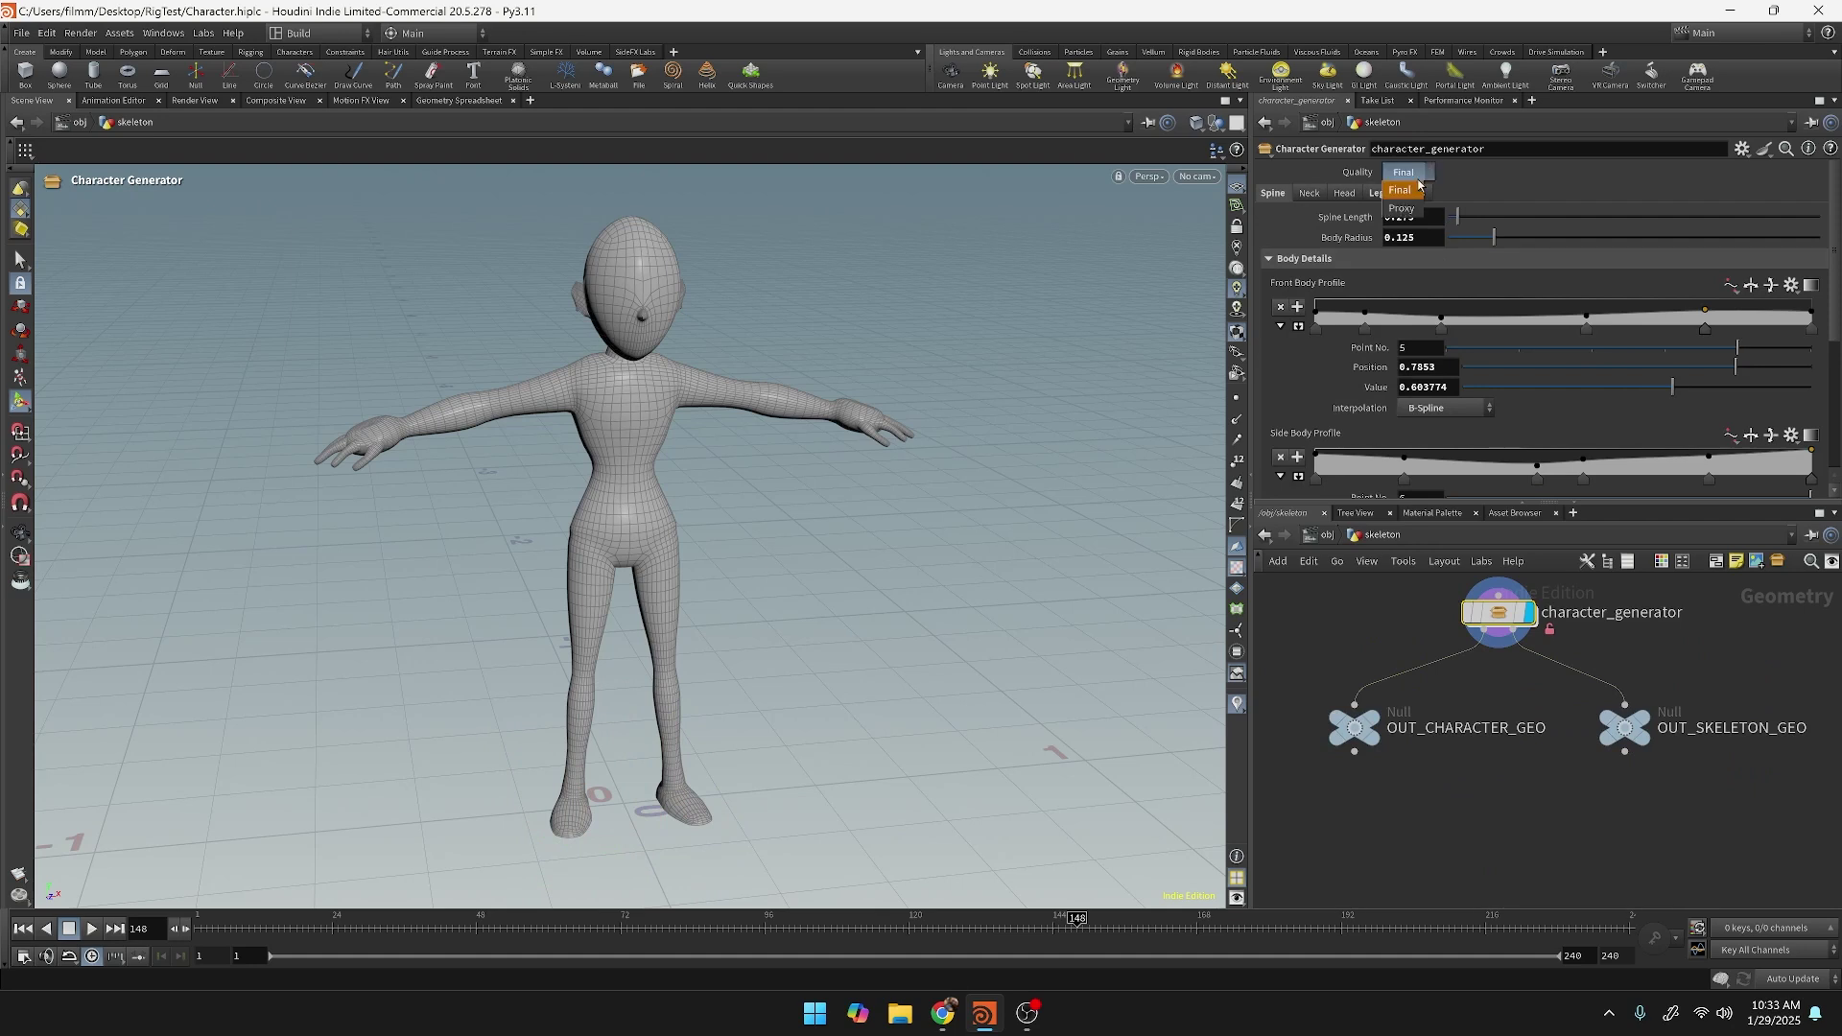
left_click(1401, 208)
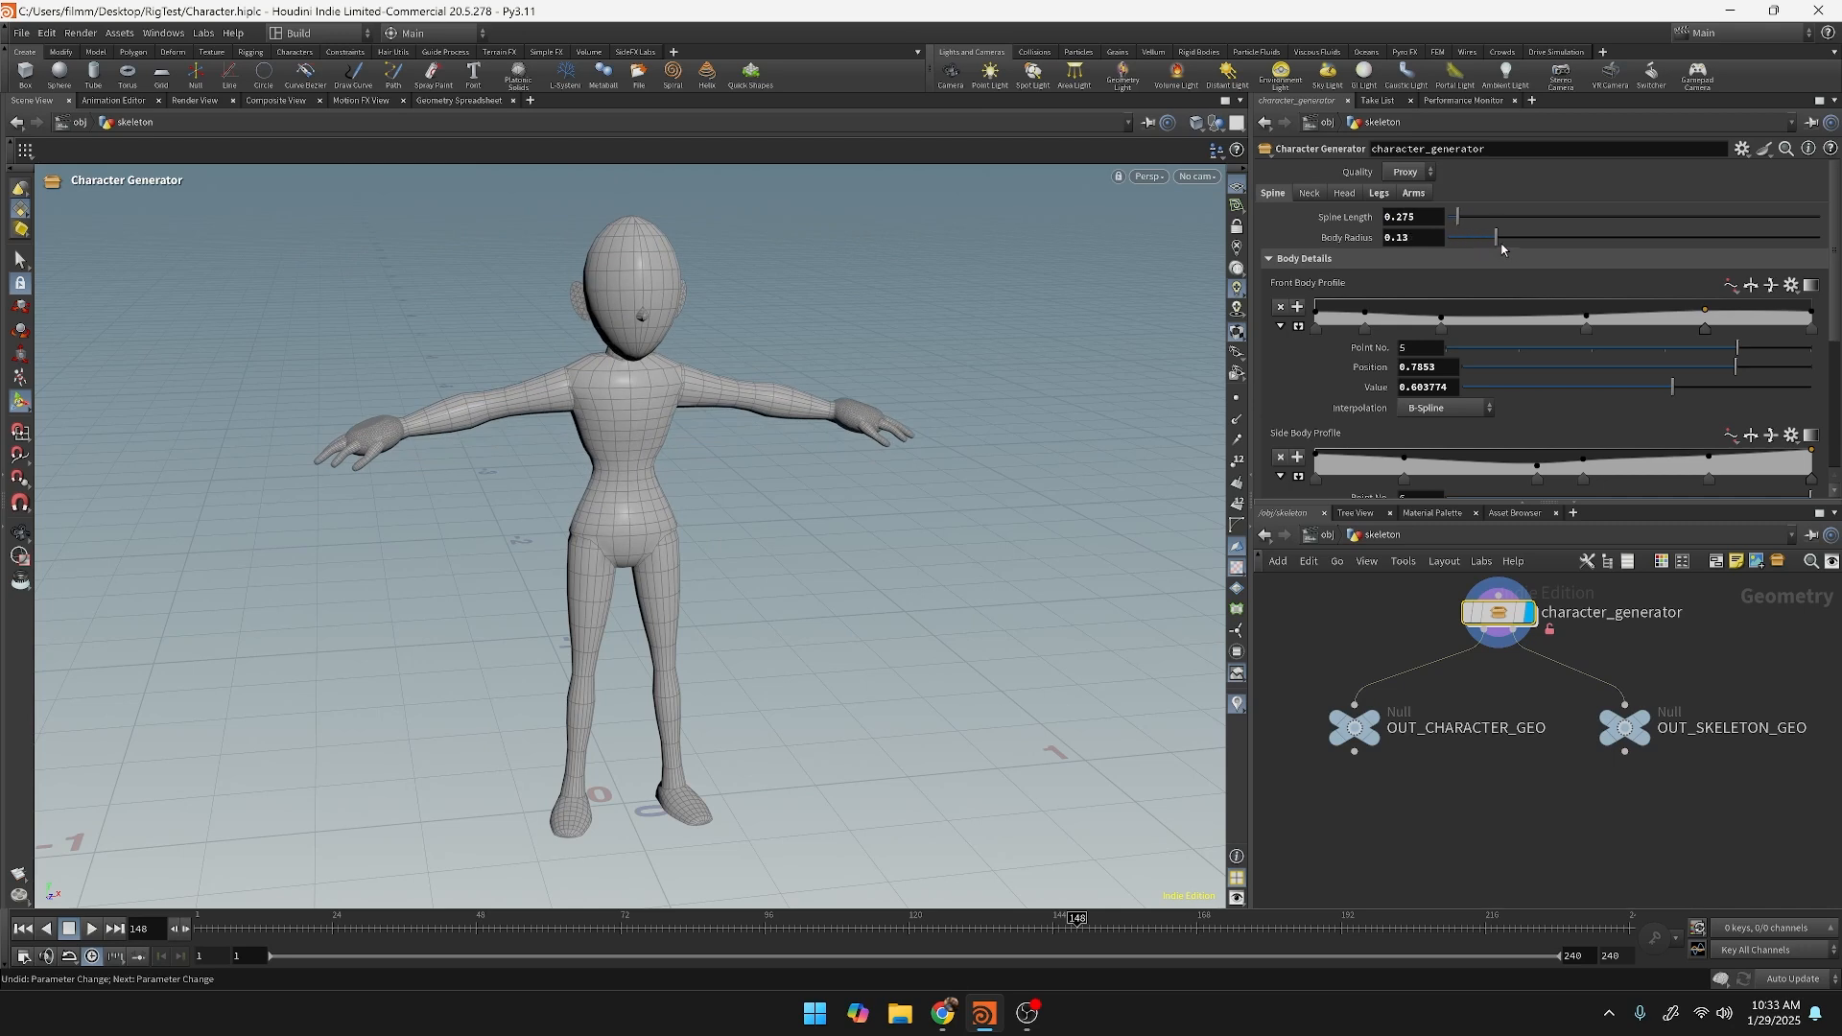
left_click_drag(1501, 236, 1494, 236)
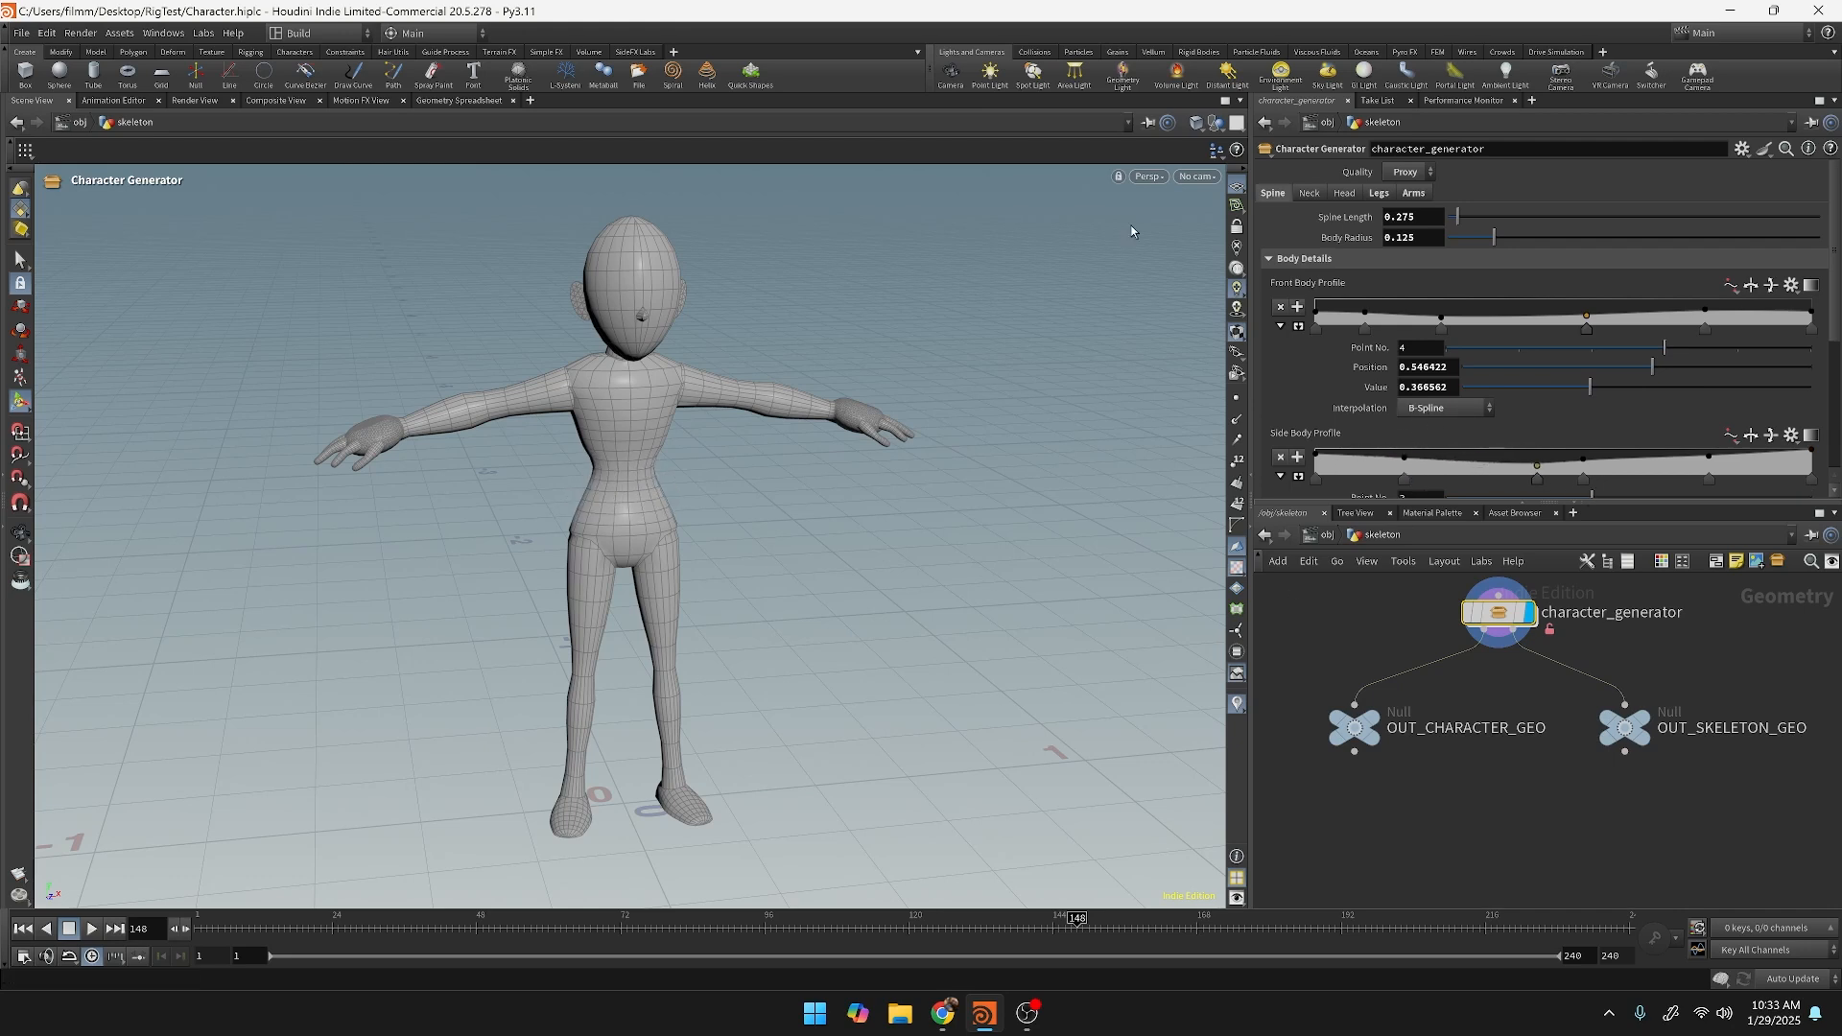
mouse_move(1161, 744)
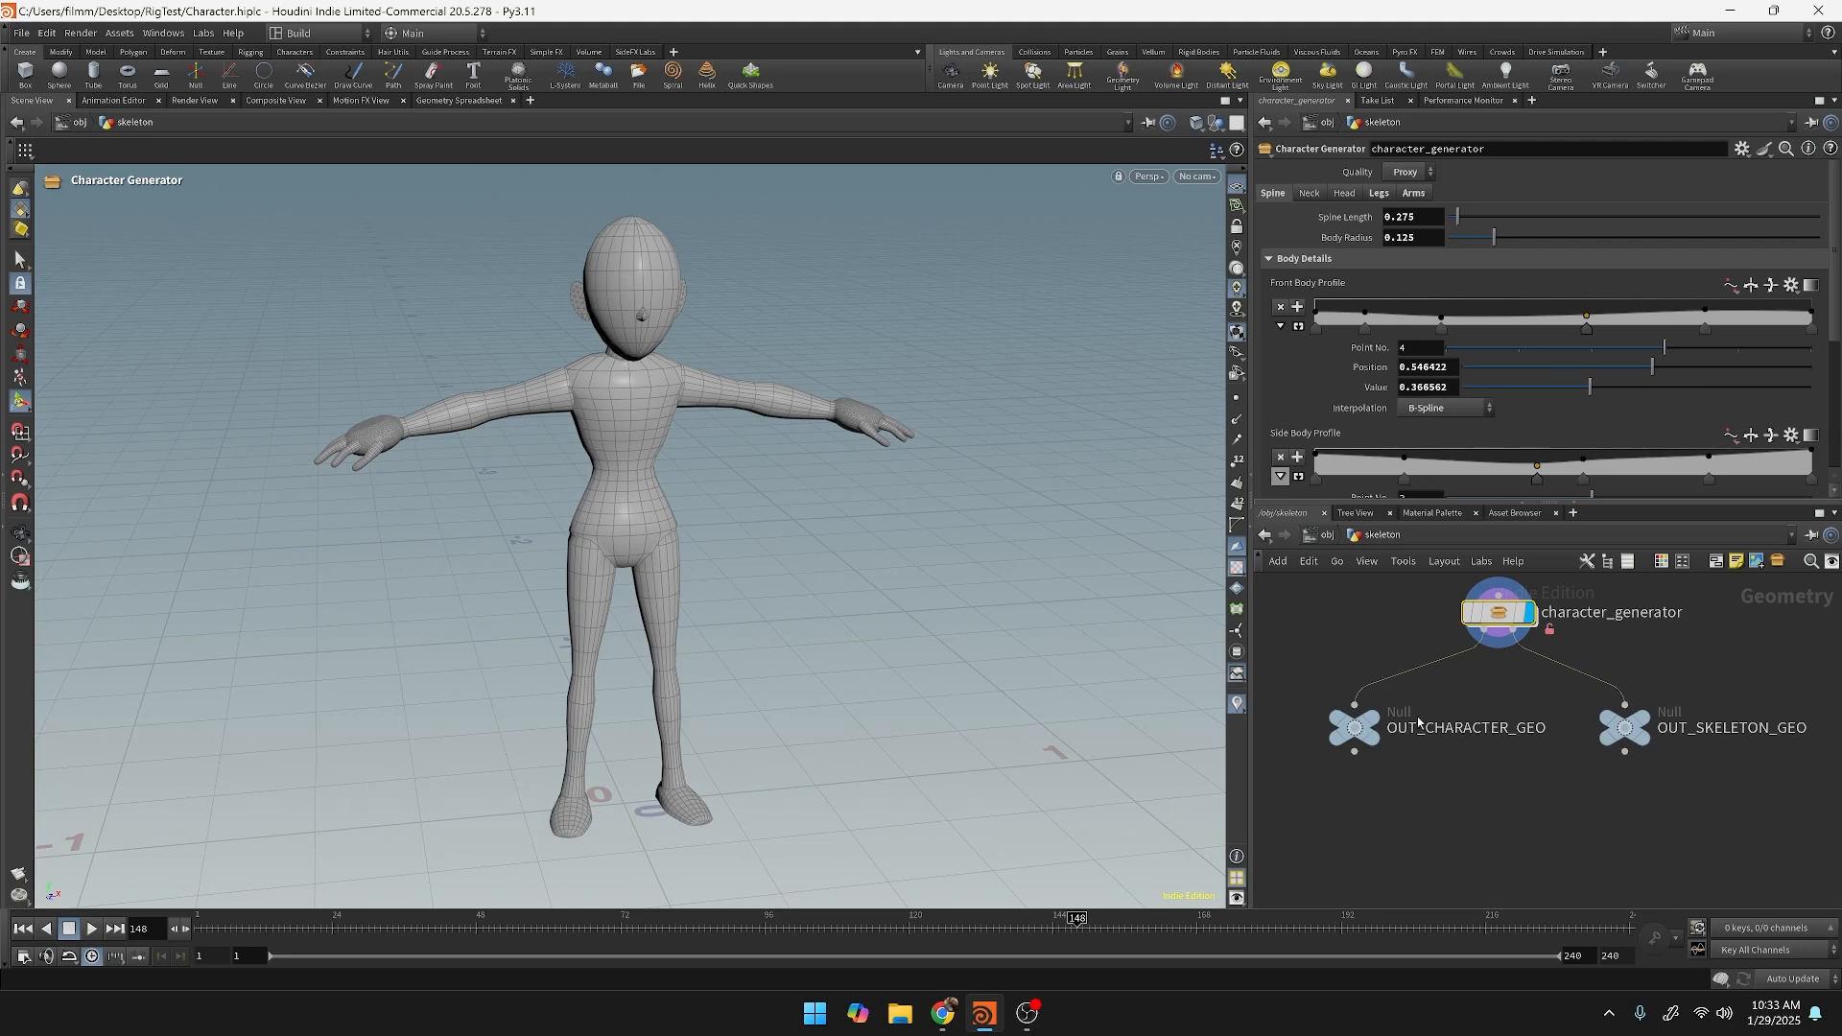
mouse_move(1397, 743)
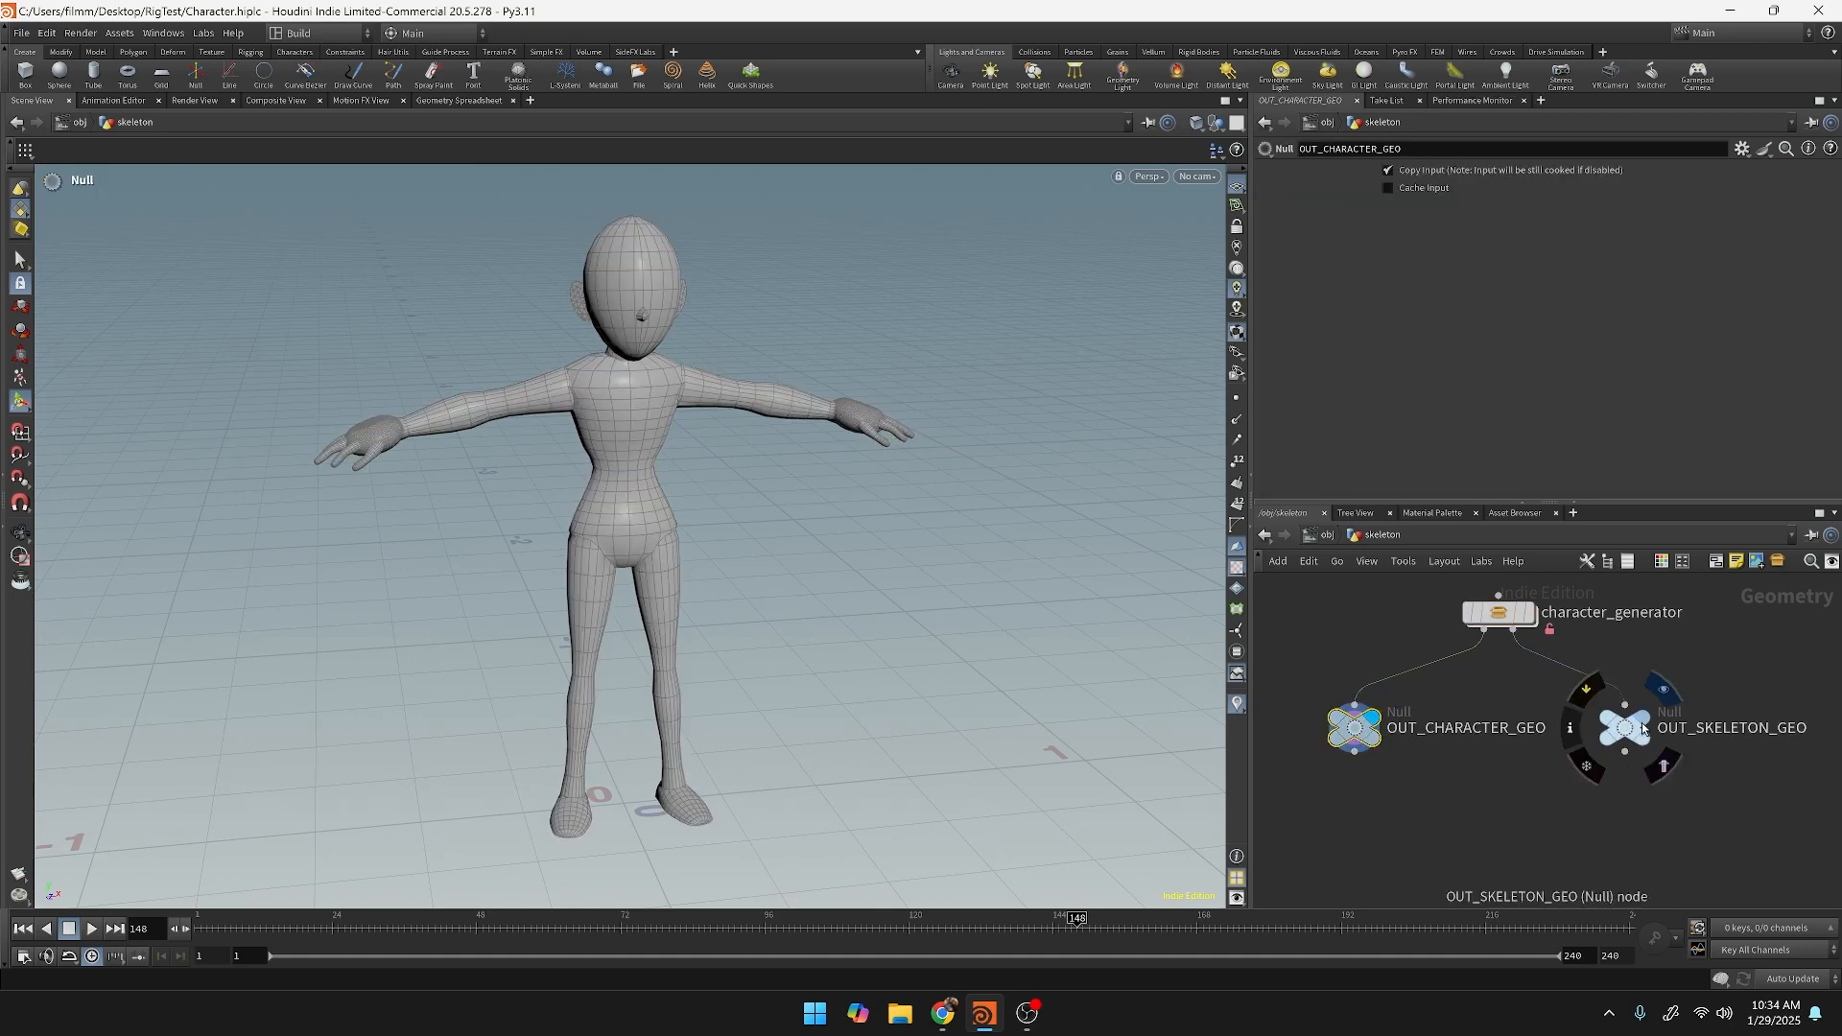
Display OUT_SKELETON_GEO, add Joint Capture Biharmonic, and wire the skeleton into its inputs.
left_click(1624, 728)
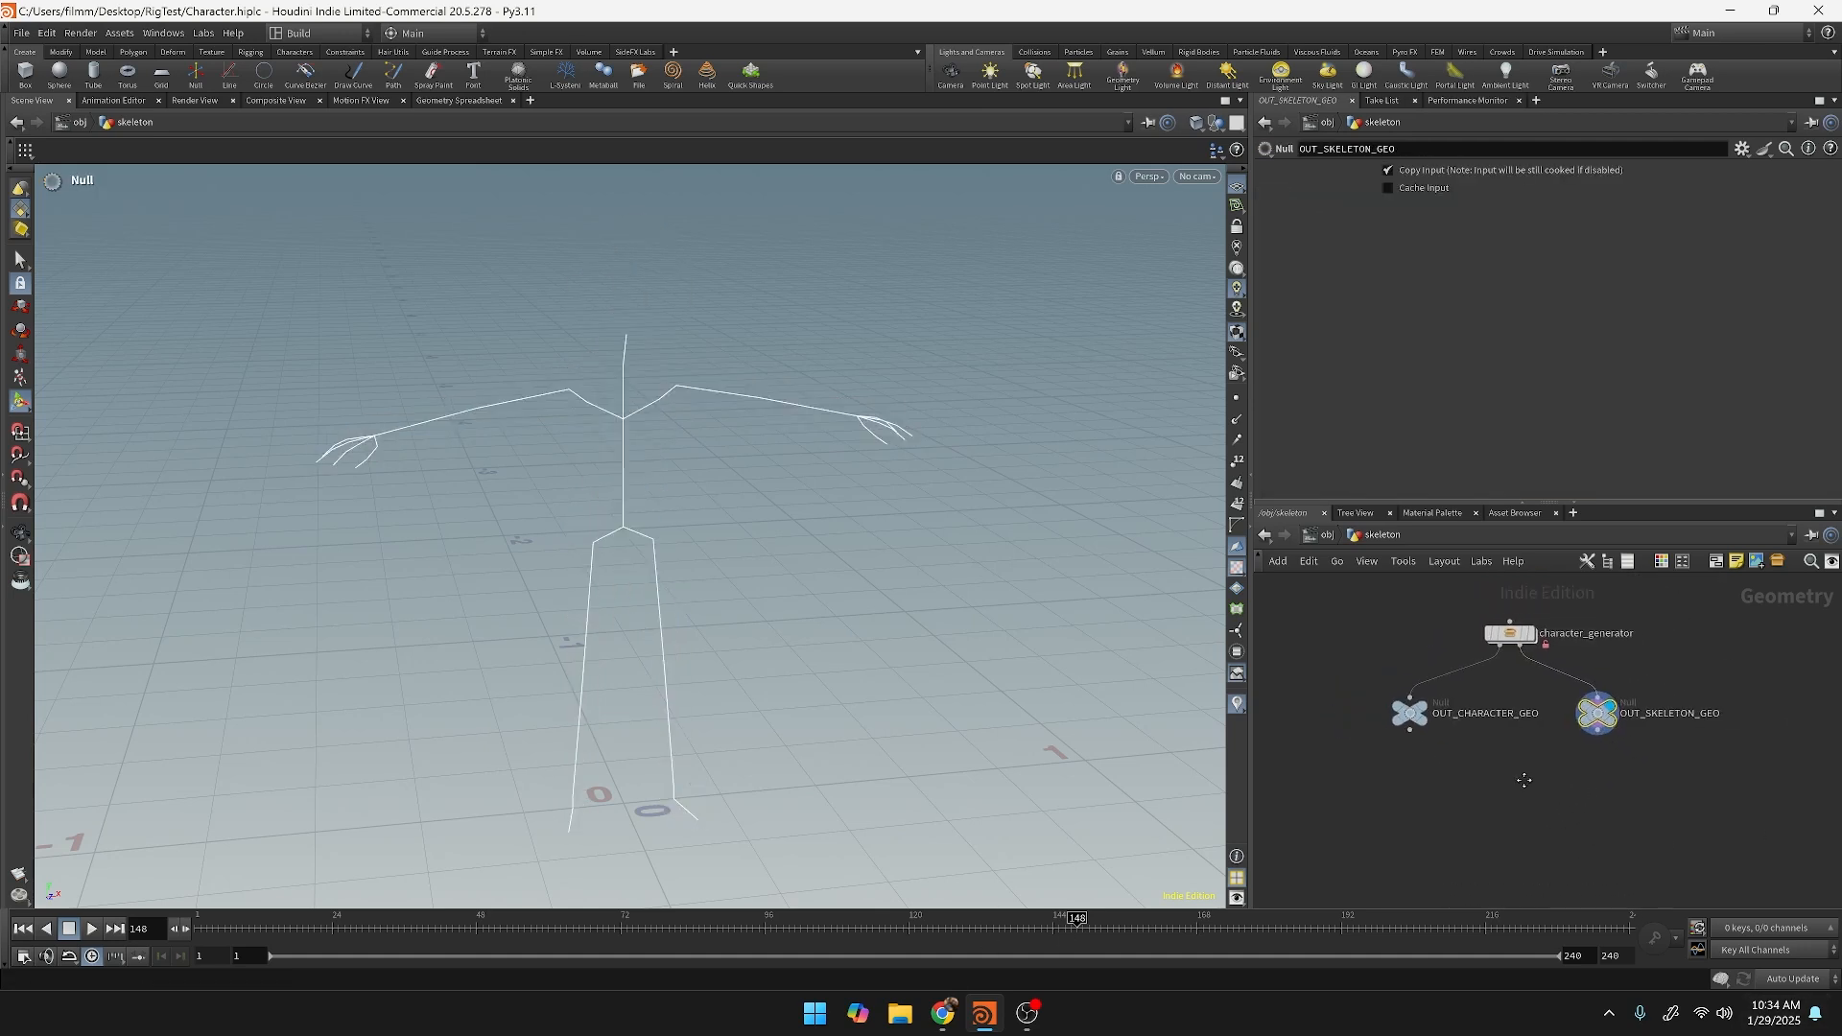
key("Tab")
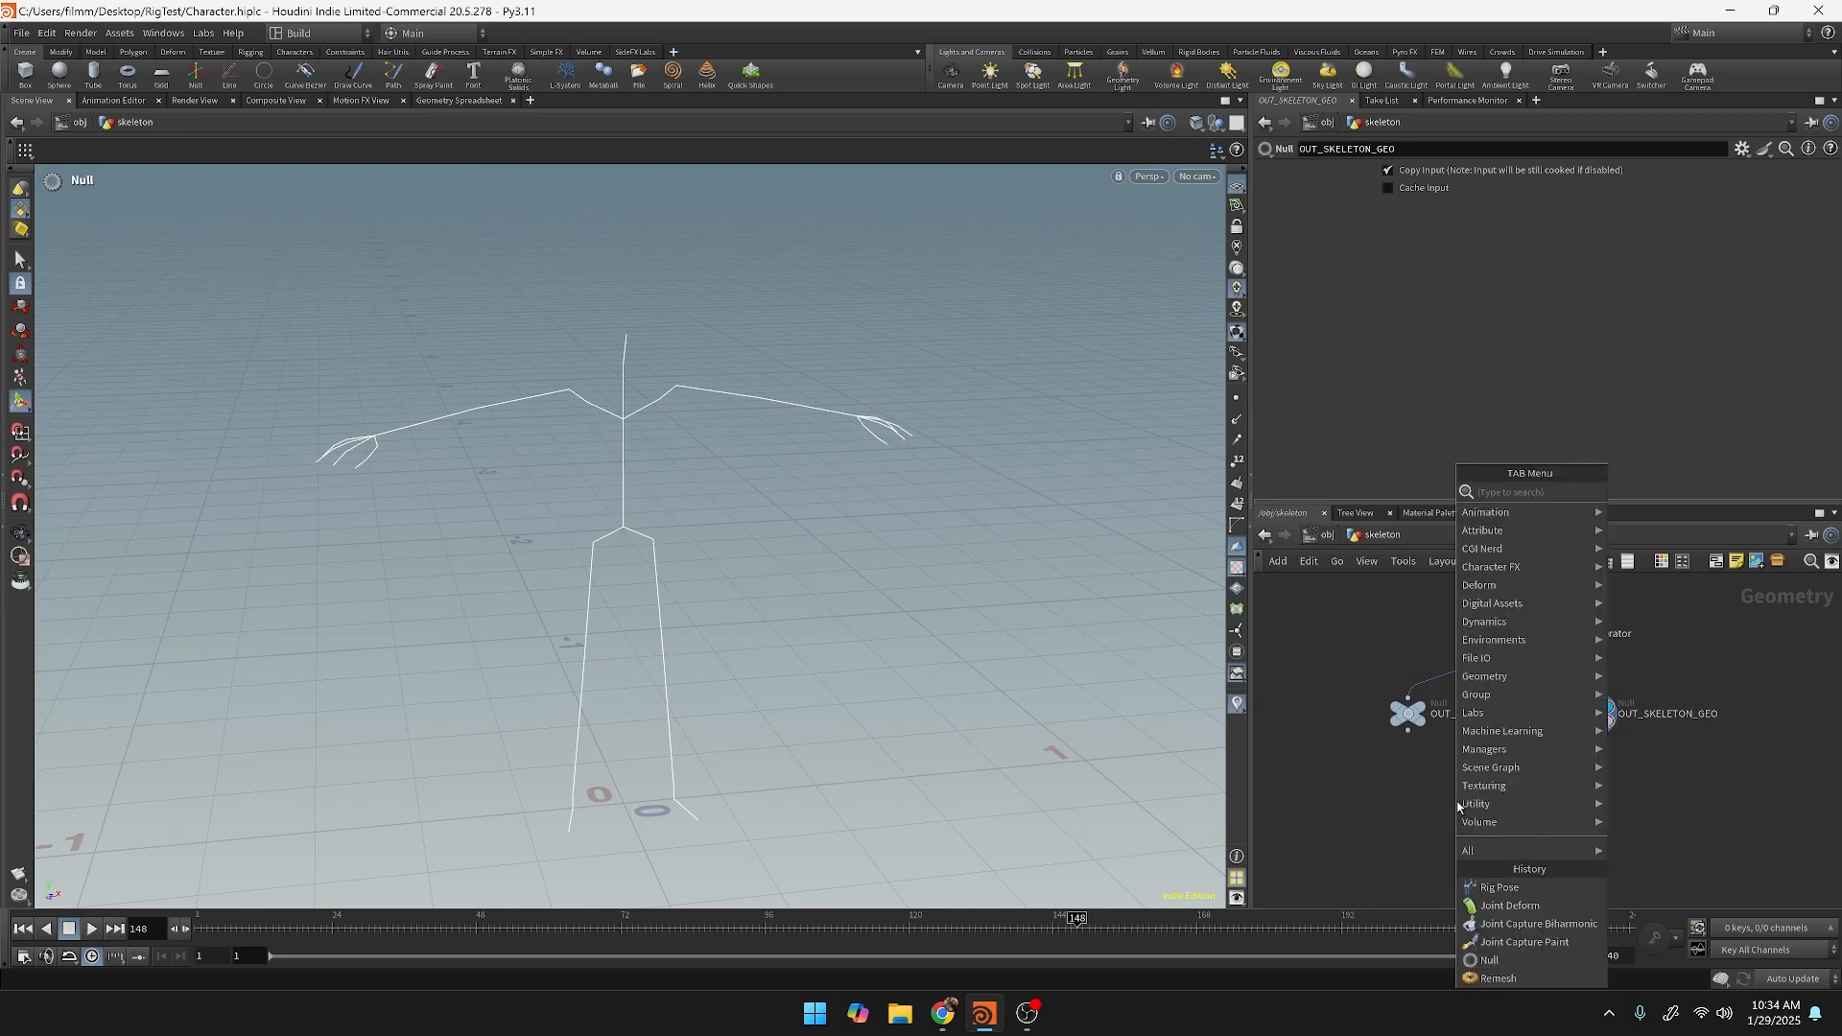
type("joint ca")
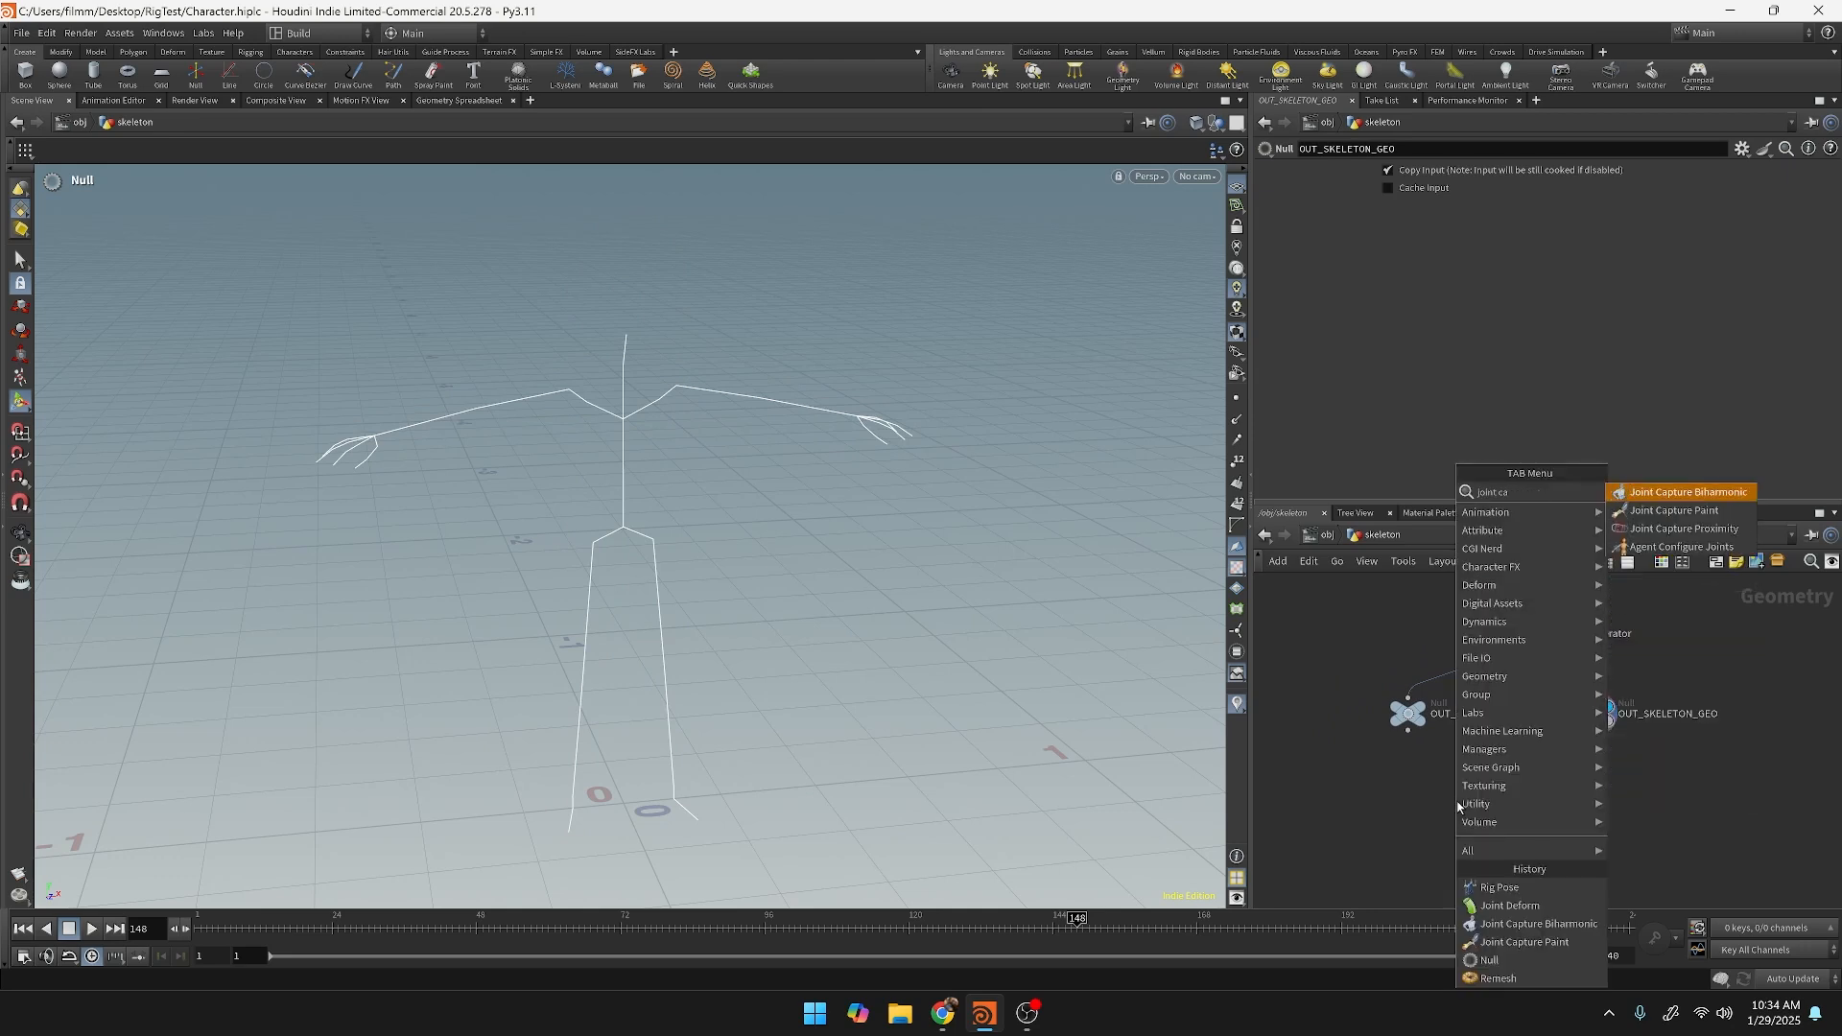
left_click(1686, 491)
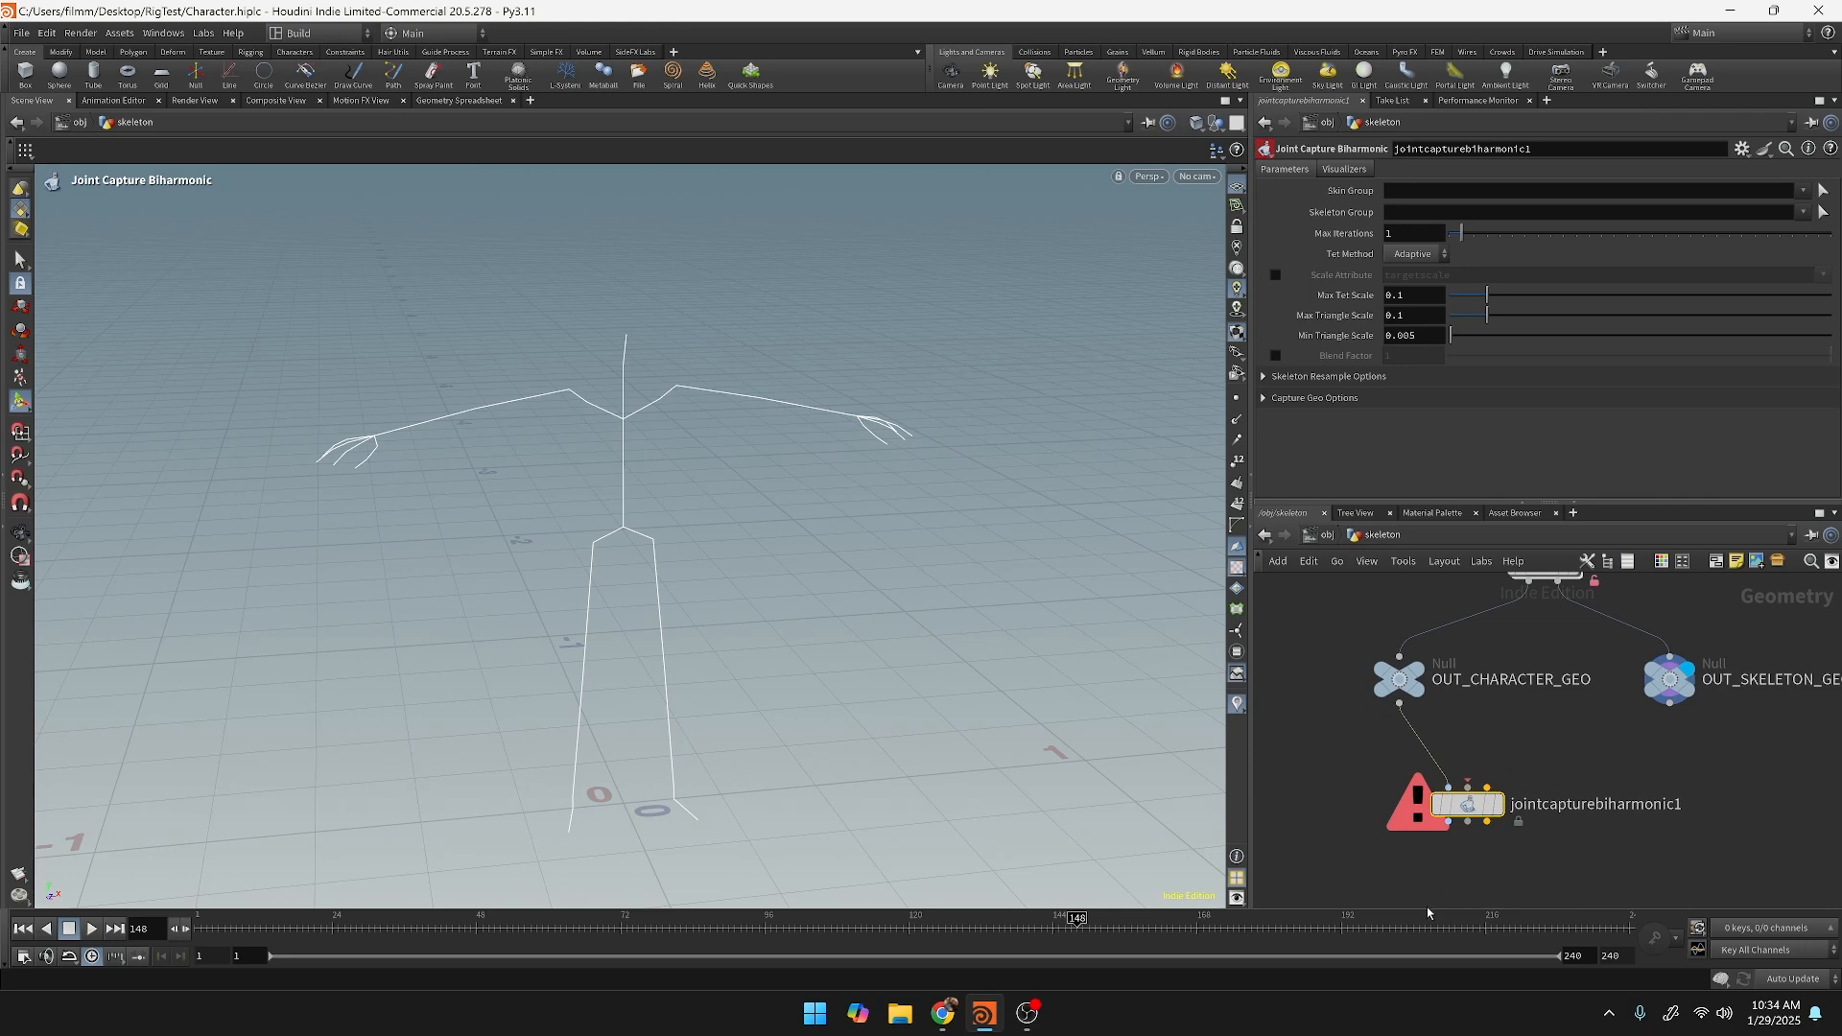
mouse_move(1651, 683)
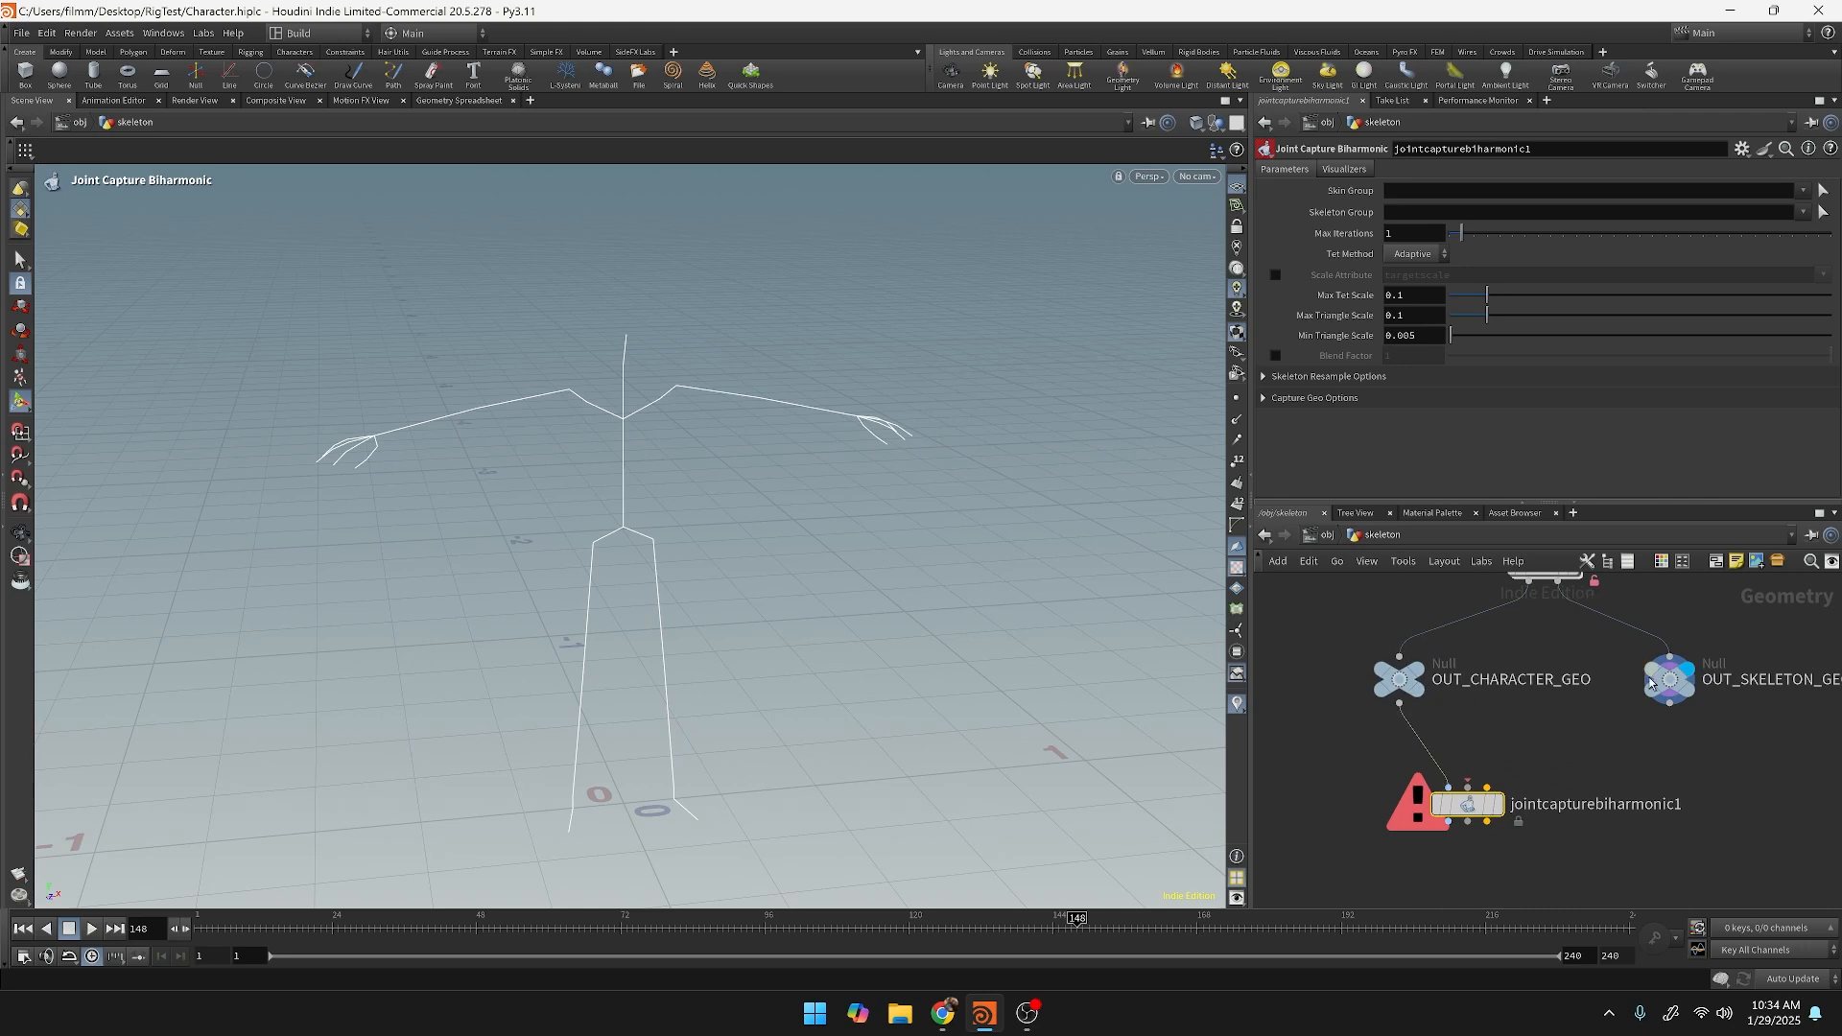
left_click_drag(1670, 699, 1553, 734)
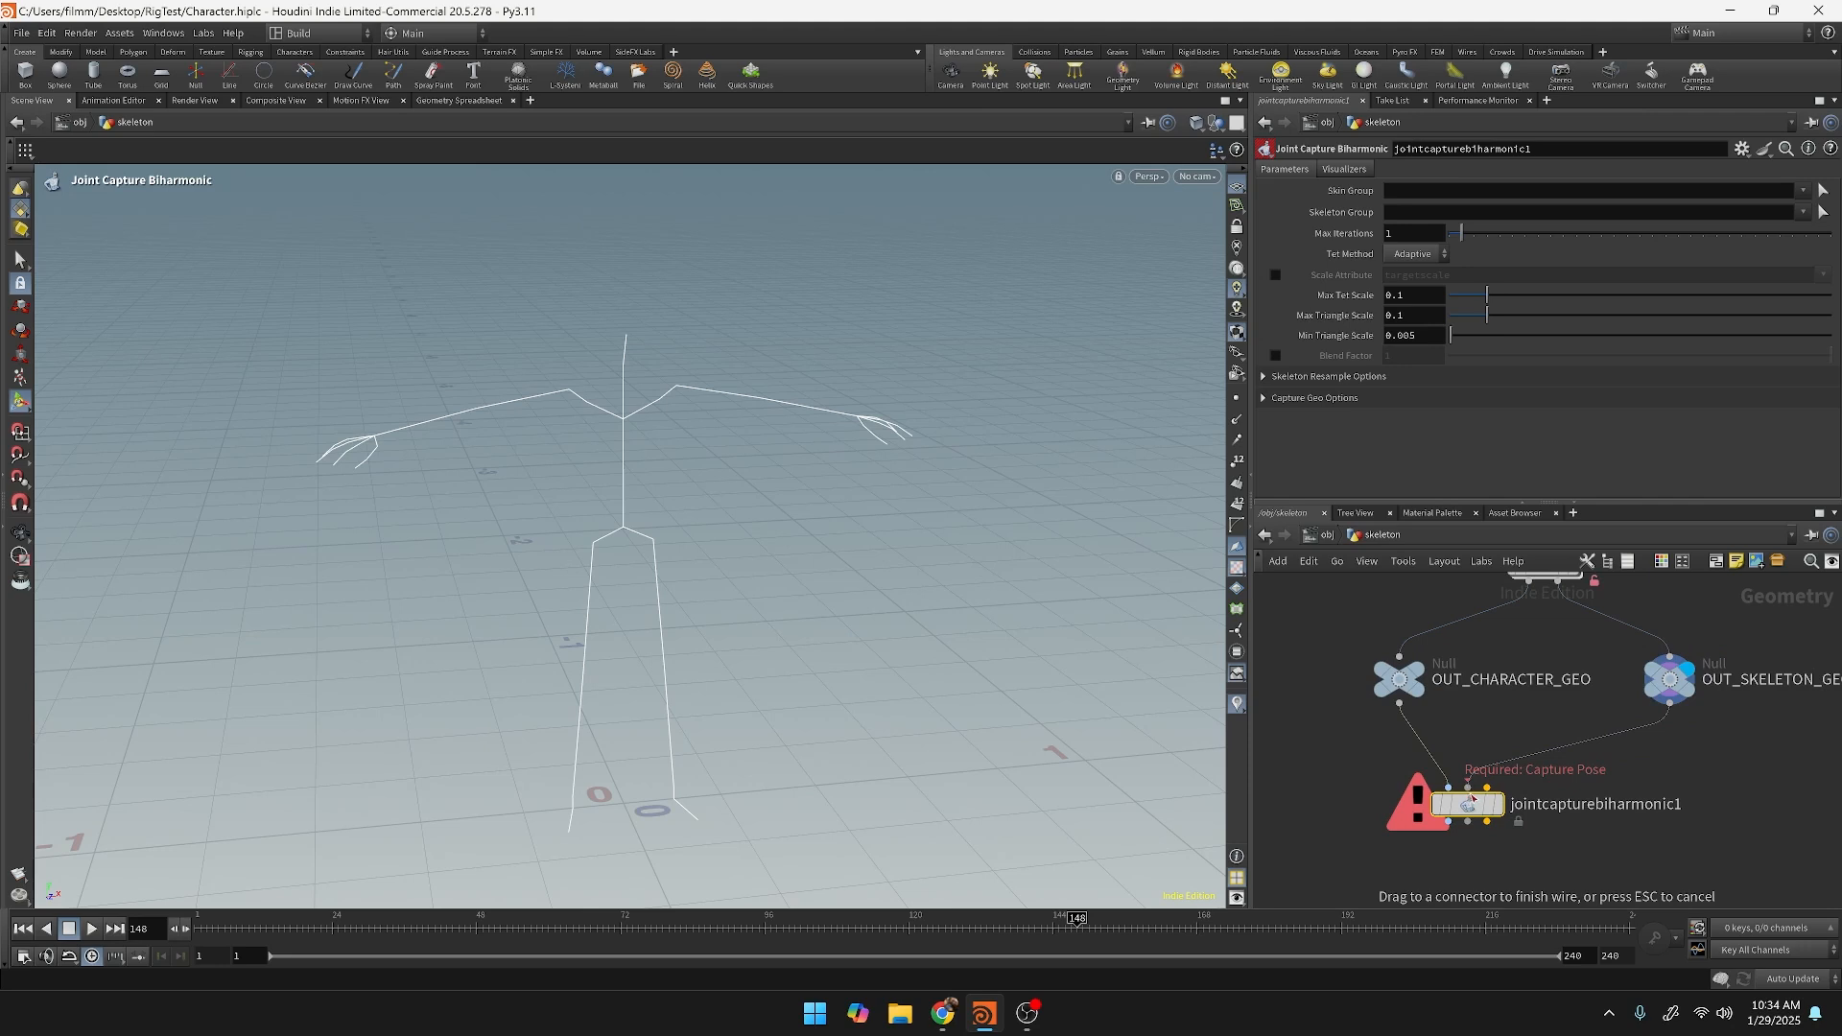
left_click(1454, 790)
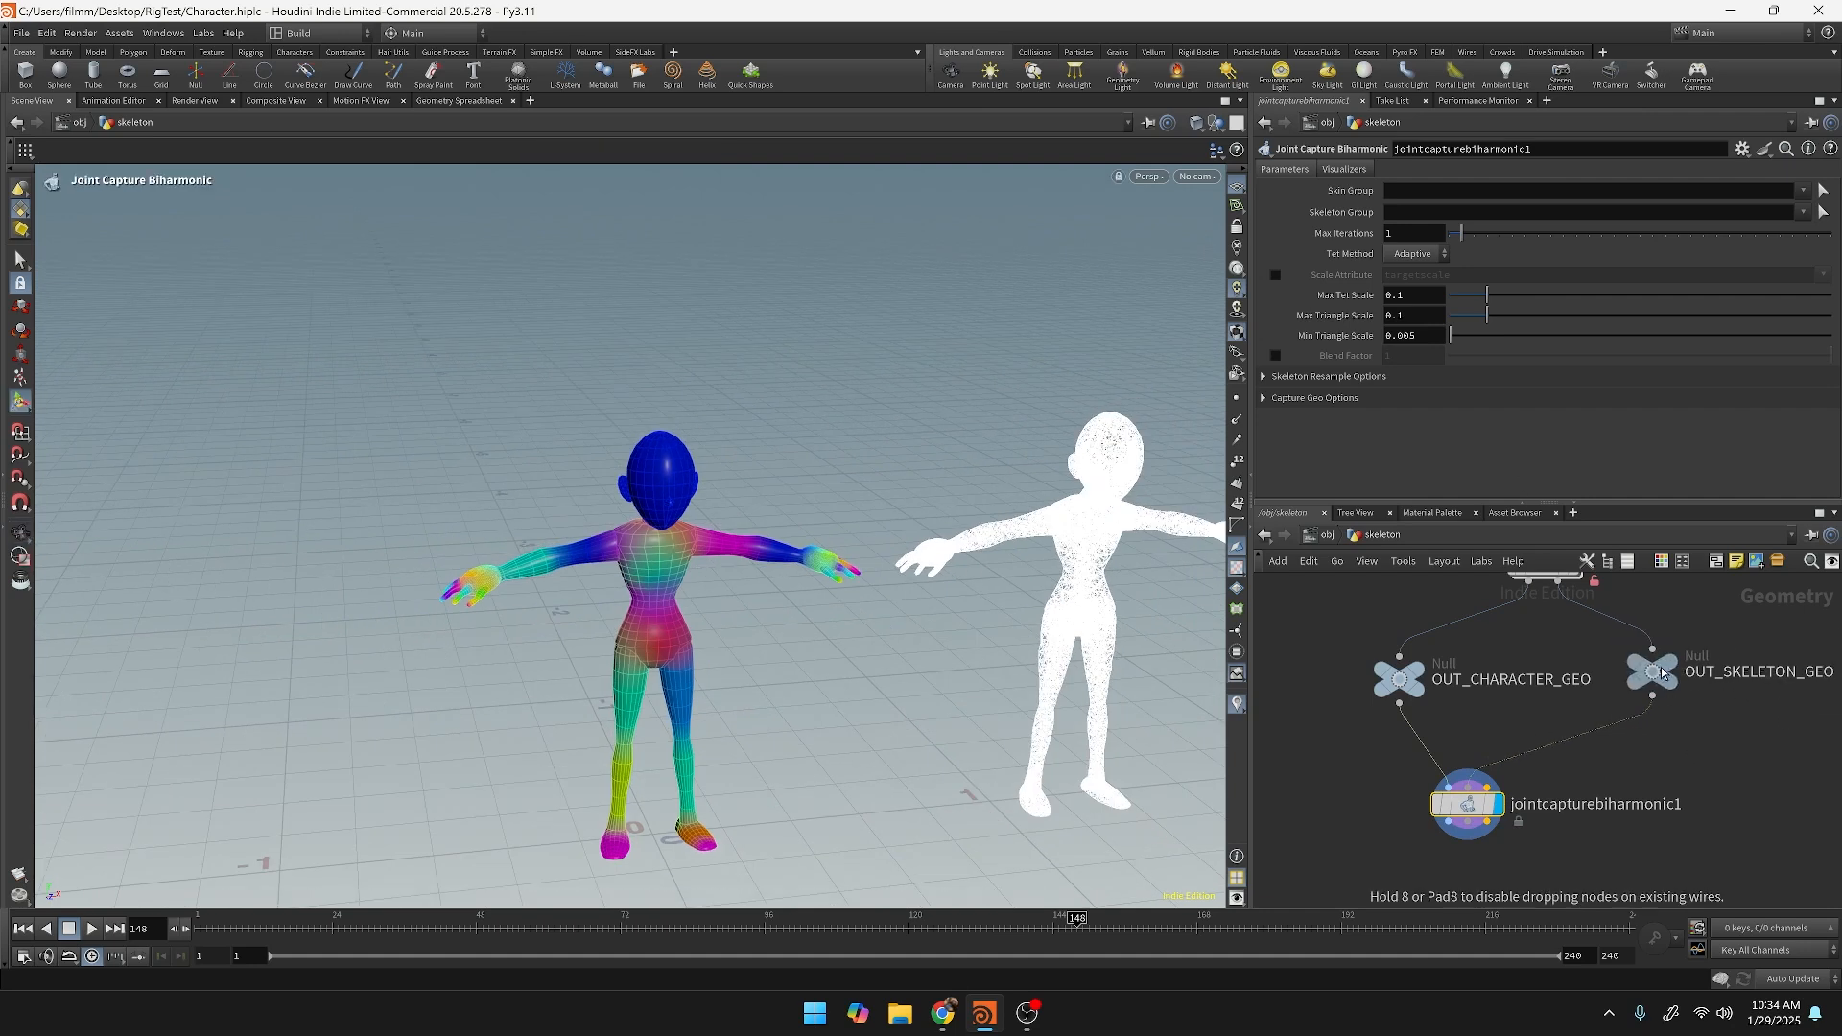
mouse_move(817, 690)
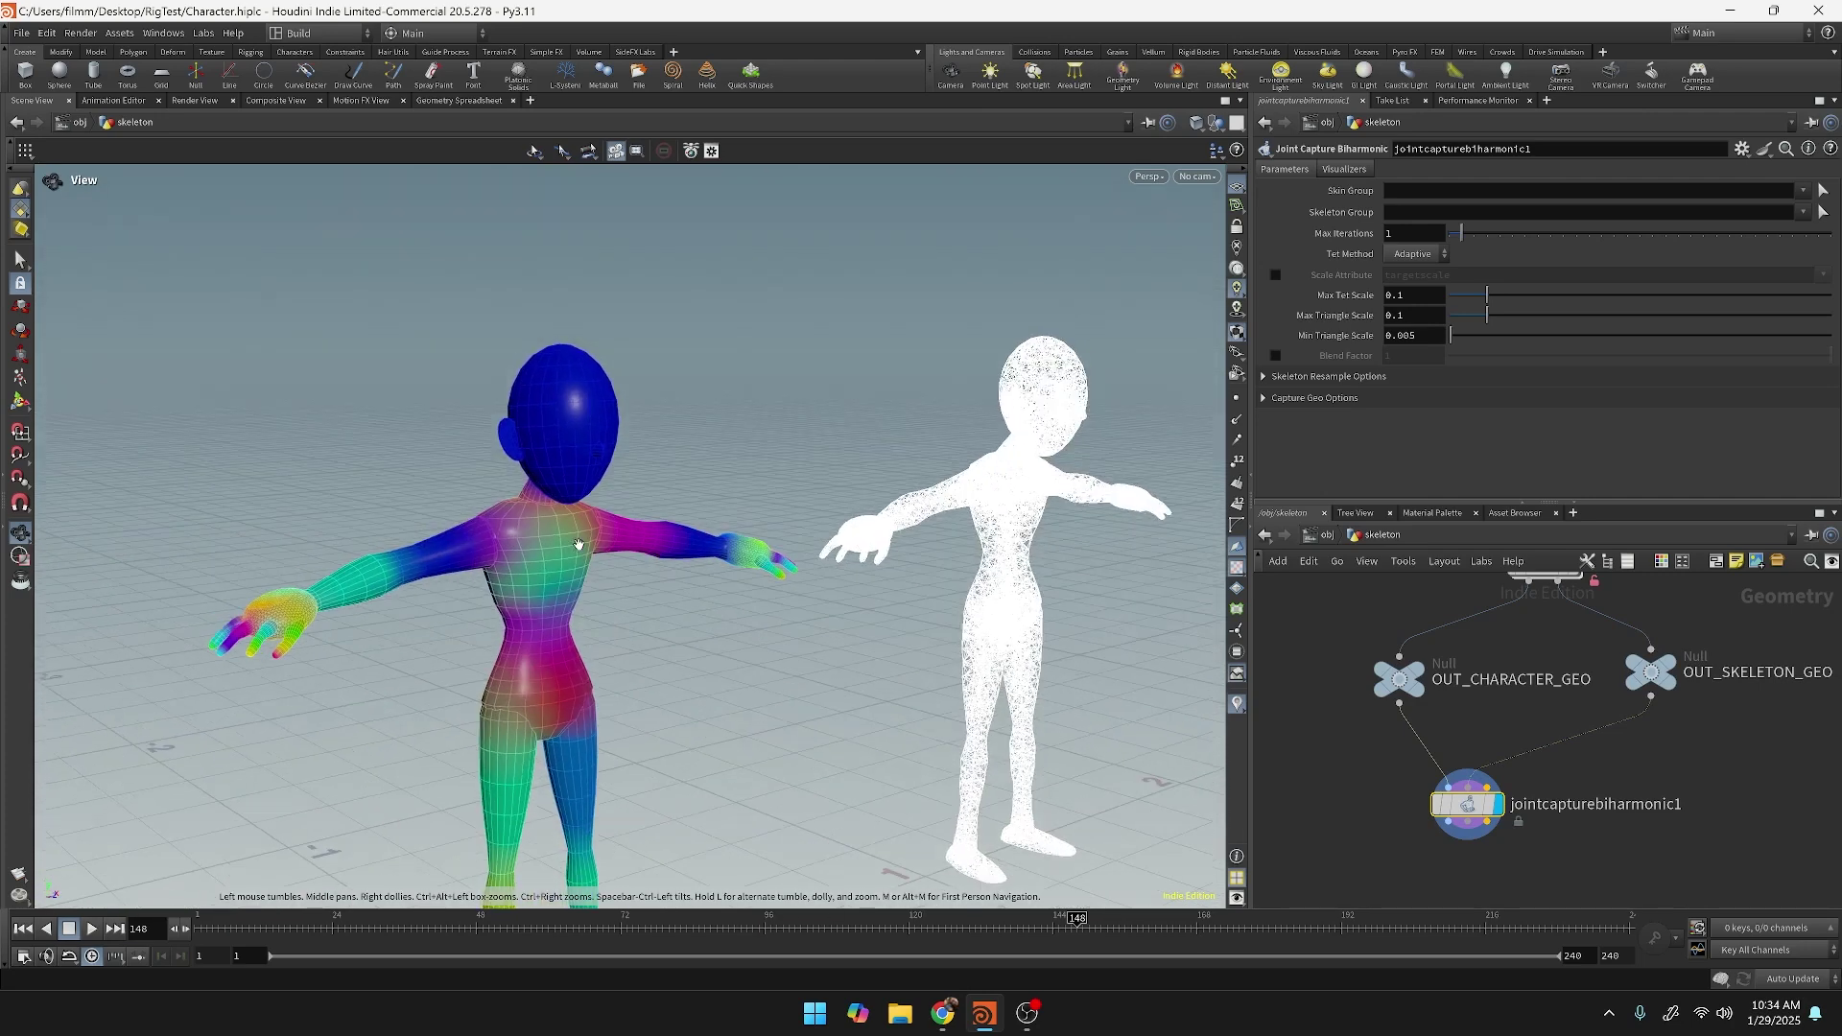
Orbit the viewport to inspect the character's capture weights and tetrahedral mesh.
left_click_drag(576, 544, 807, 595)
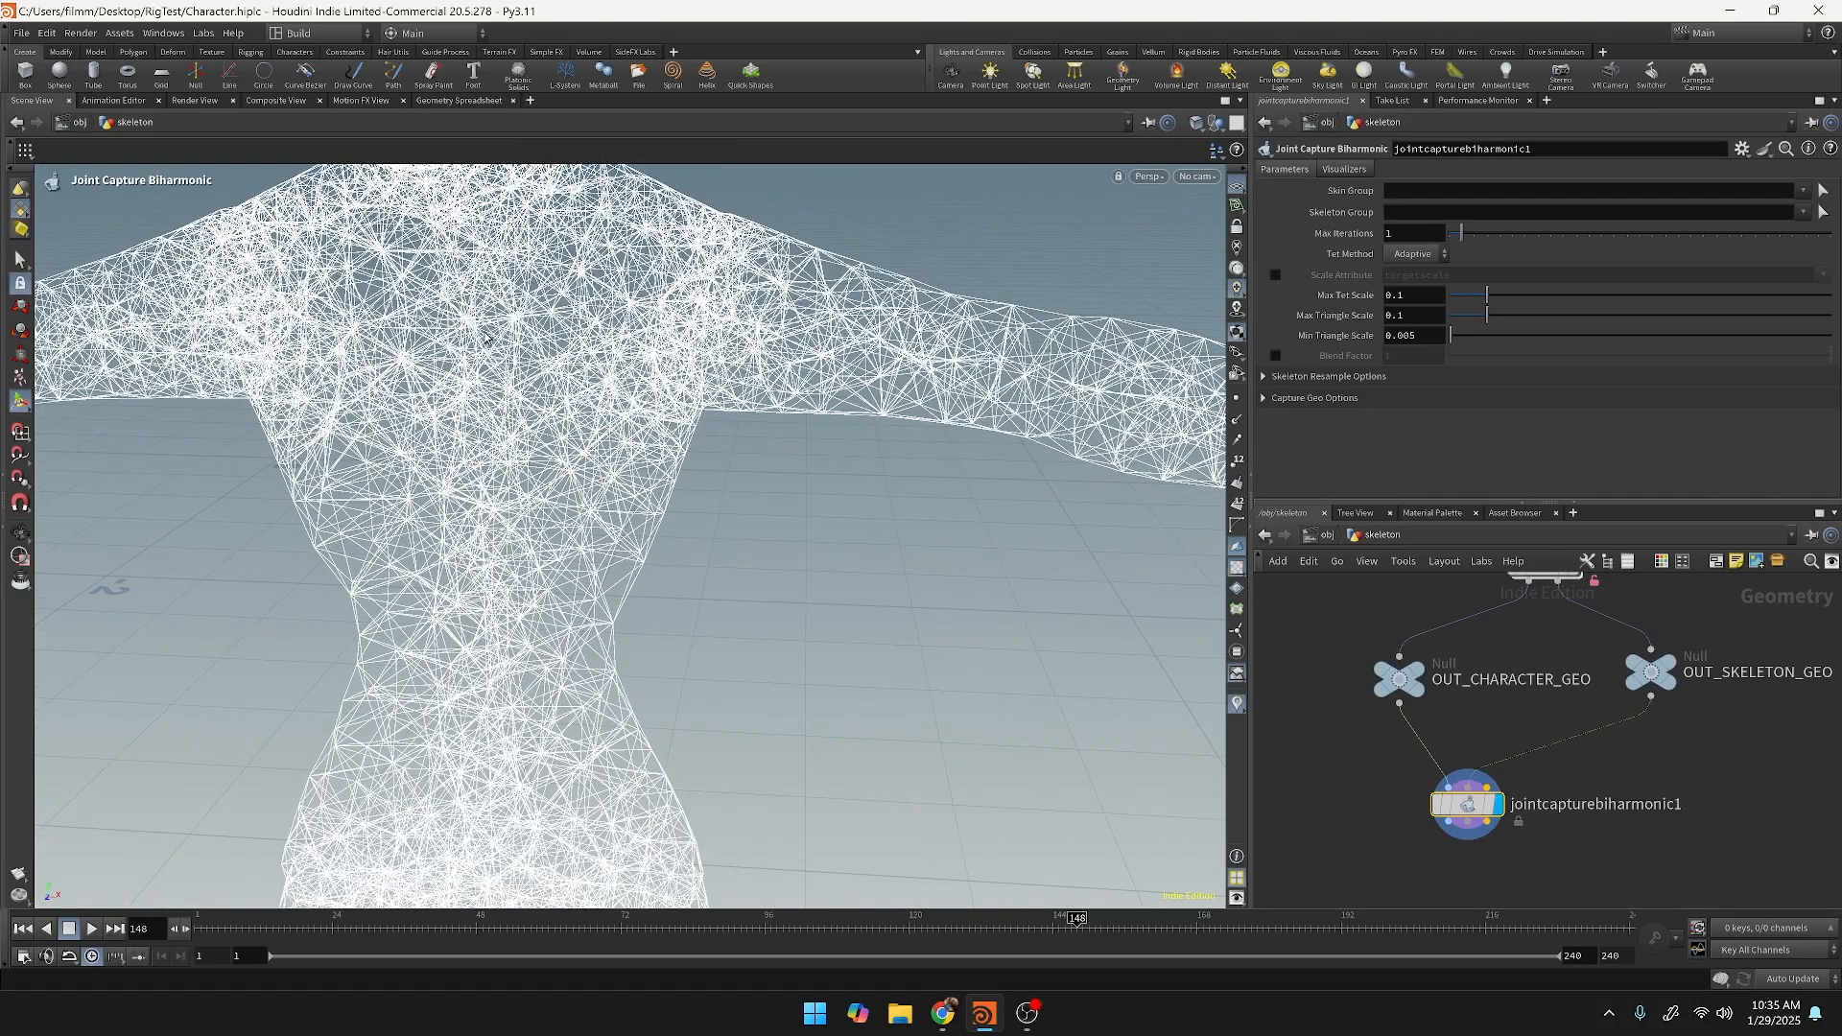
mouse_move(499, 485)
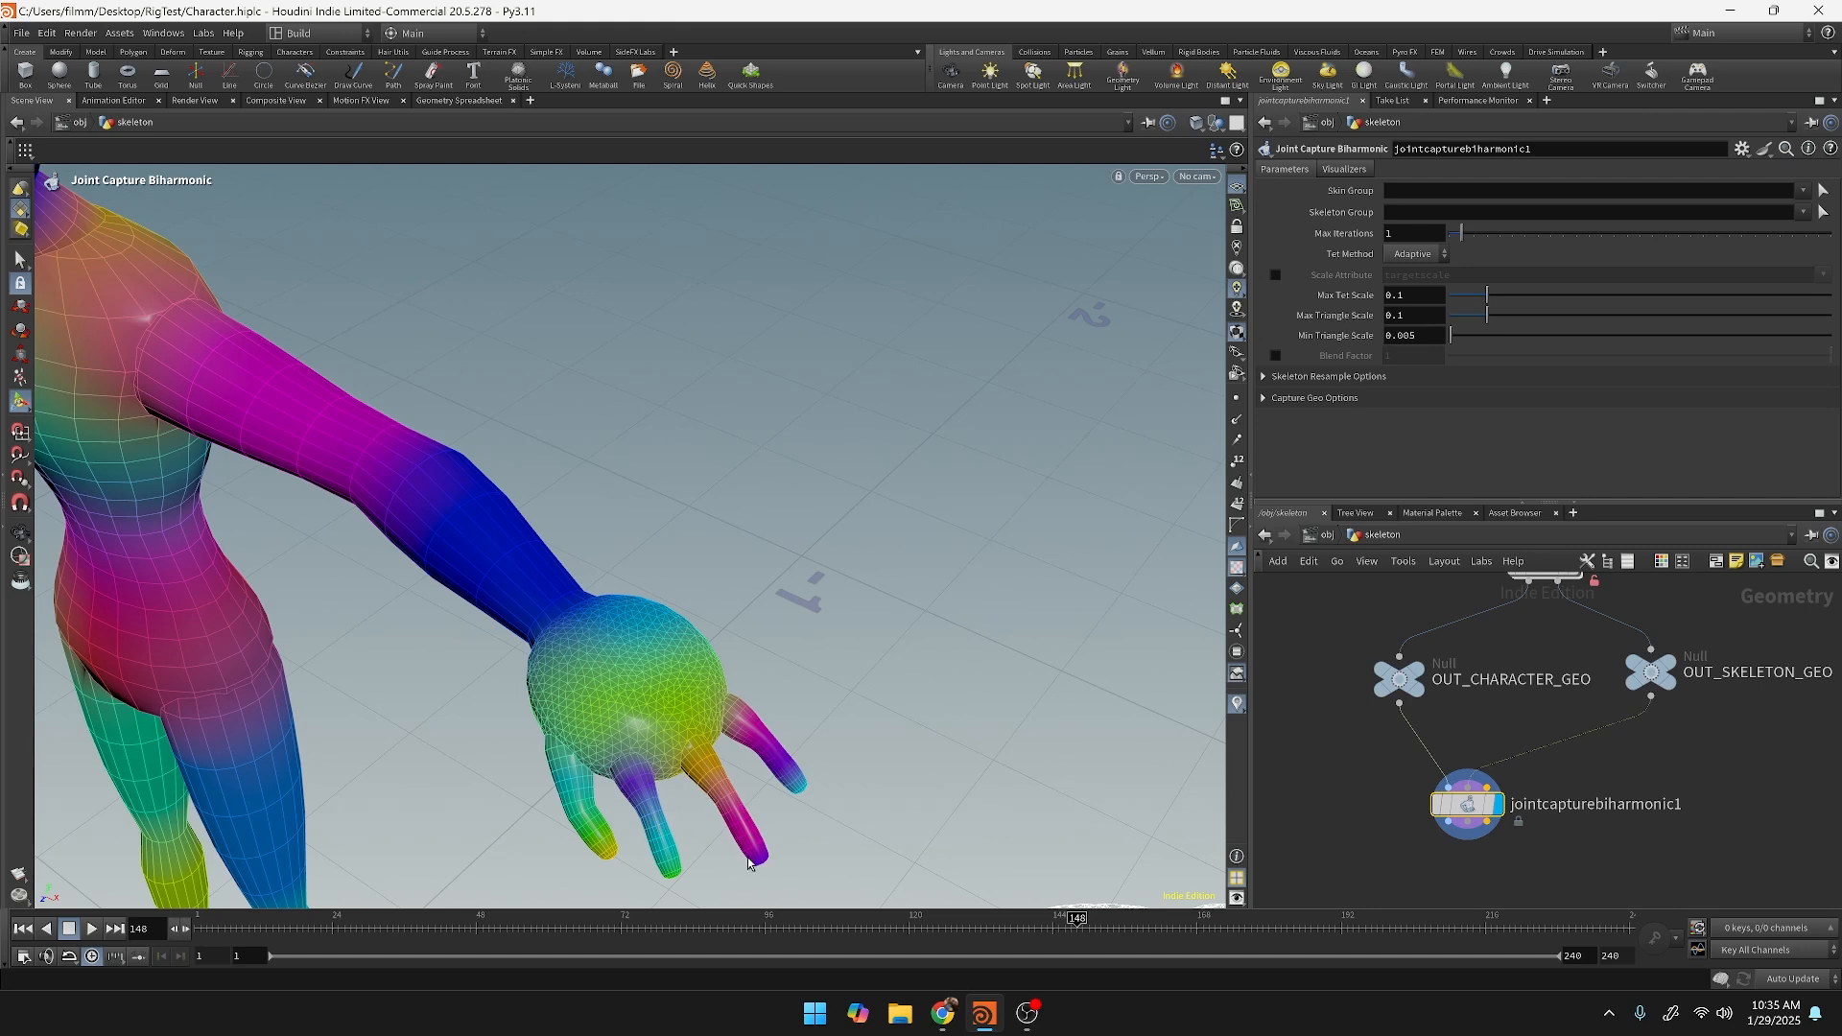
mouse_move(655, 830)
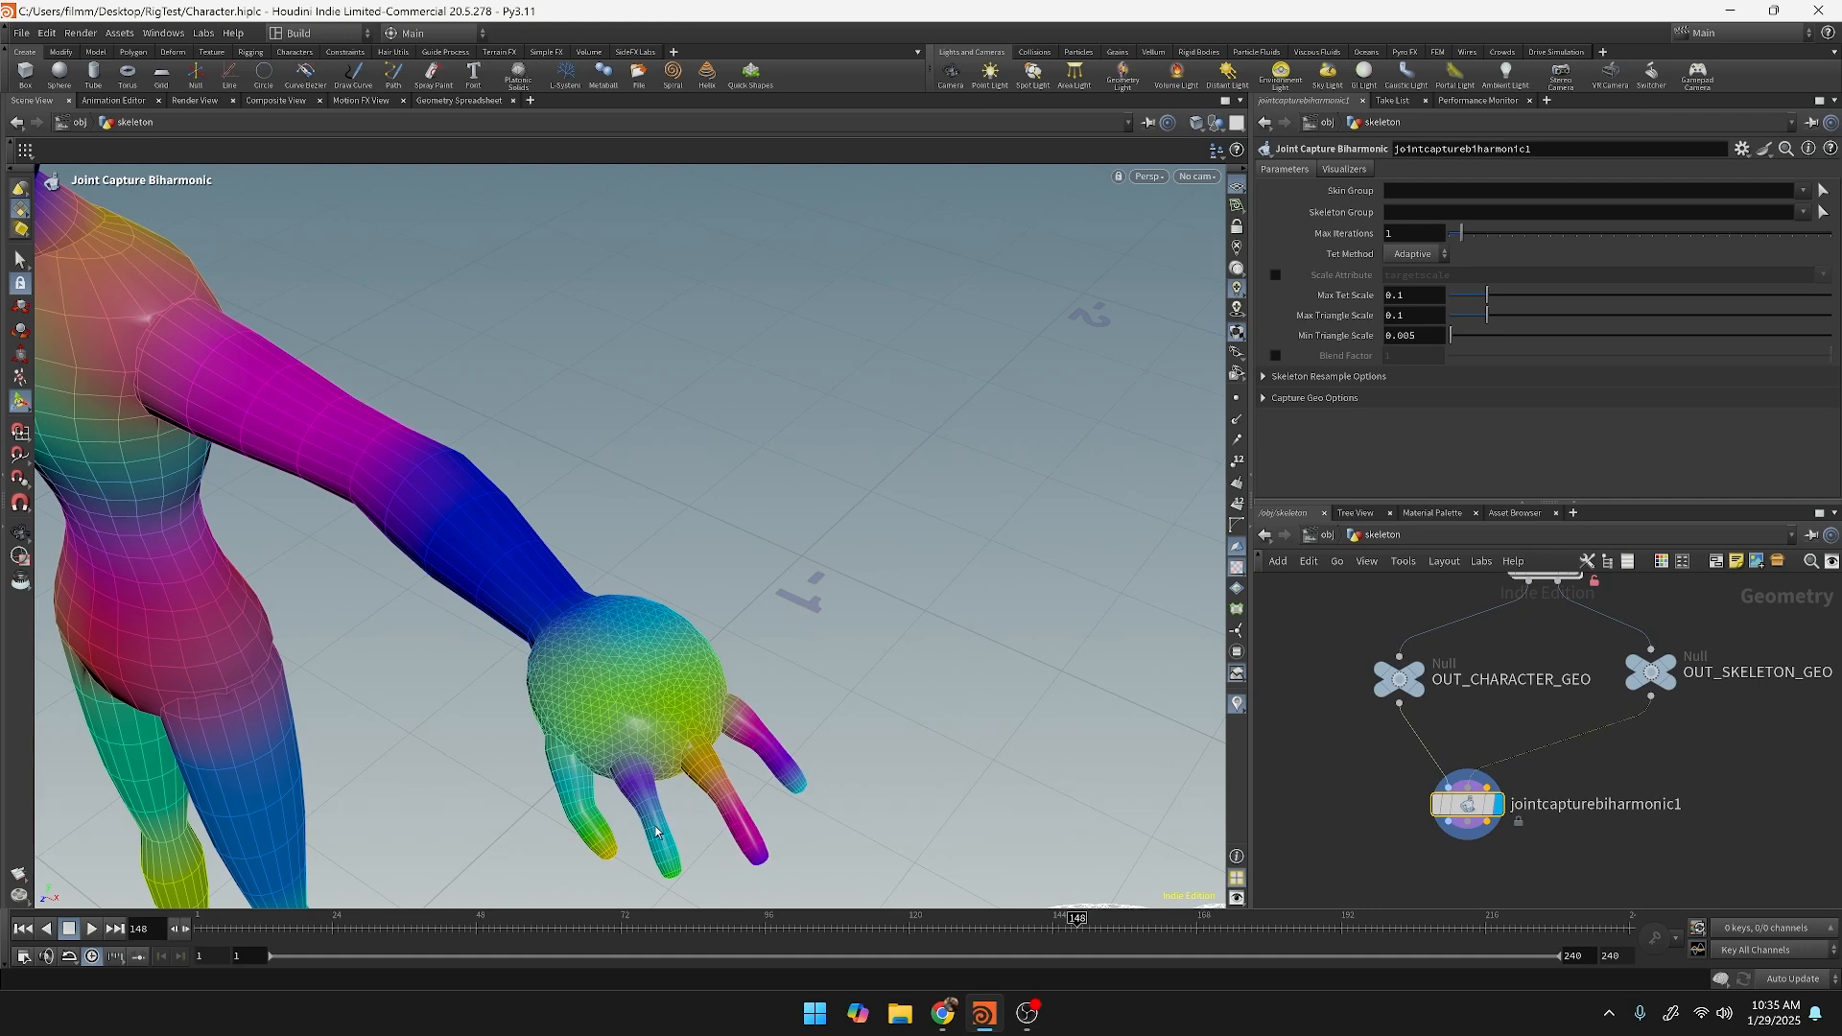
mouse_move(662, 818)
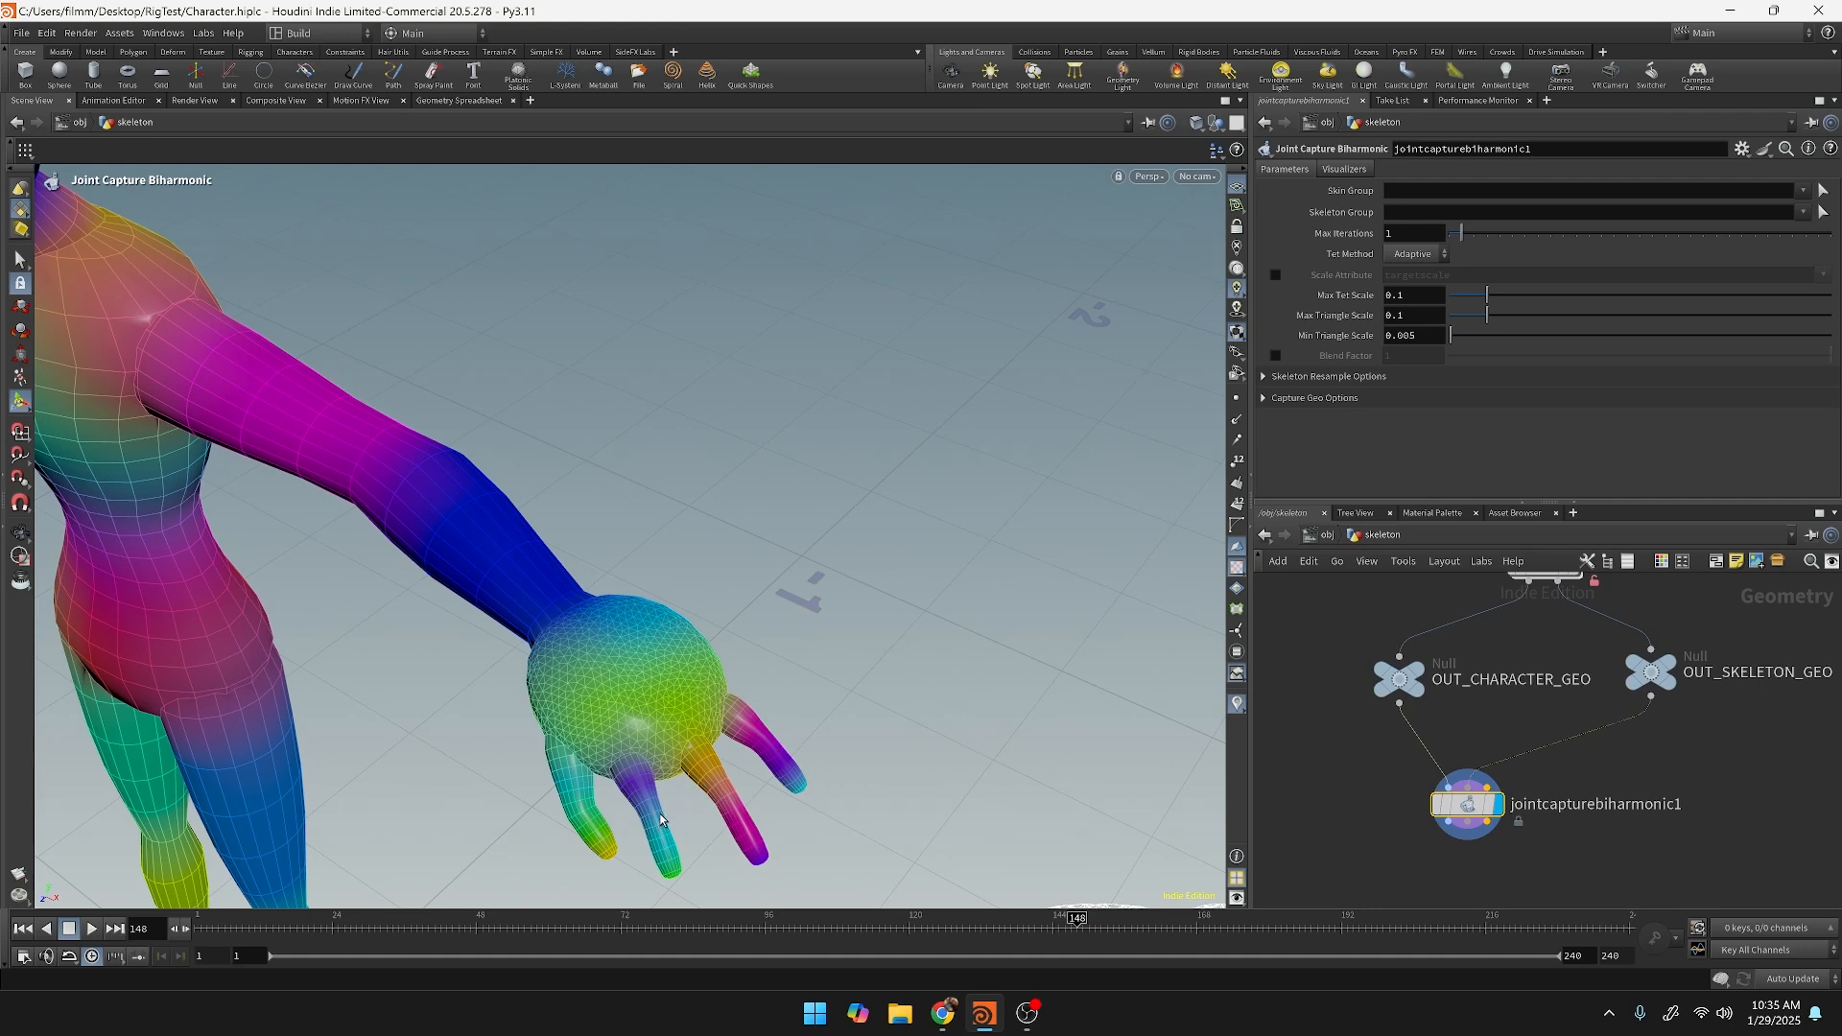
mouse_move(670, 736)
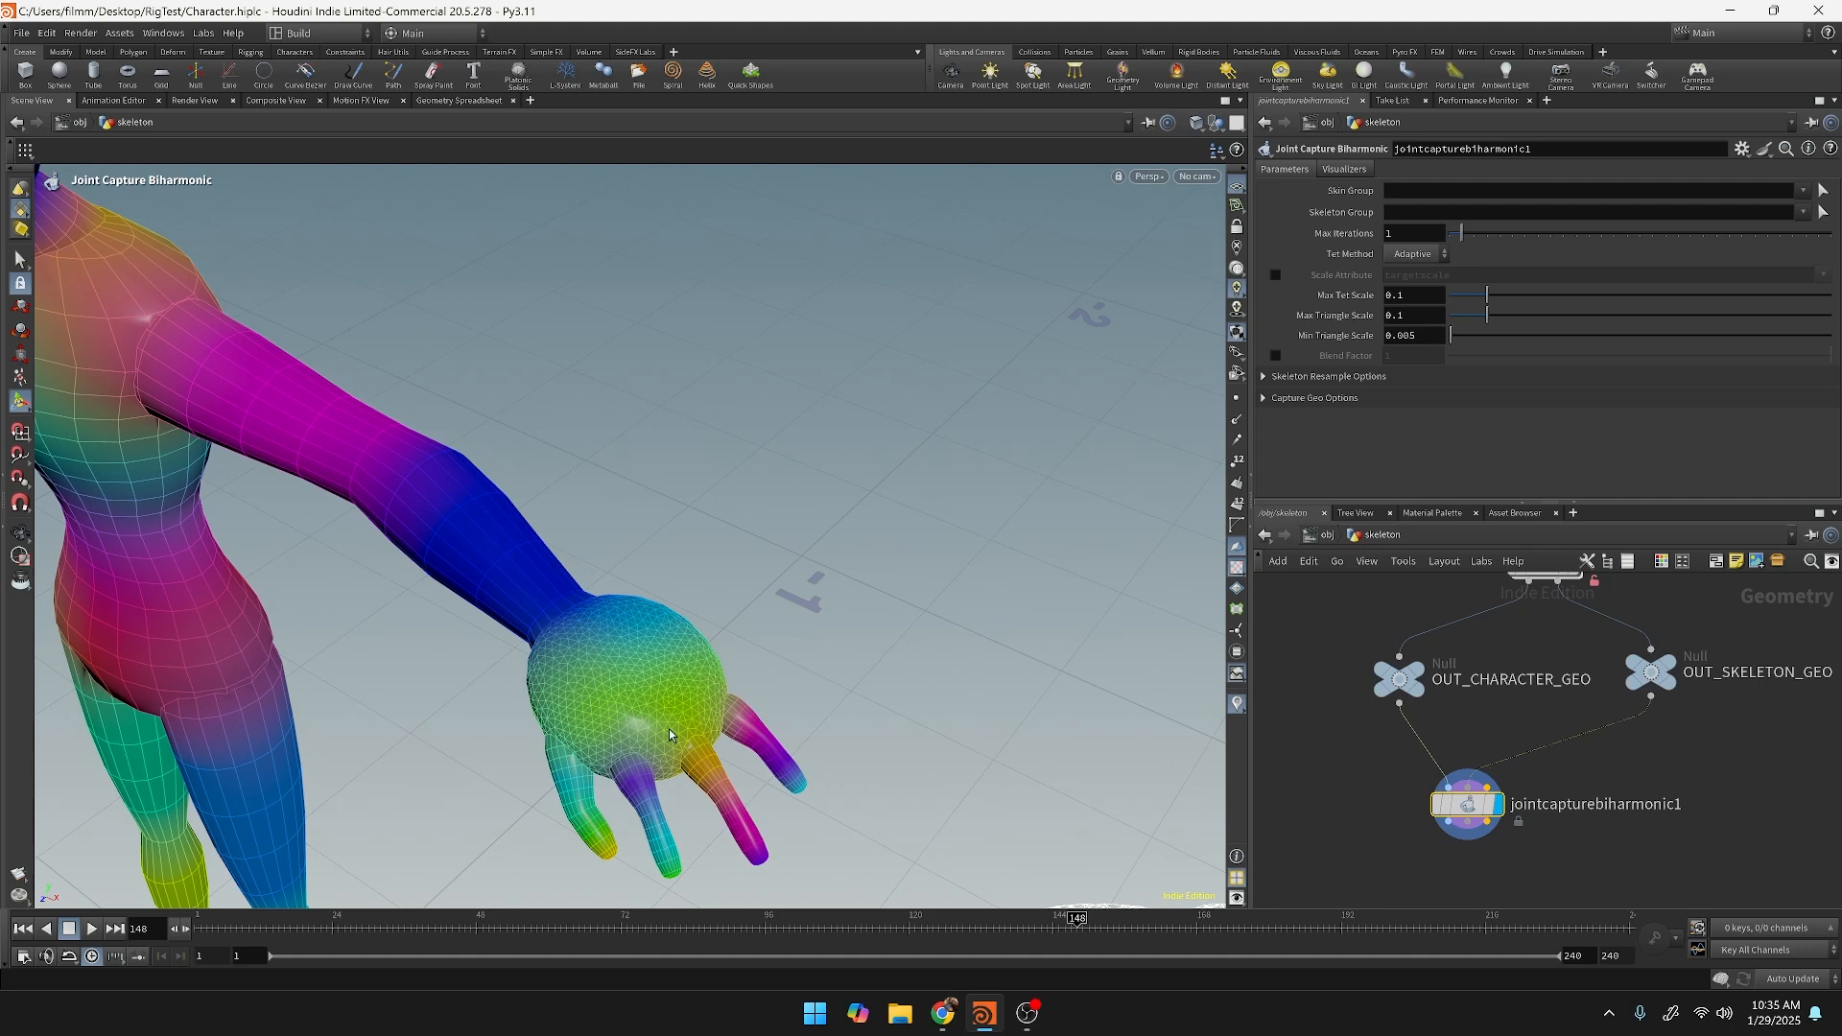
mouse_move(720, 821)
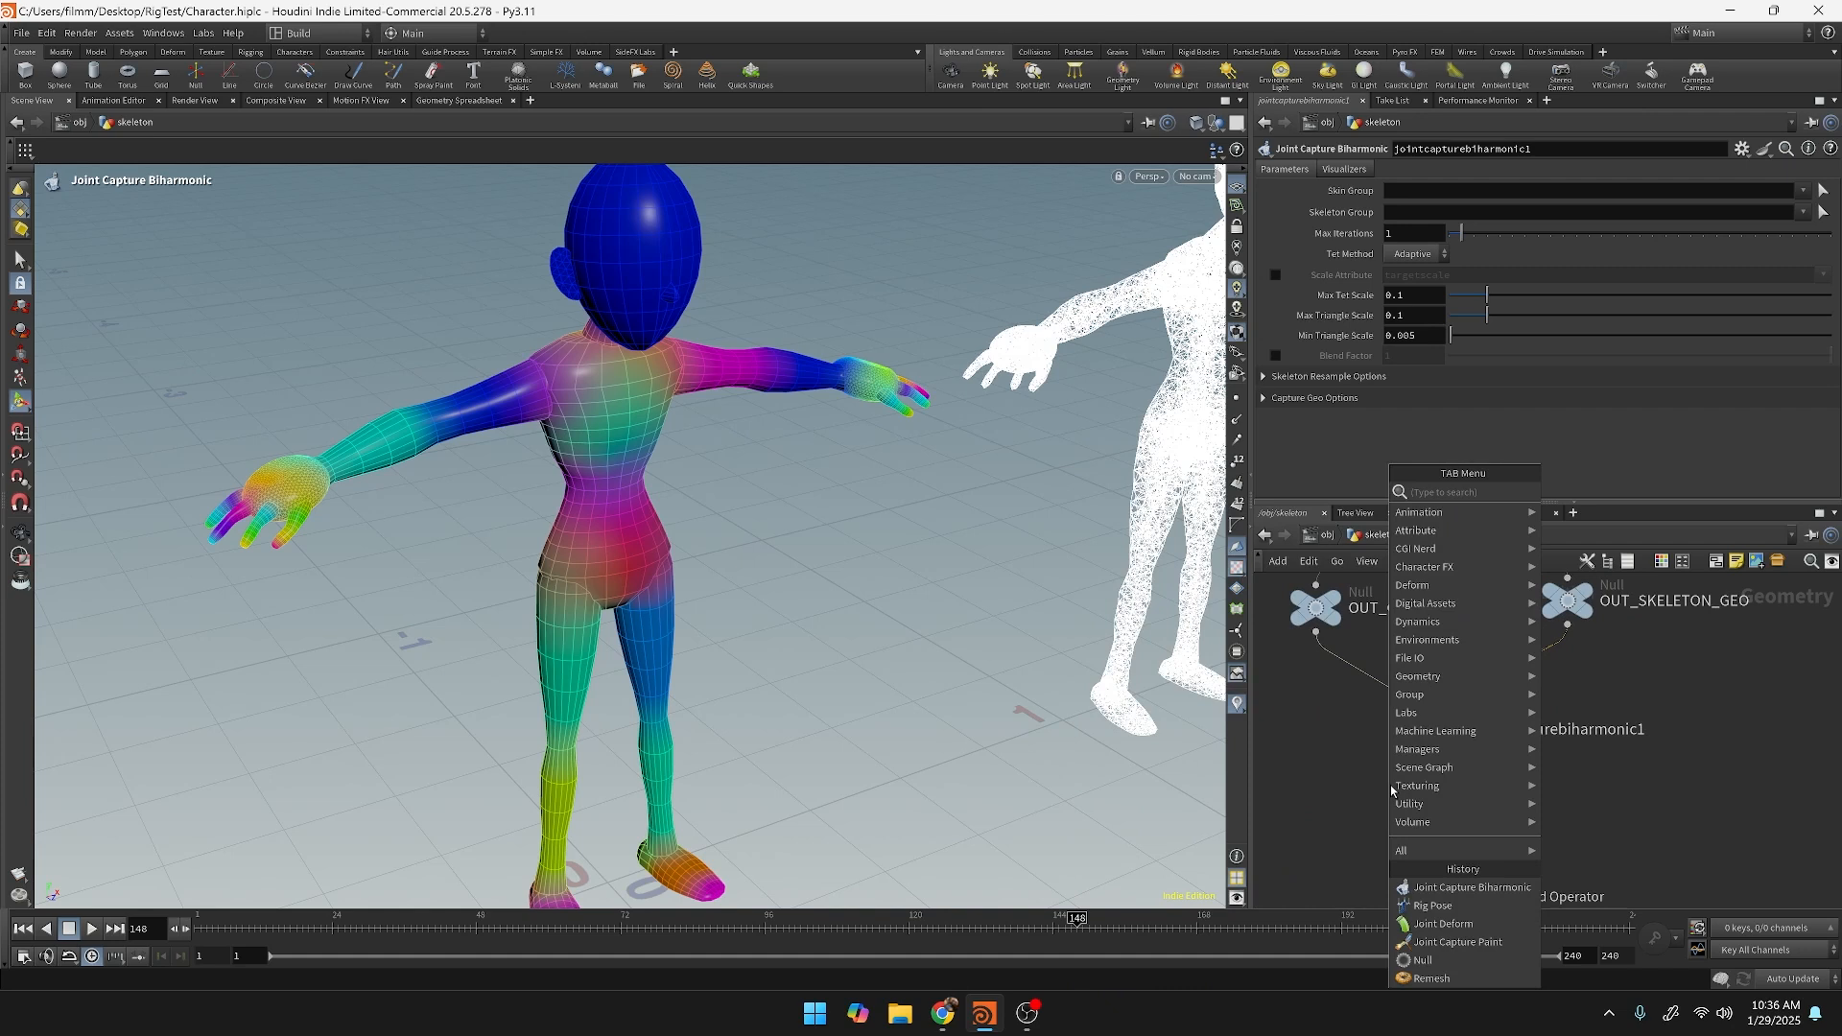
Add a Joint Deform node under jointcapturebiharmonic1, then search nodes for 'r'.
type("jo")
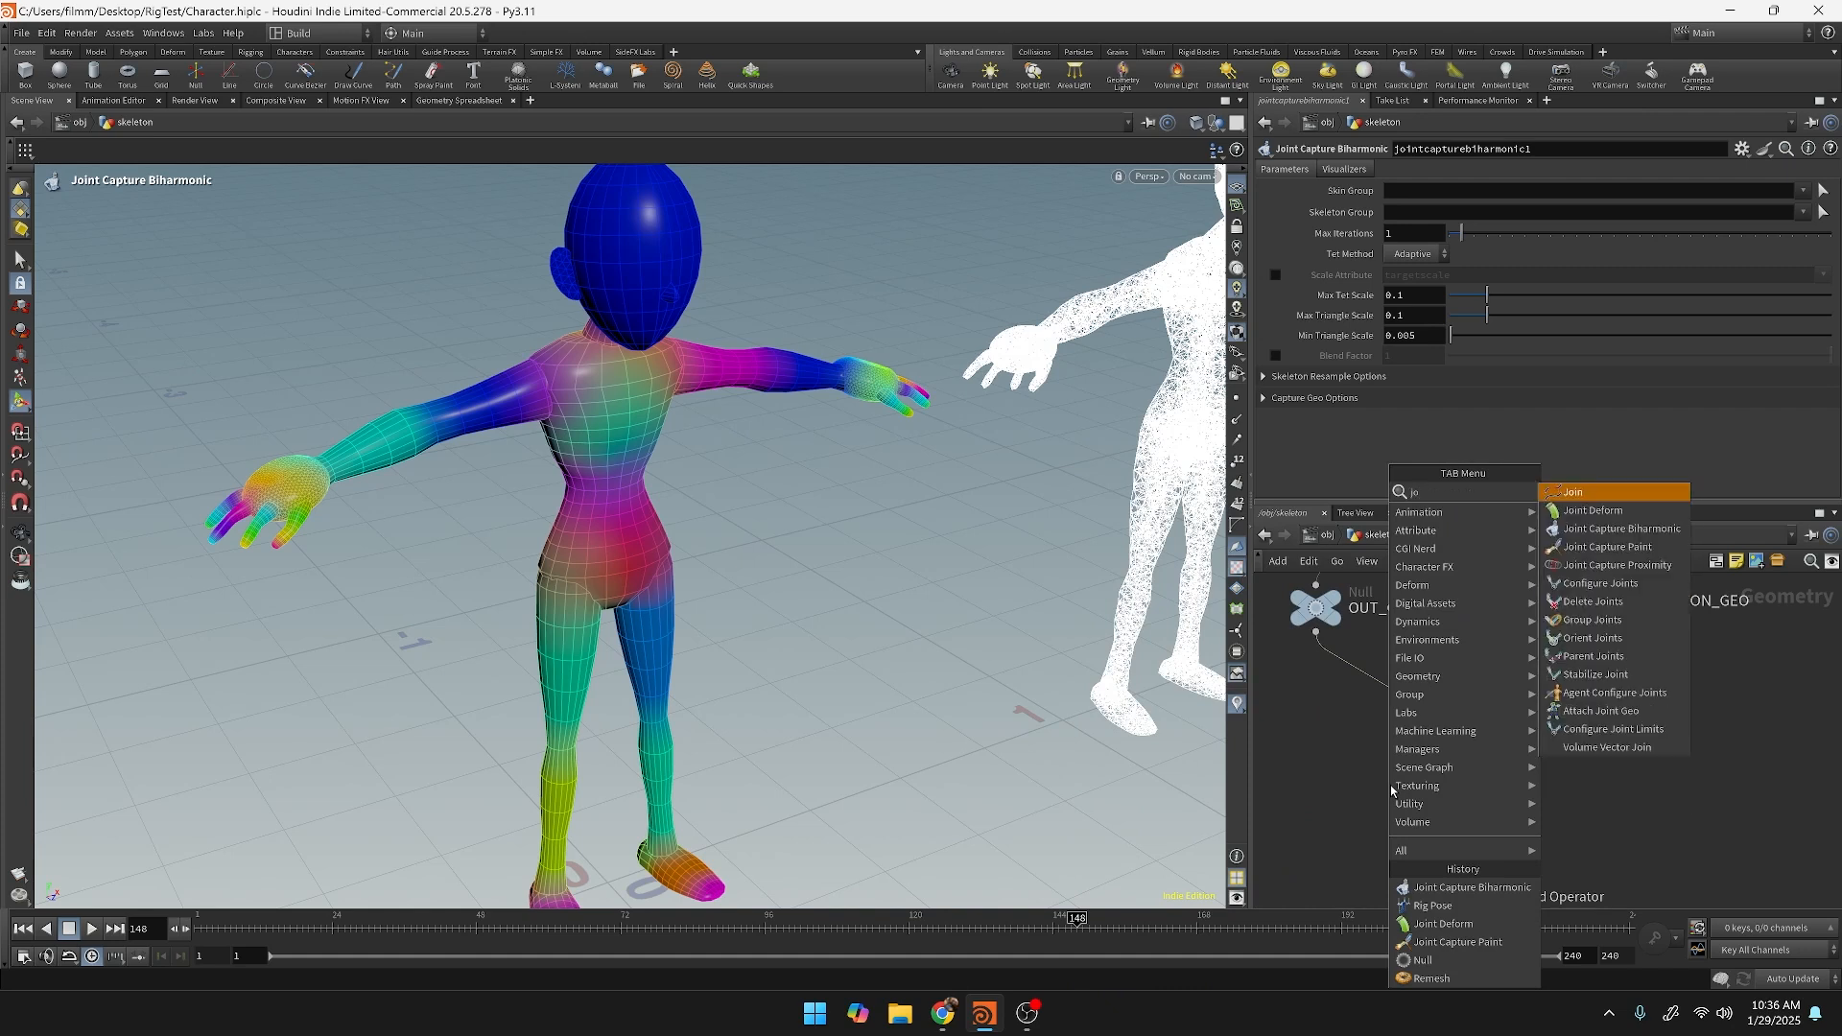
left_click(1593, 509)
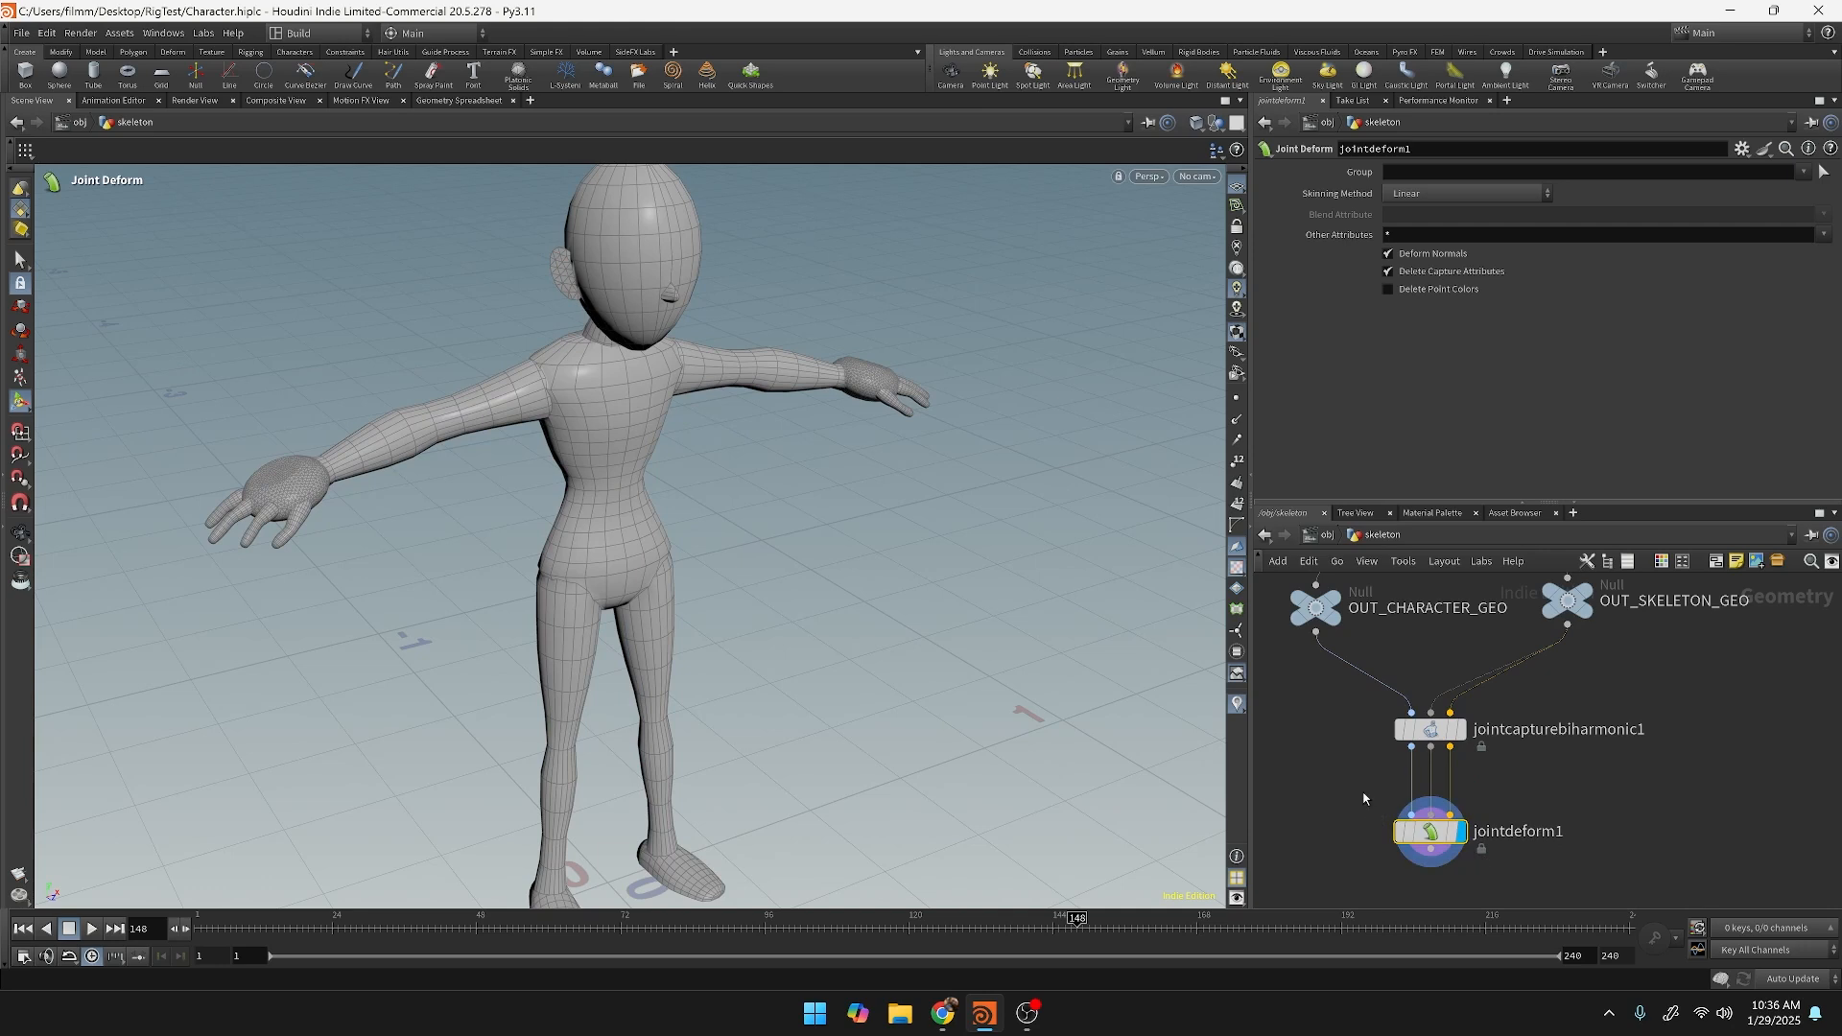
mouse_move(1655, 861)
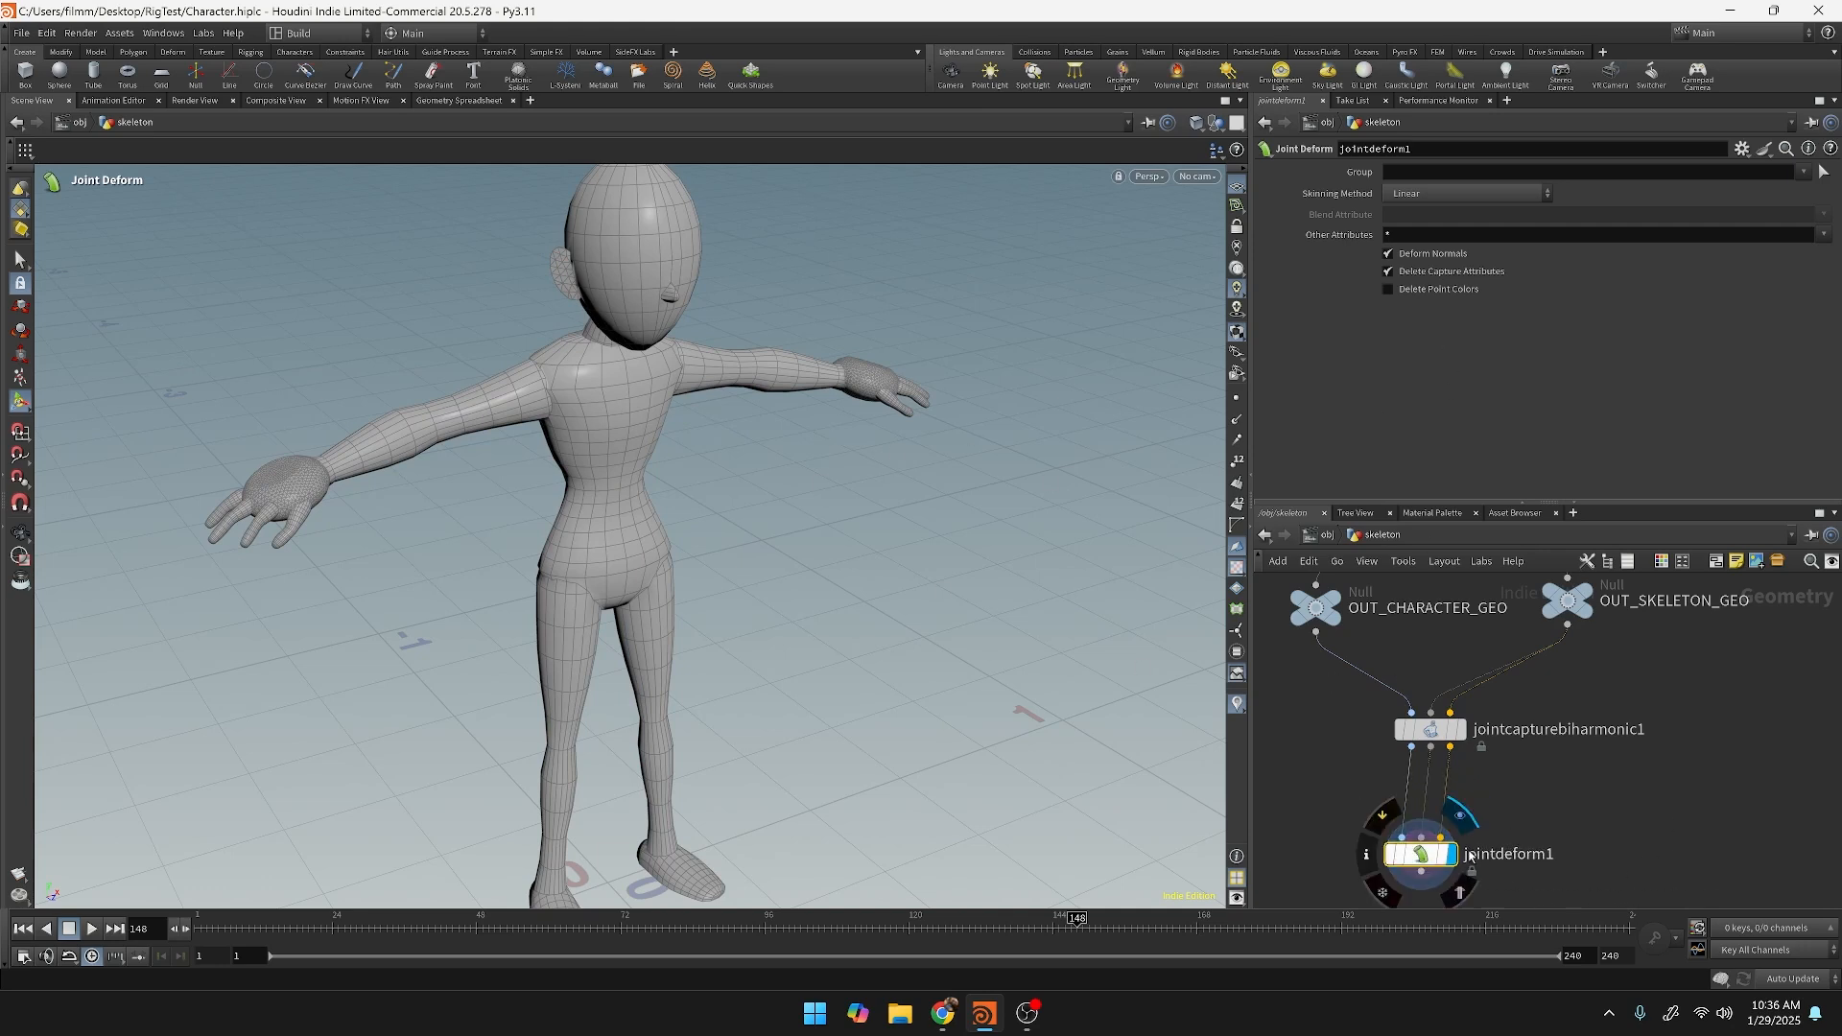
key("Tab")
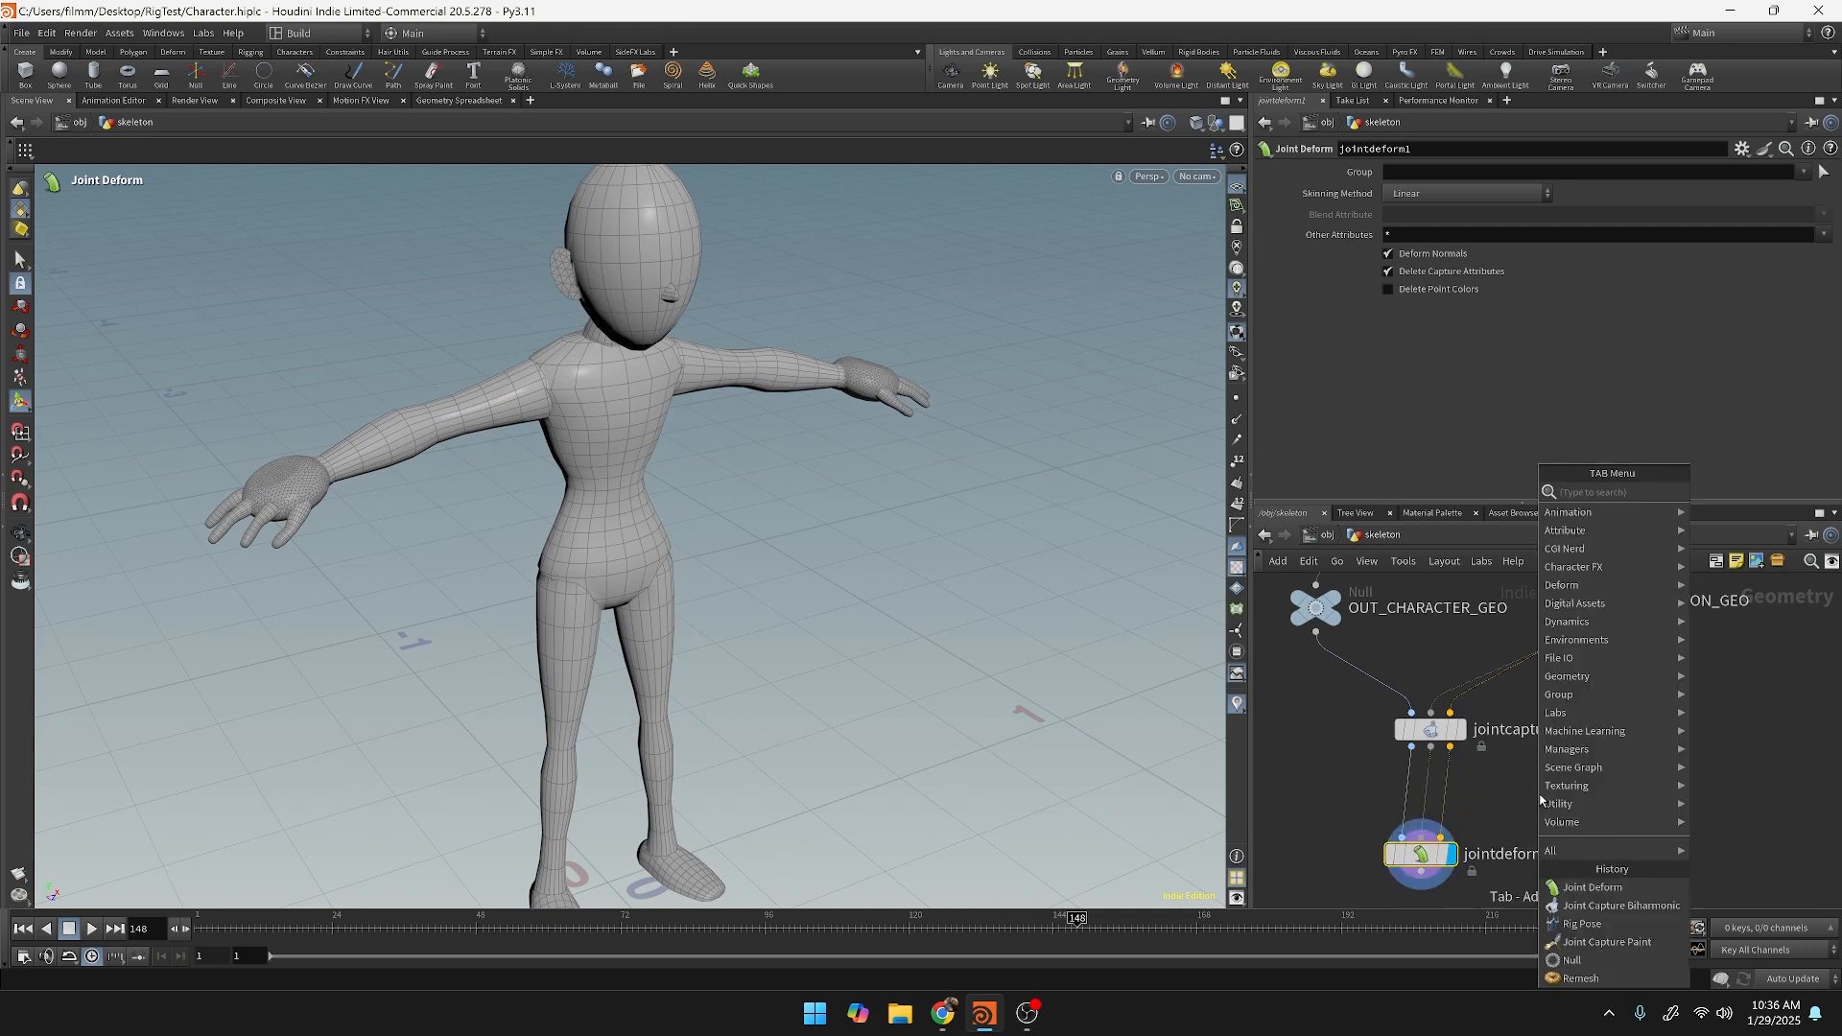
type("rigp")
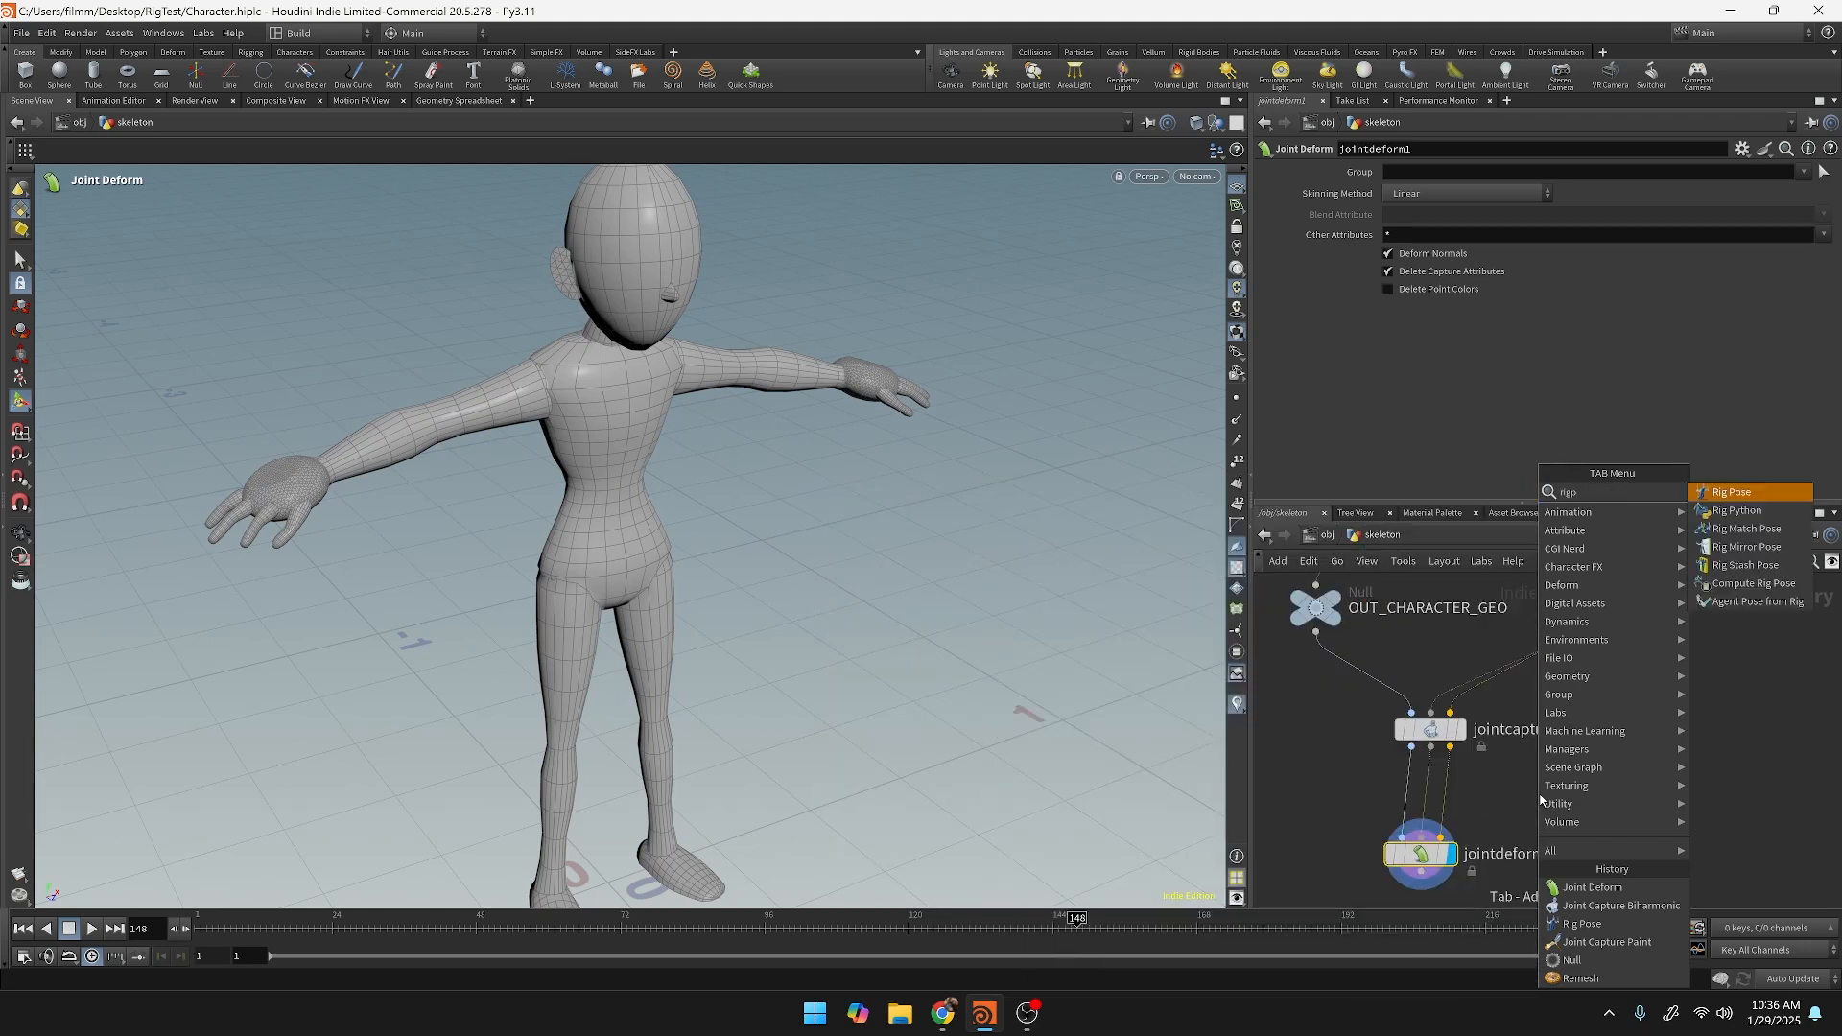
Insert a Rig Pose node and rotate L_Shoulder_Joint to lower the arm.
left_click(1731, 491)
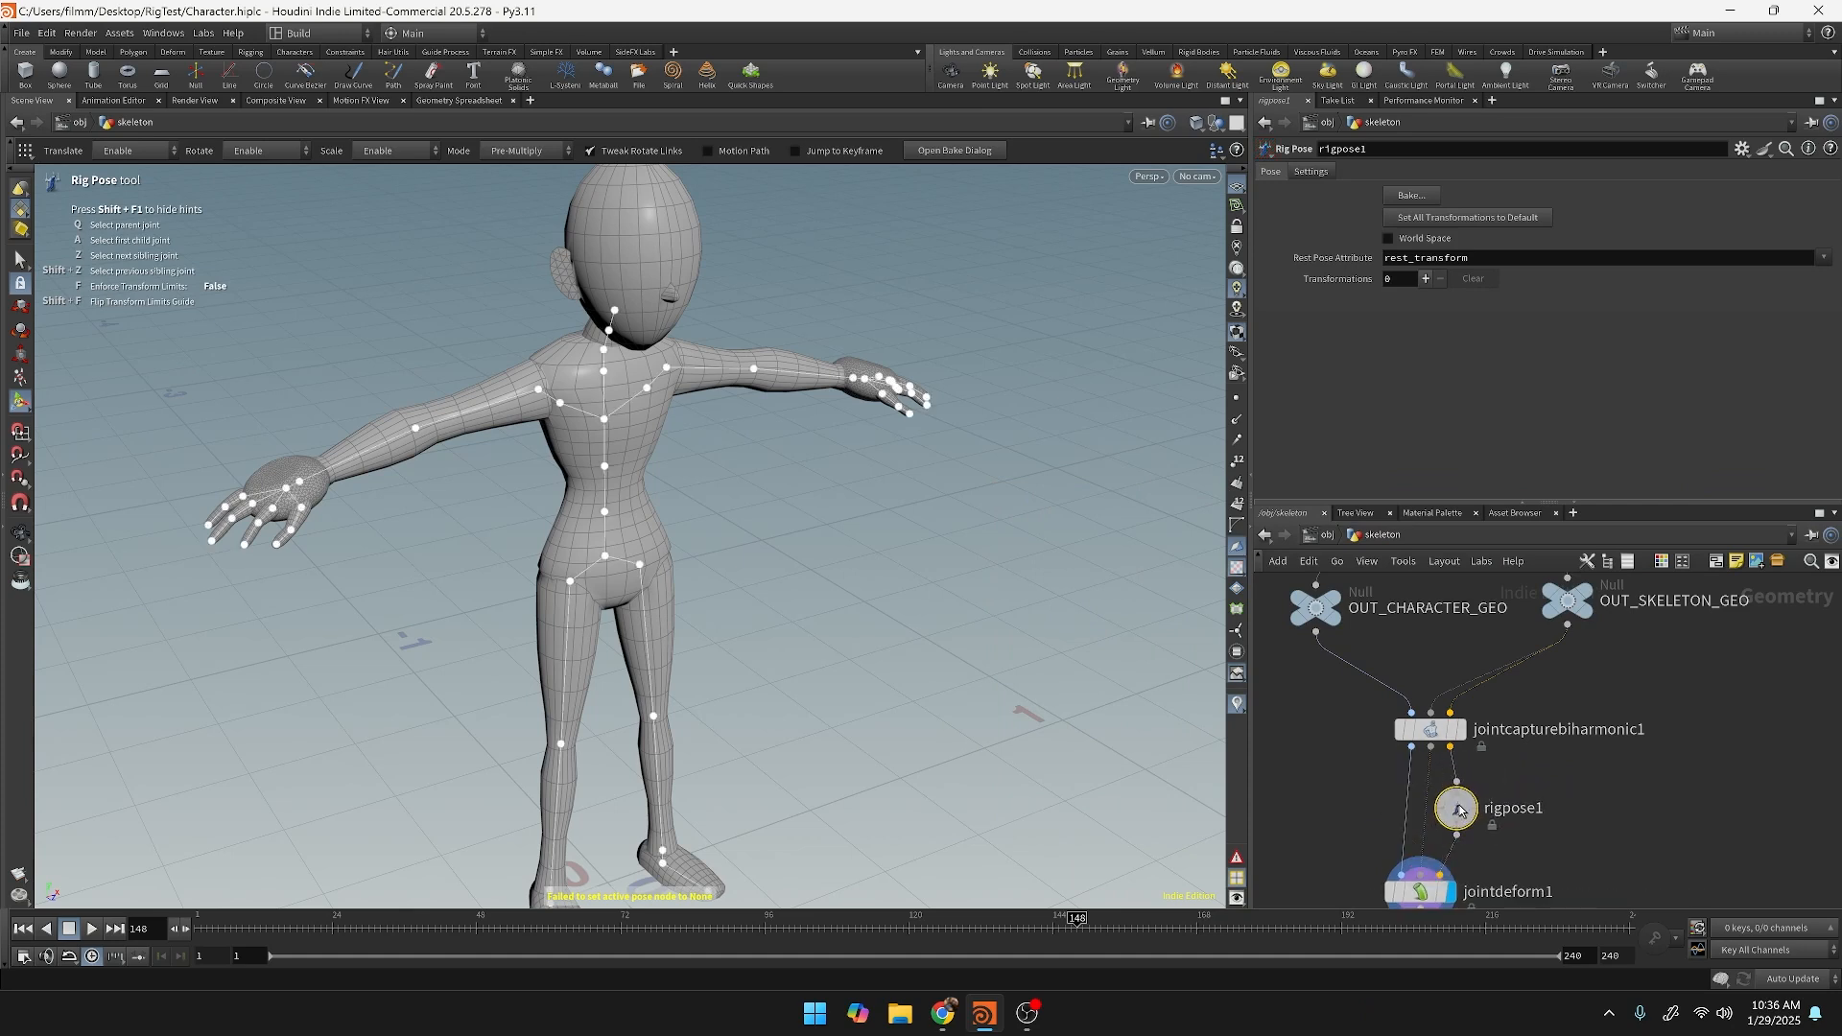
left_click(706, 372)
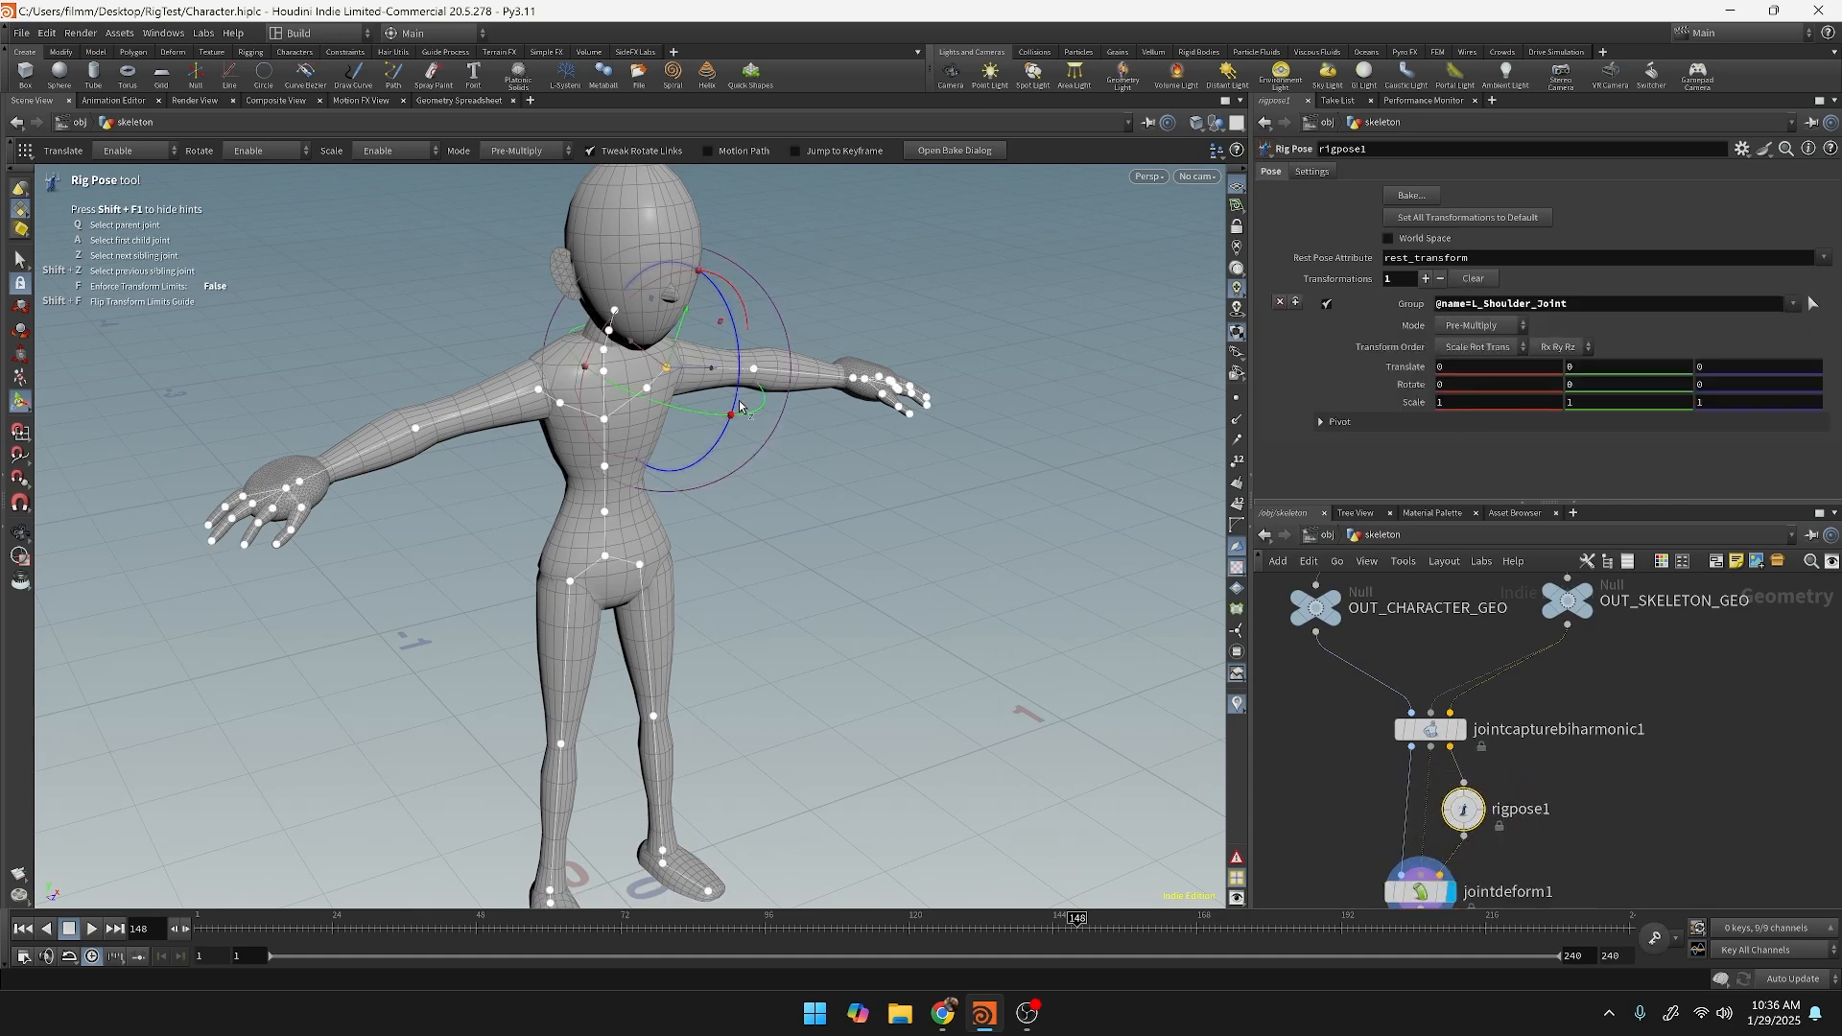
left_click_drag(739, 405, 728, 288)
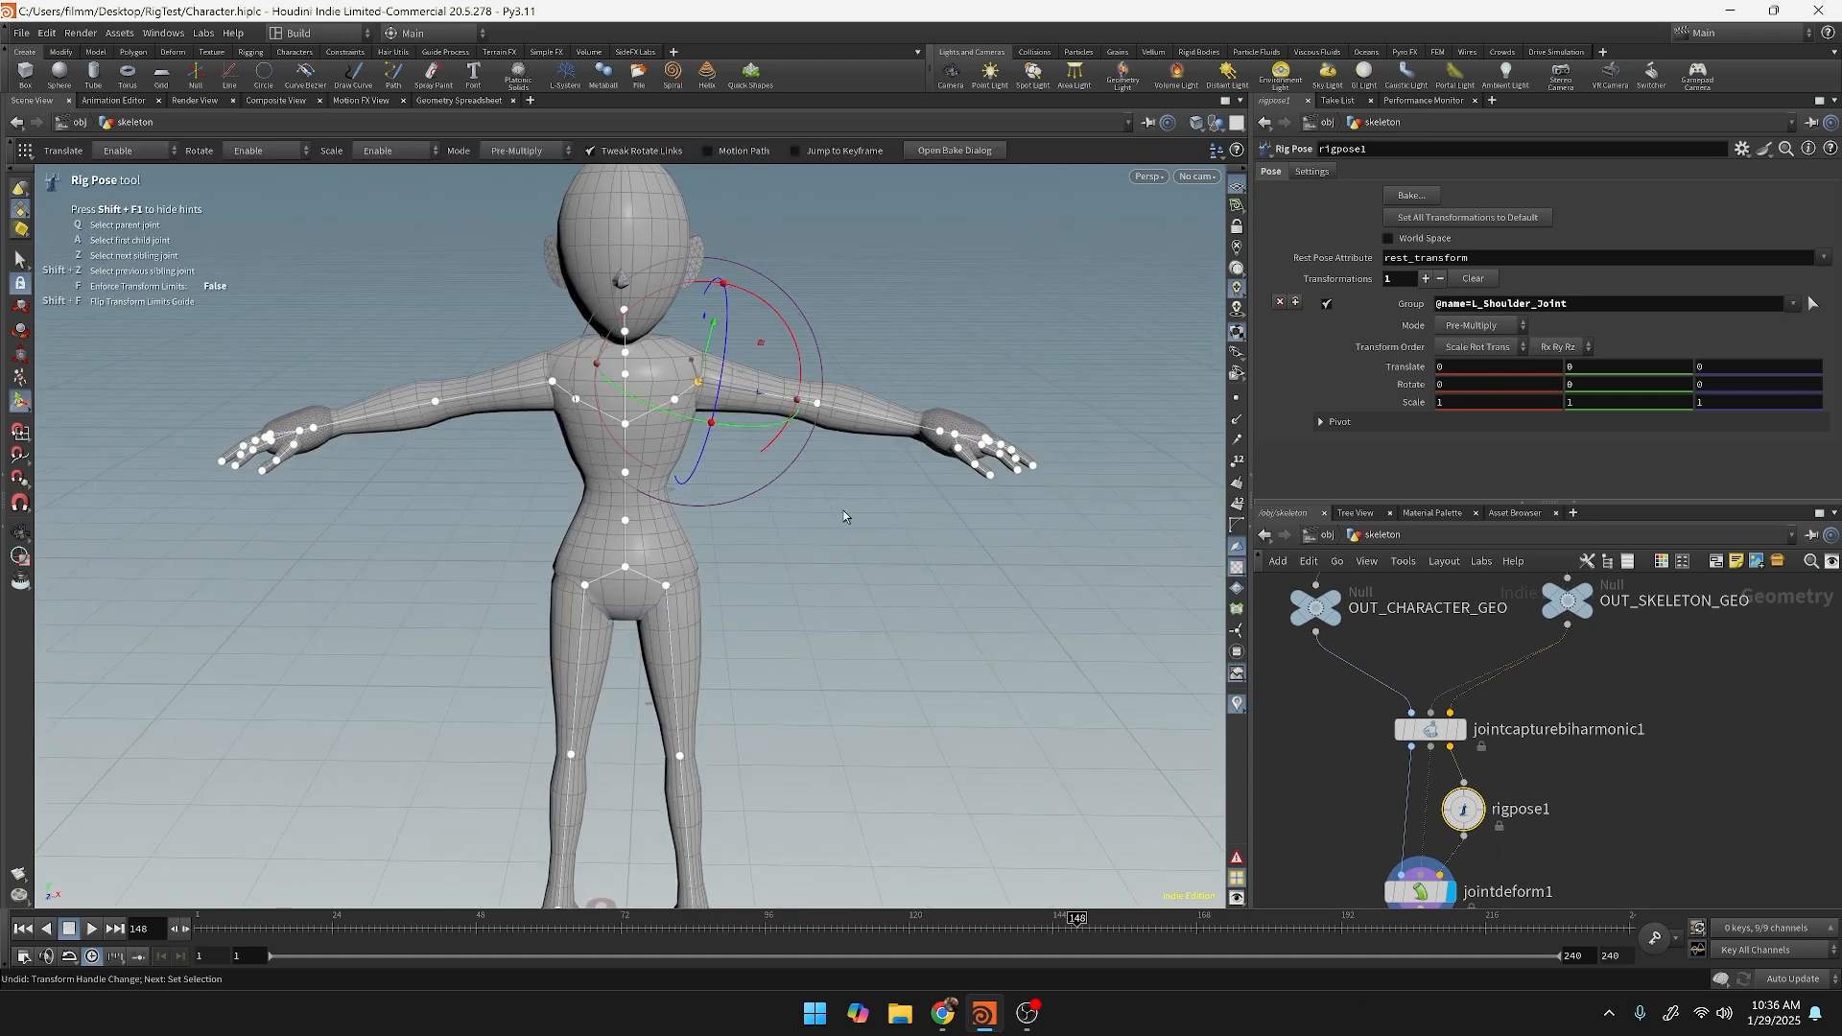
left_click(811, 438)
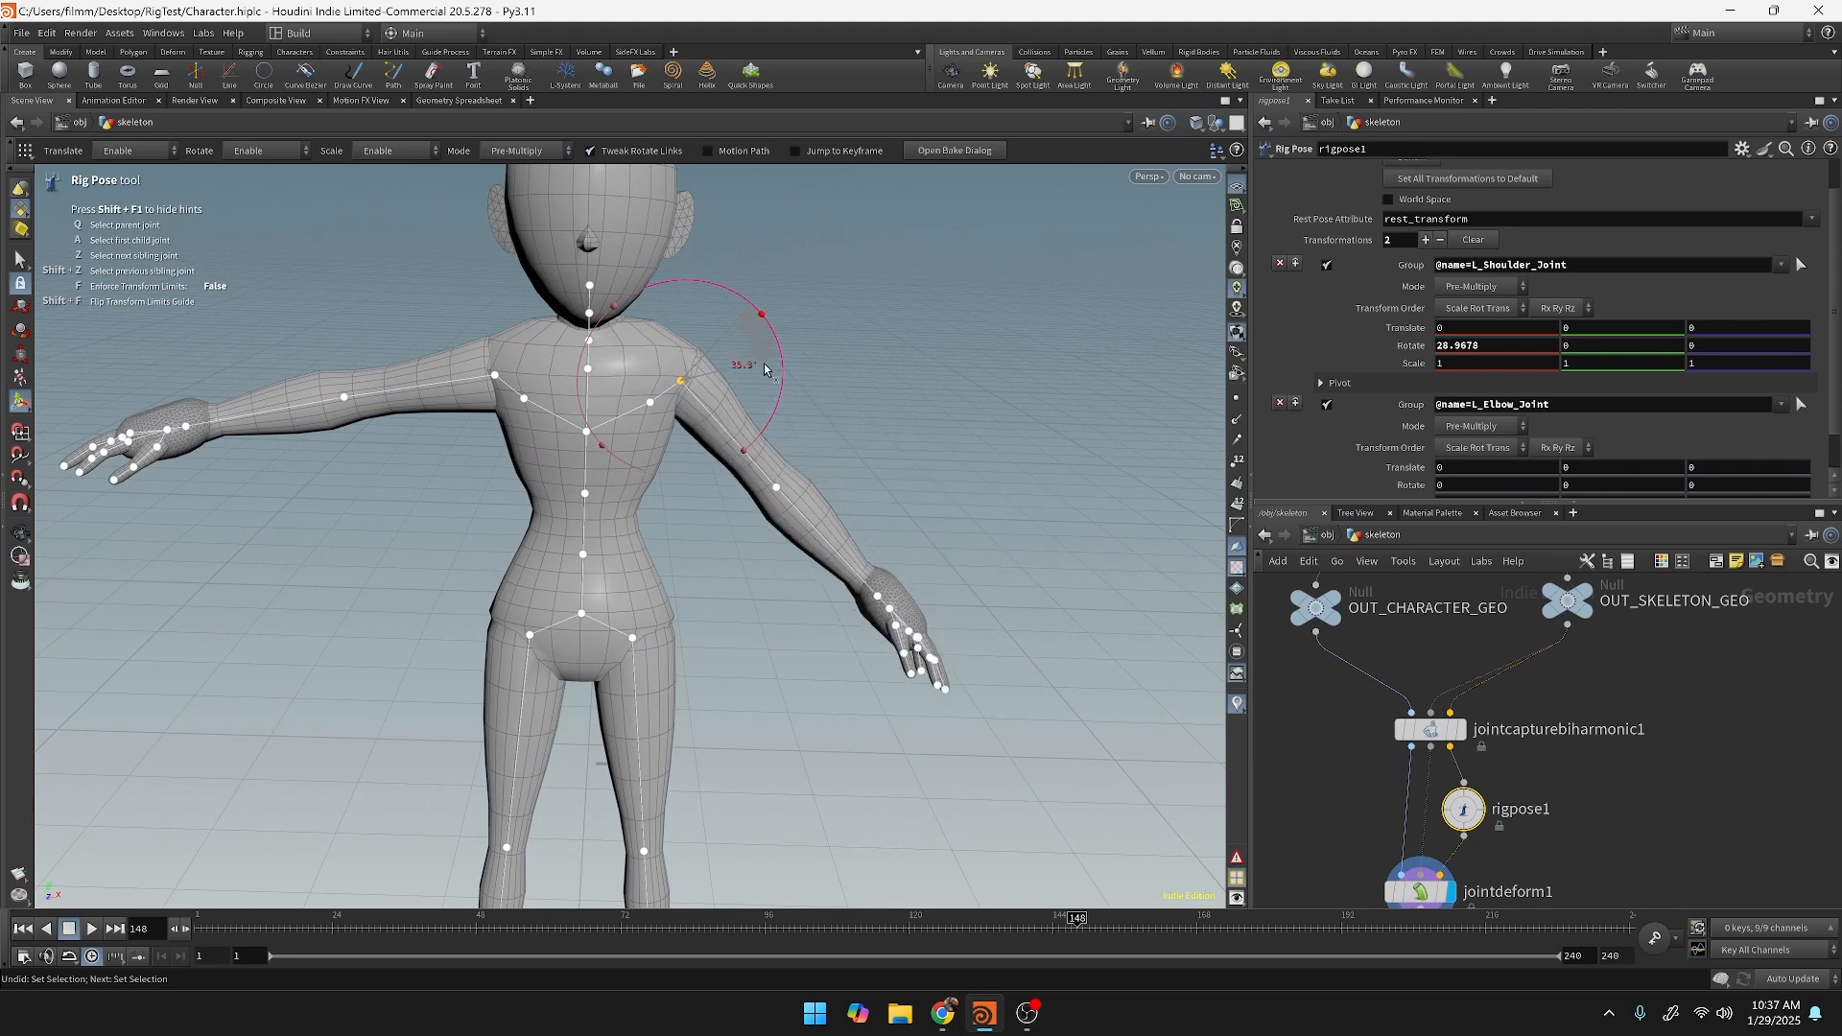
left_click_drag(758, 314, 781, 365)
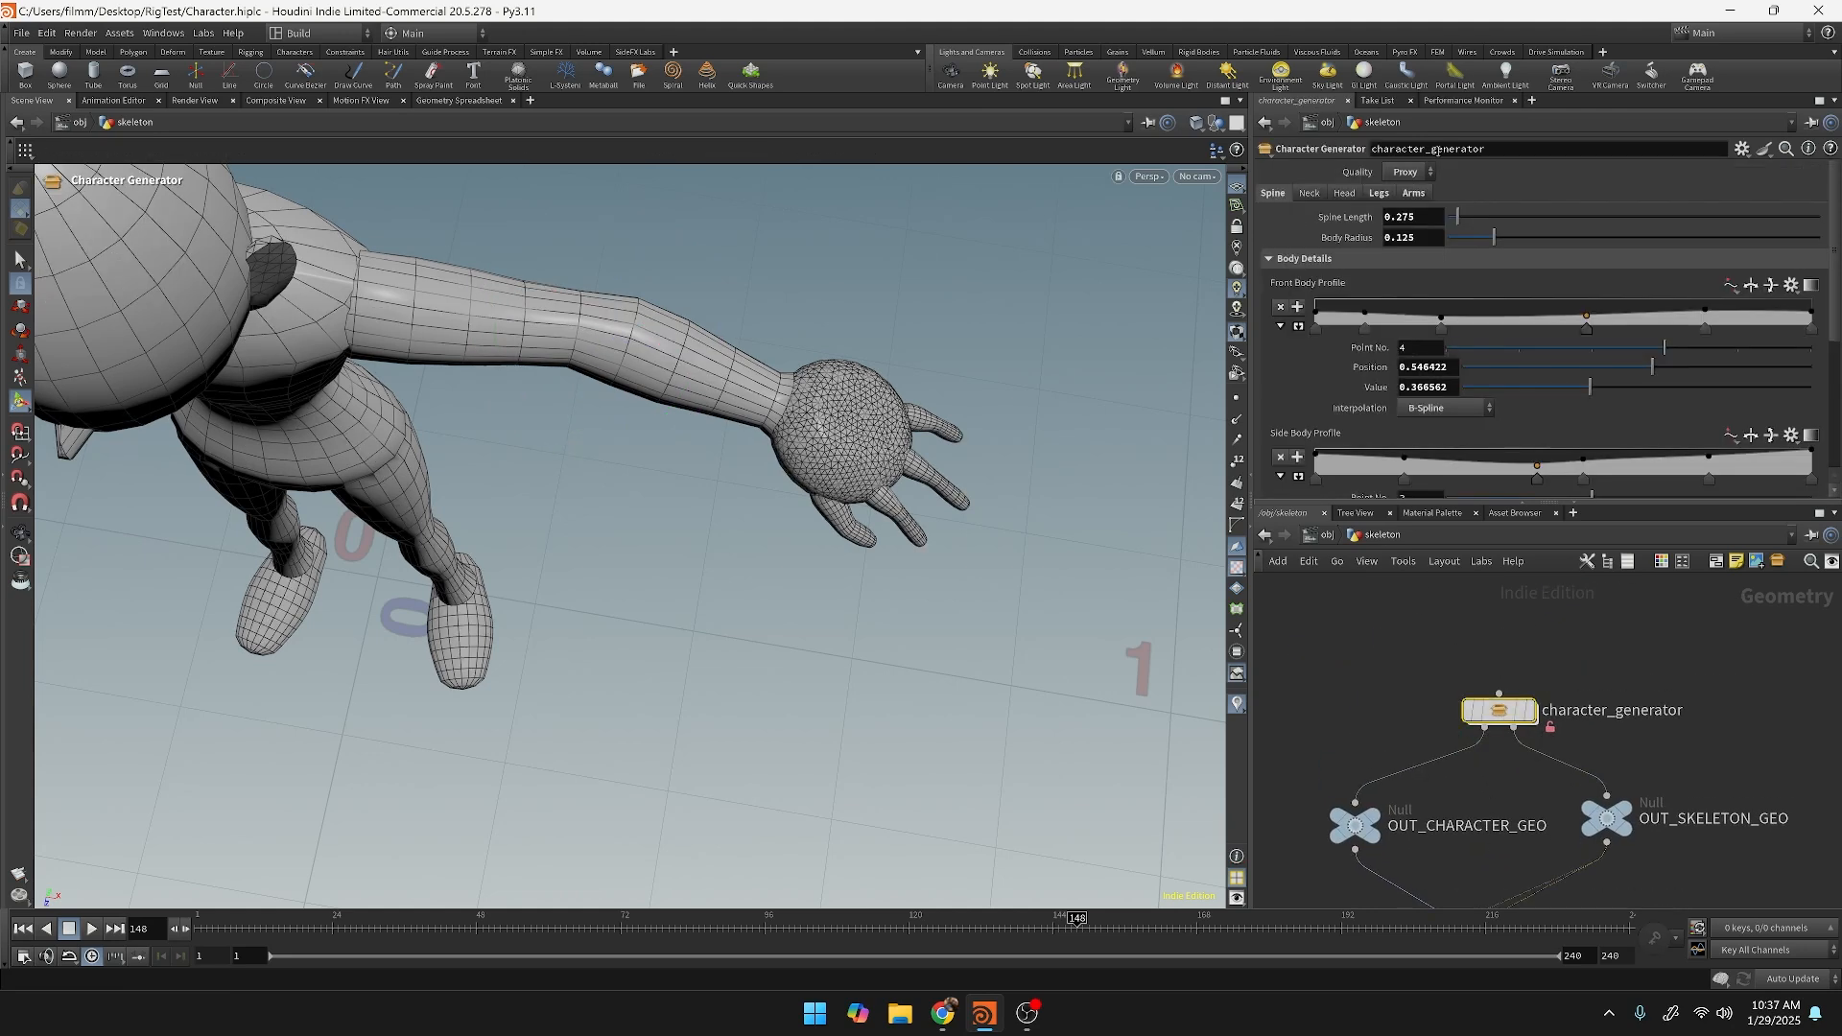
left_click(1408, 171)
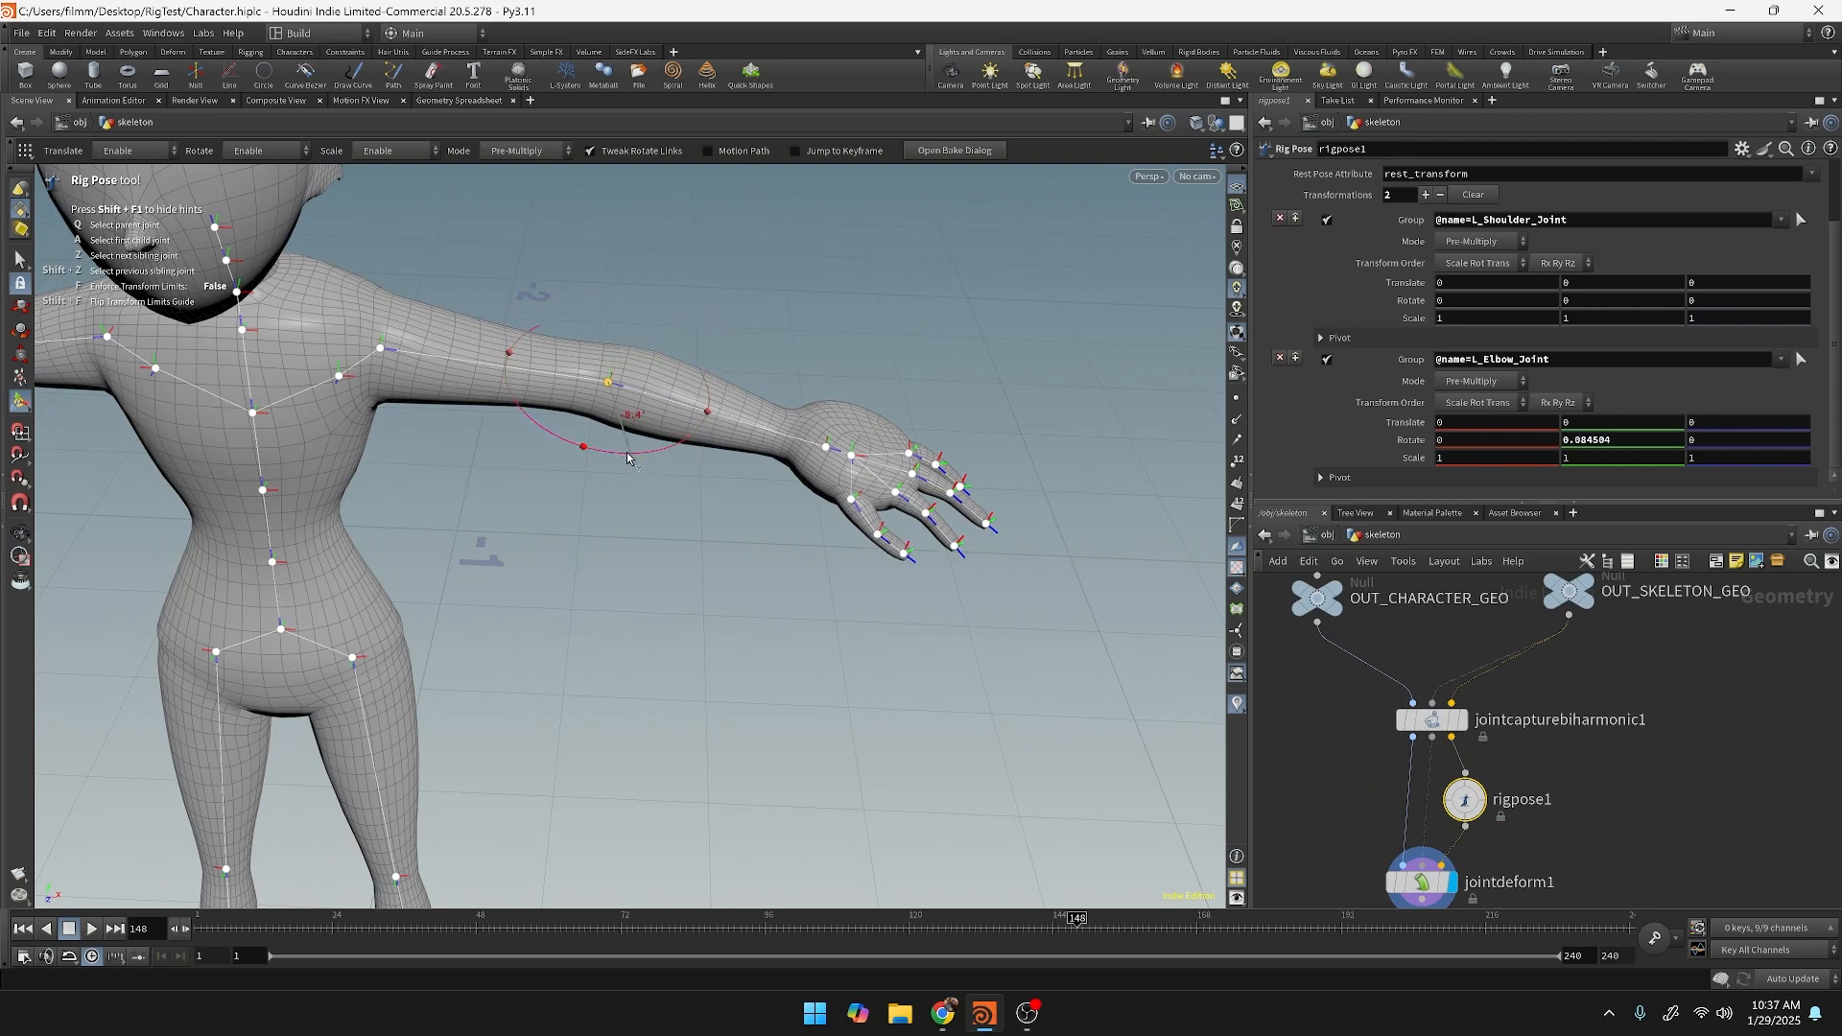
Bend L_Elbow_Joint, reset its rotation to 0, and search nodes for 'jo'.
left_click_drag(628, 458, 611, 456)
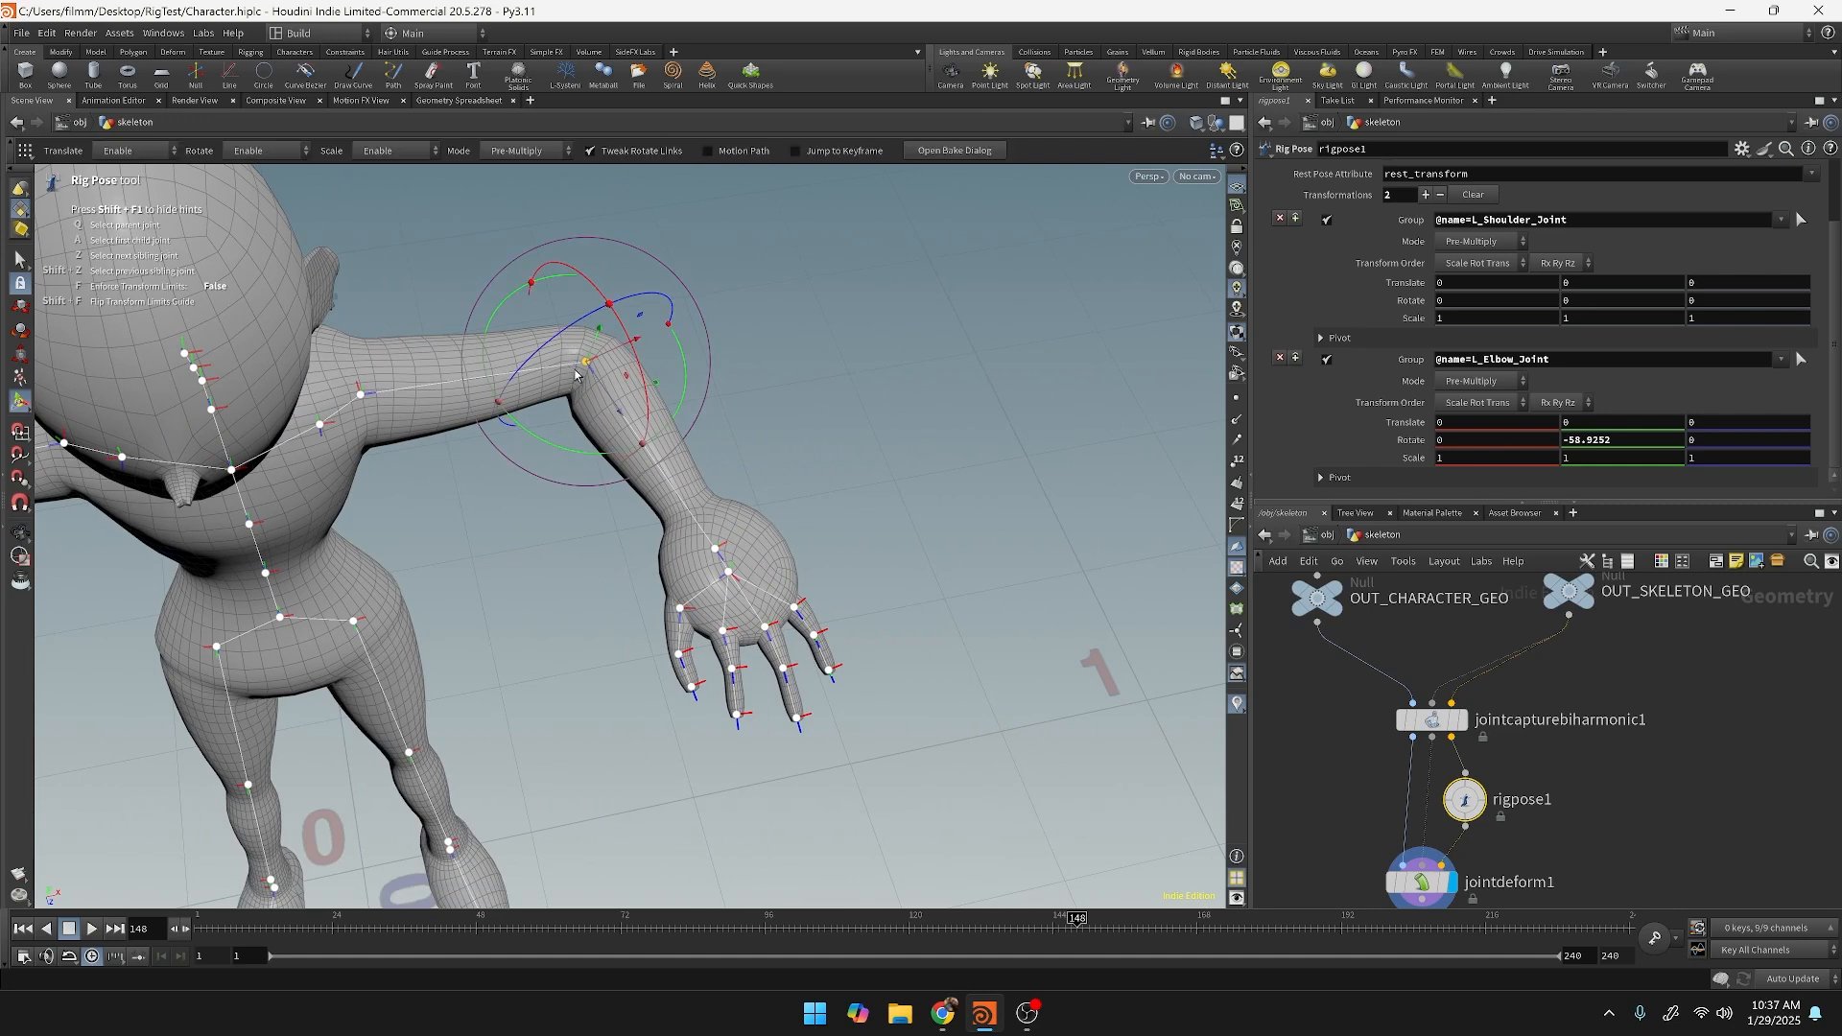
mouse_move(616, 396)
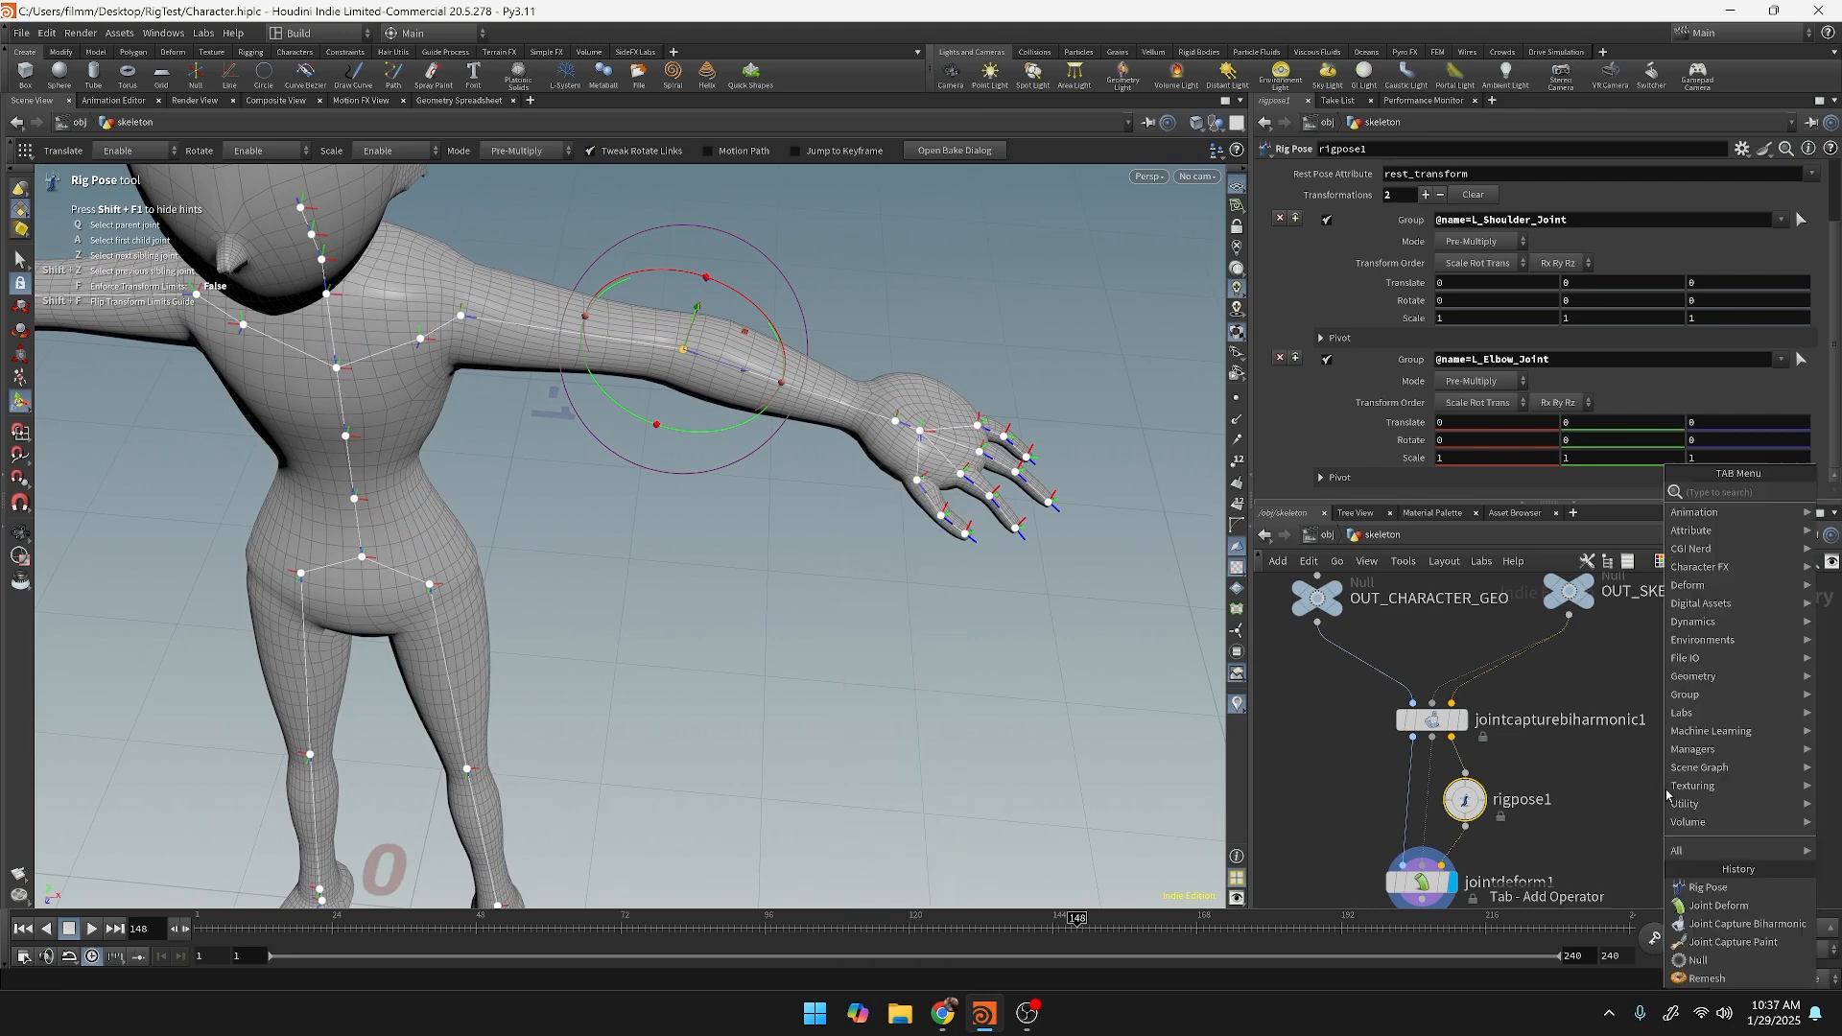
type("joint pa")
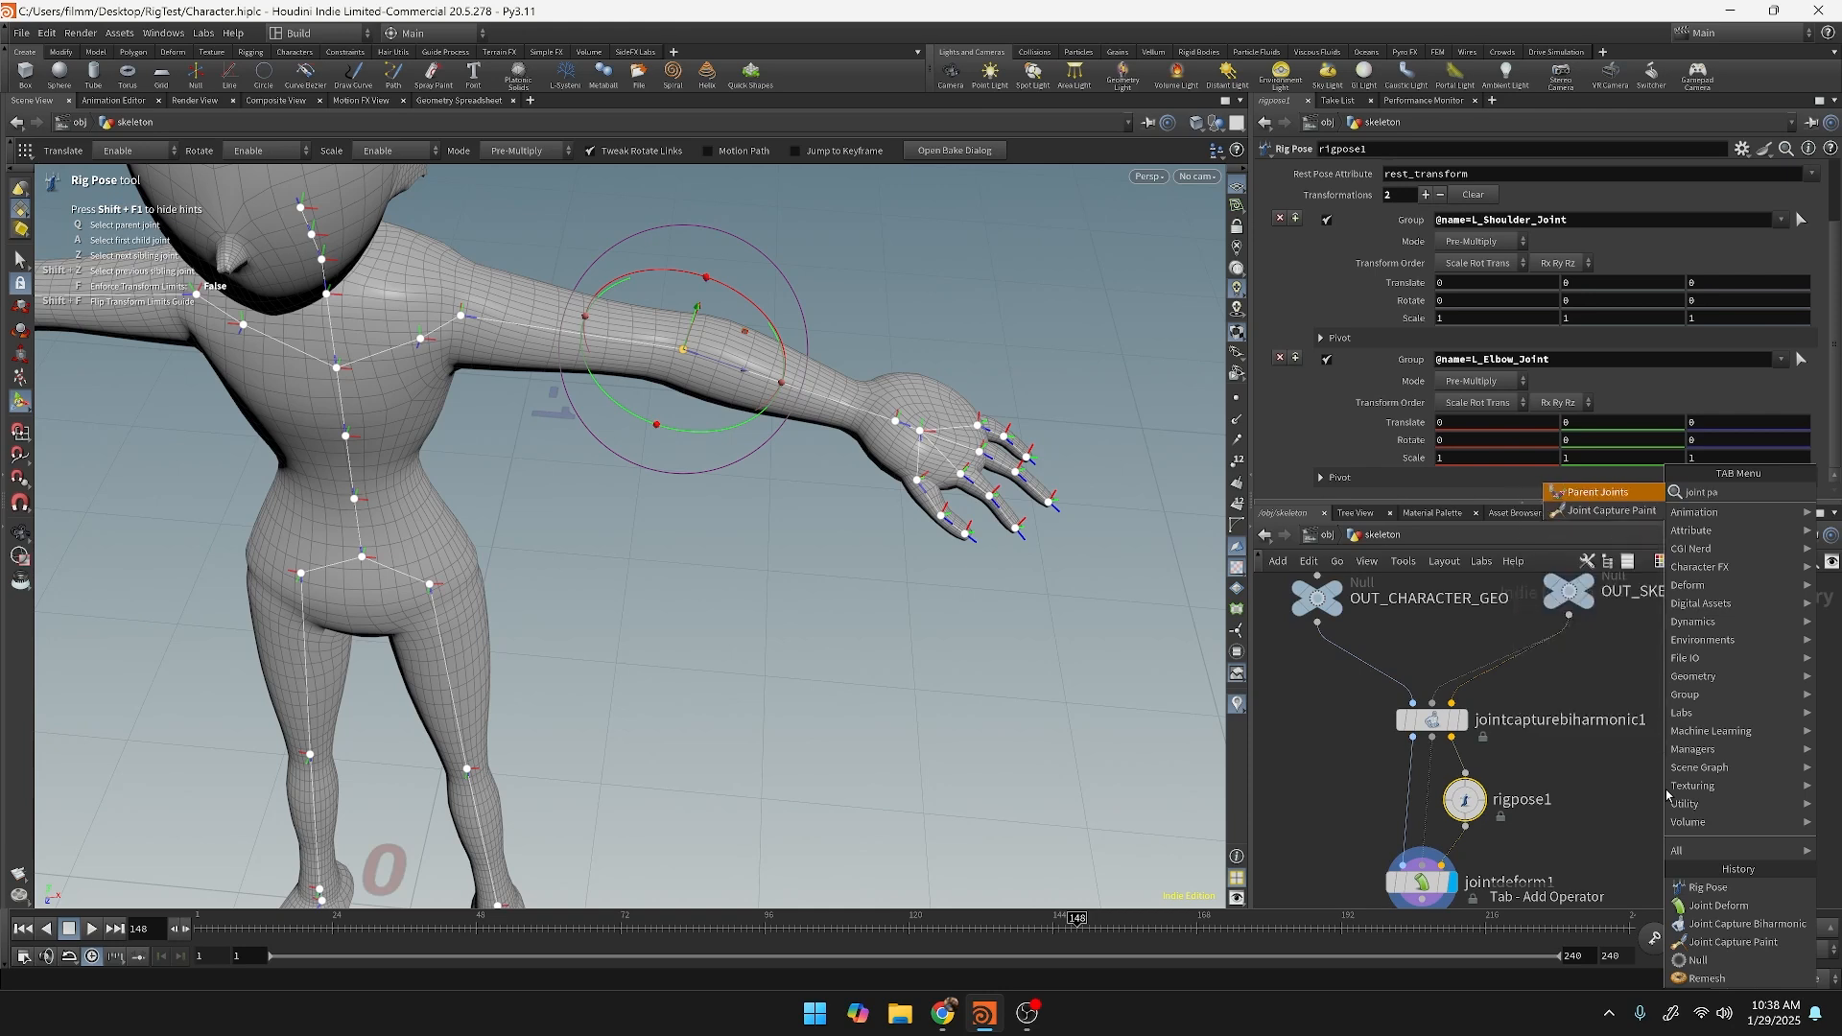
Add Joint Capture Paint and rewire it to feed rigpose1, then jointdeform1.
left_click(1611, 510)
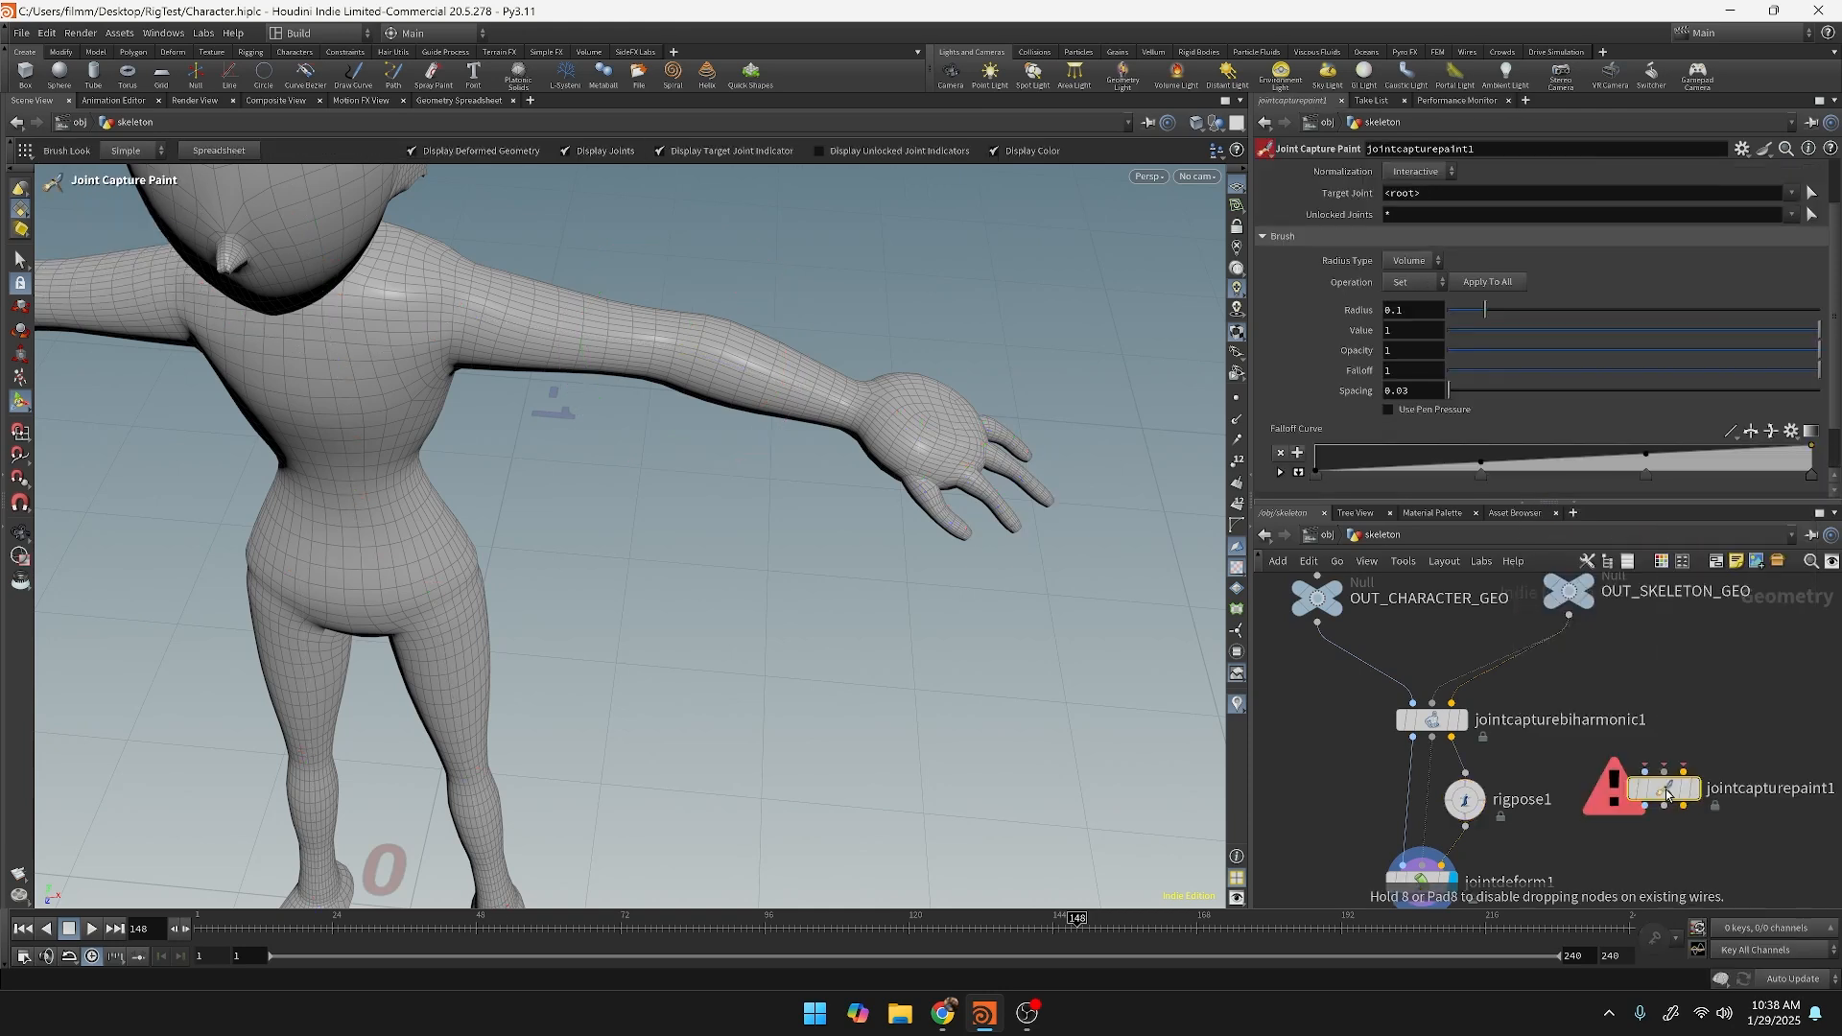
left_click_drag(1662, 787, 1421, 837)
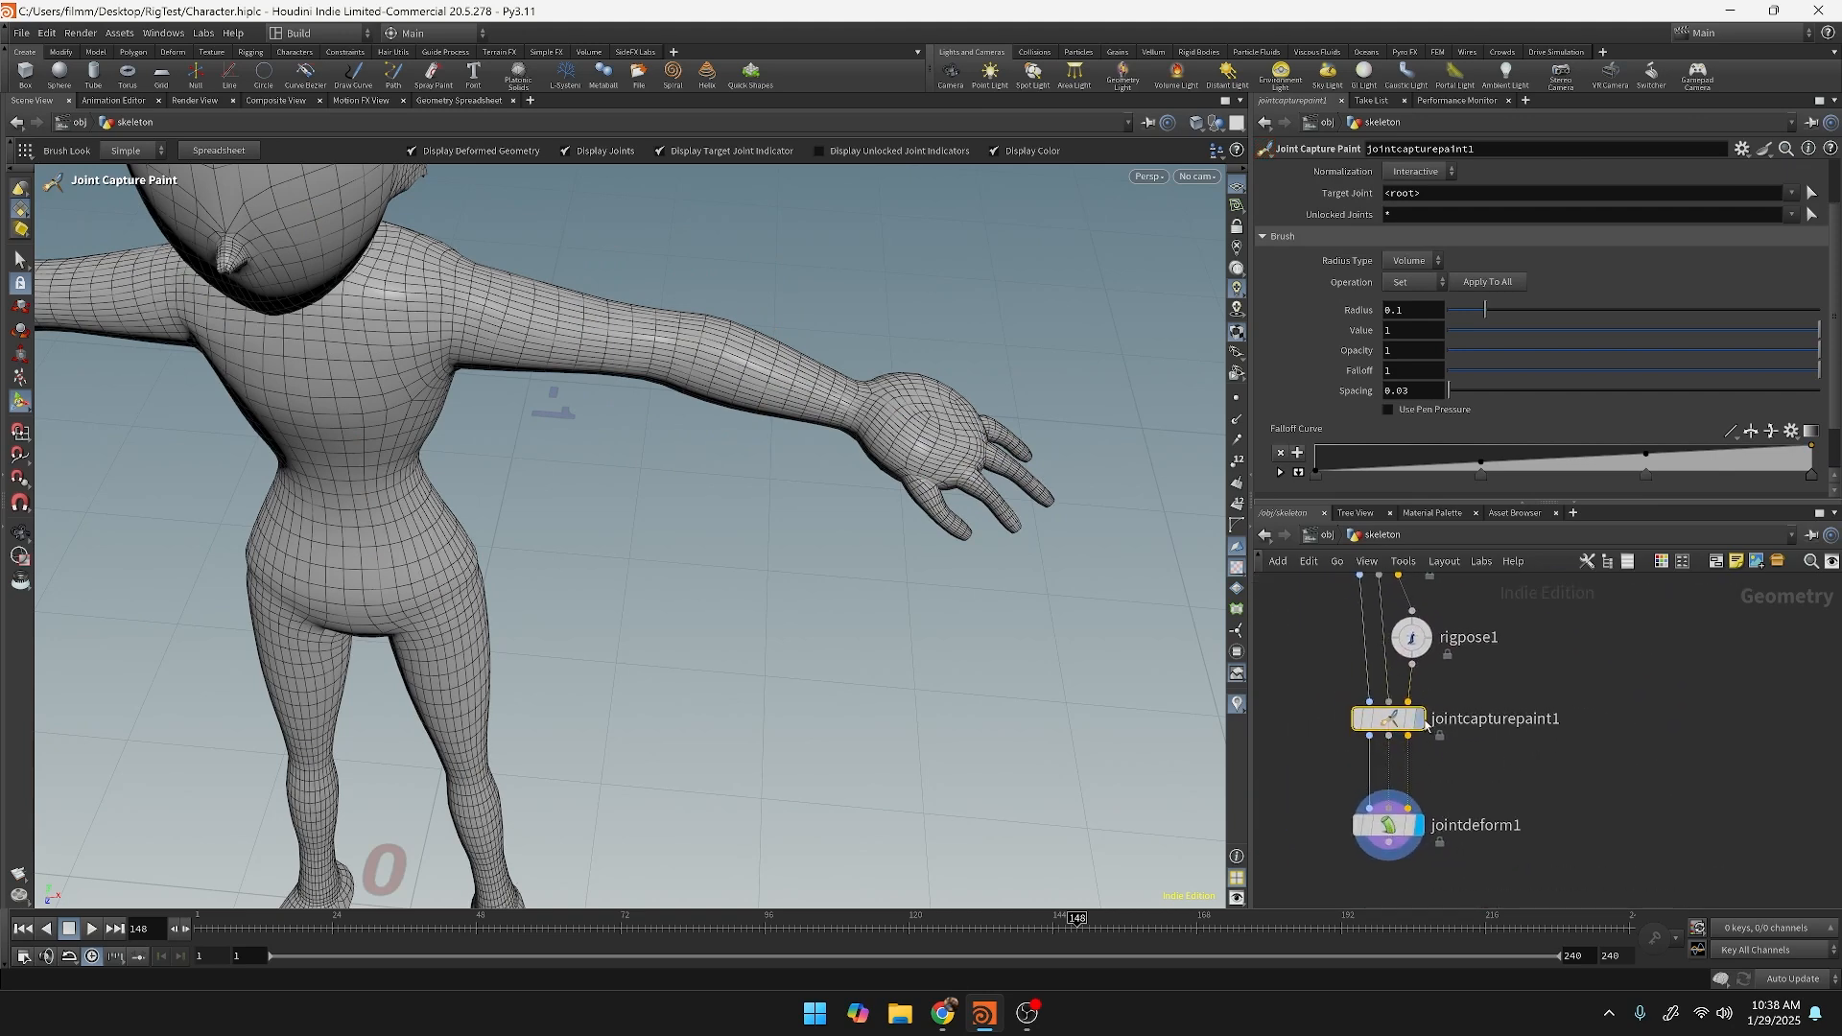
left_click_drag(1386, 718, 1365, 693)
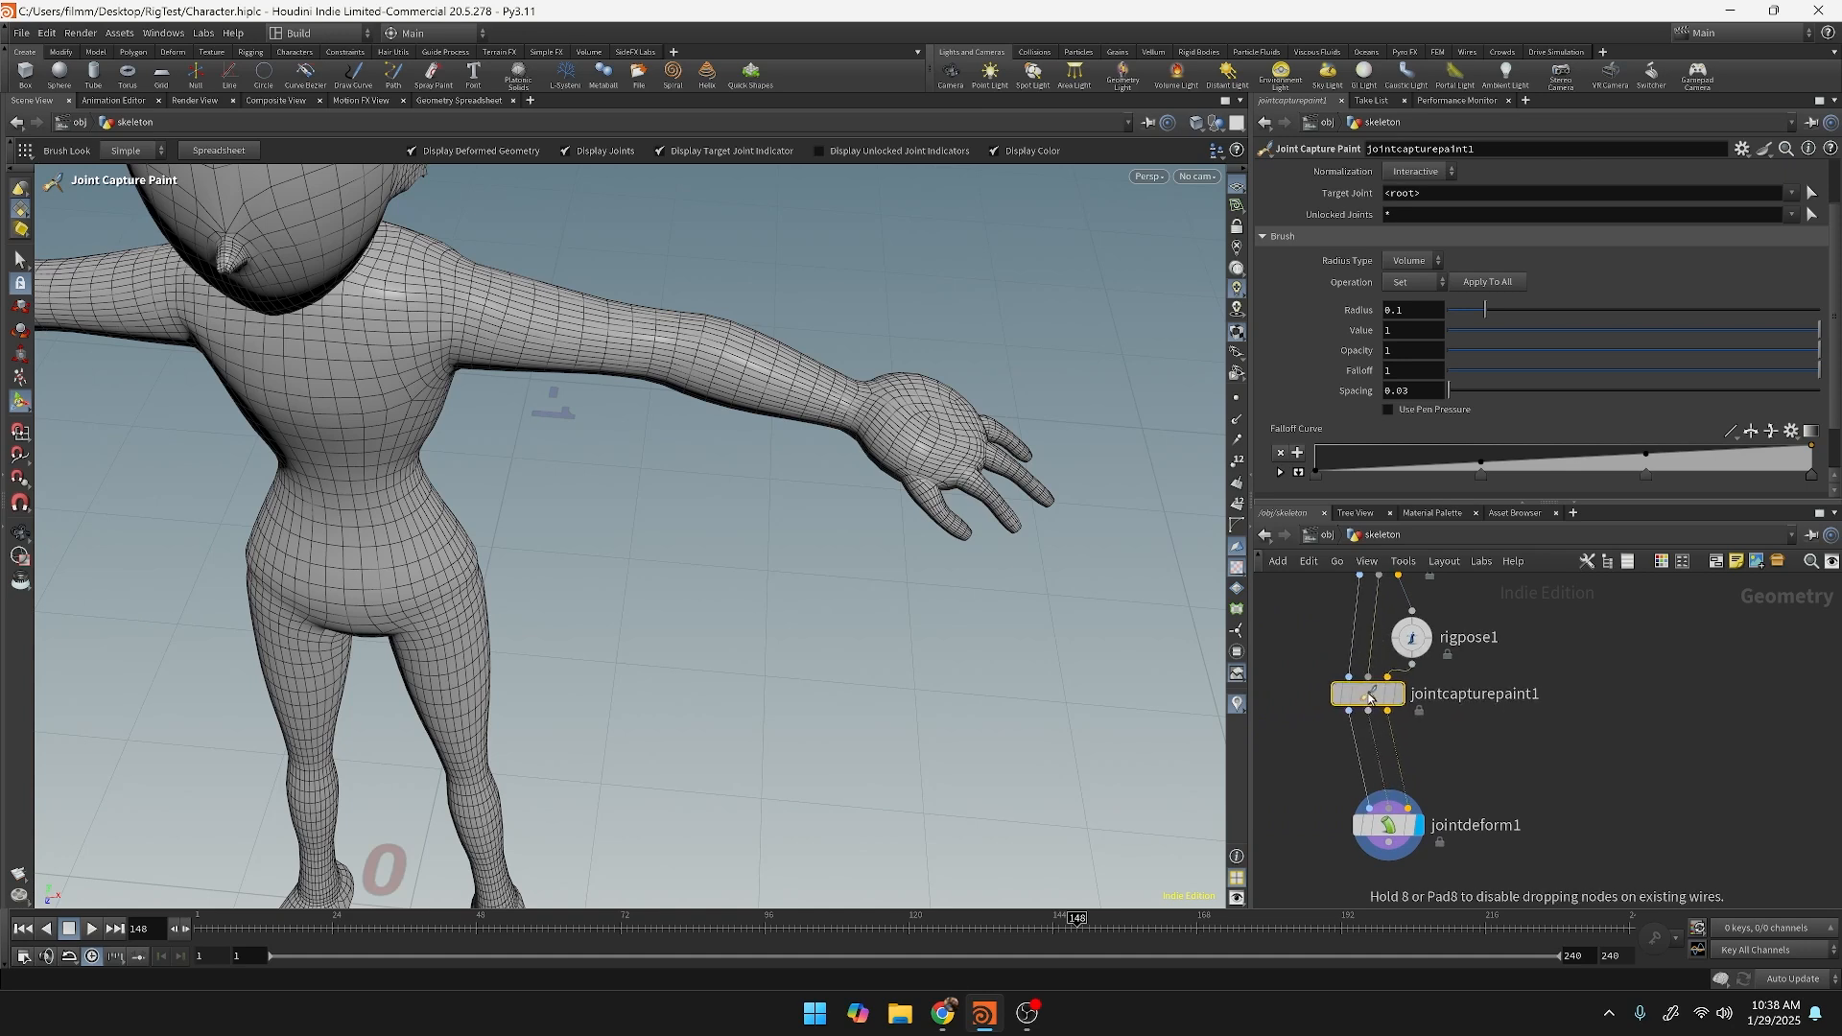
left_click_drag(1409, 637, 1614, 721)
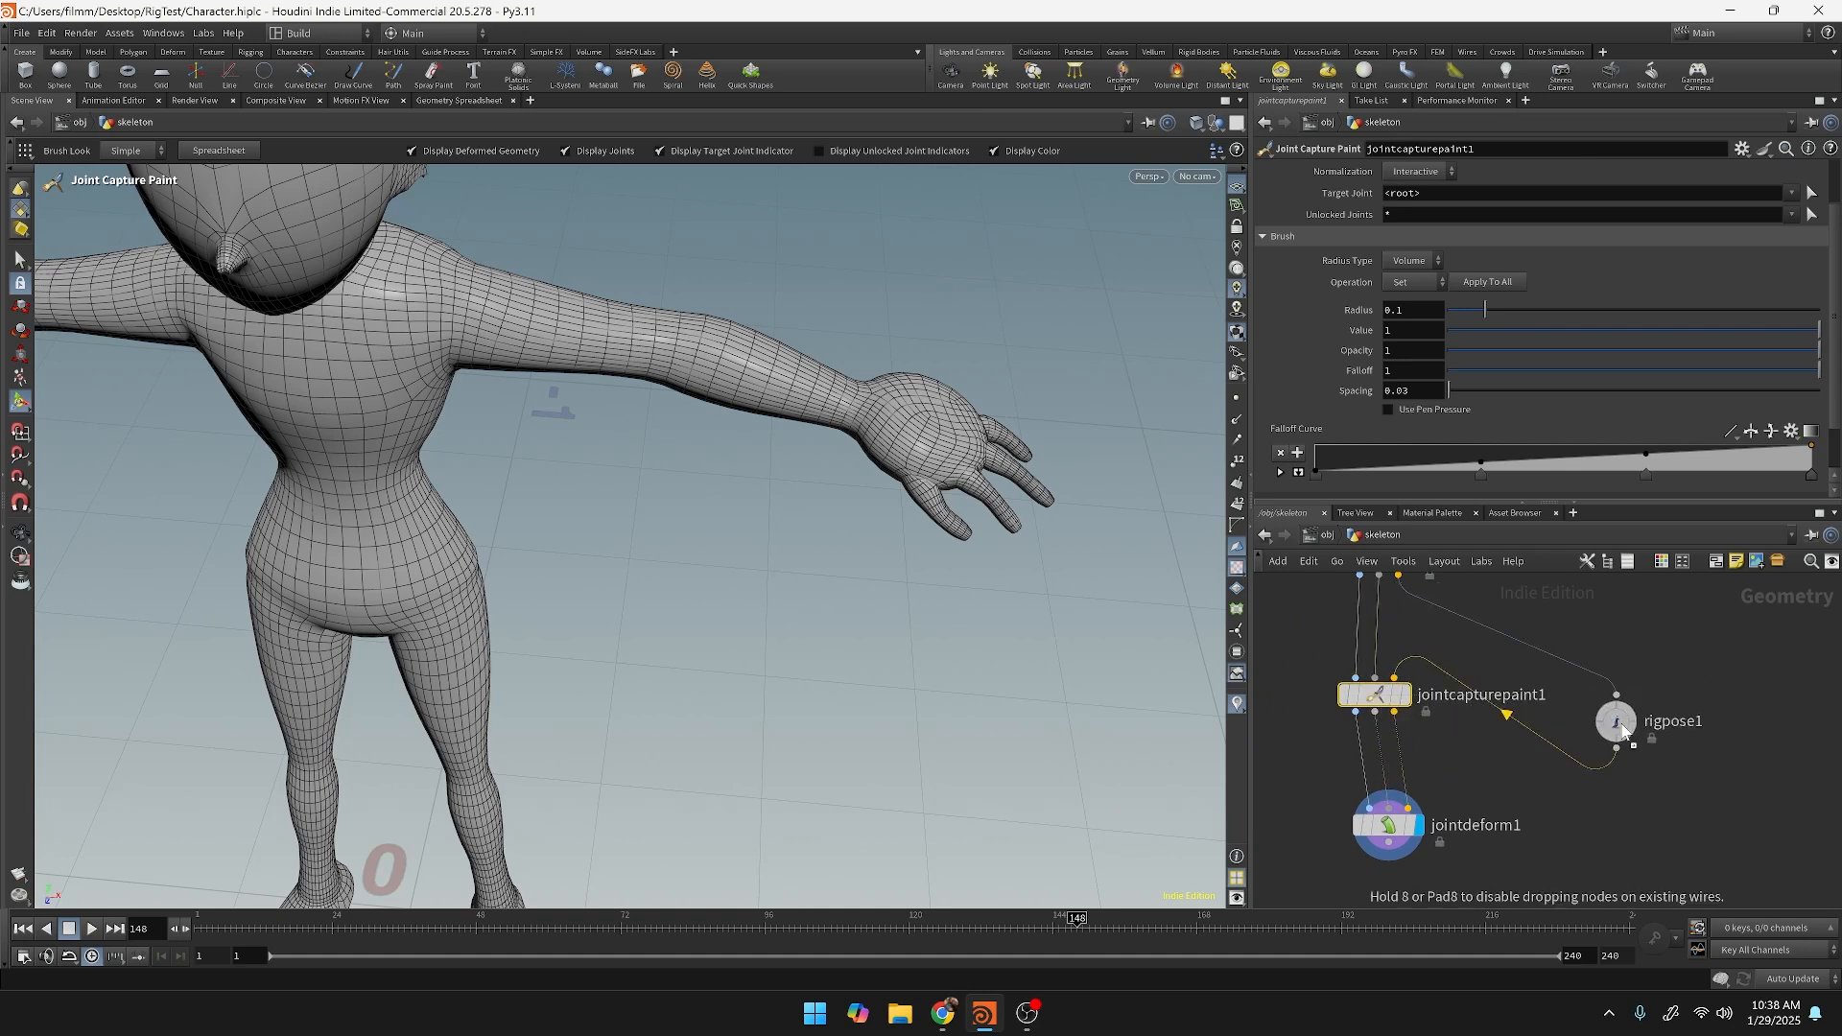
left_click_drag(1614, 721, 1678, 748)
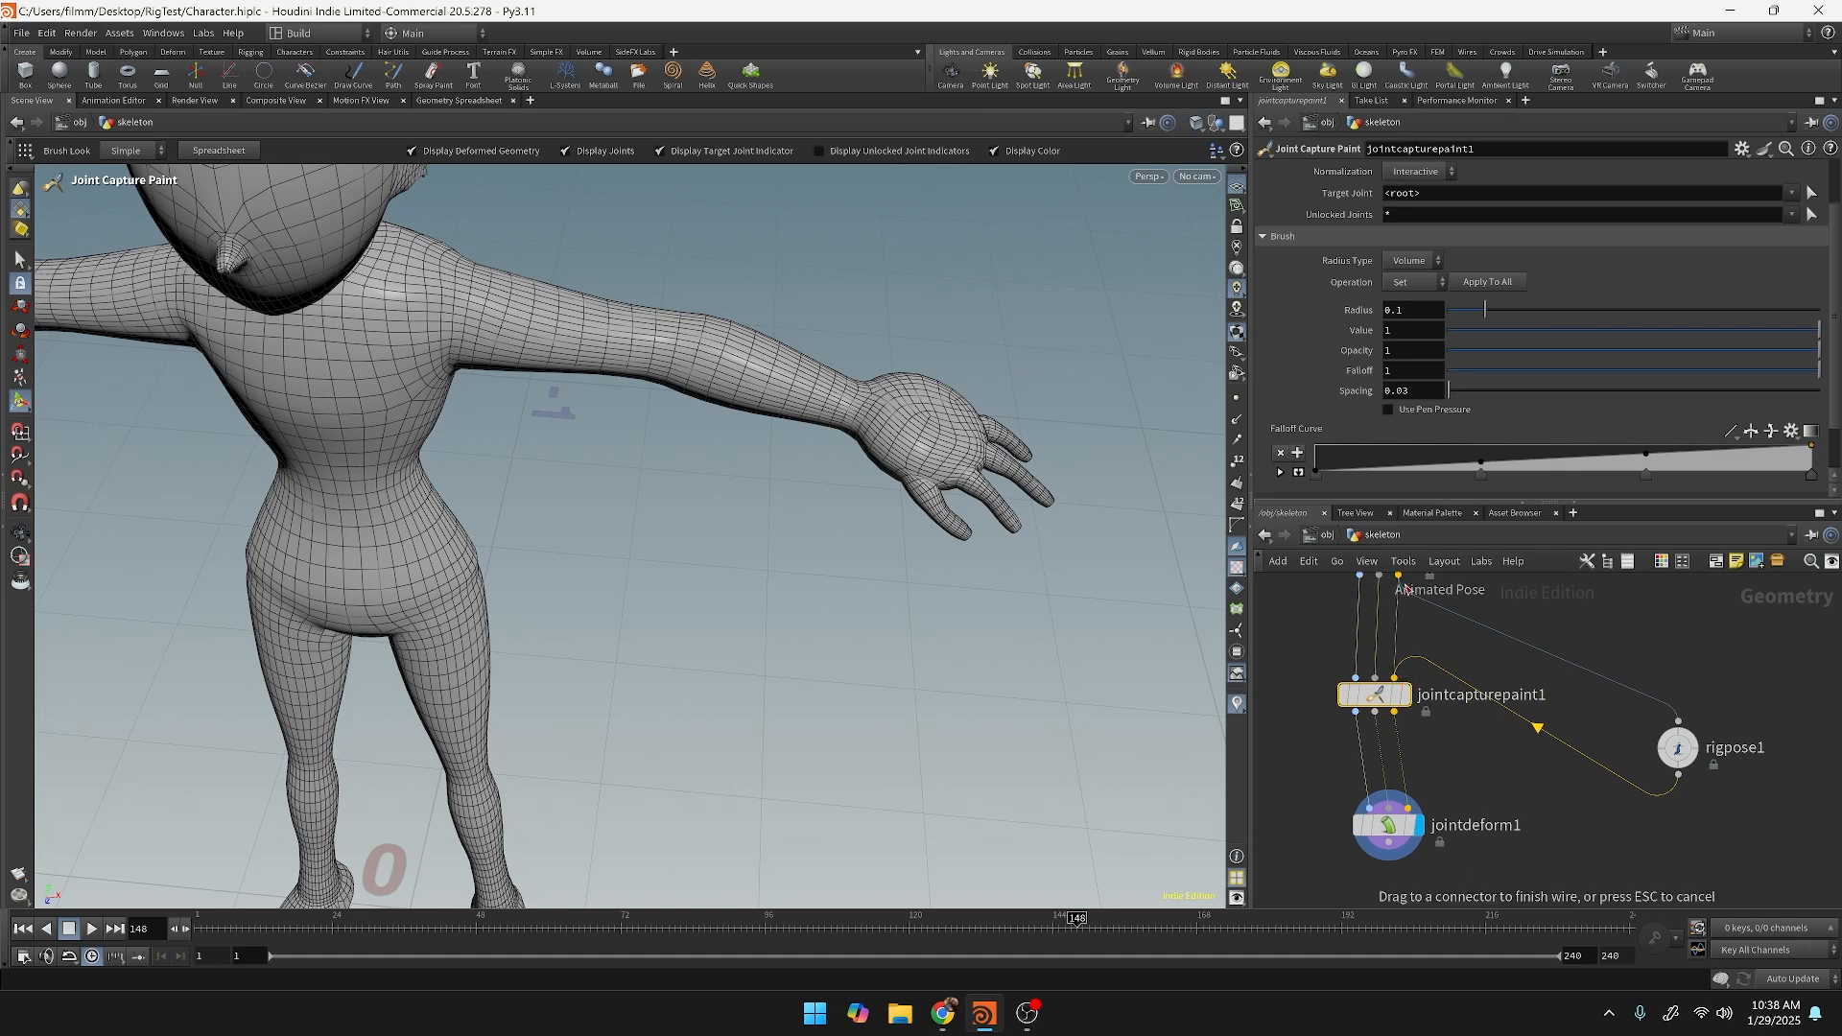
left_click_drag(1678, 748, 1409, 780)
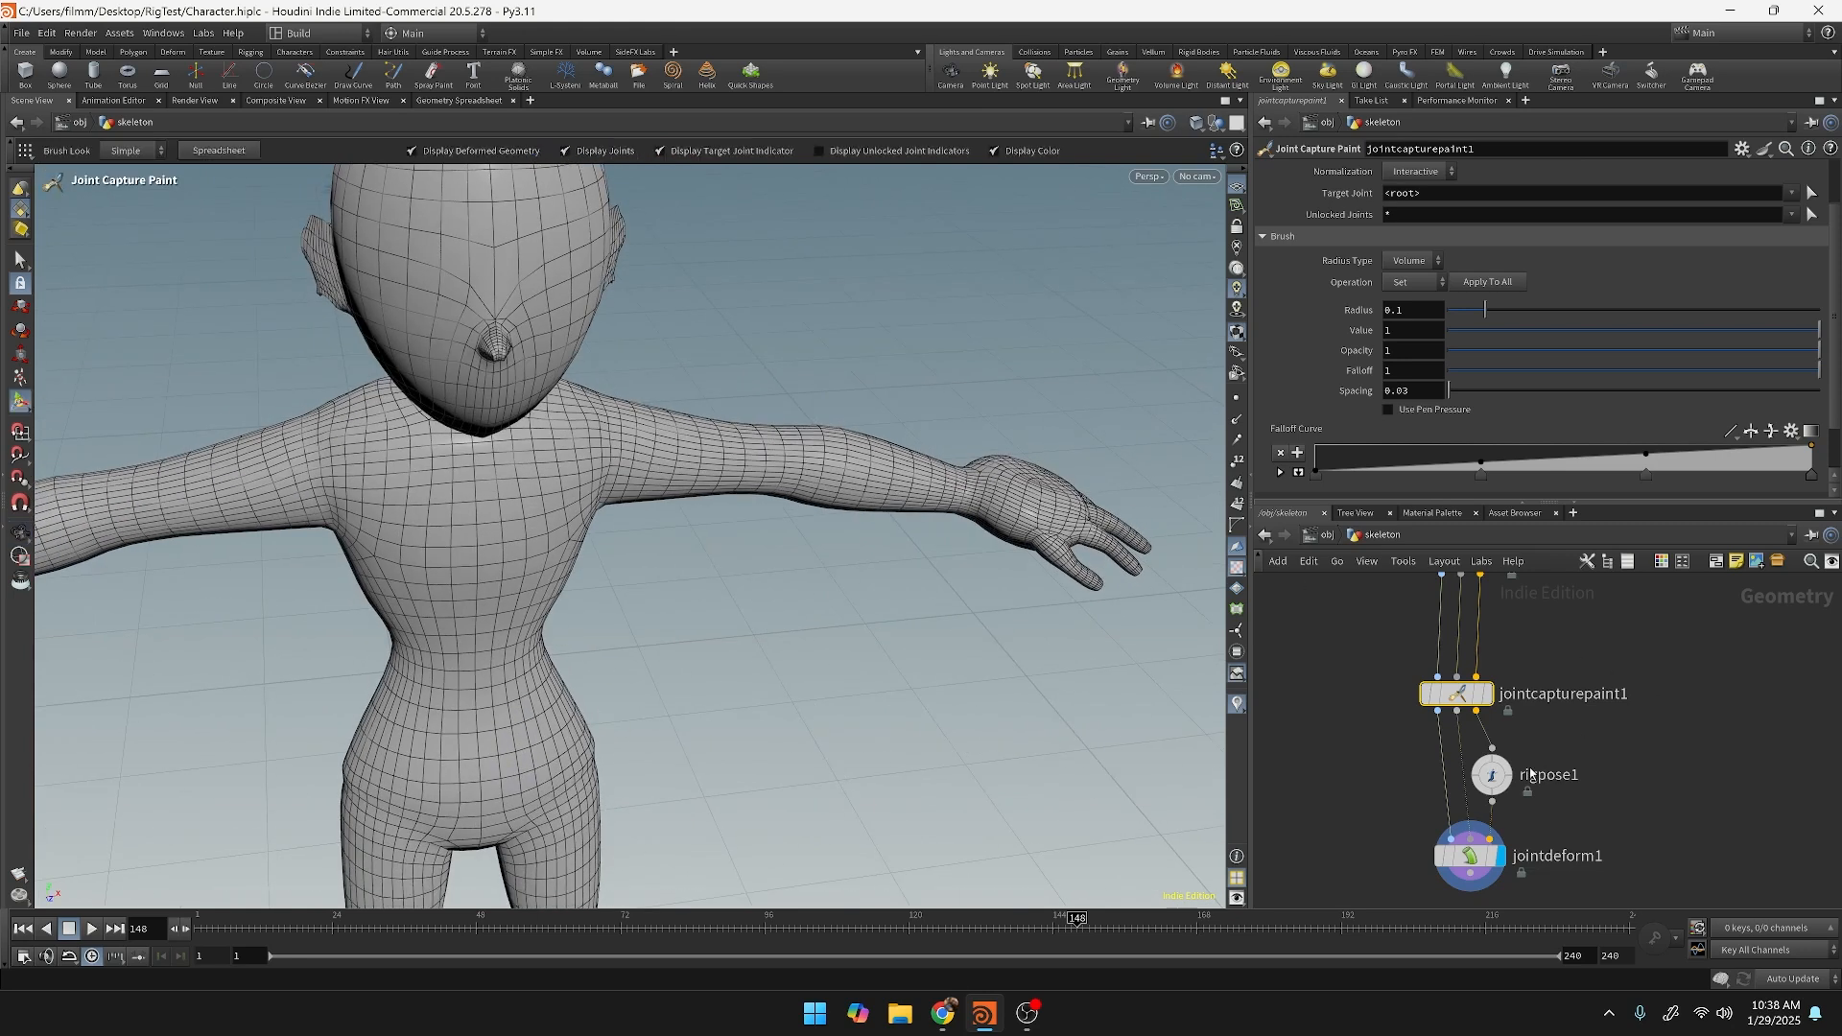
Activate jointcapturepaint1's paint tool and open the Target Joint dropdown.
left_click(1490, 775)
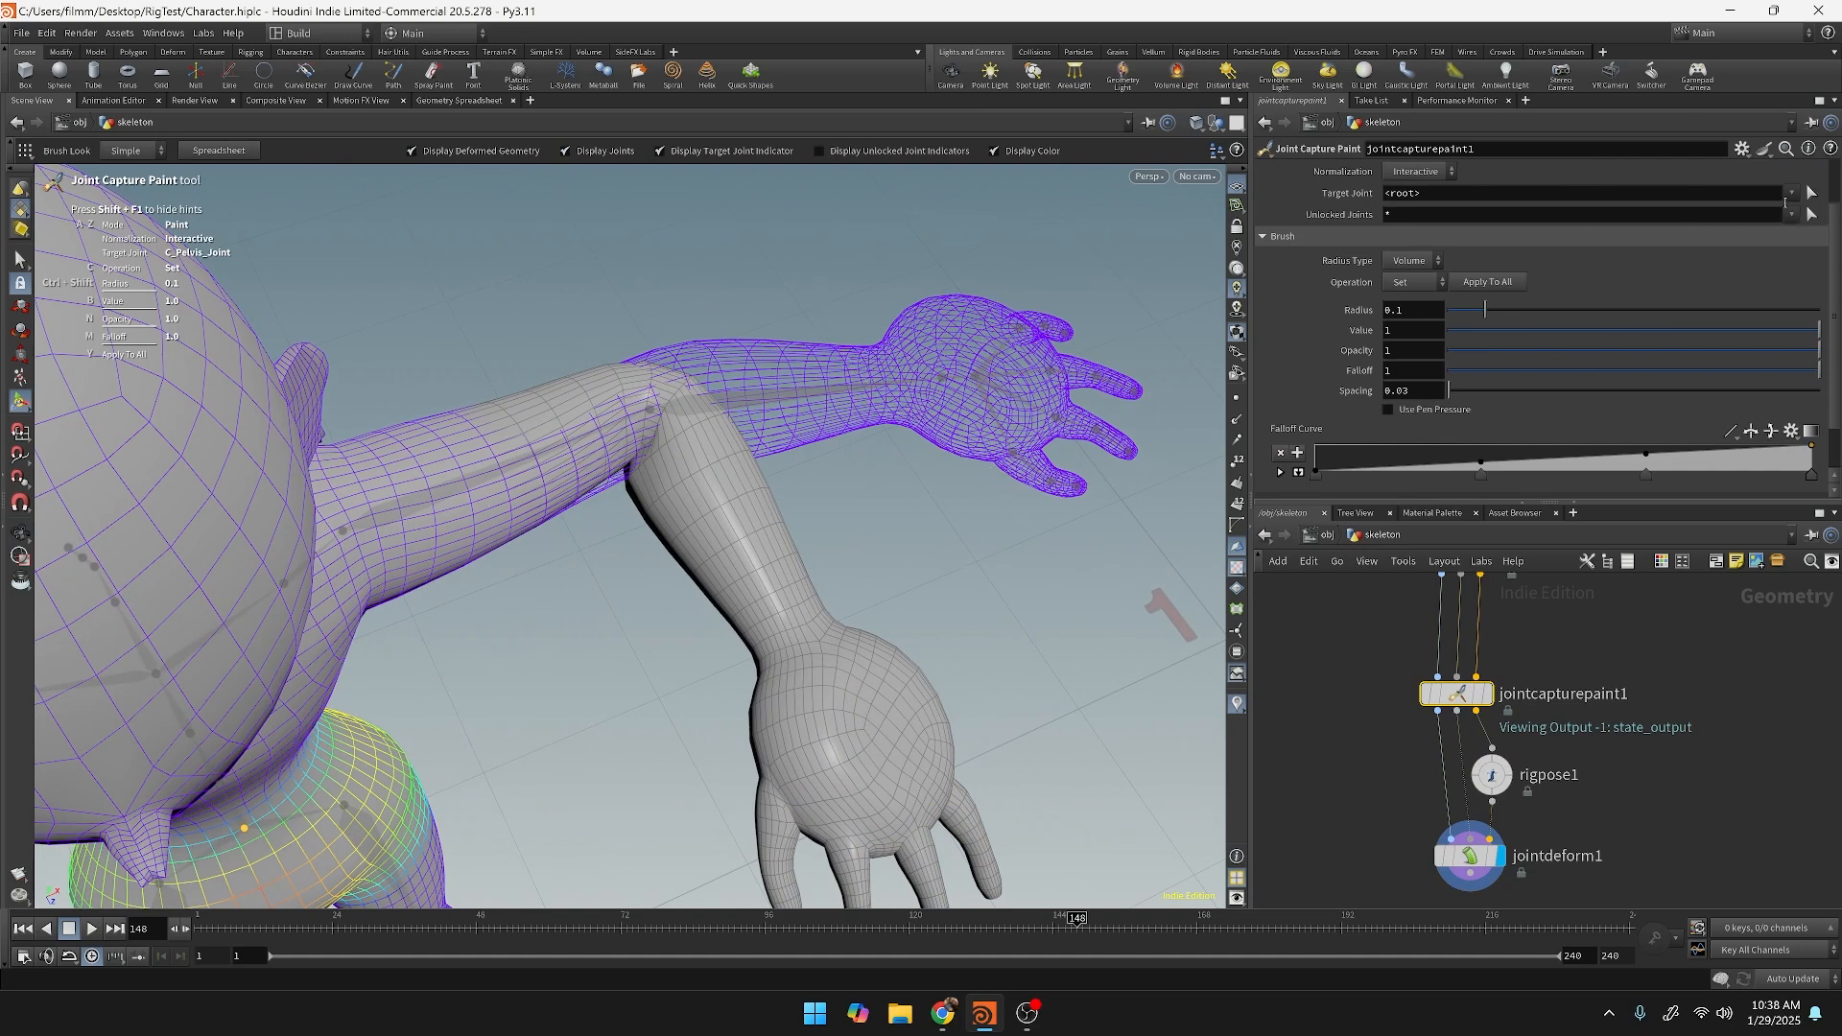
left_click(1793, 192)
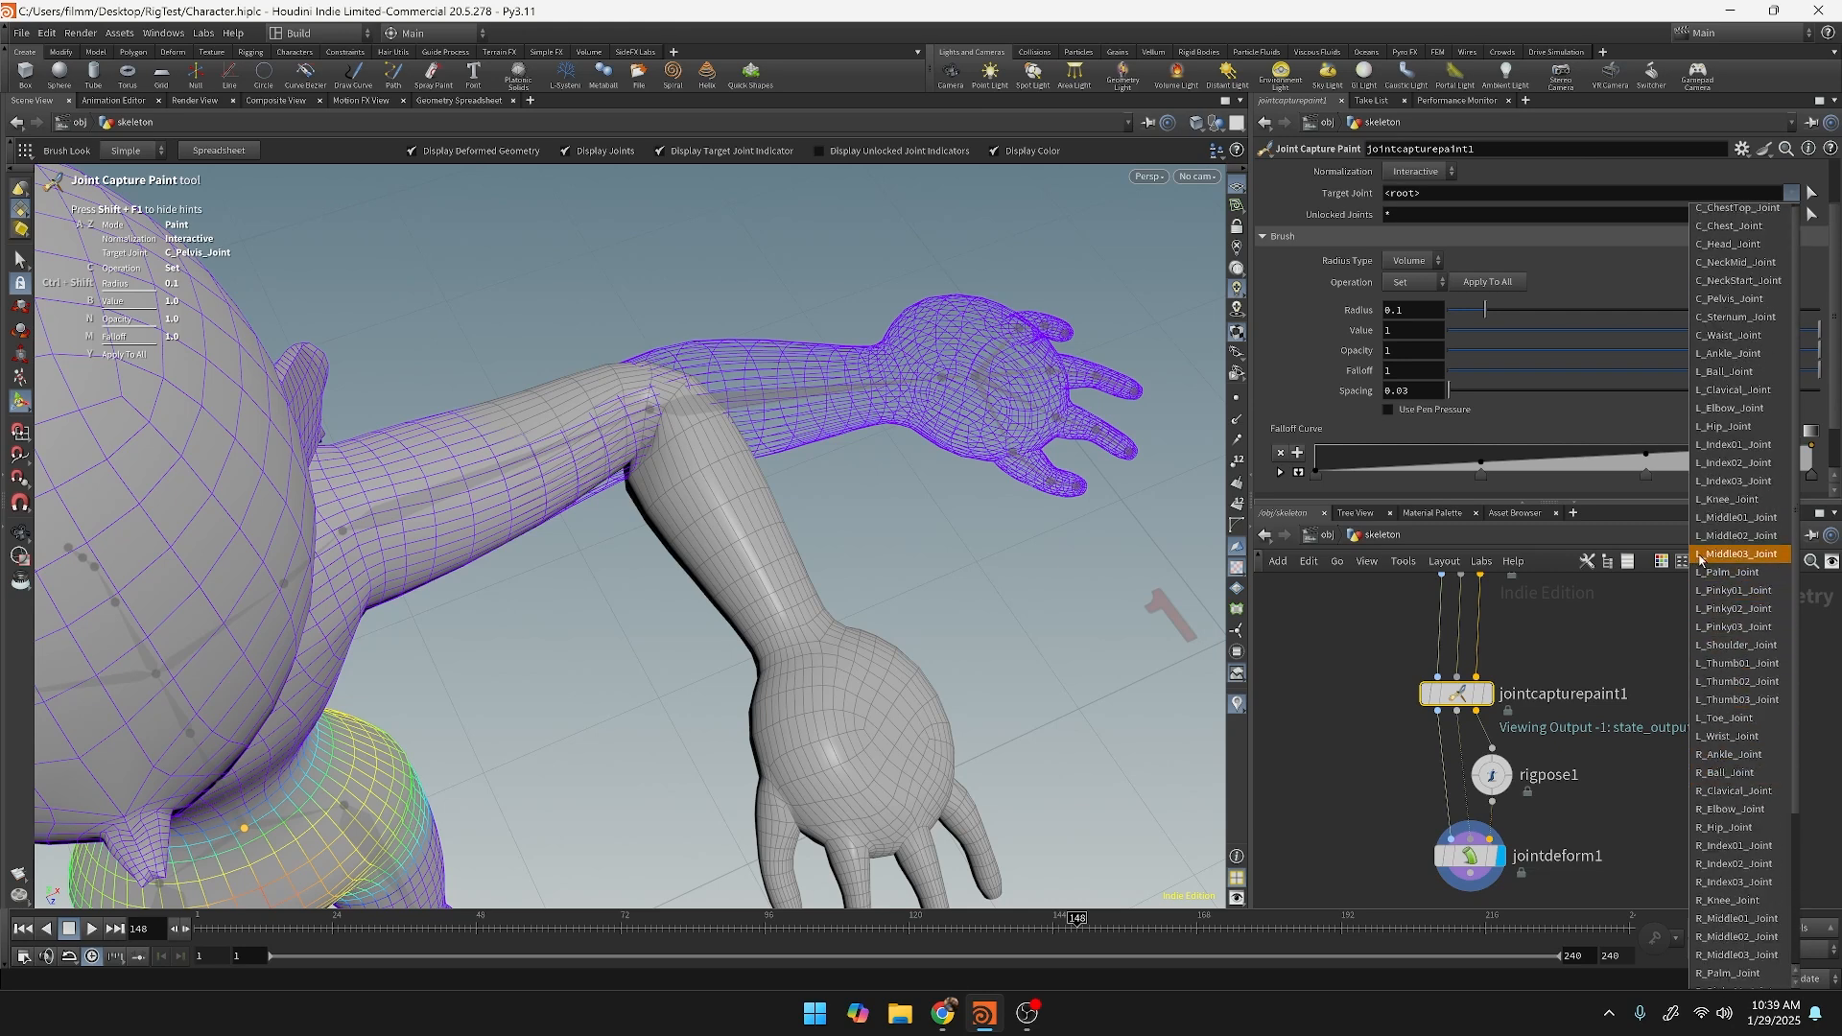
Target L_Shoulder_Joint with pen pressure on and the brush operation set to Add.
left_click(1734, 645)
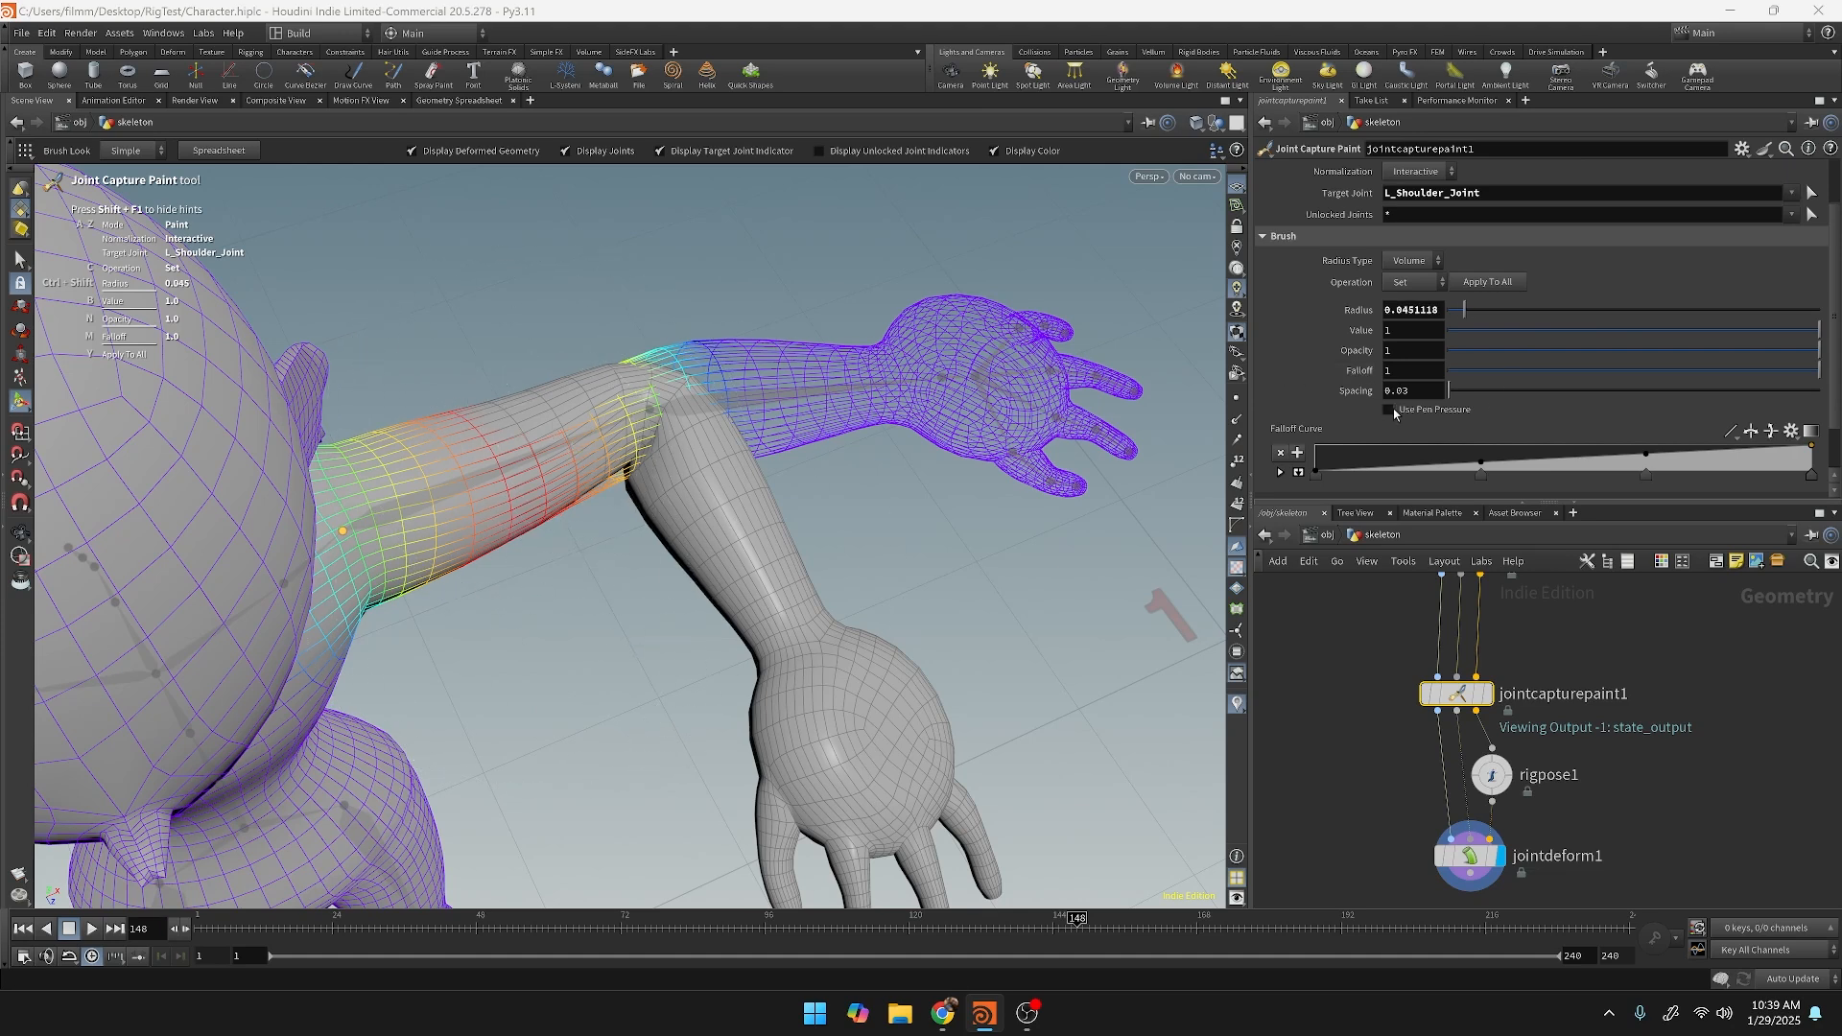
left_click(1388, 410)
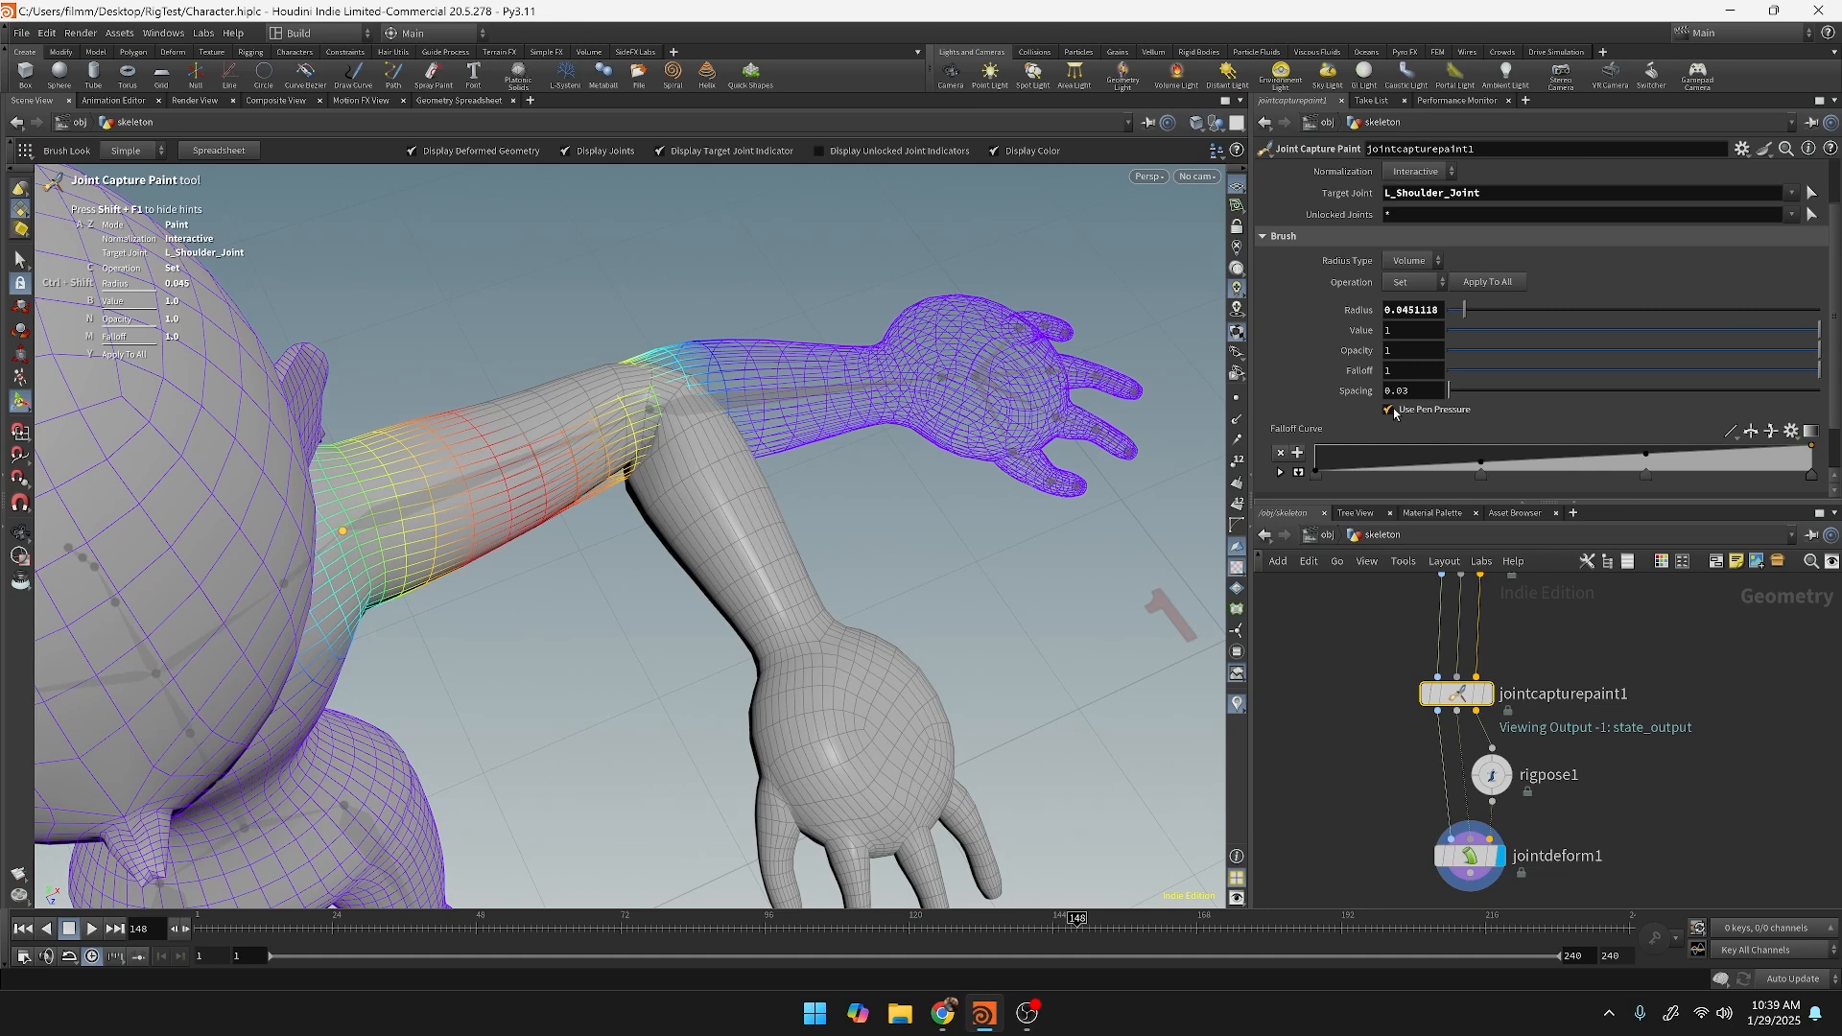
mouse_move(626, 451)
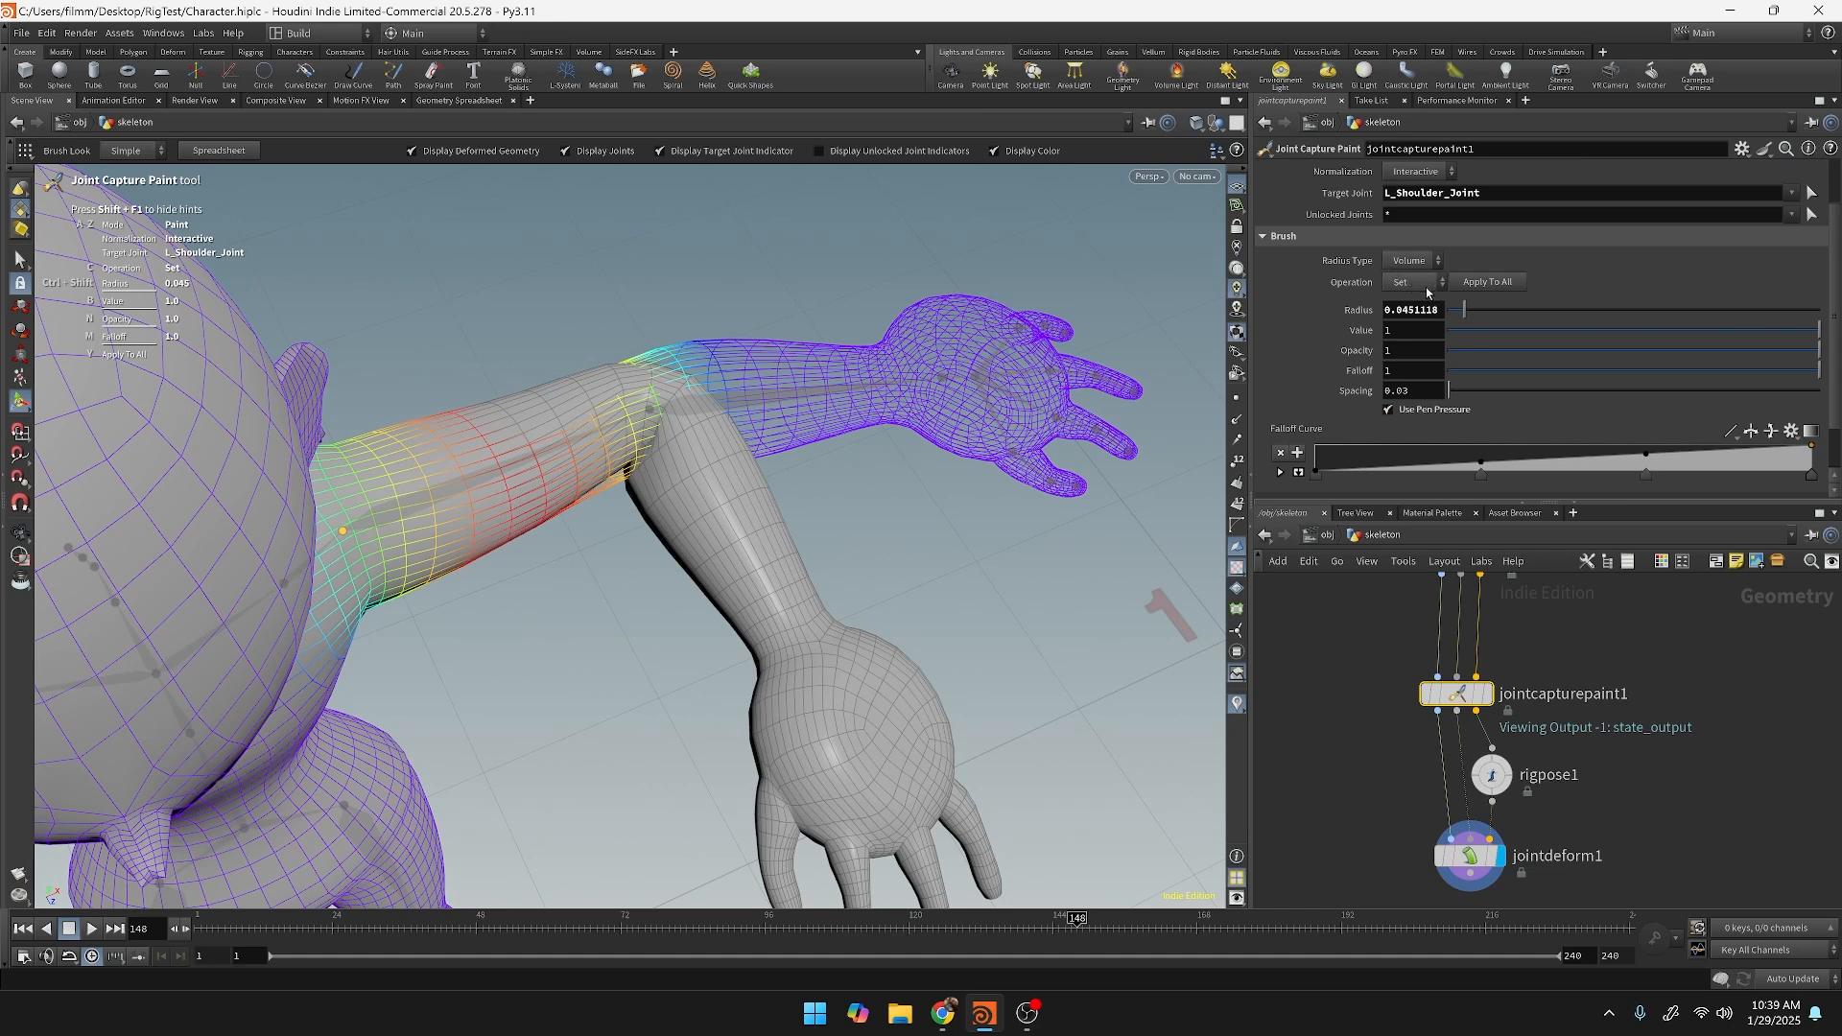
left_click(1412, 281)
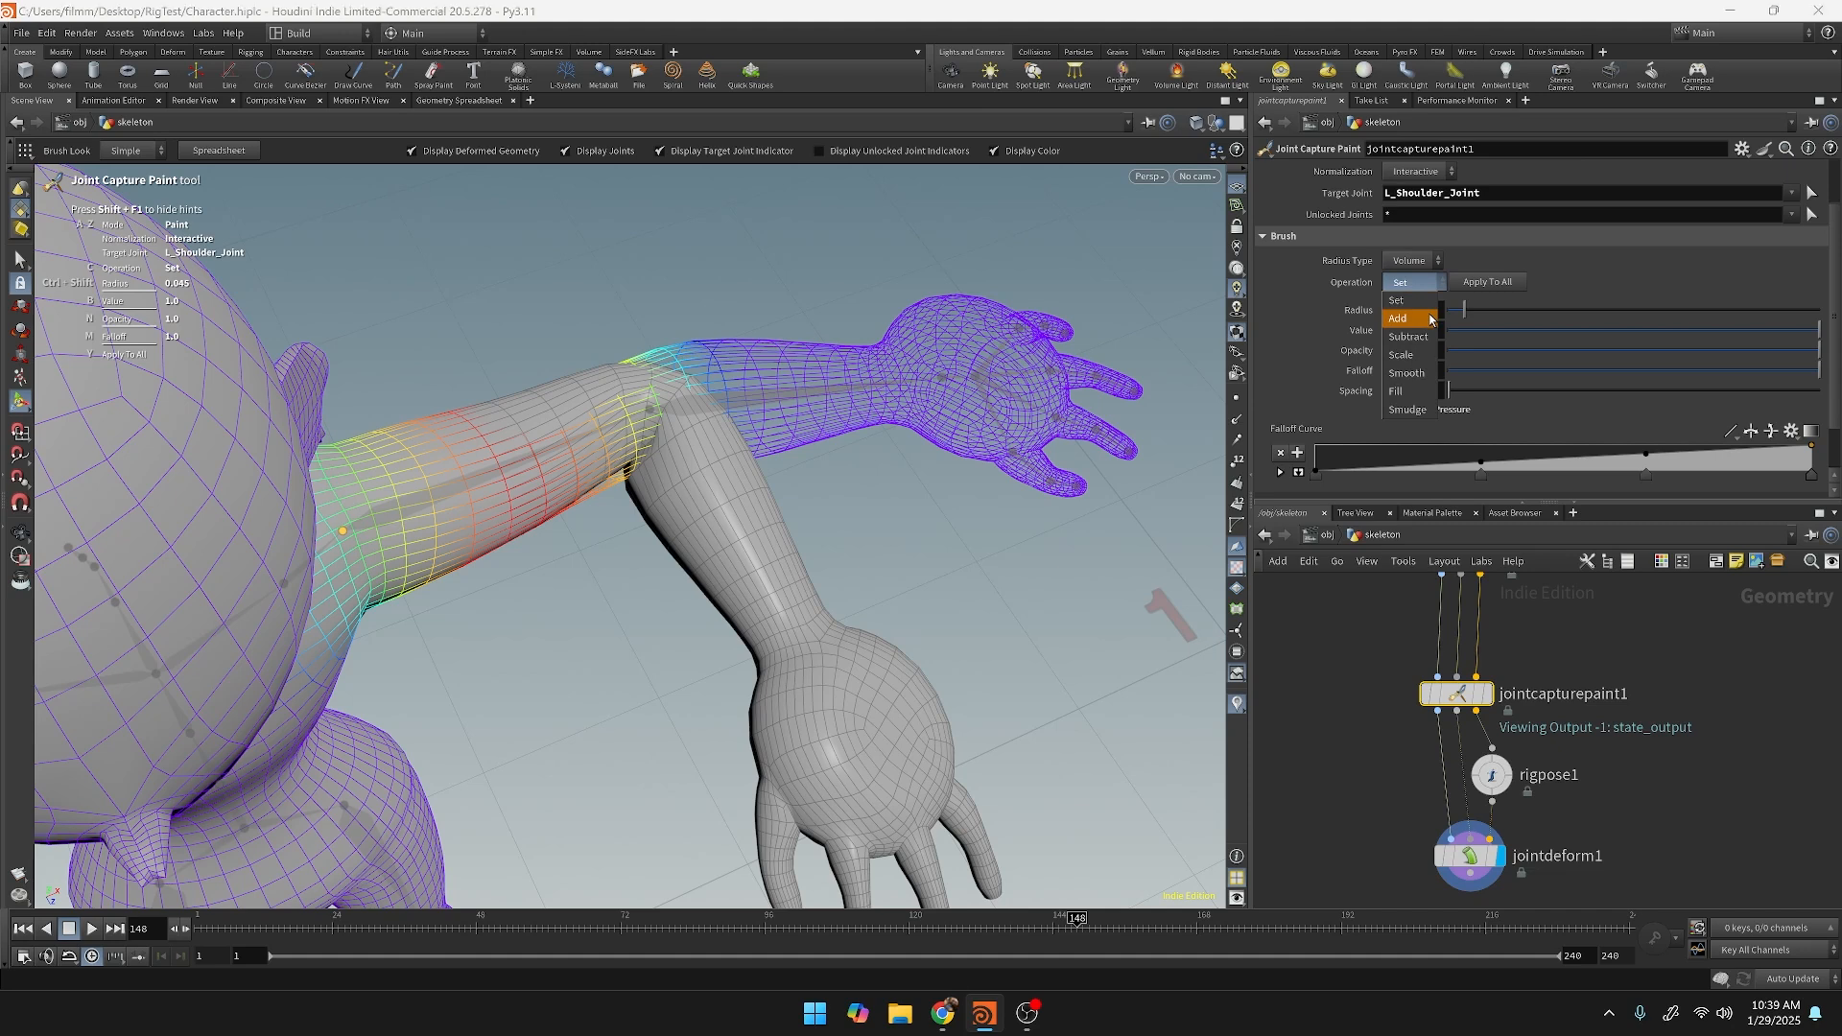
left_click(1396, 317)
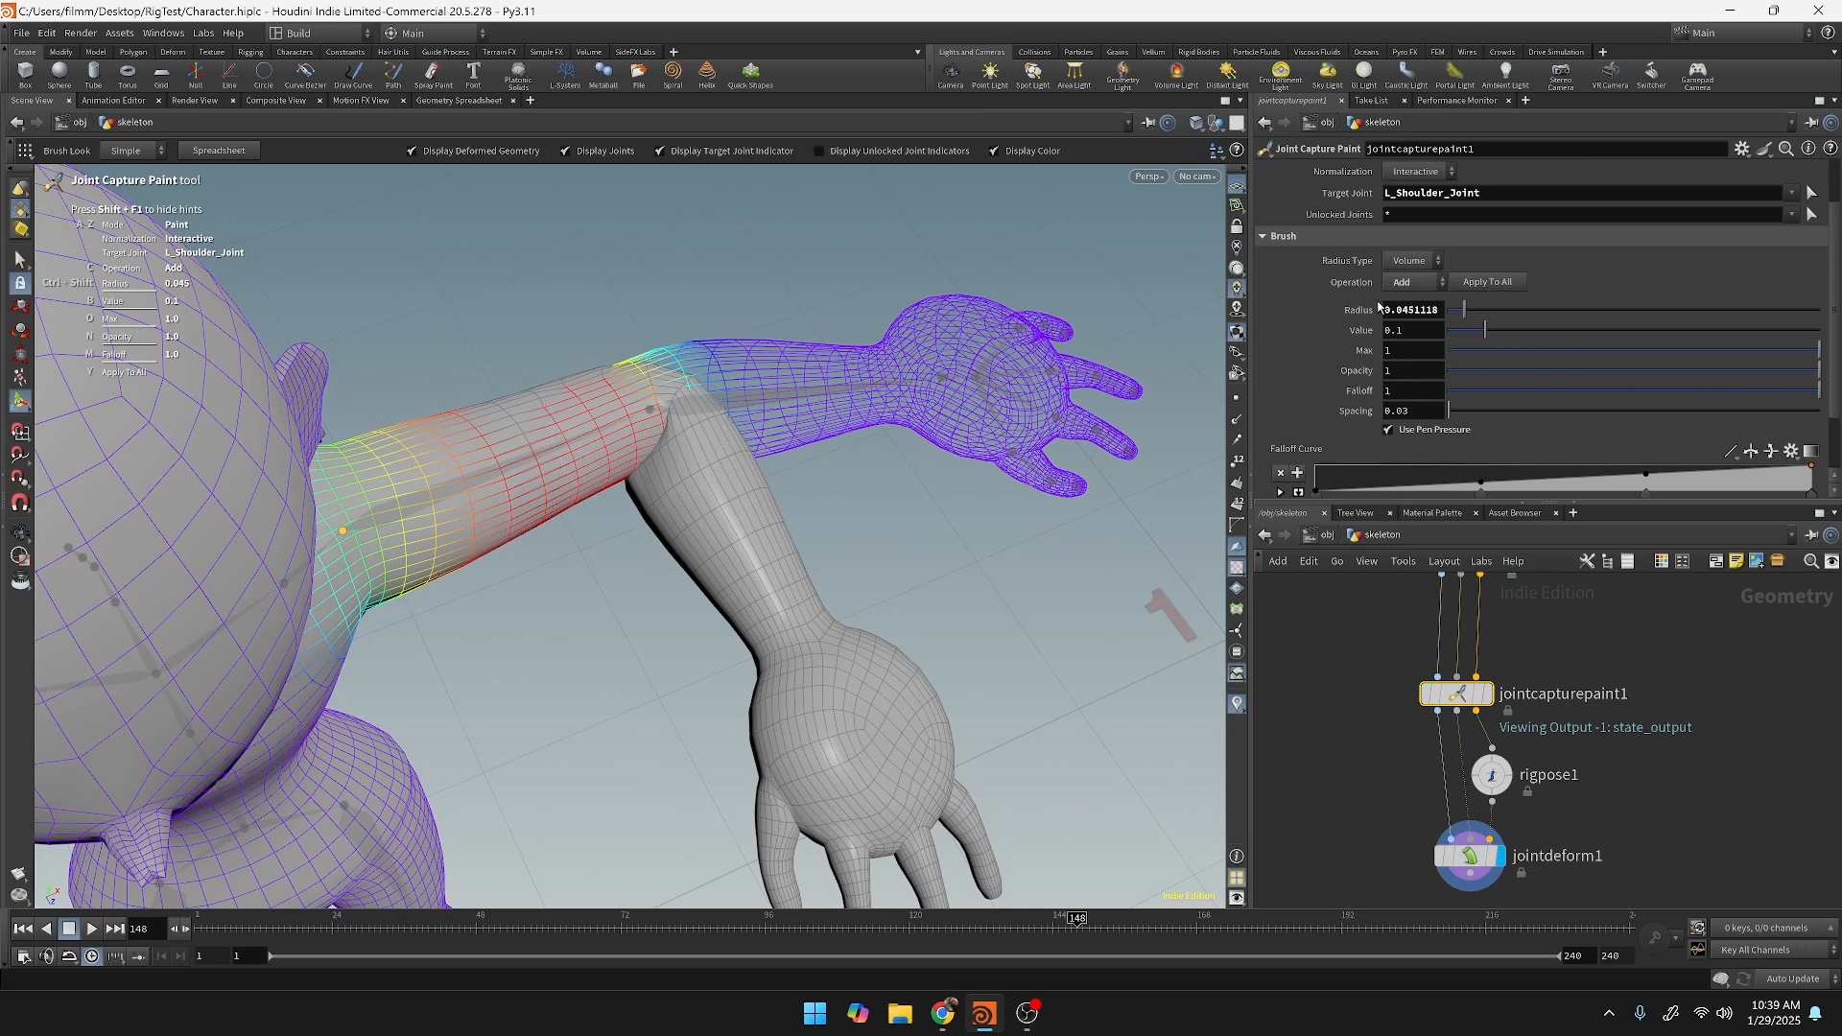
mouse_move(654, 453)
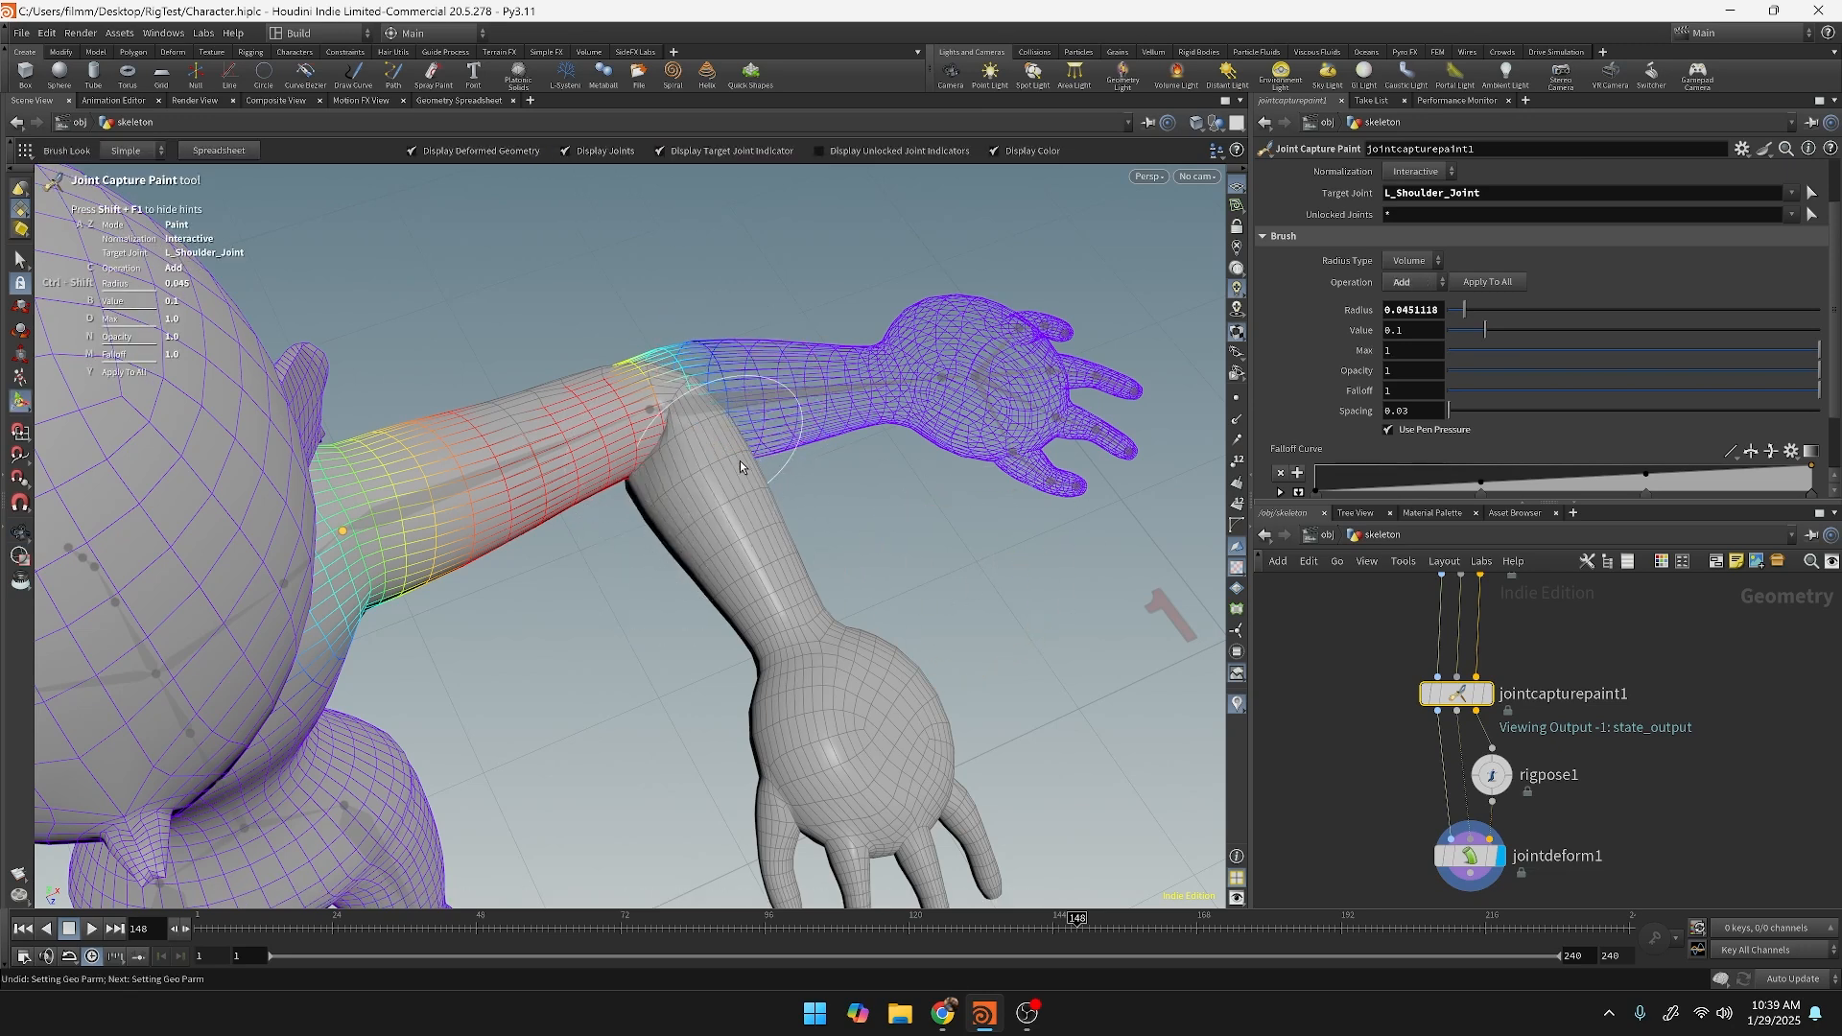
mouse_move(1034, 645)
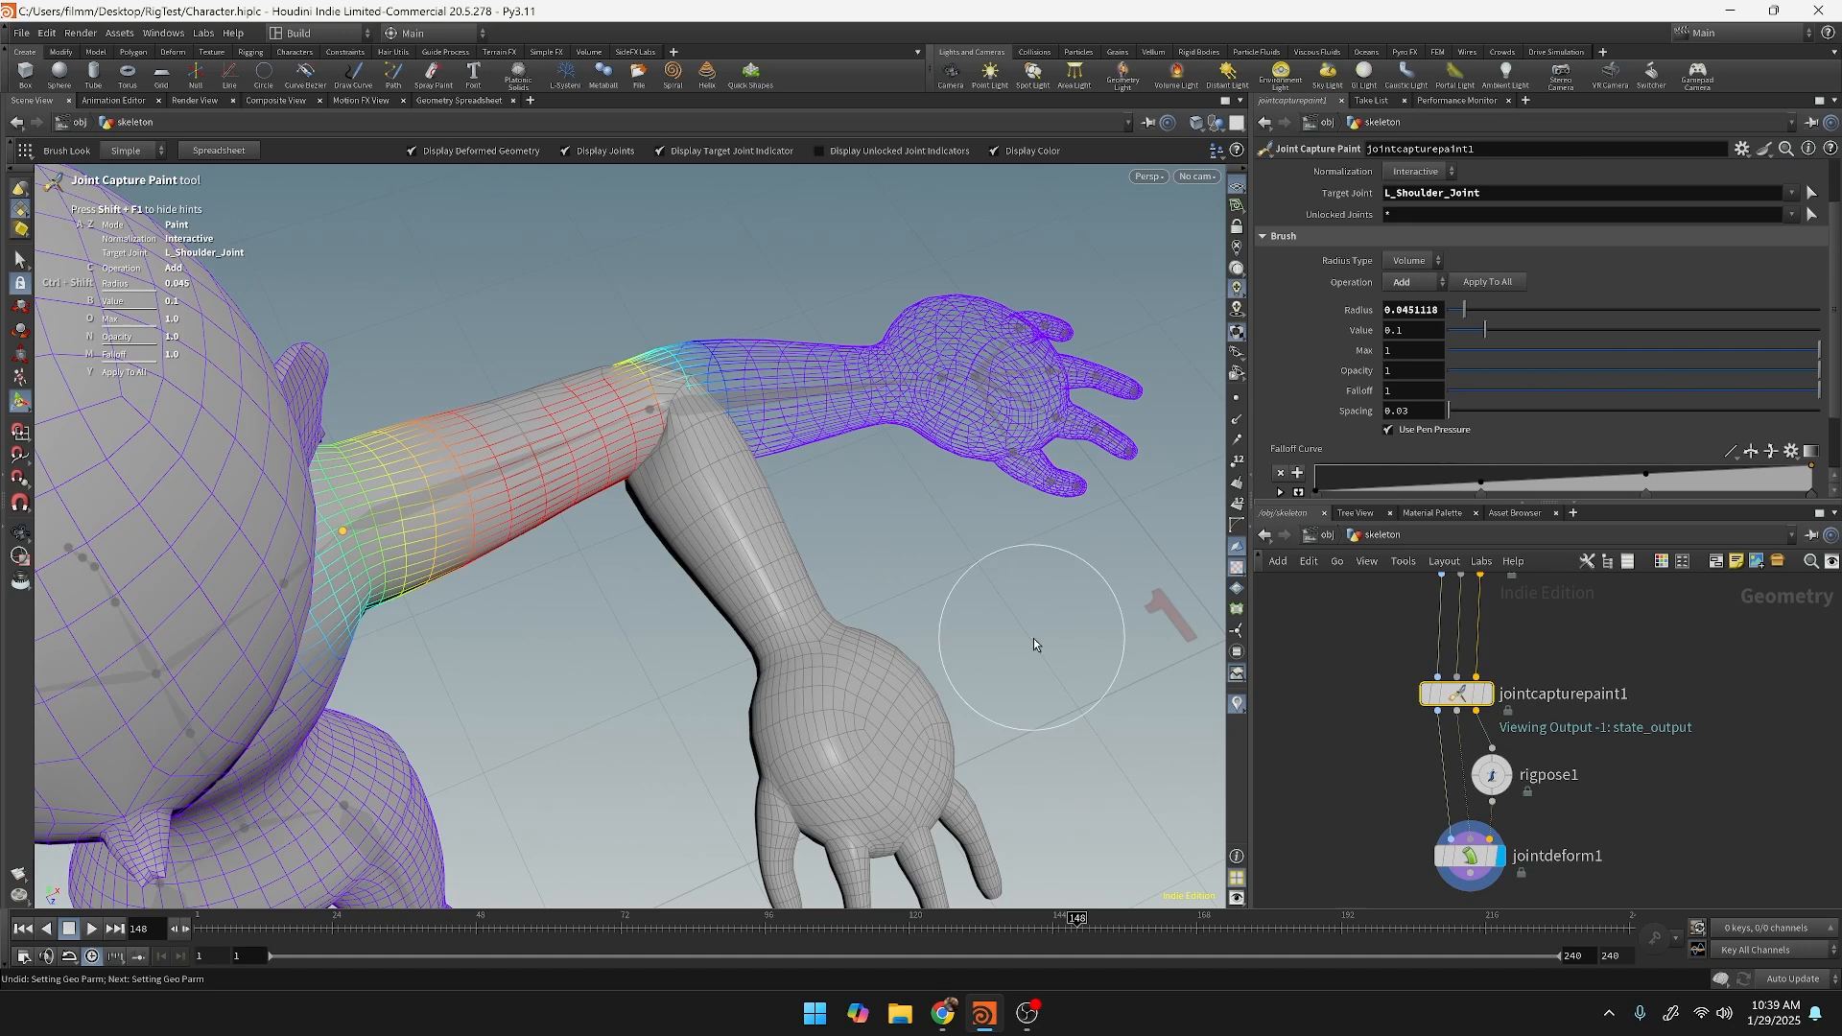
mouse_move(989, 545)
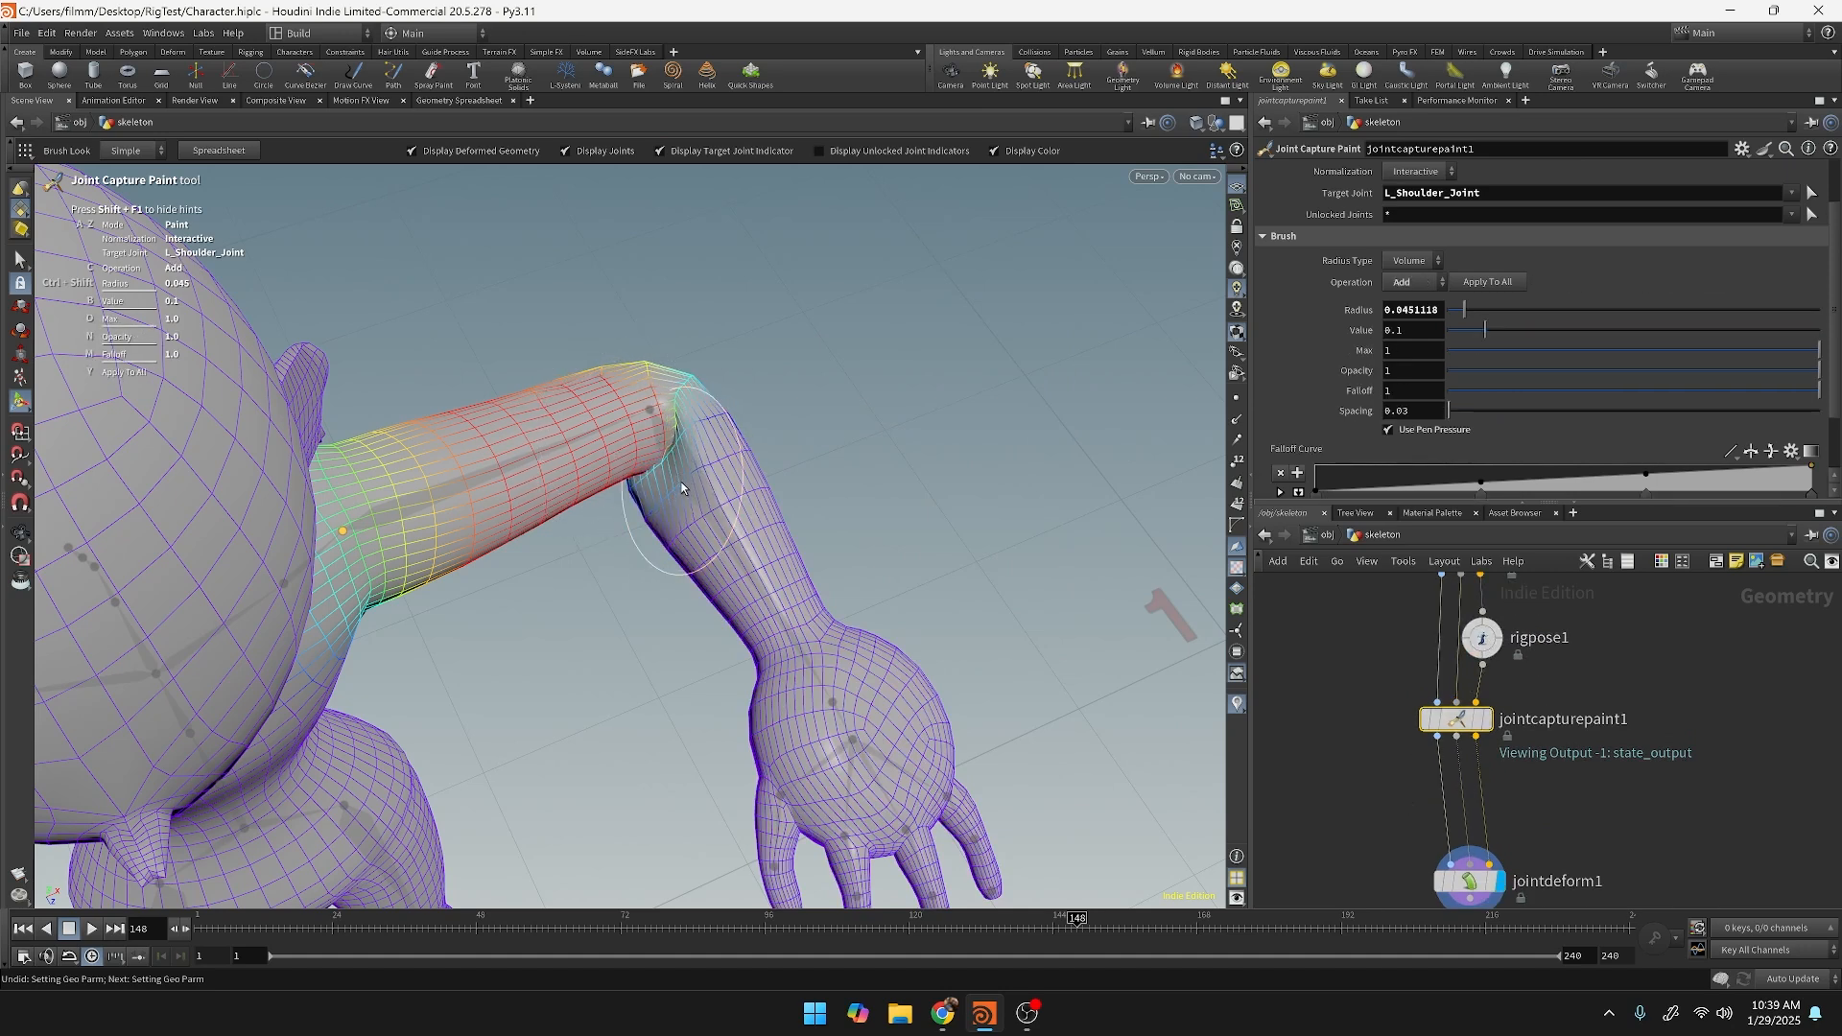
mouse_move(772, 461)
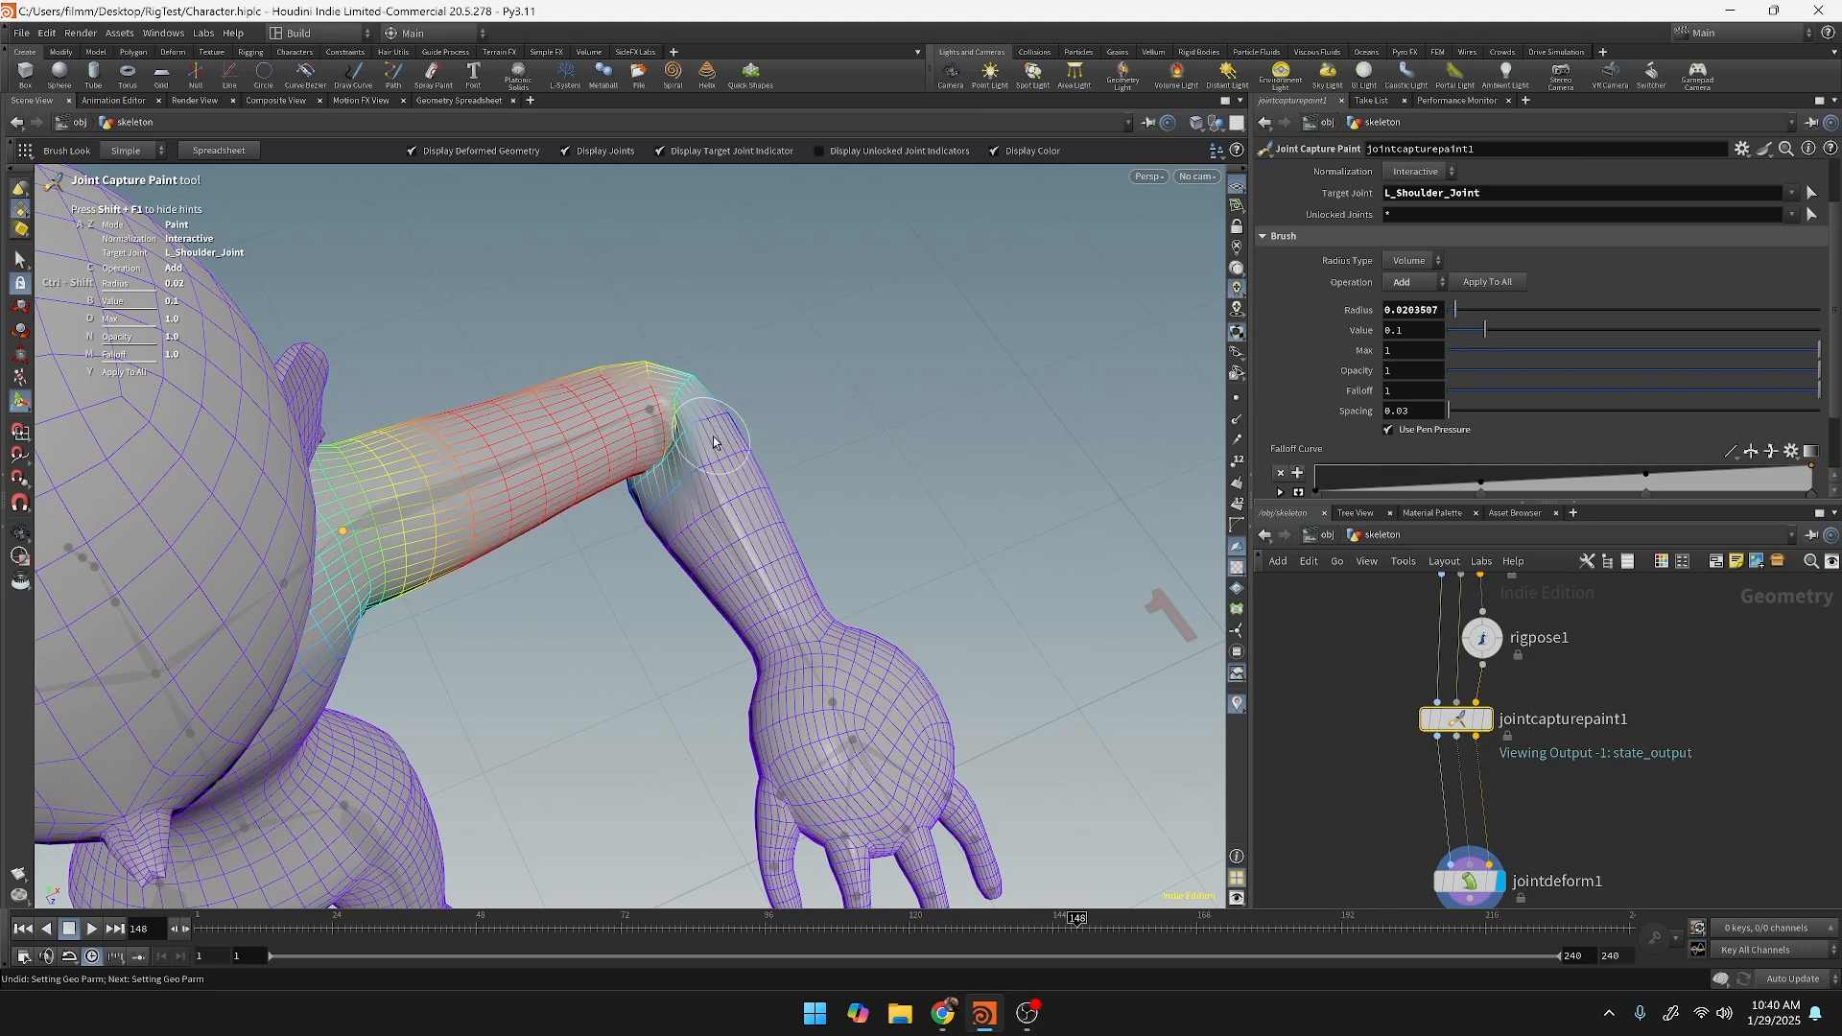
Paint L_Shoulder_Joint weights along the upper arm toward the elbow with radius about 0.02.
left_click(1412, 281)
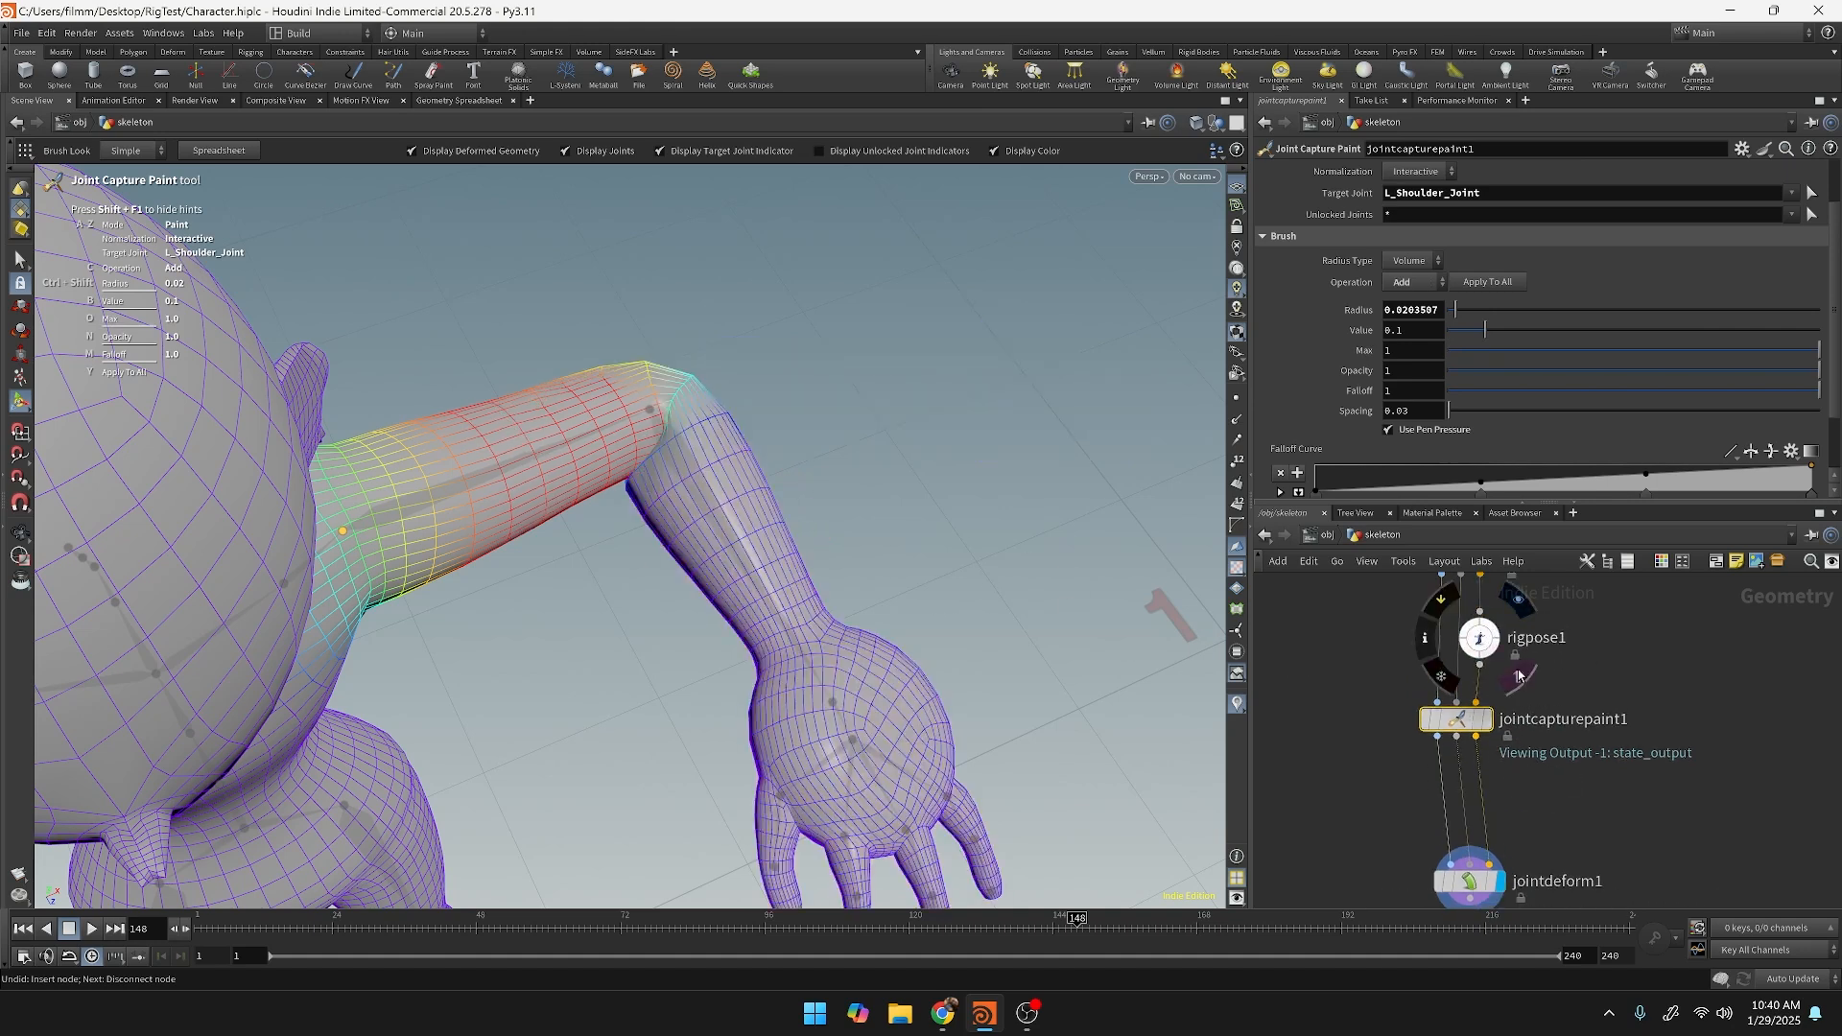
mouse_move(812, 489)
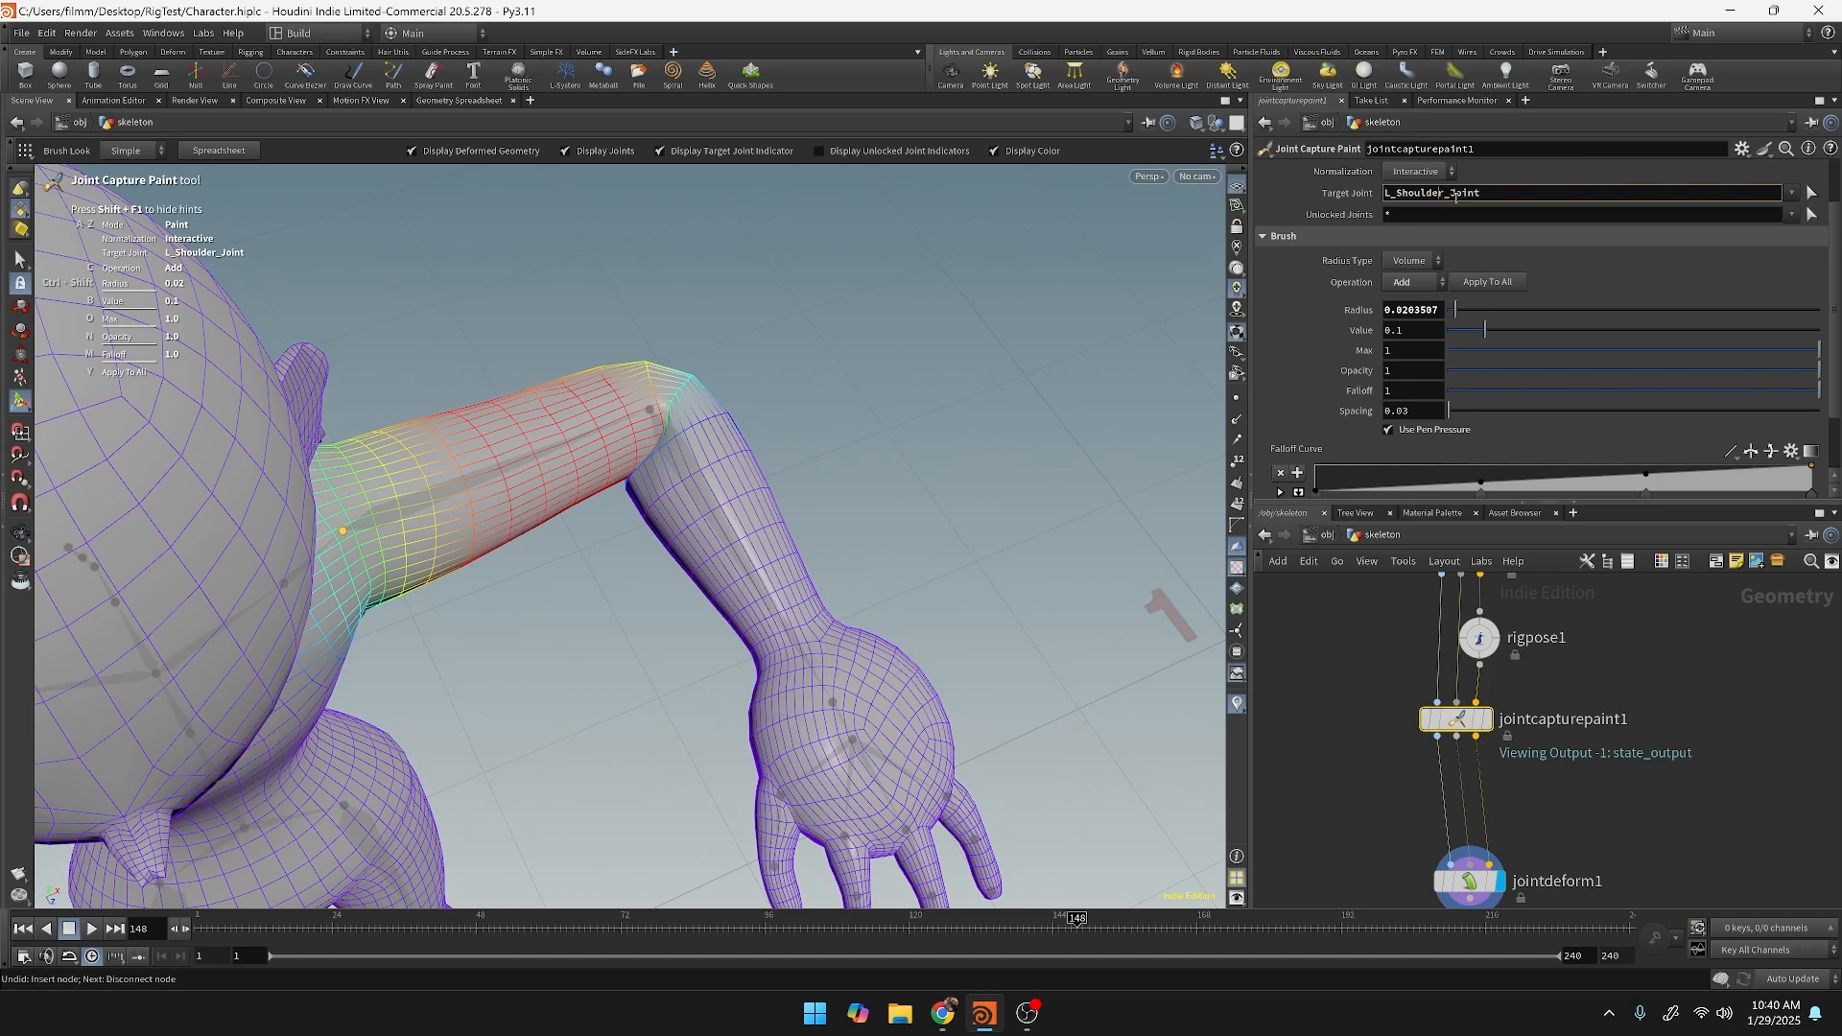
type("L_Sh_Joint")
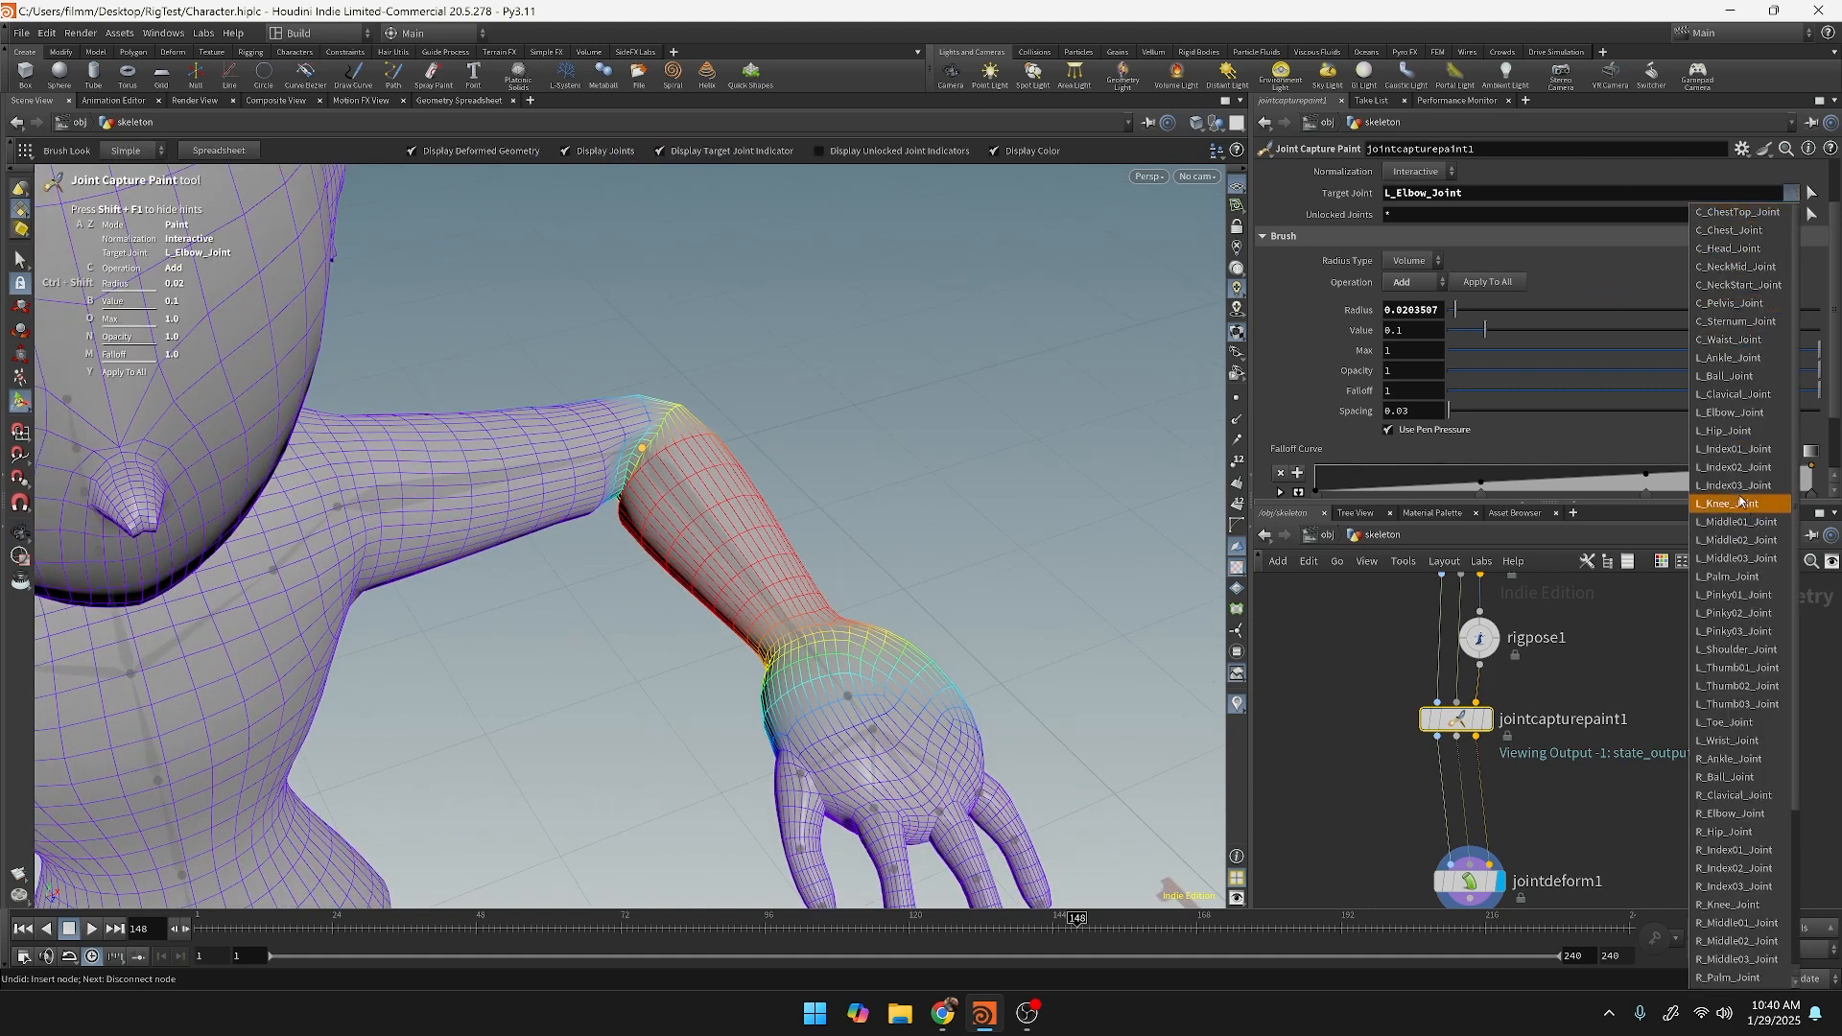
mouse_move(1738, 448)
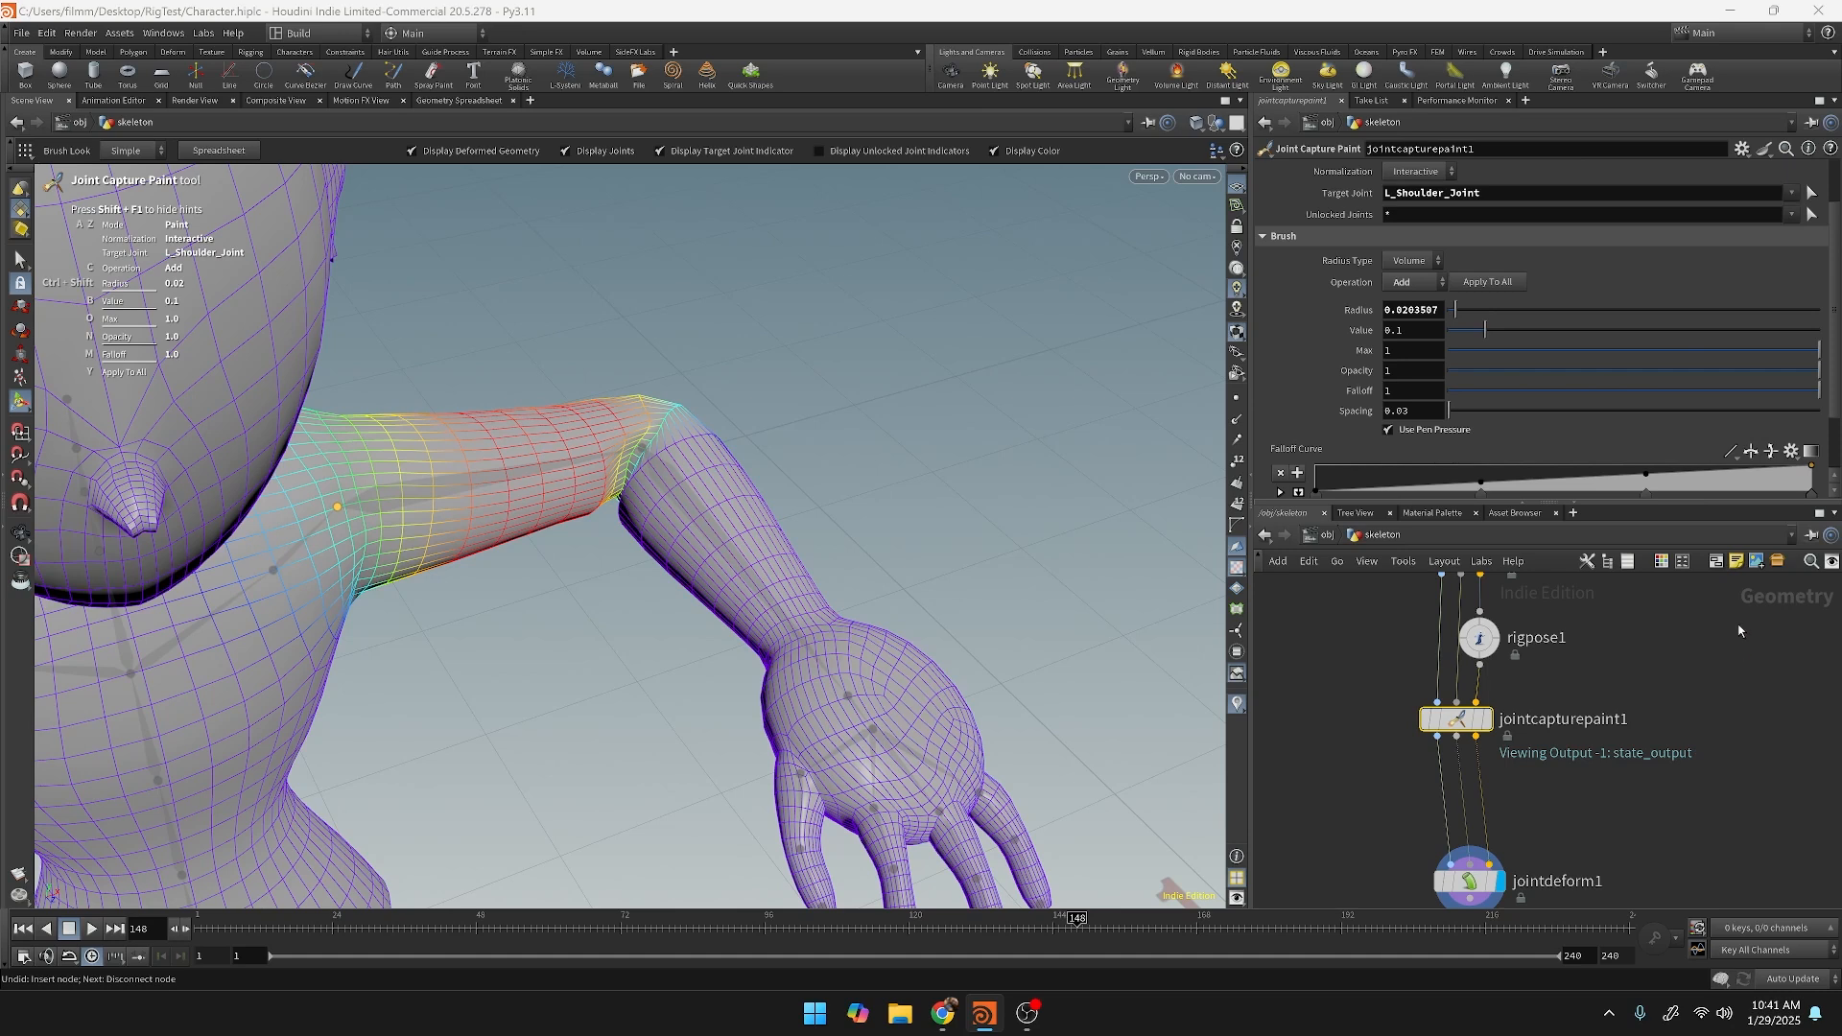
mouse_move(594, 460)
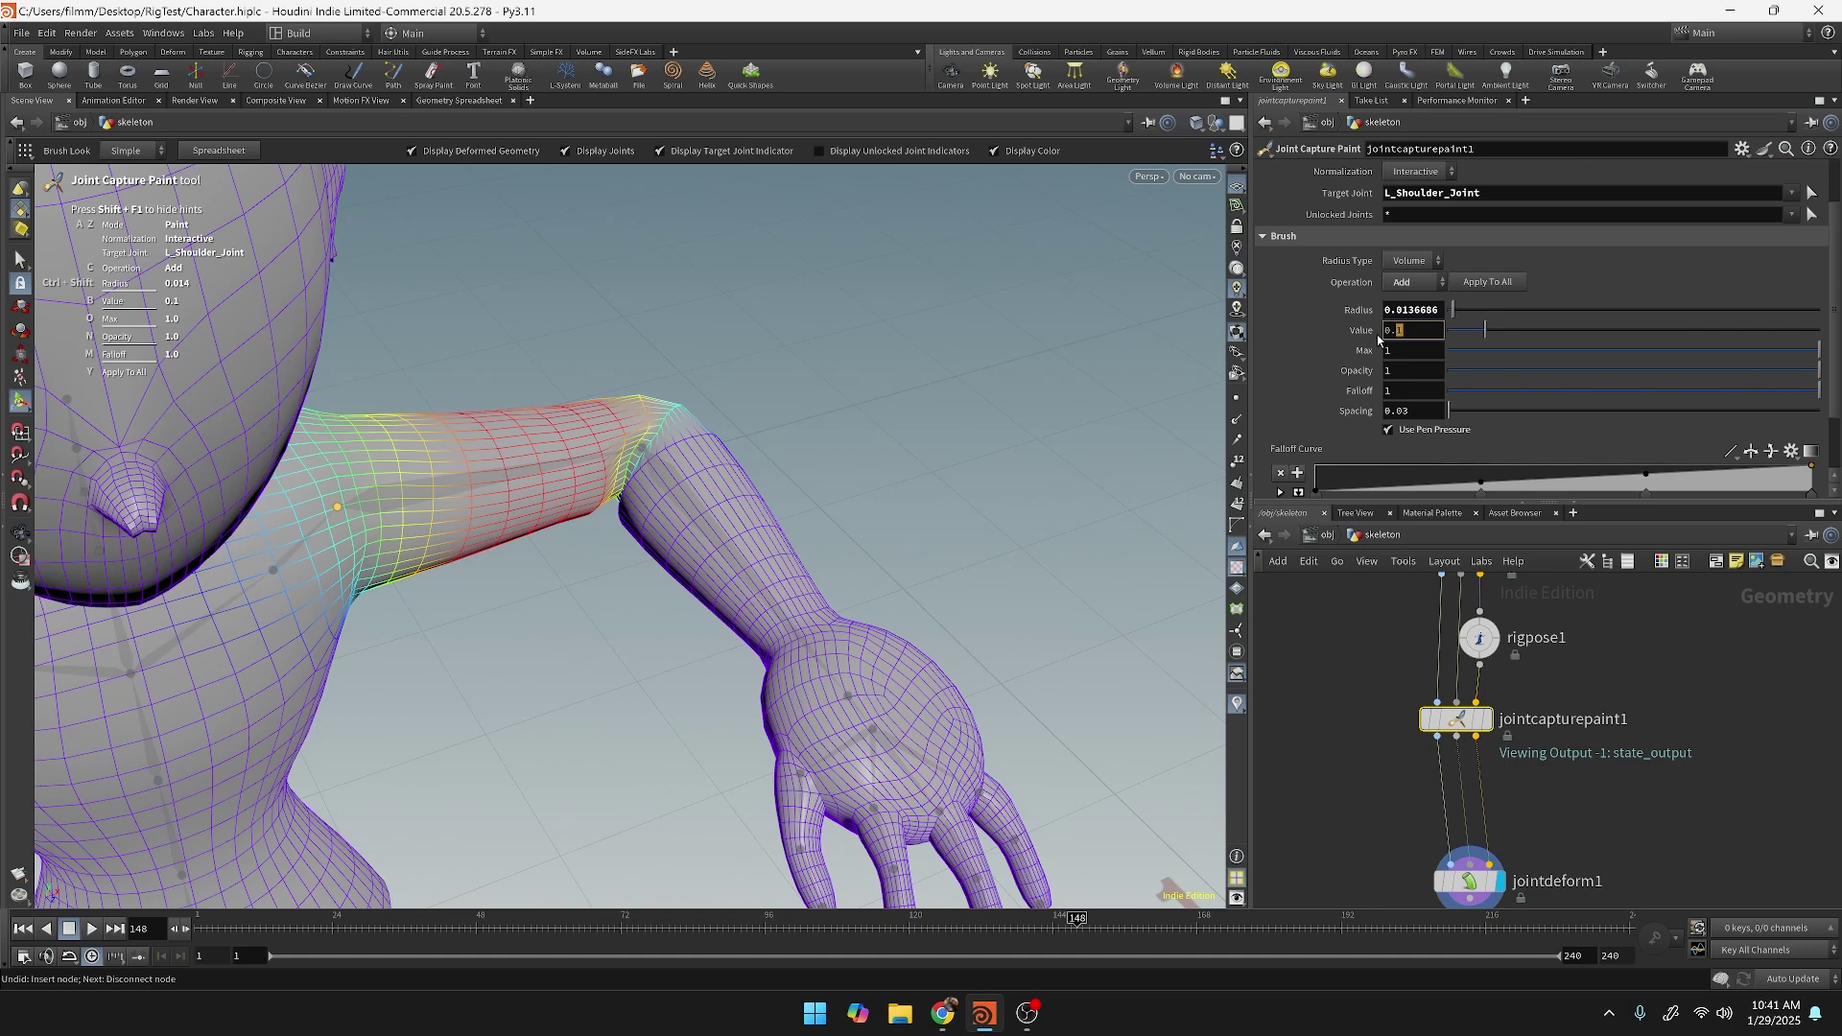
Lower the paint value to 0.001 and paint faint shoulder weight at the left elbow.
type("0.001")
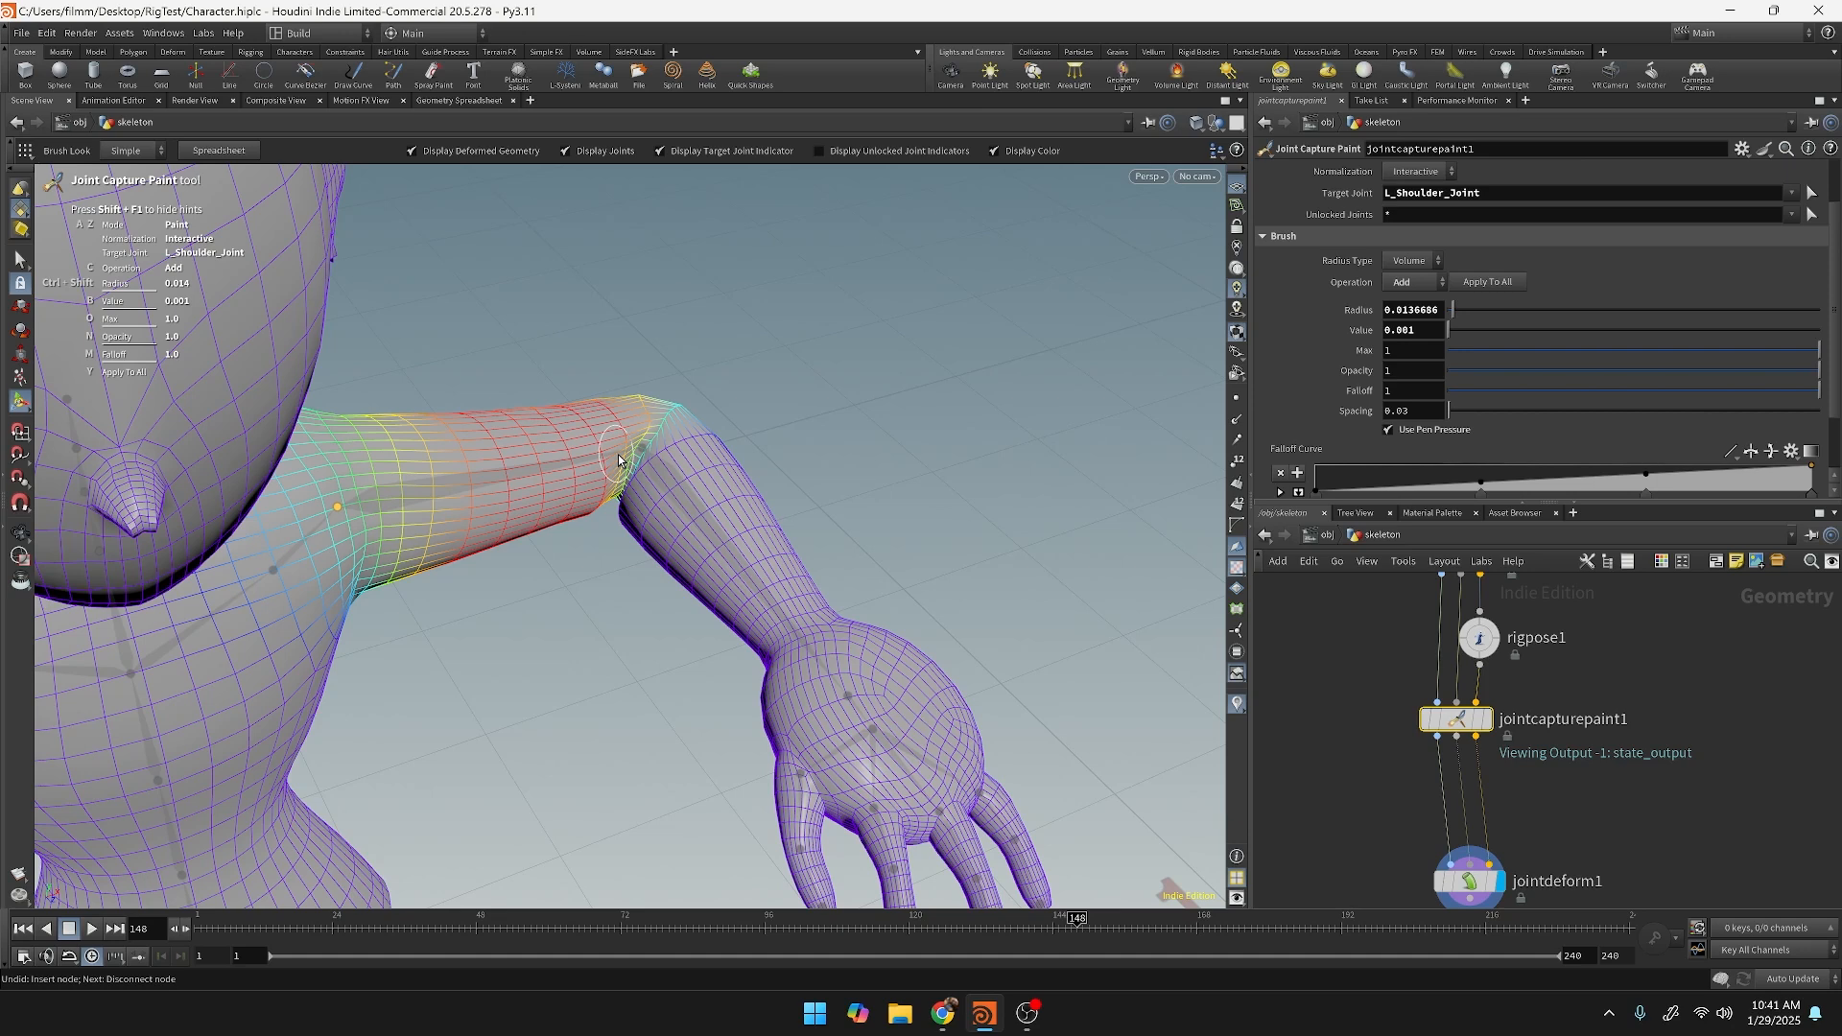
left_click(1411, 329)
type("0.01")
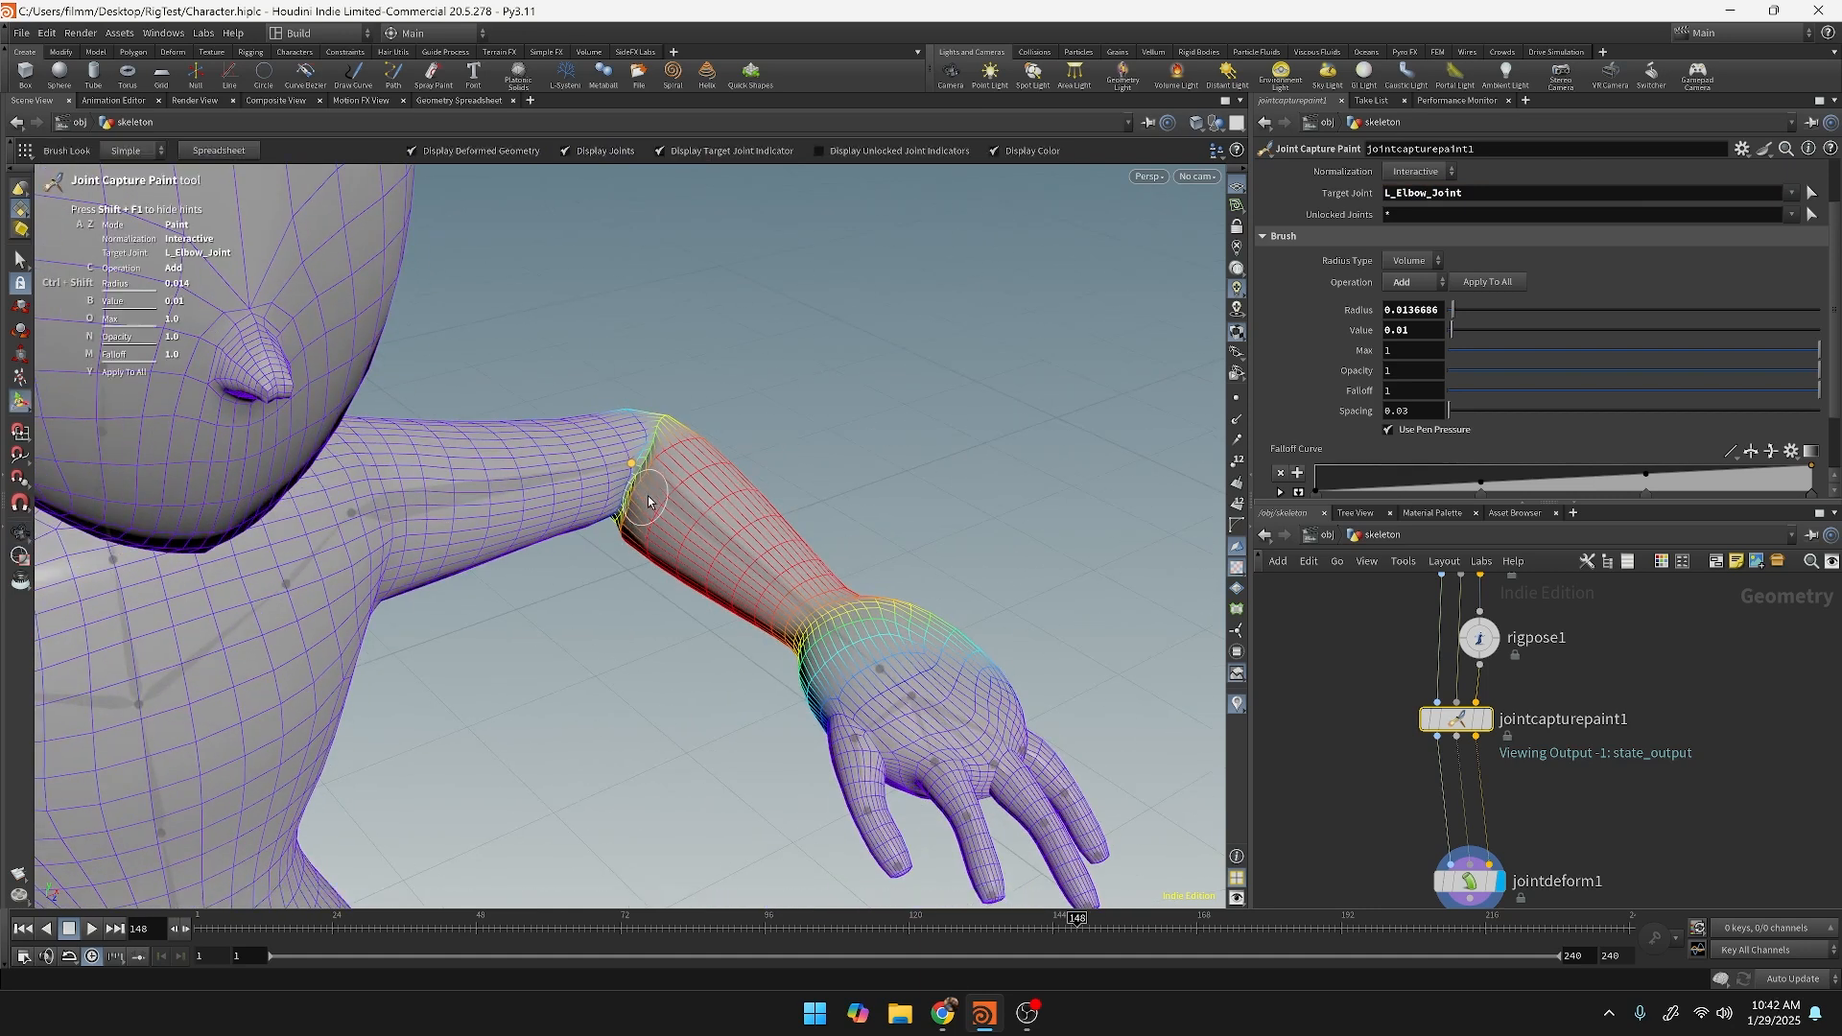
mouse_move(641, 496)
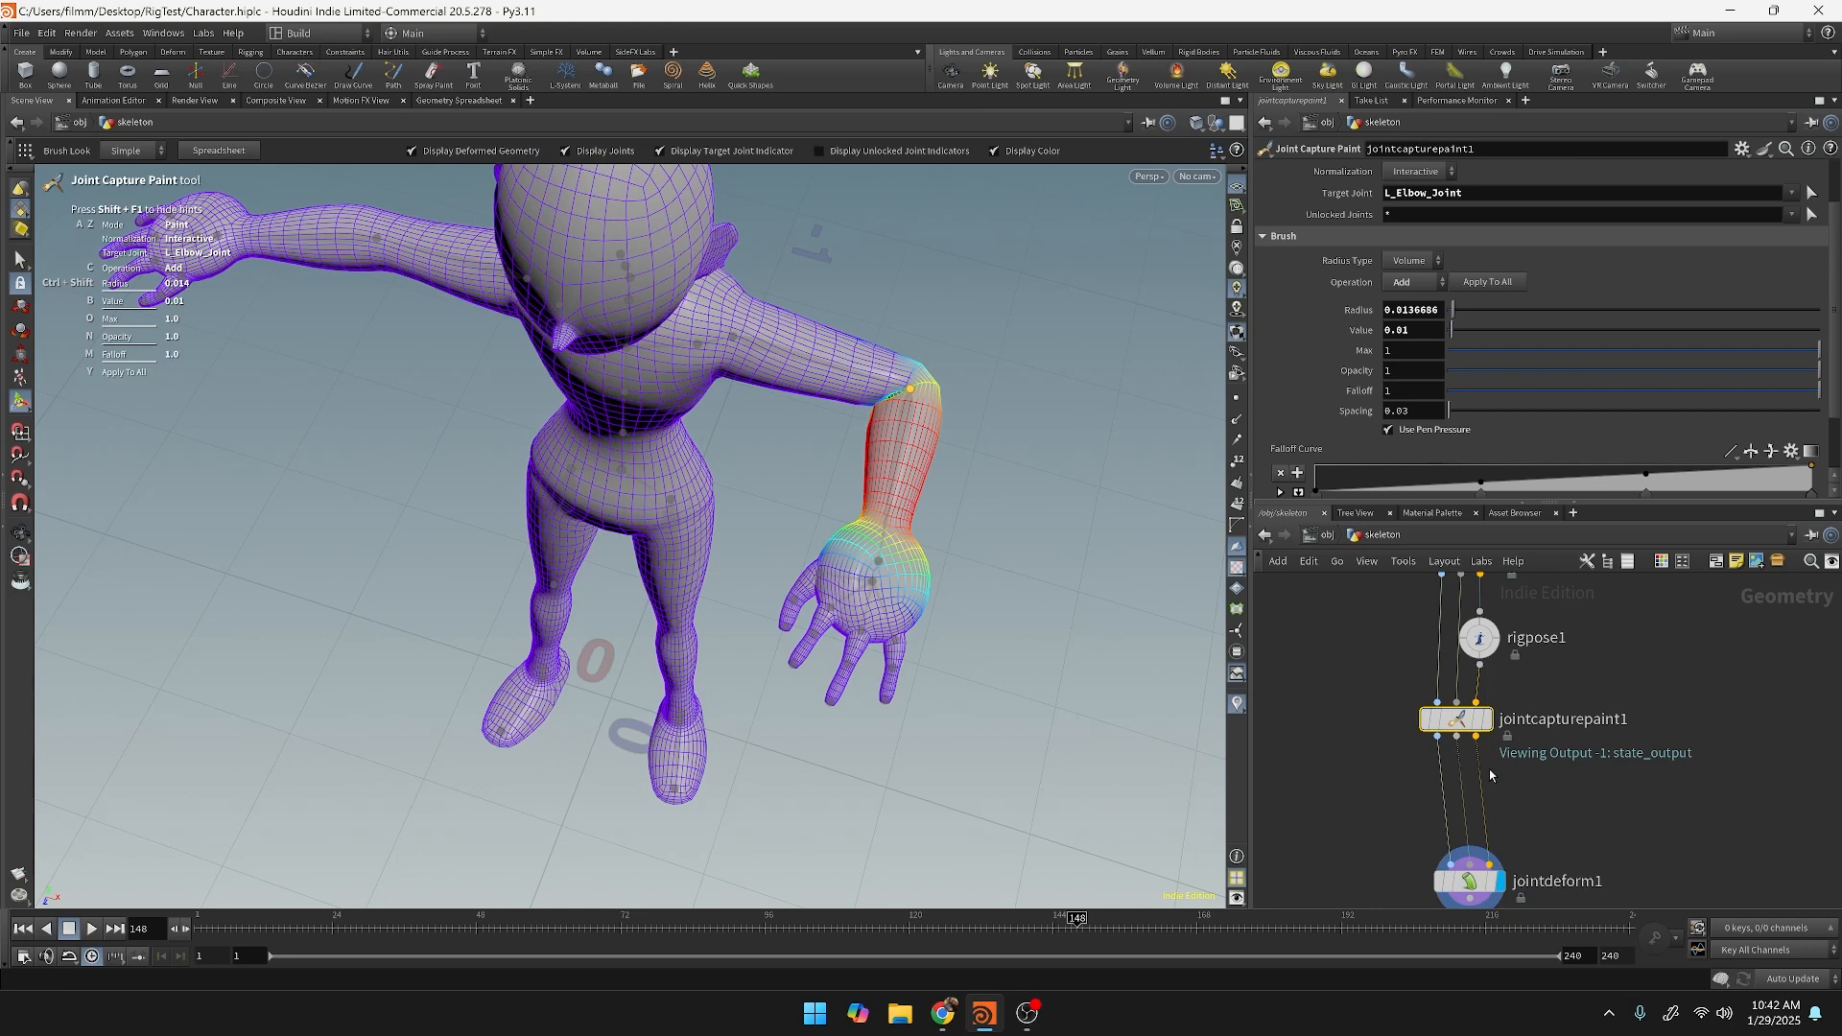
View the joint-deformed character and search for a Rig Pose node to add.
left_click(1477, 637)
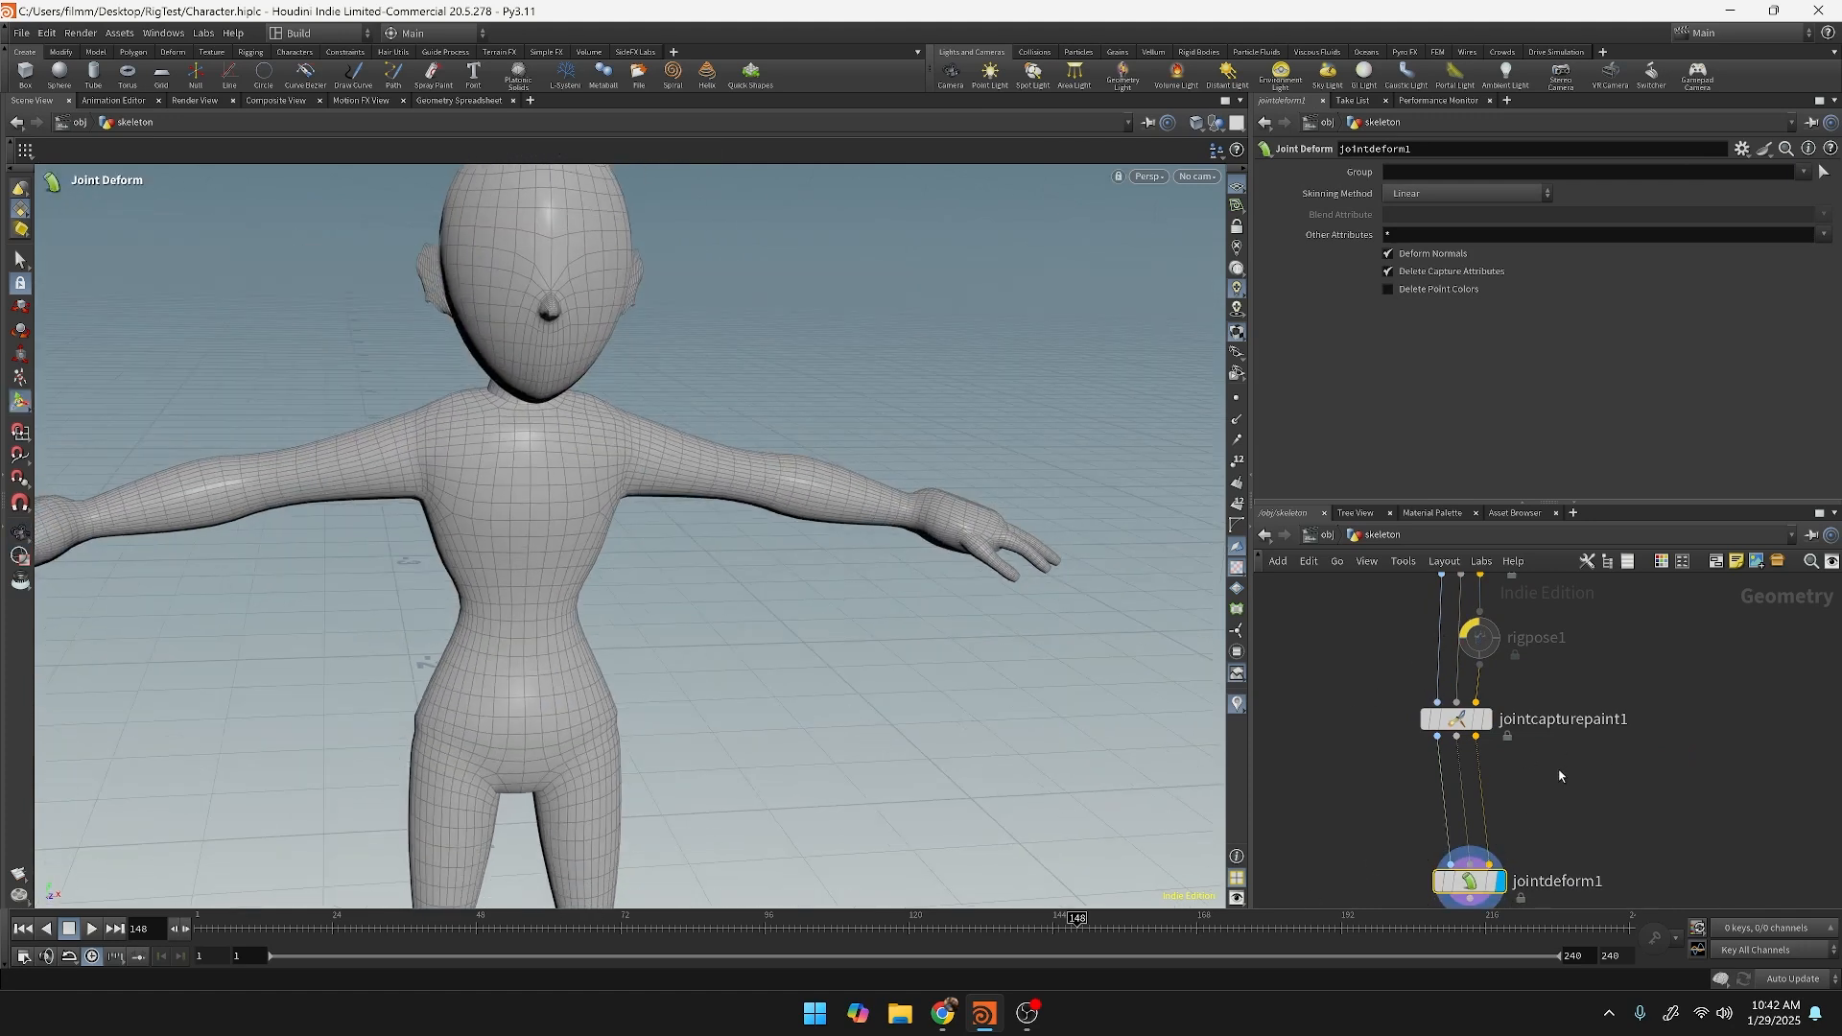
key("Tab")
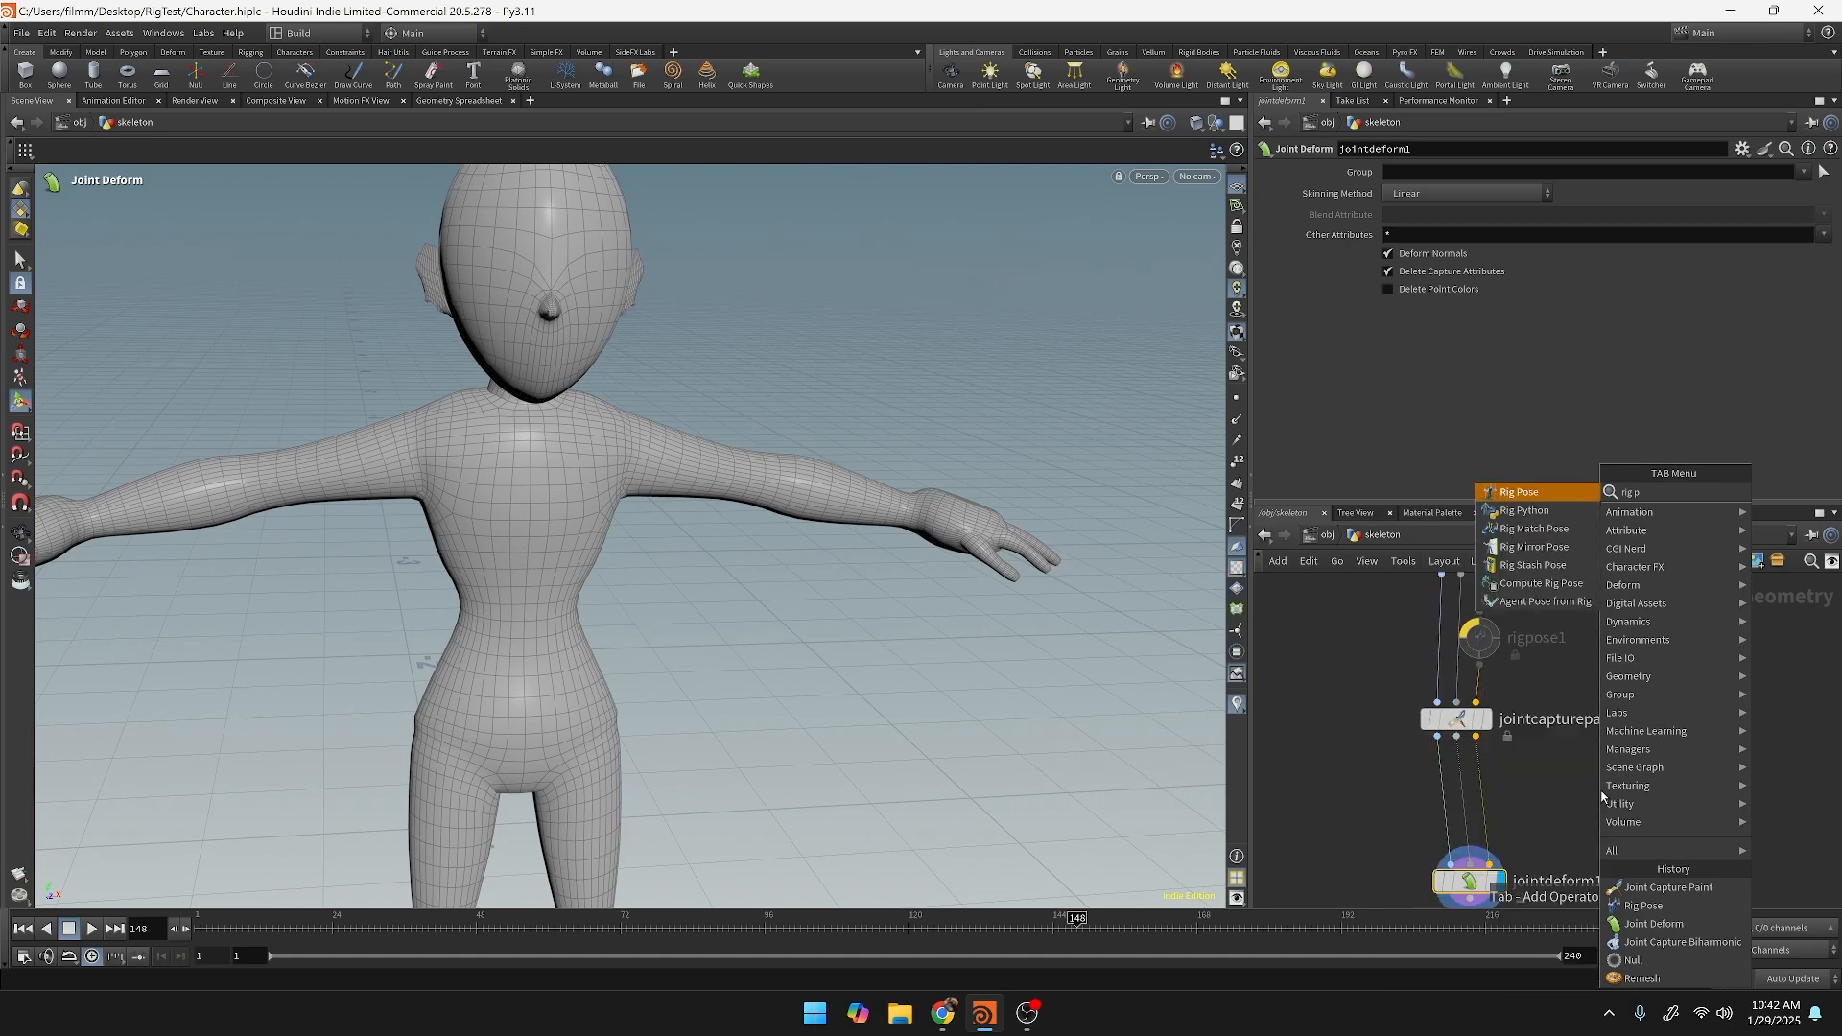
type("ow_Joint")
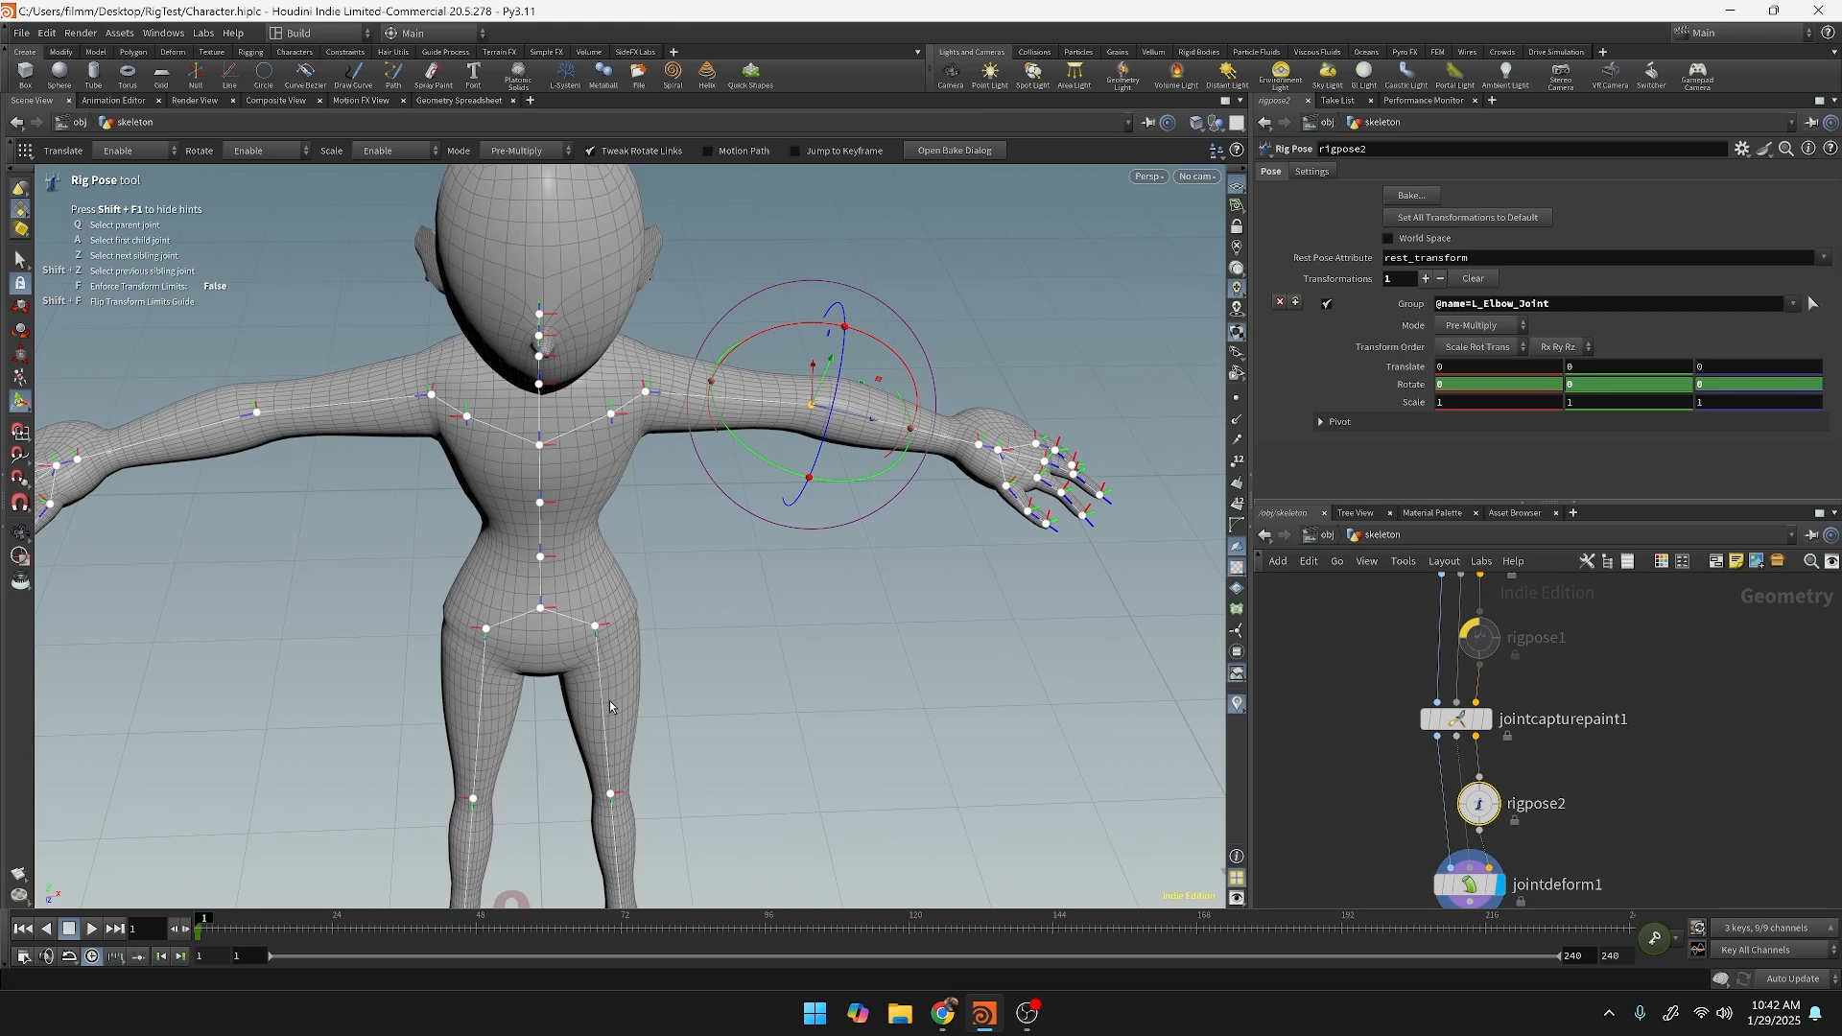
mouse_move(338, 933)
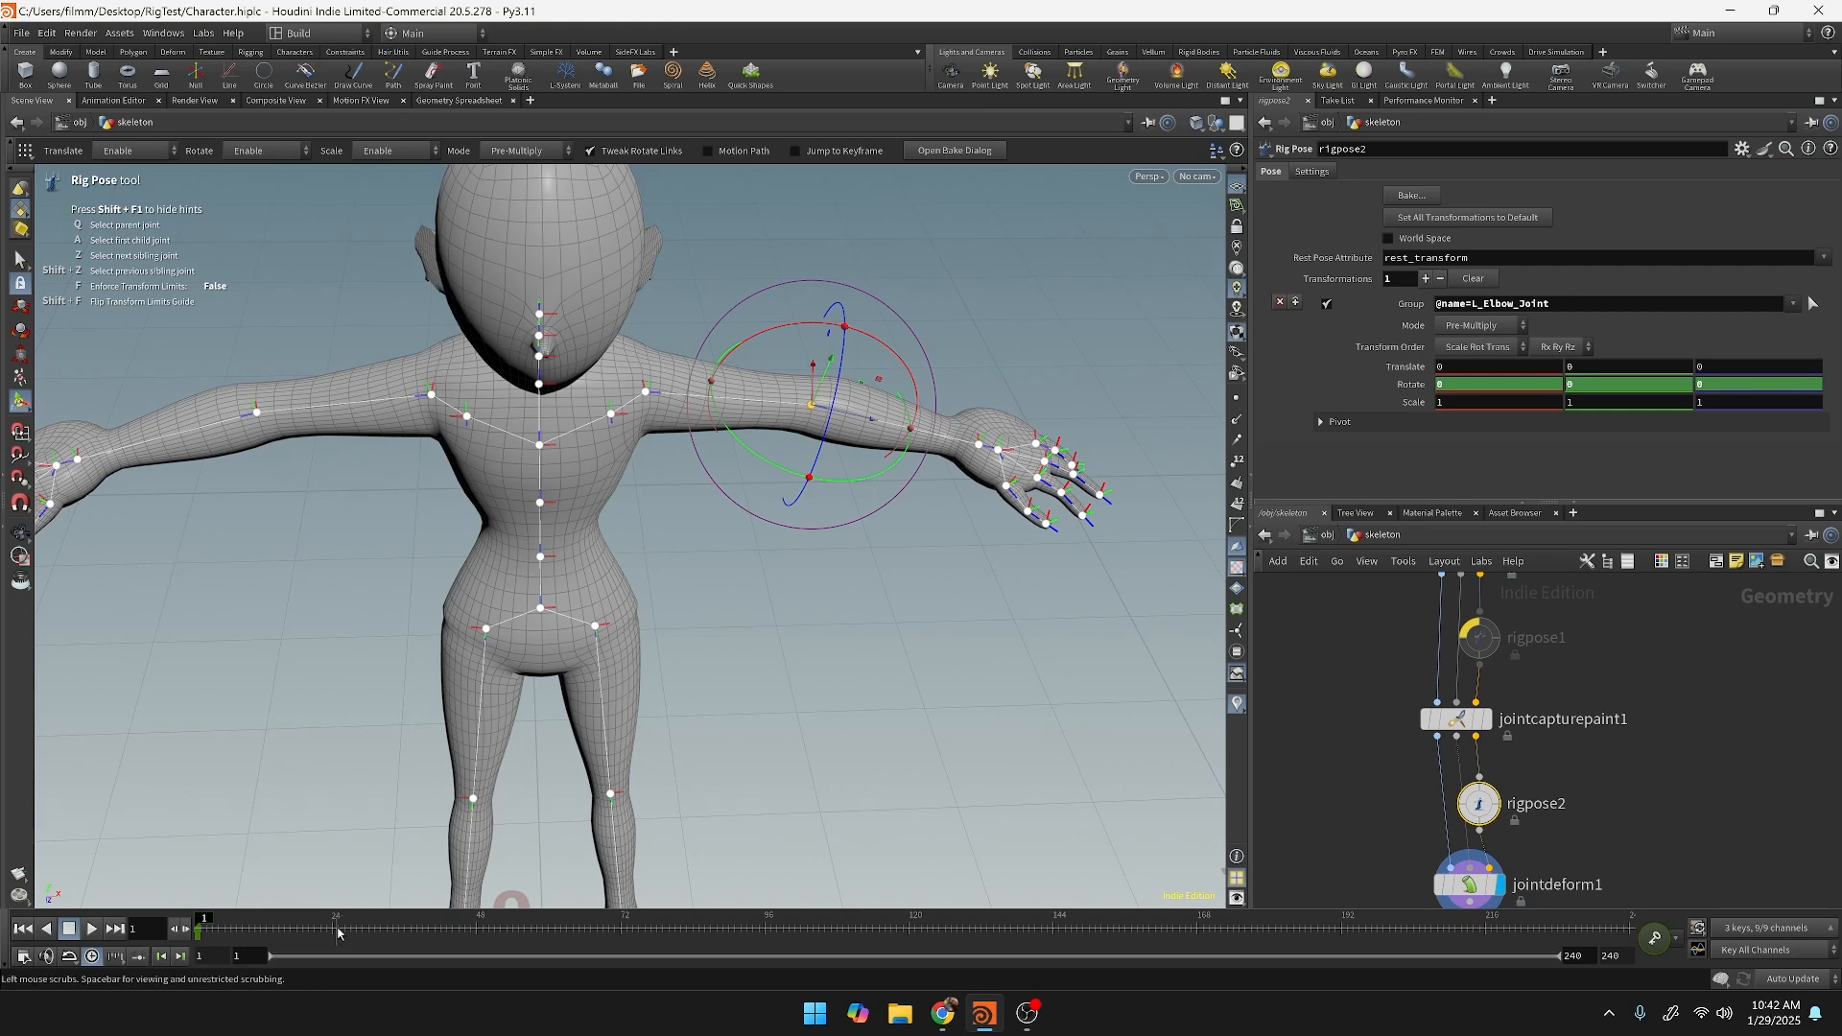
At frame 24, rotate L_Elbow_Joint downward and scrub the timeline to review.
left_click_drag(206, 927, 332, 927)
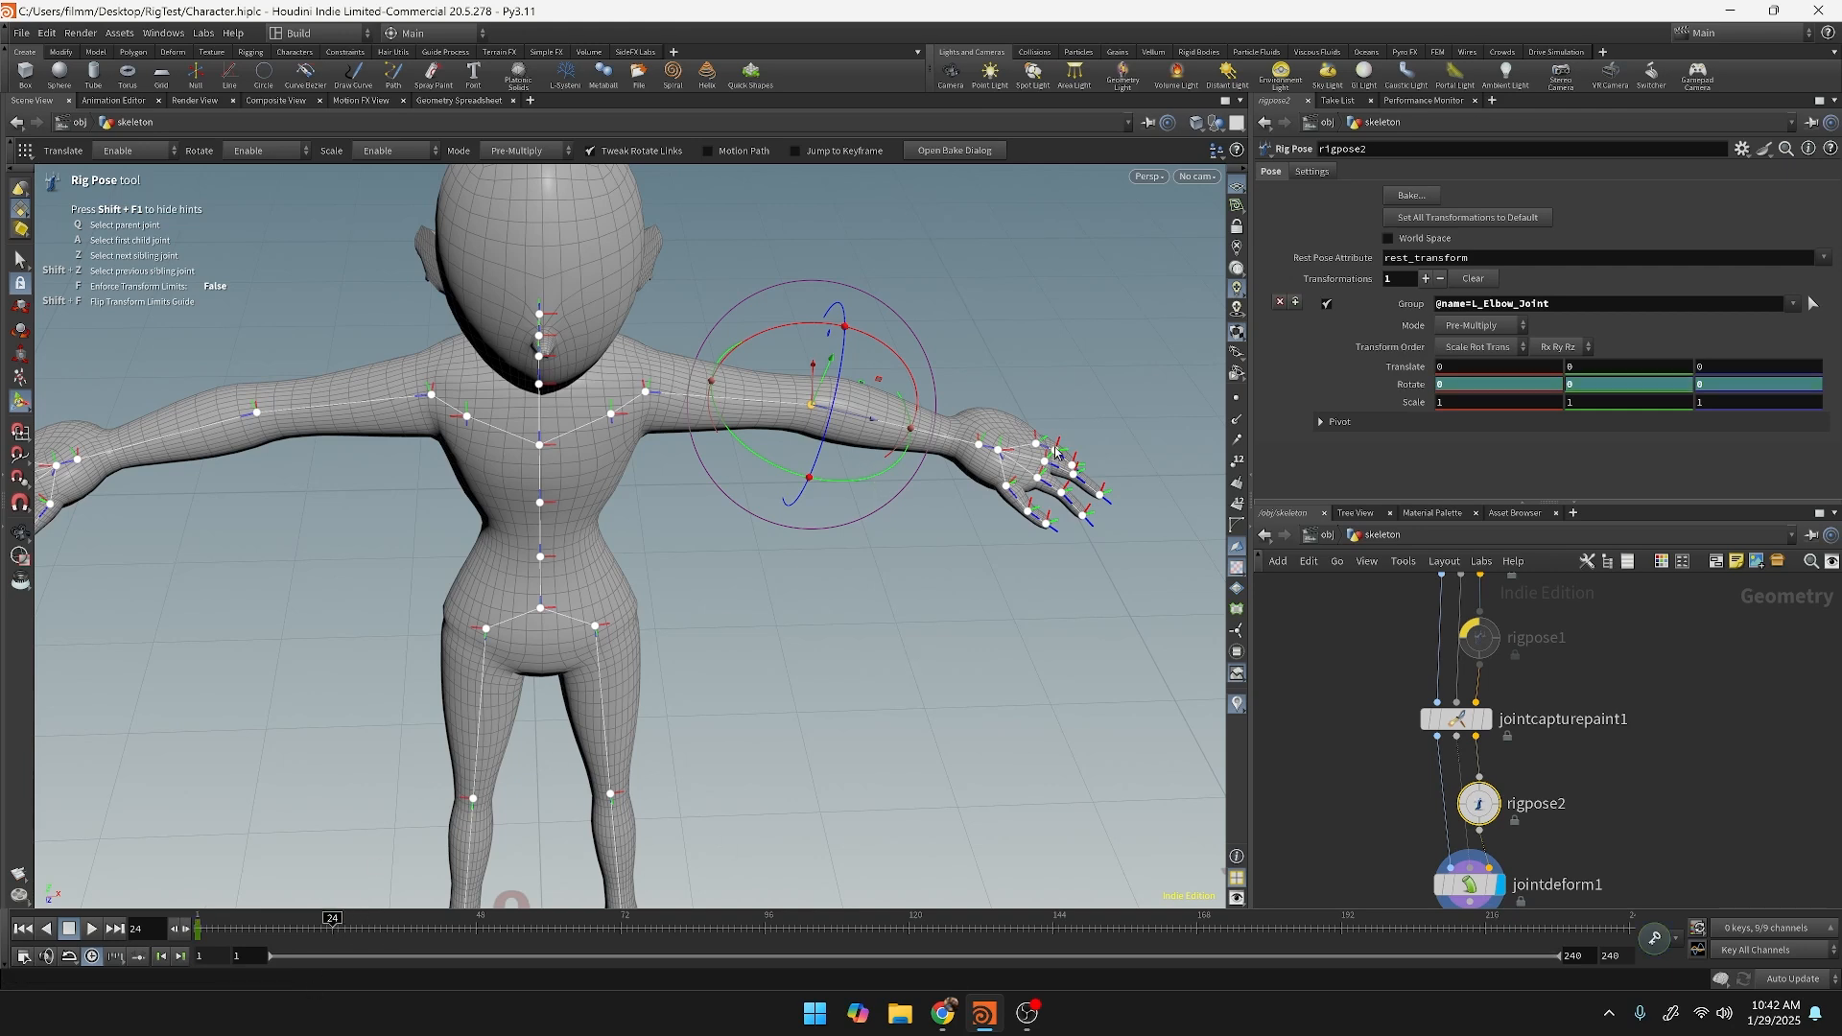
mouse_move(850, 487)
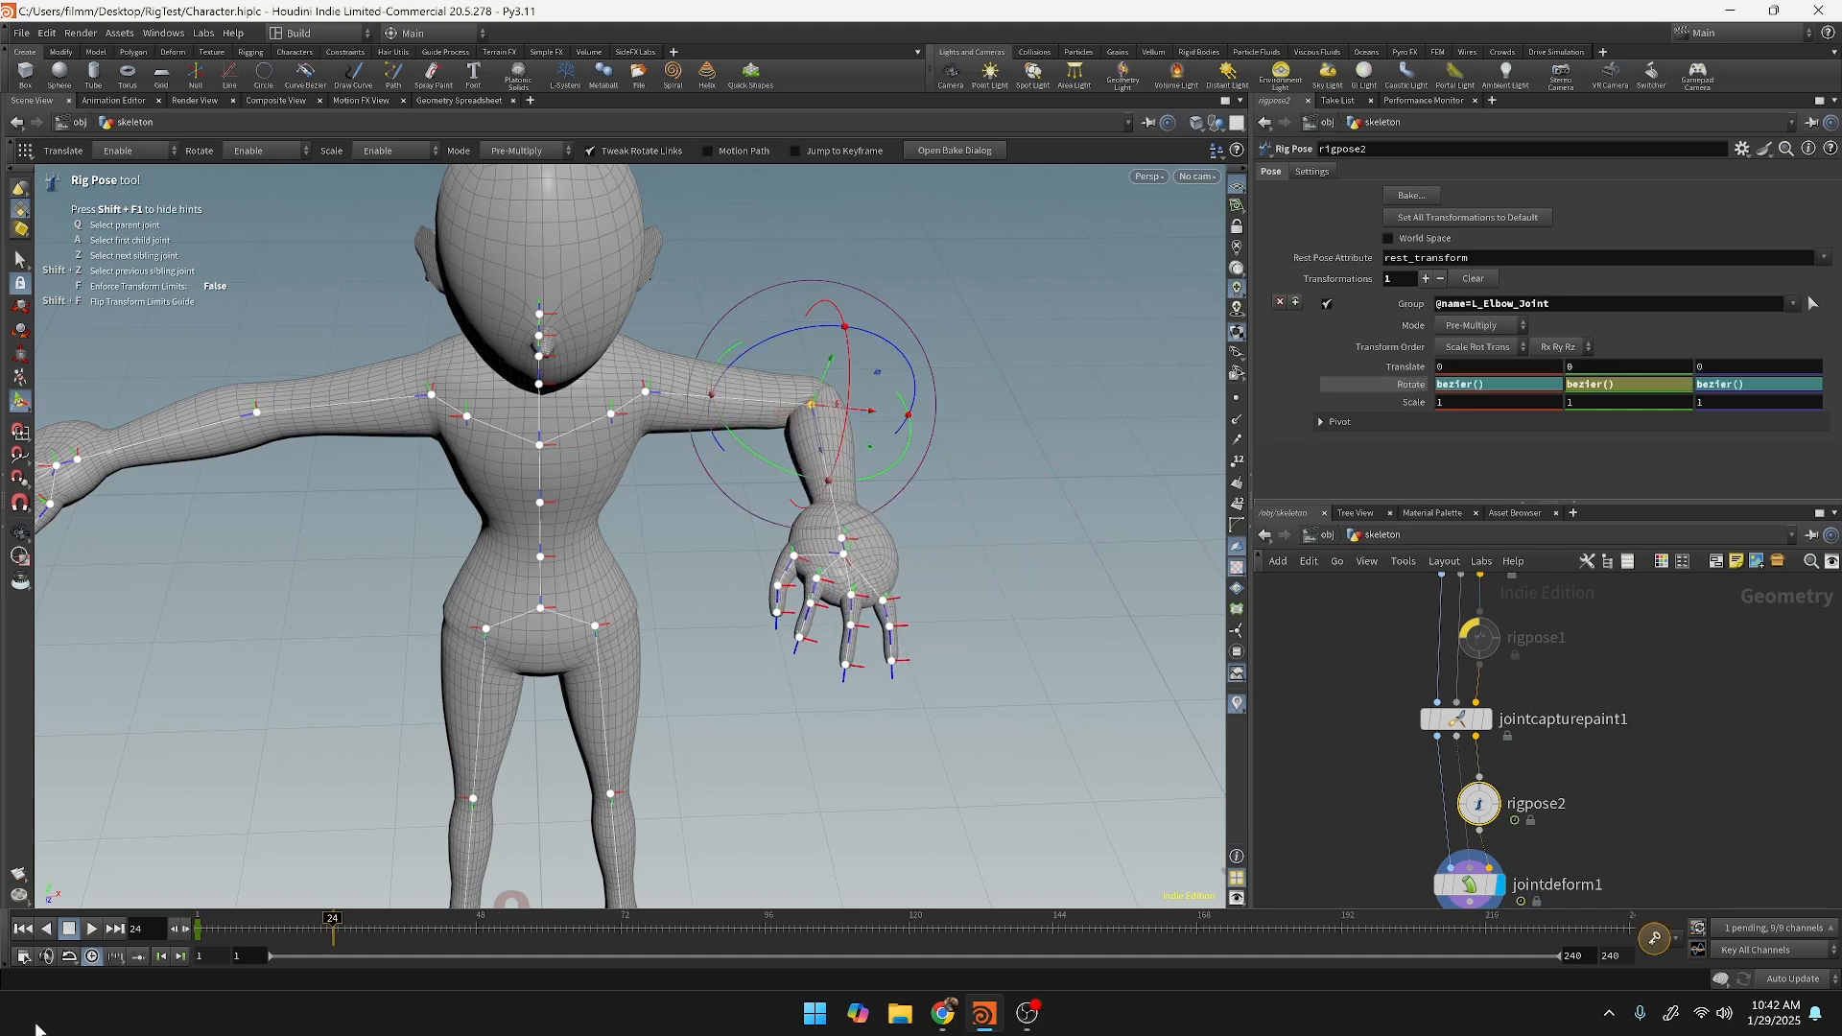
left_click_drag(333, 919, 356, 919)
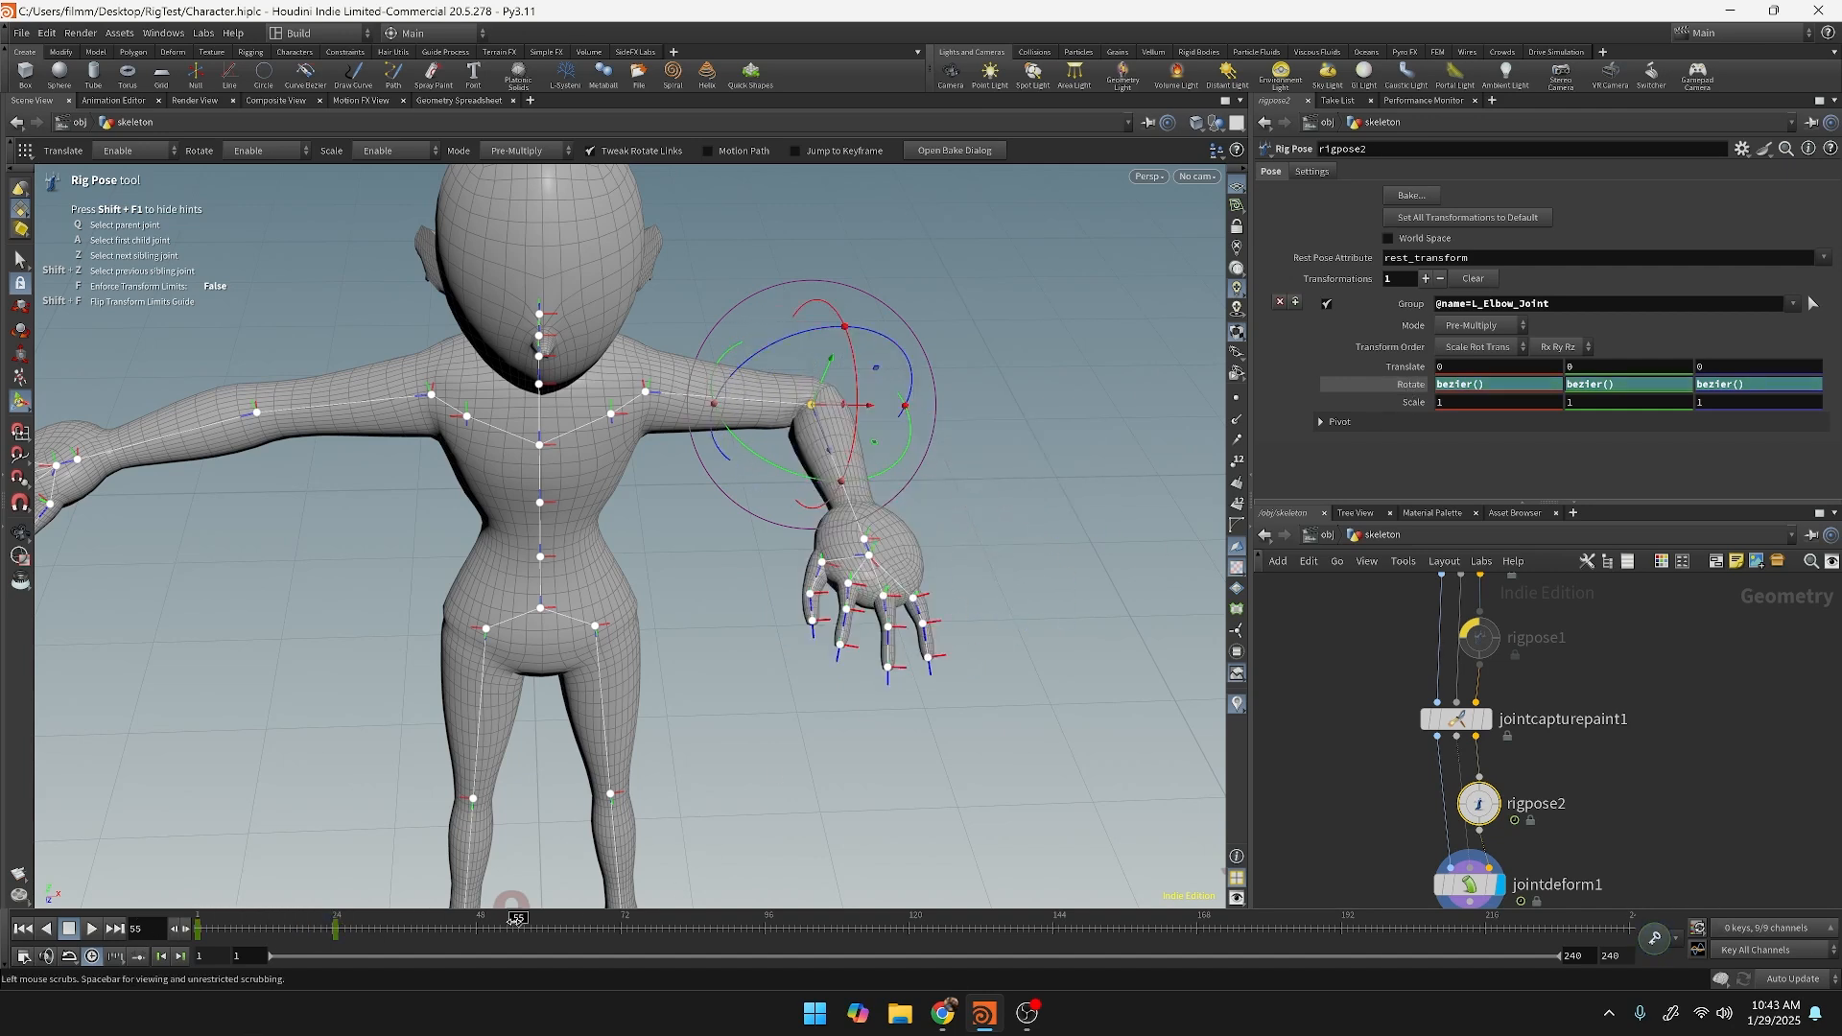
left_click_drag(514, 916, 282, 916)
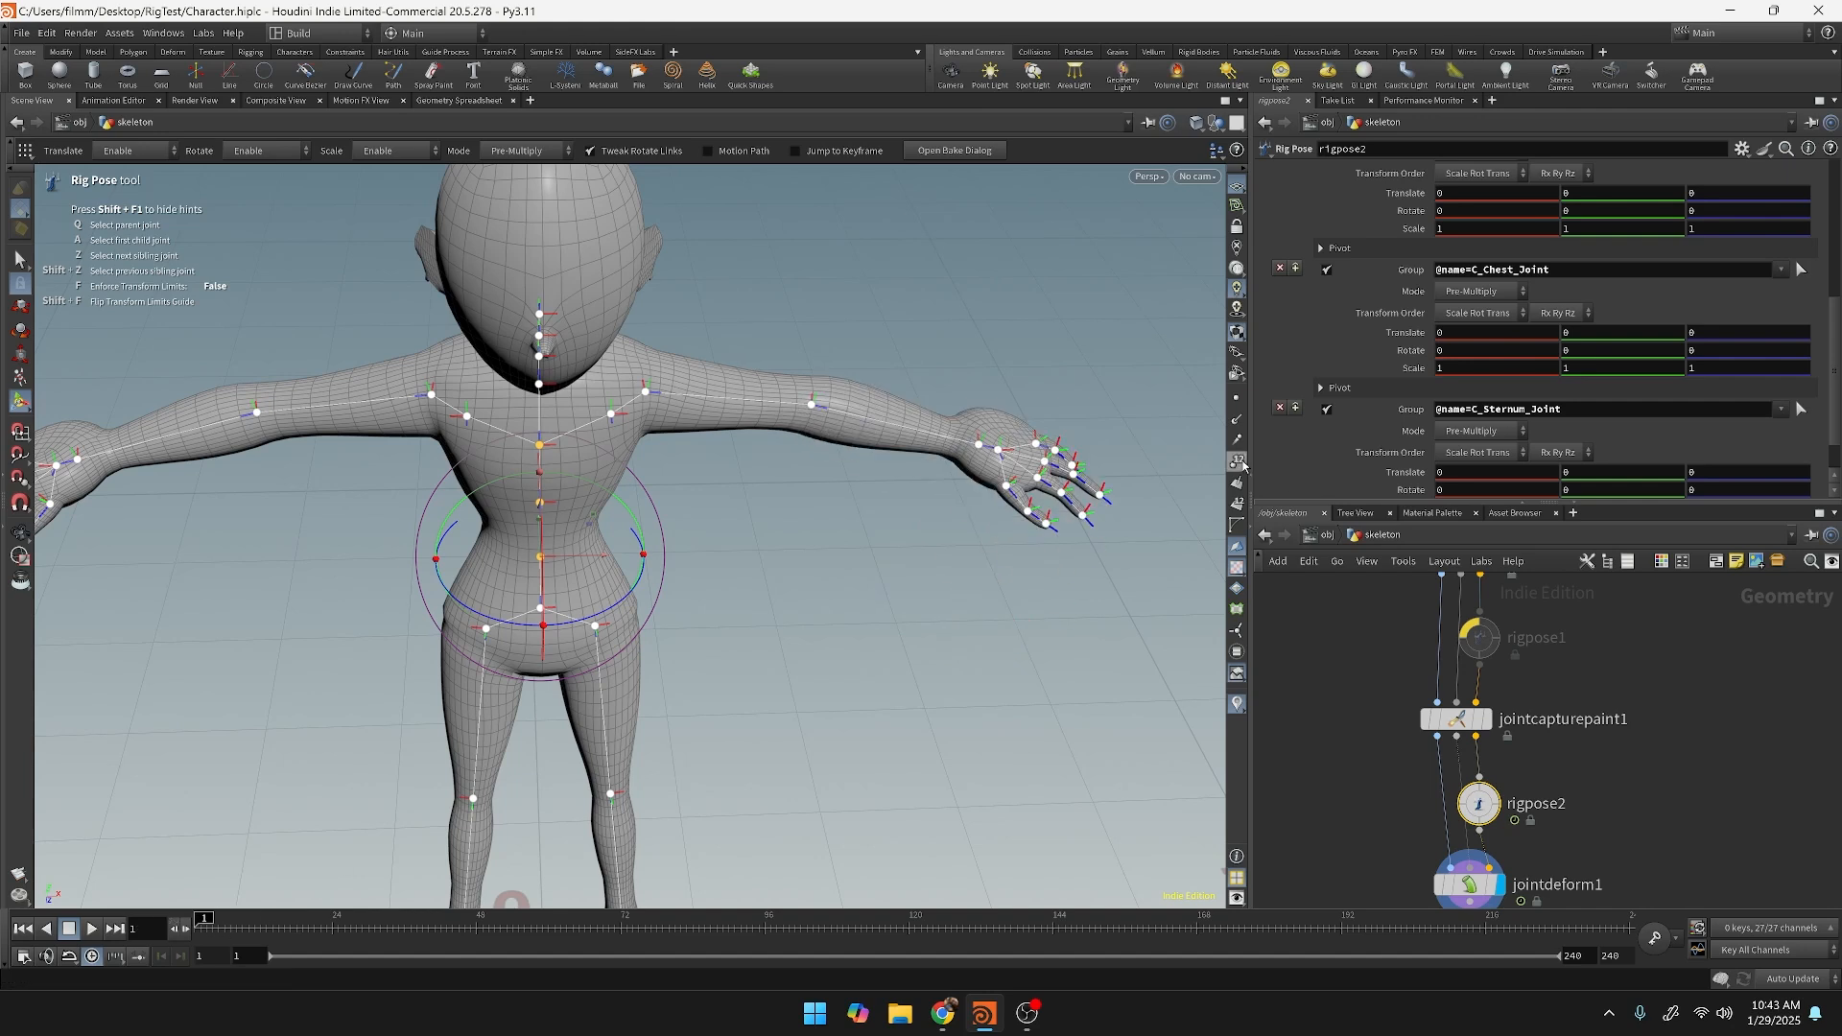
mouse_move(1039, 423)
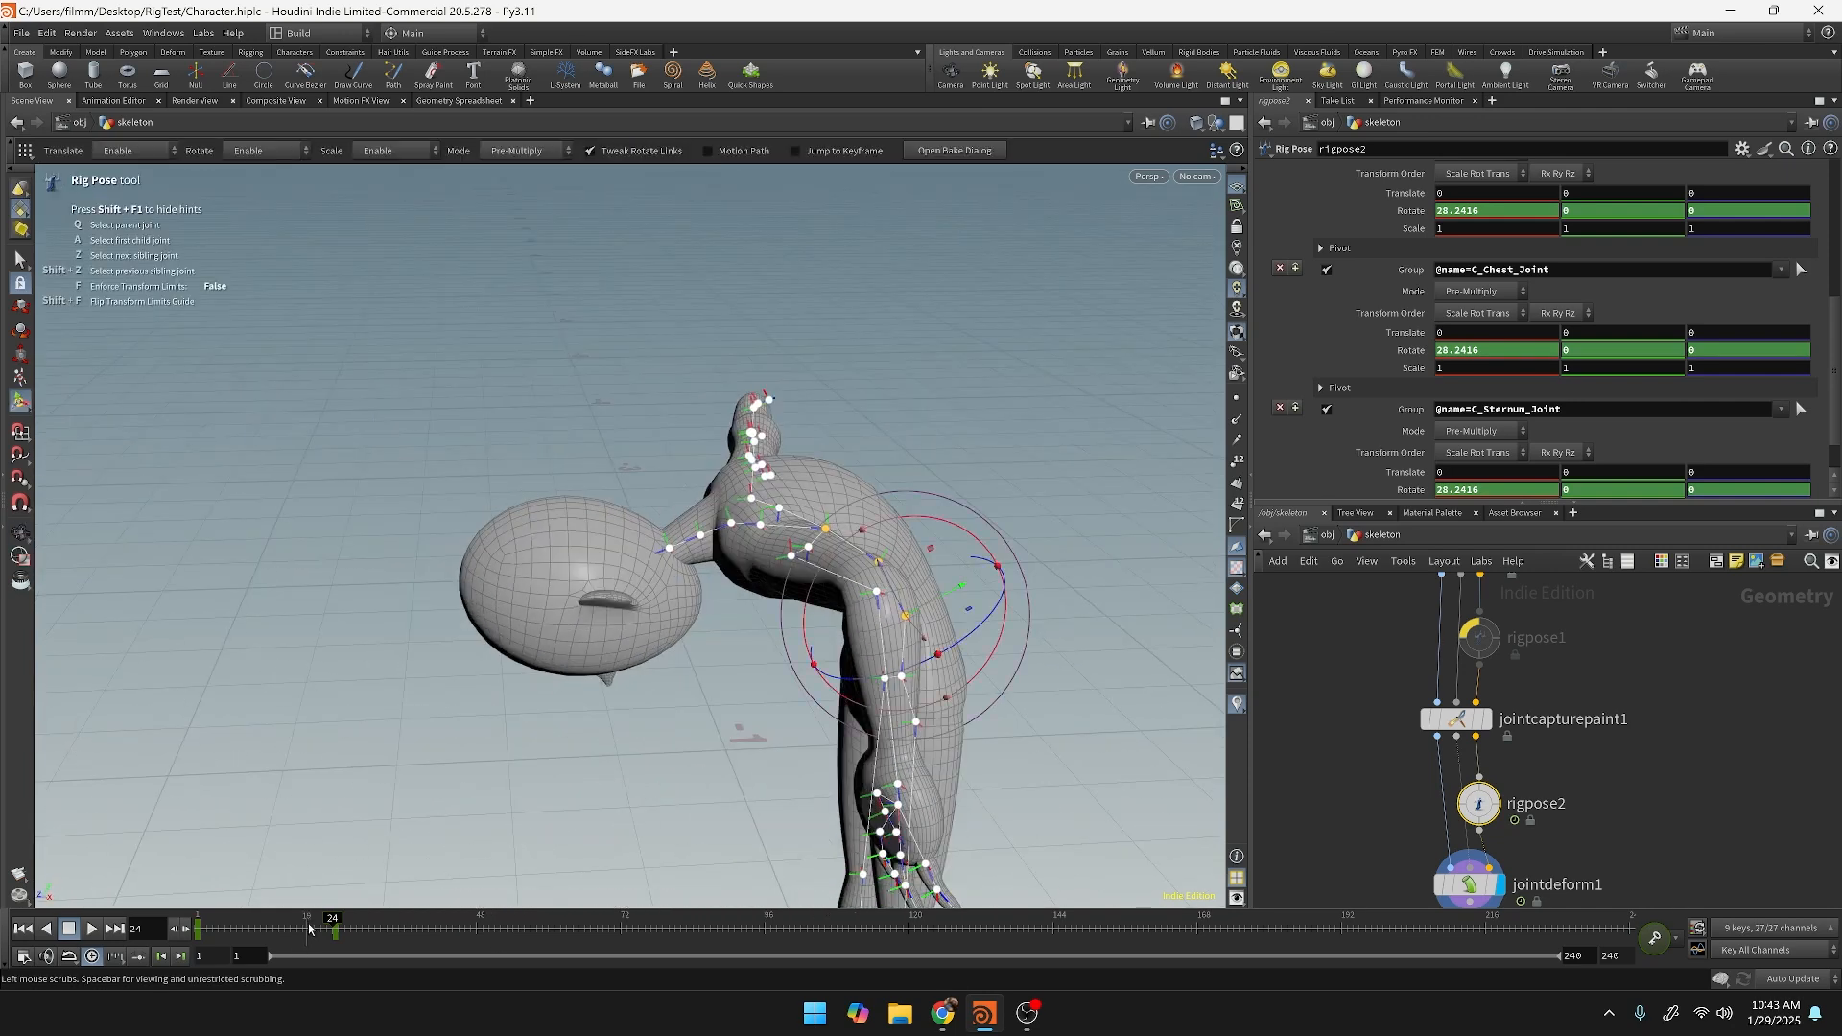
Scrub the bow near its start and orbit to view the whole character from the front.
left_click_drag(335, 928, 241, 927)
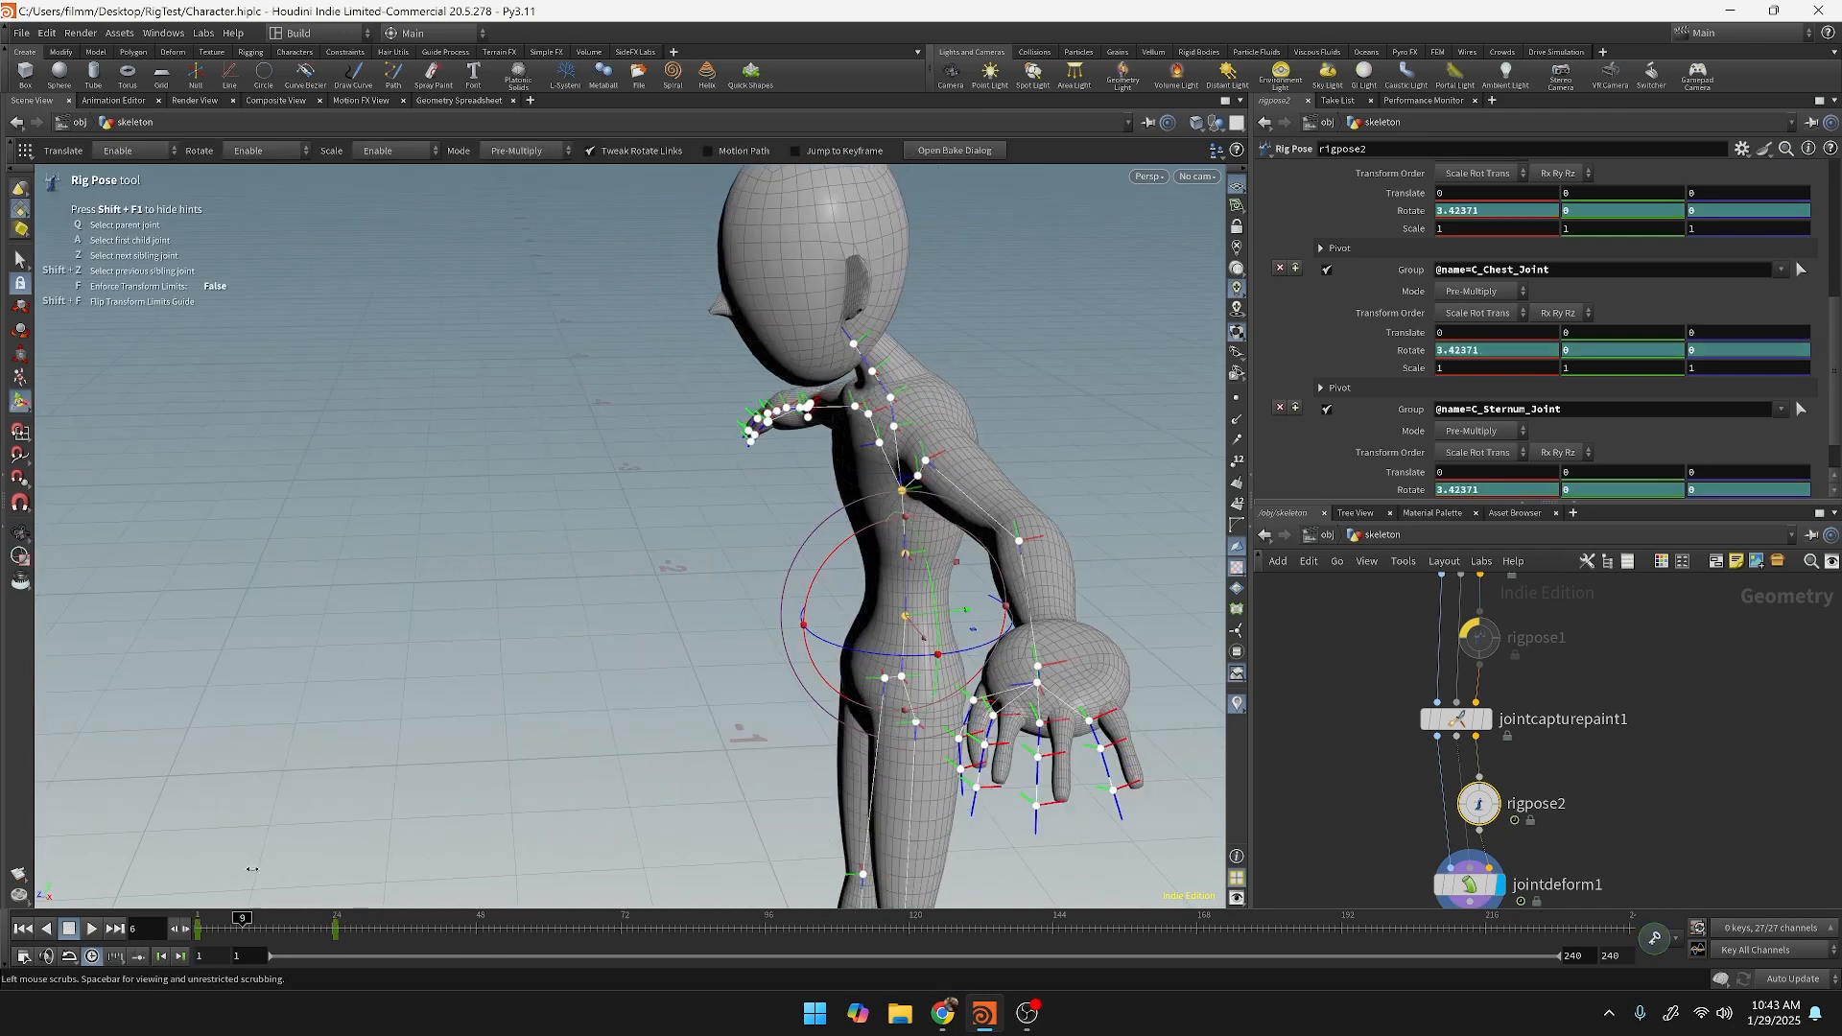
left_click_drag(241, 917, 326, 917)
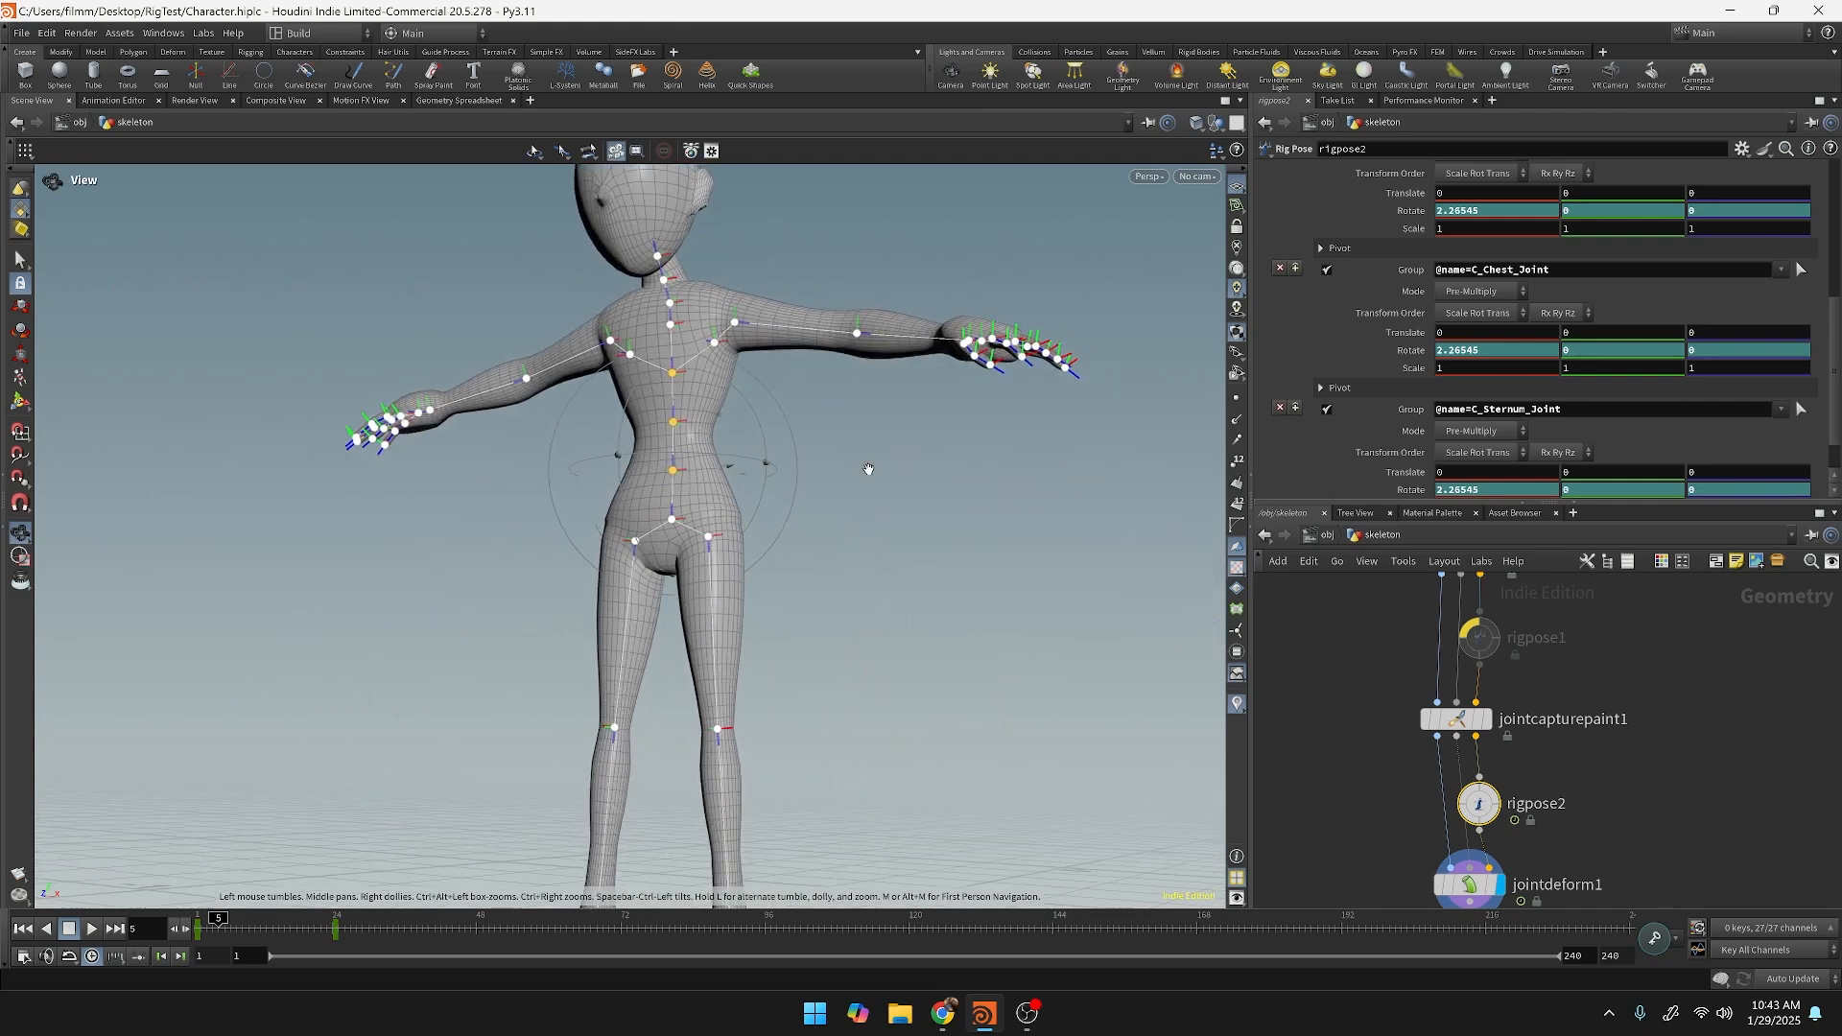
left_click_drag(869, 470, 940, 608)
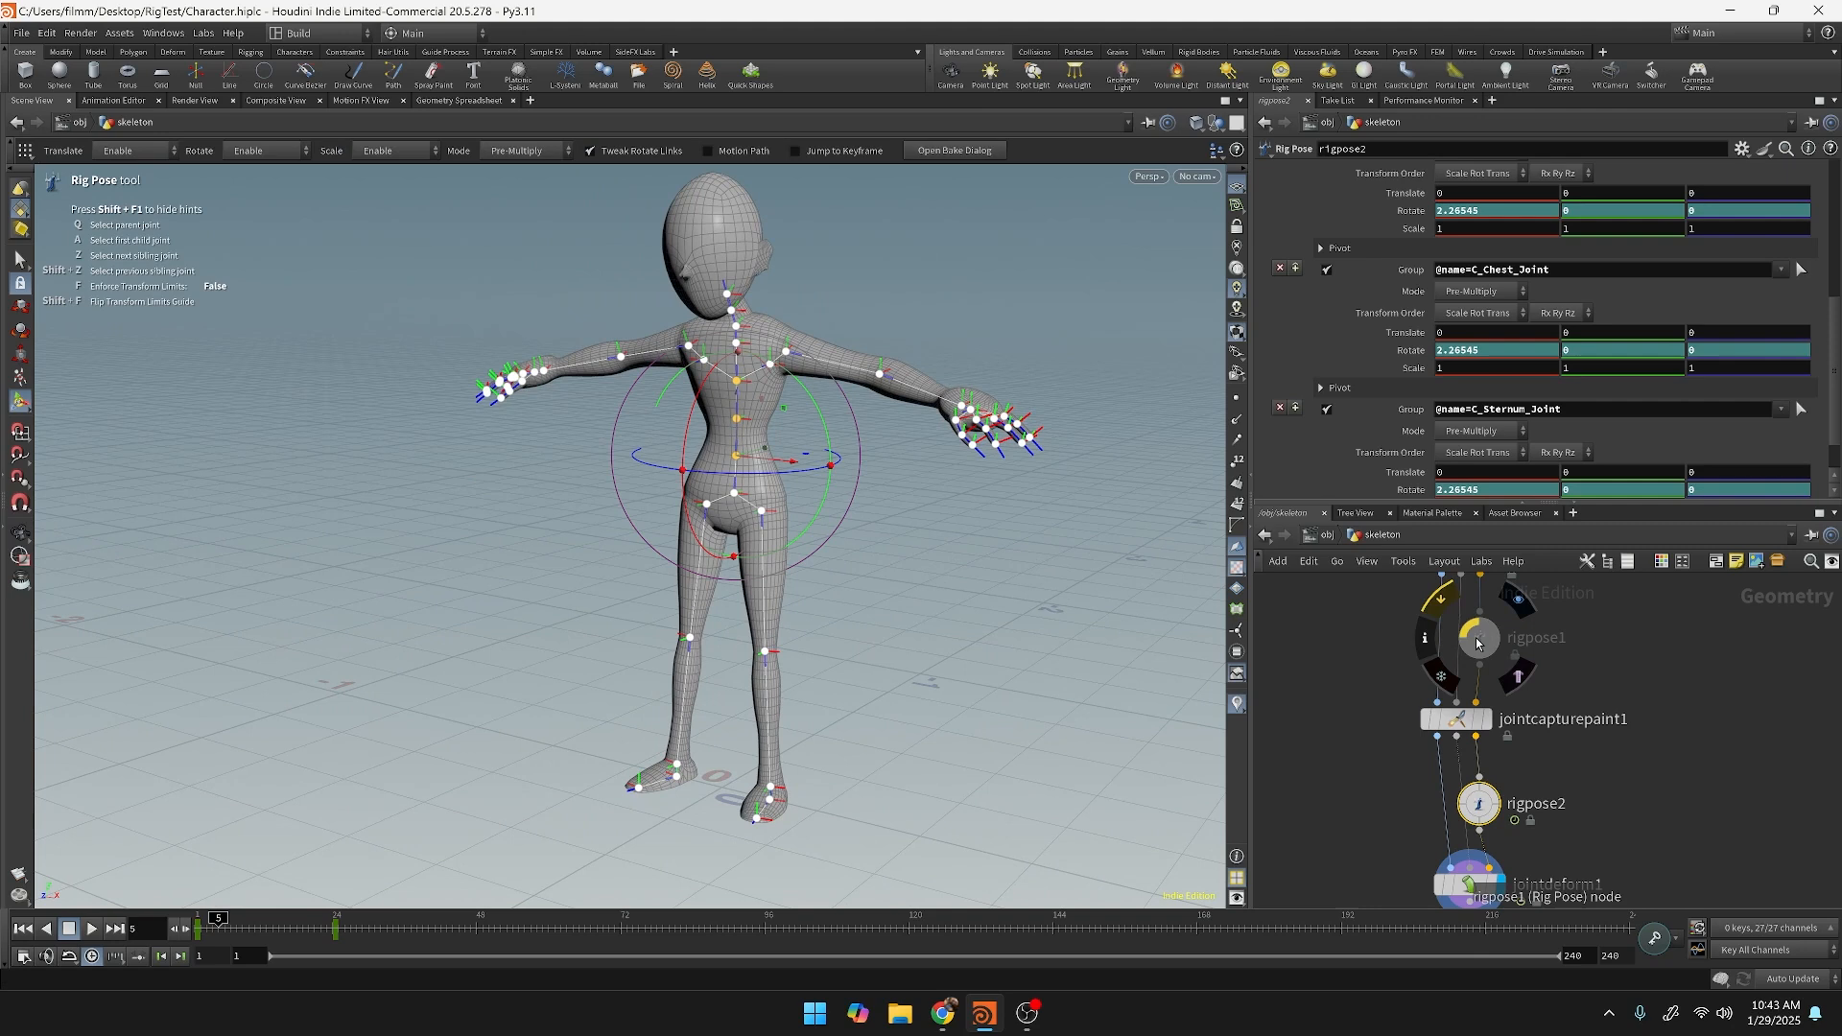
Select jointdeform1 and add jointcapturepaint1 to the selection to show the rest pose.
left_click(1467, 884)
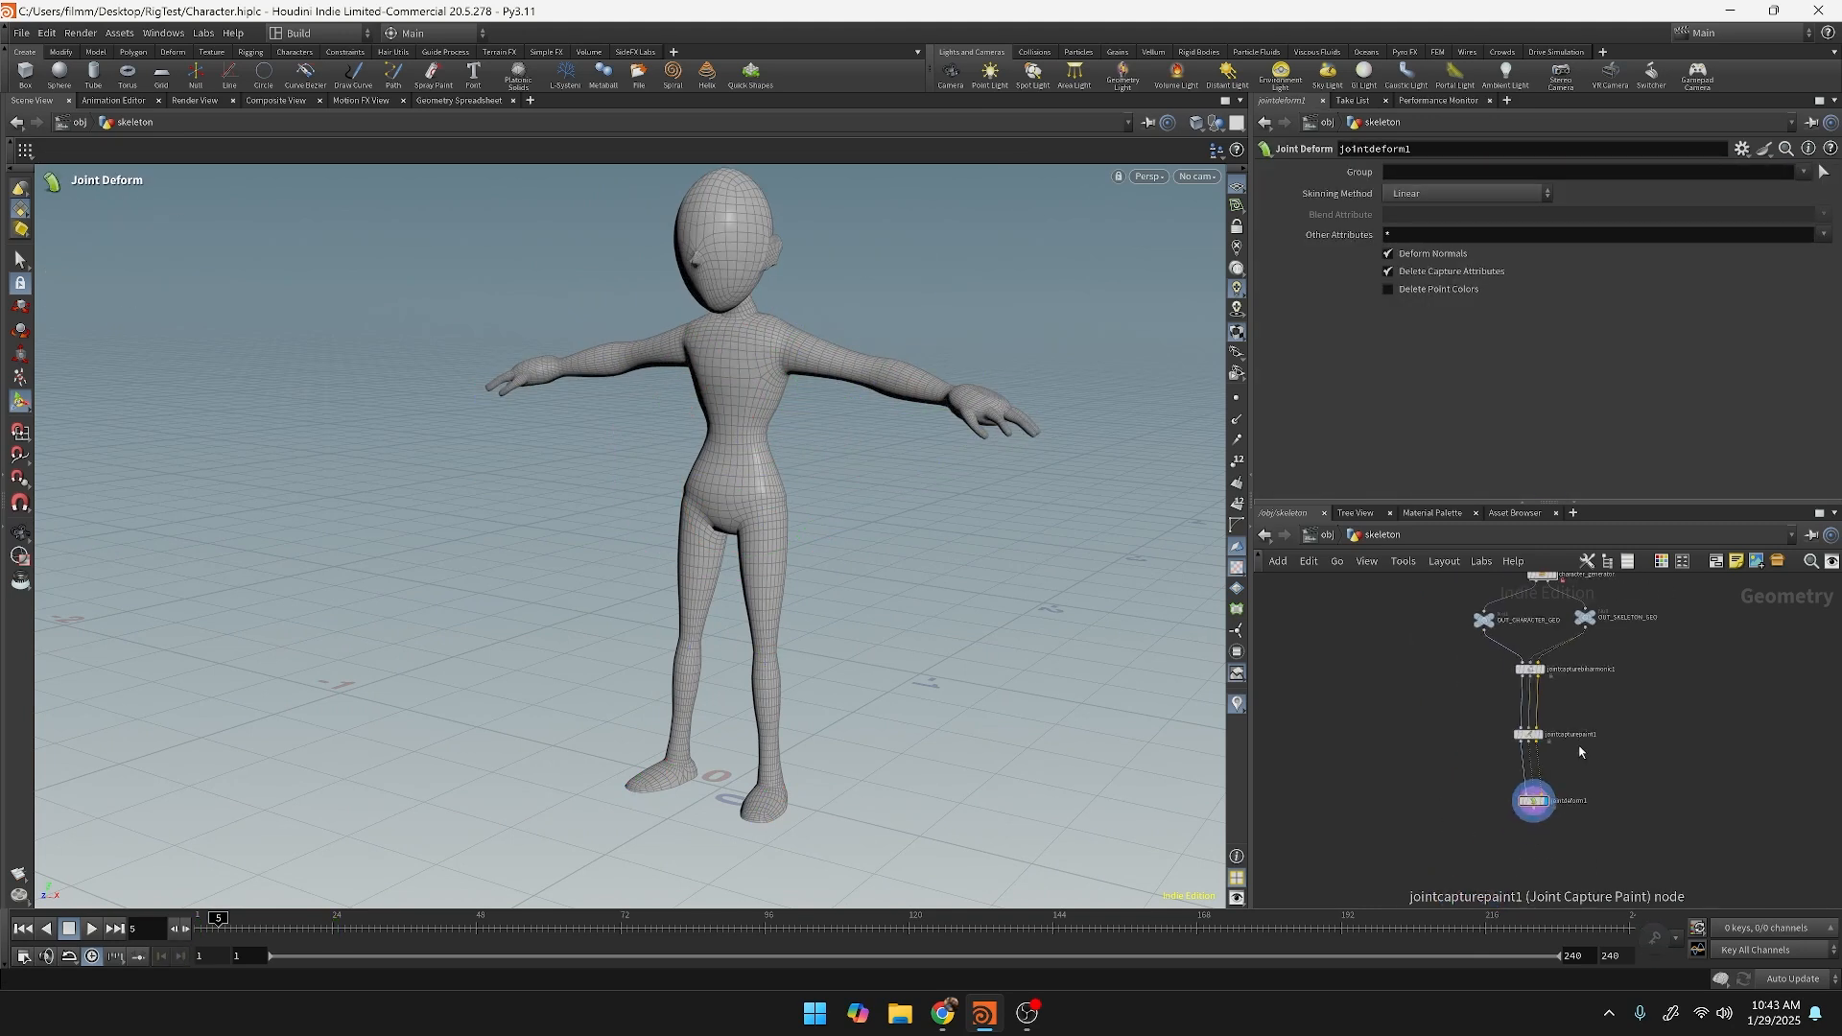
left_click(1526, 734)
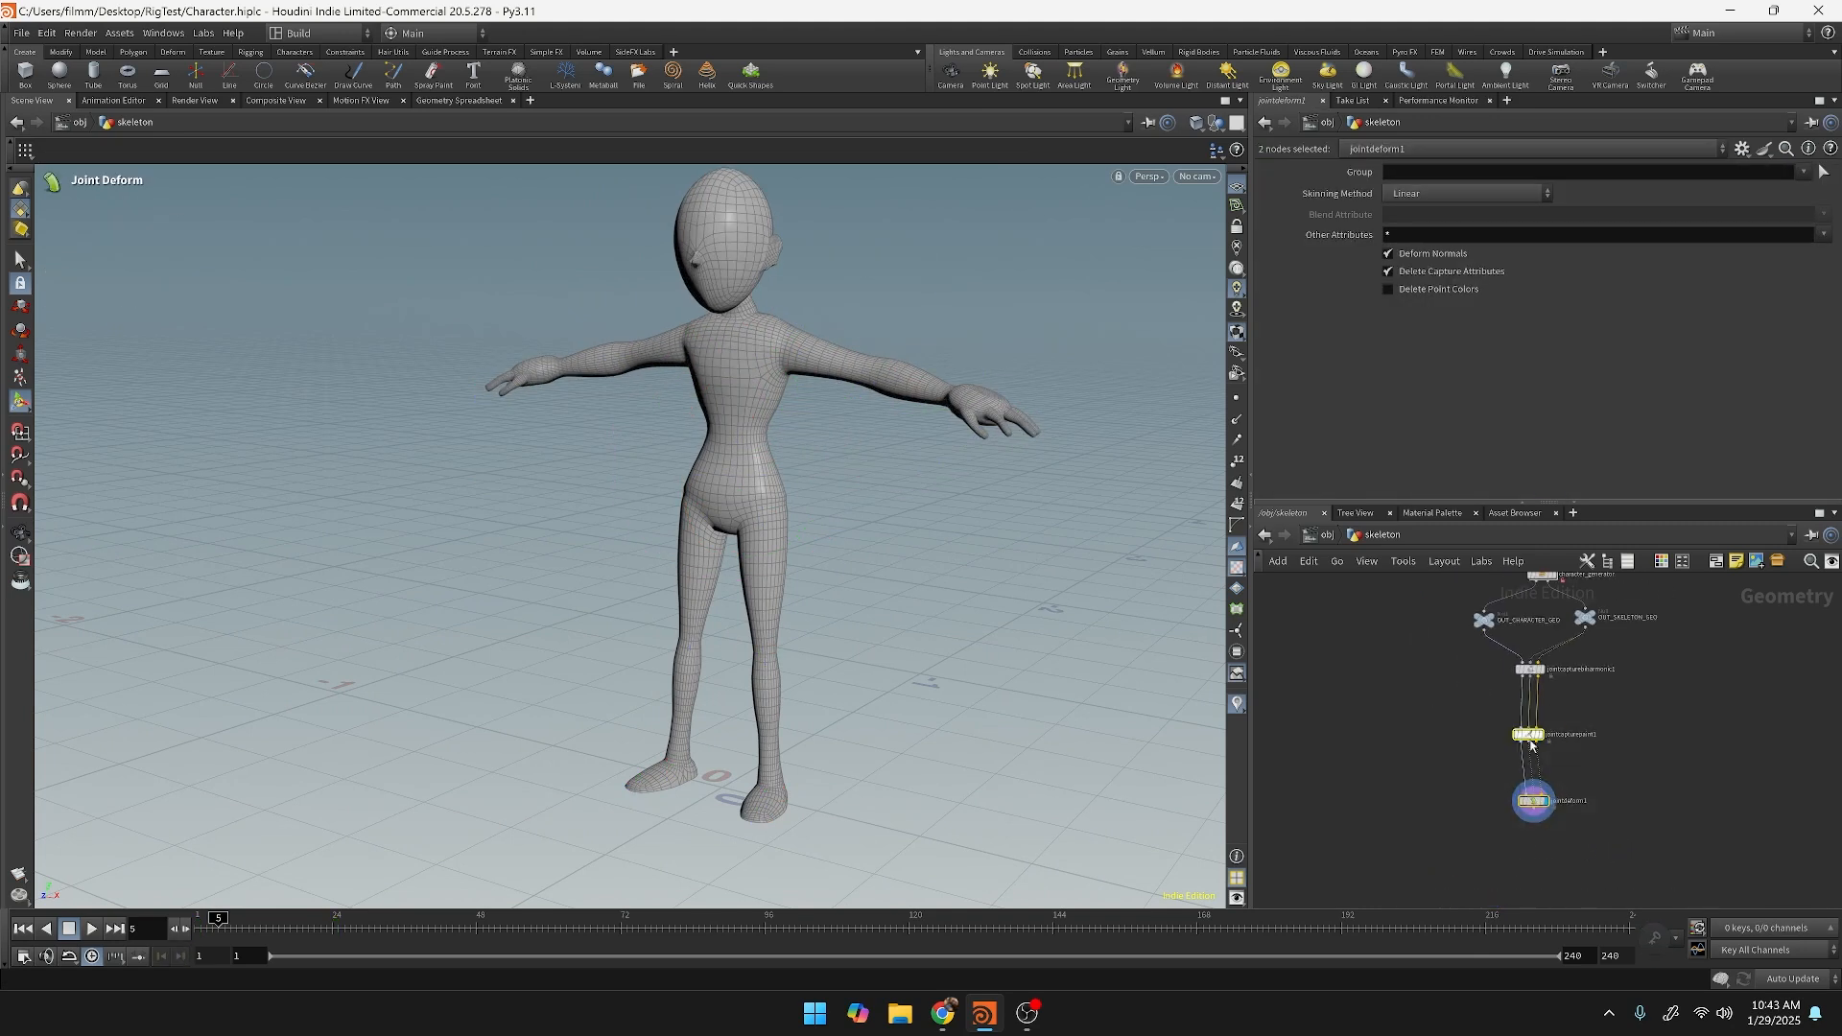